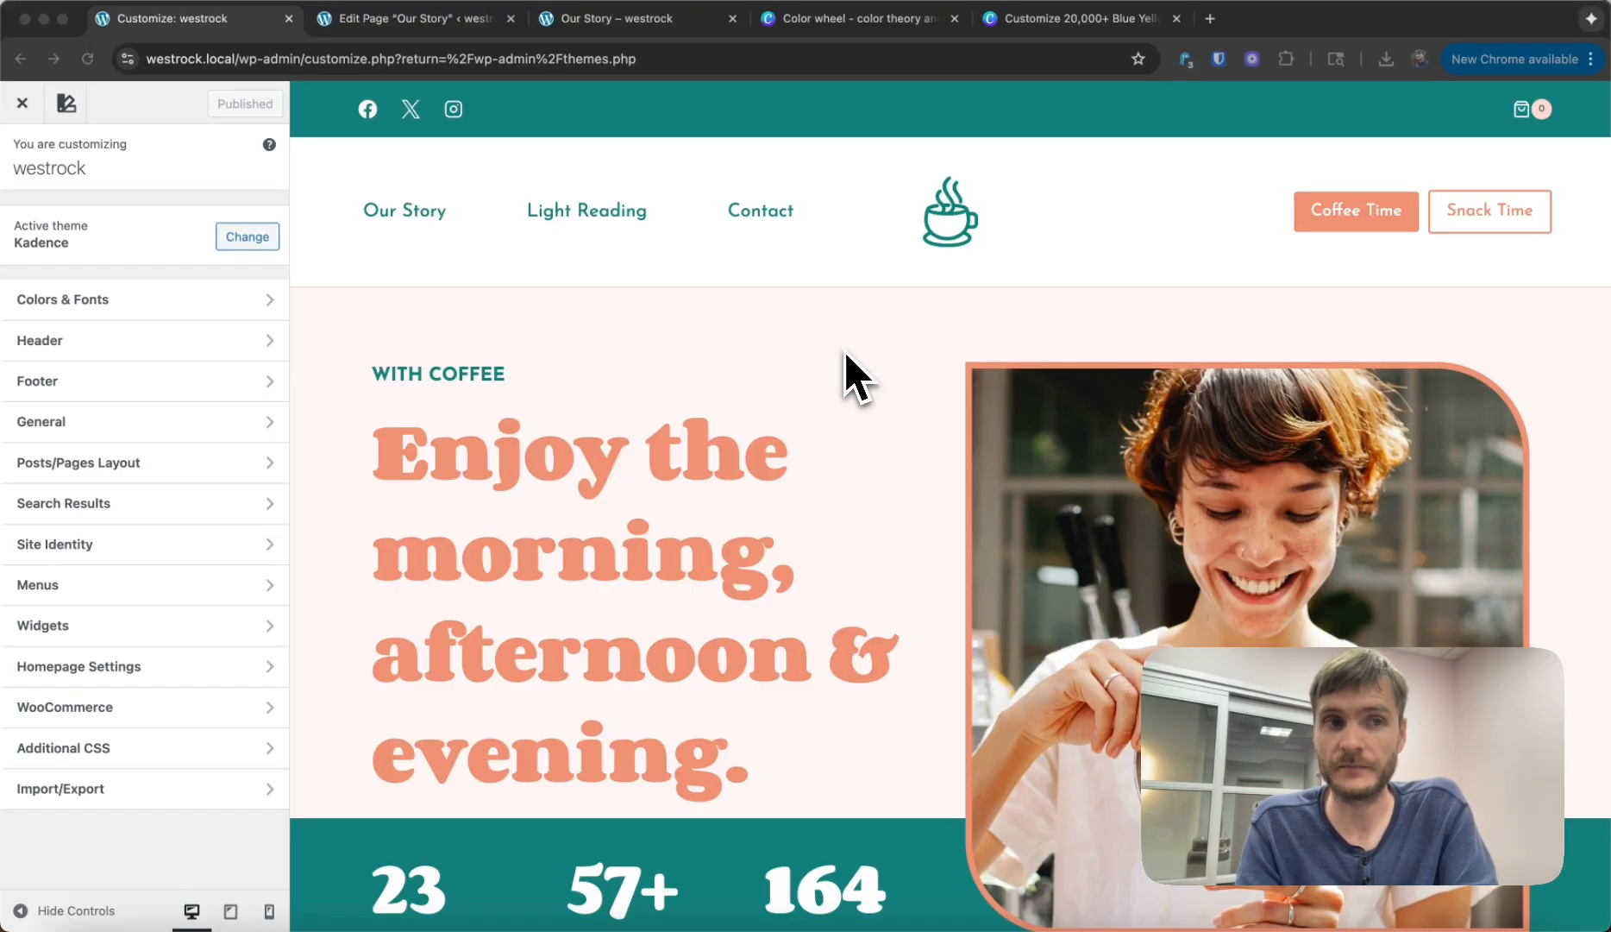
mouse_move(687, 375)
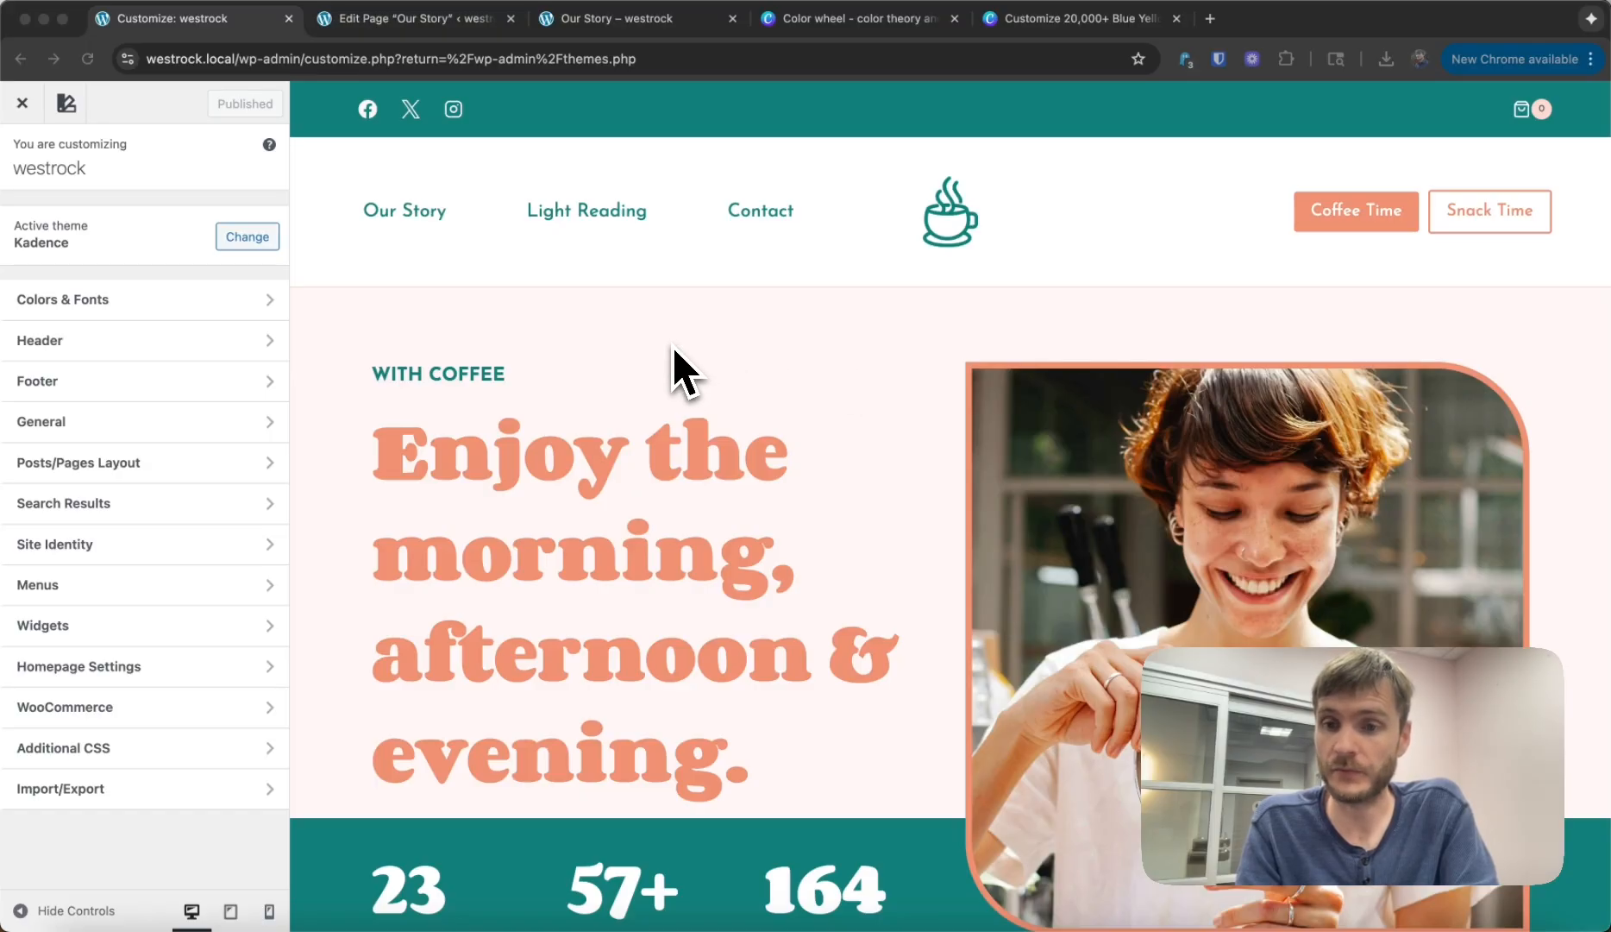
mouse_move(139, 200)
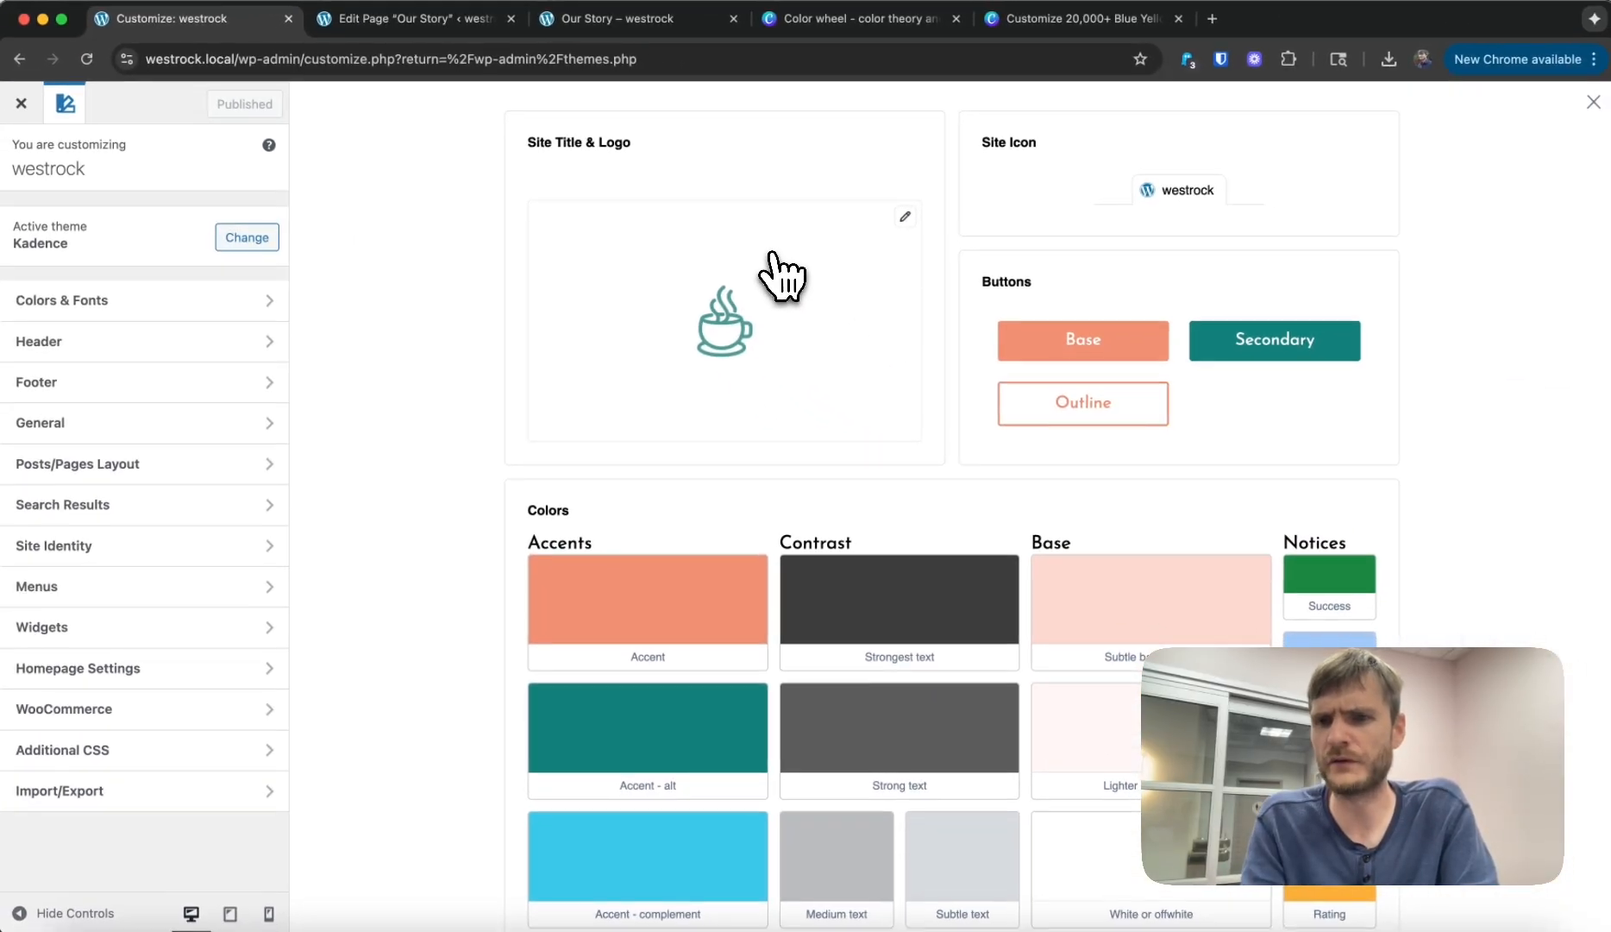
mouse_move(1577, 415)
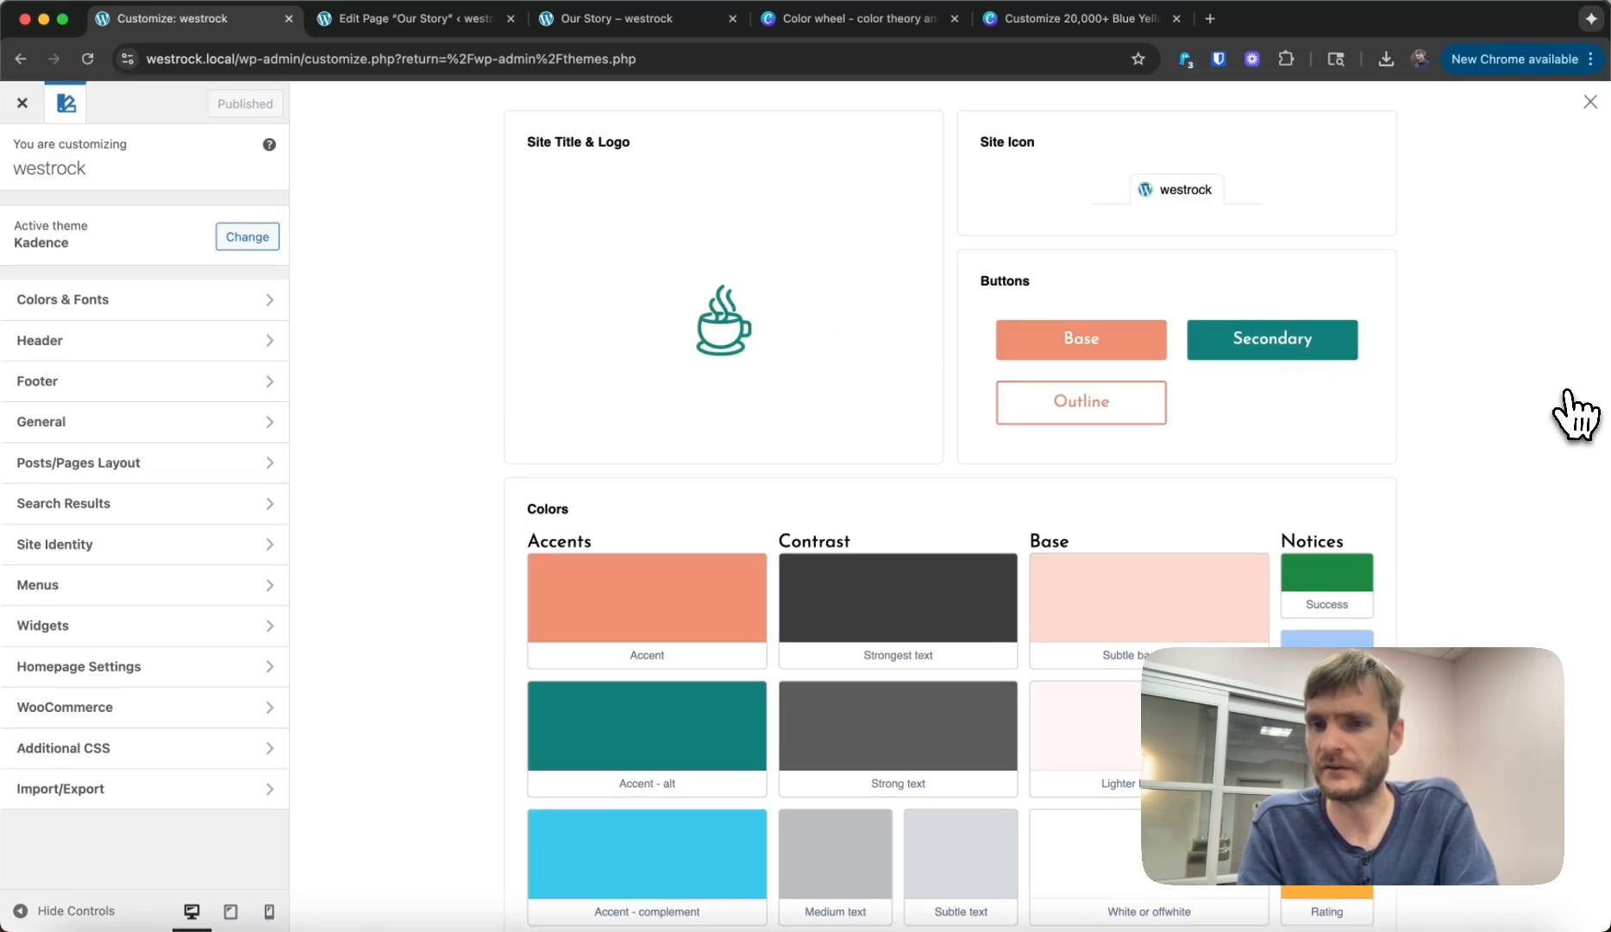
mouse_move(1494, 439)
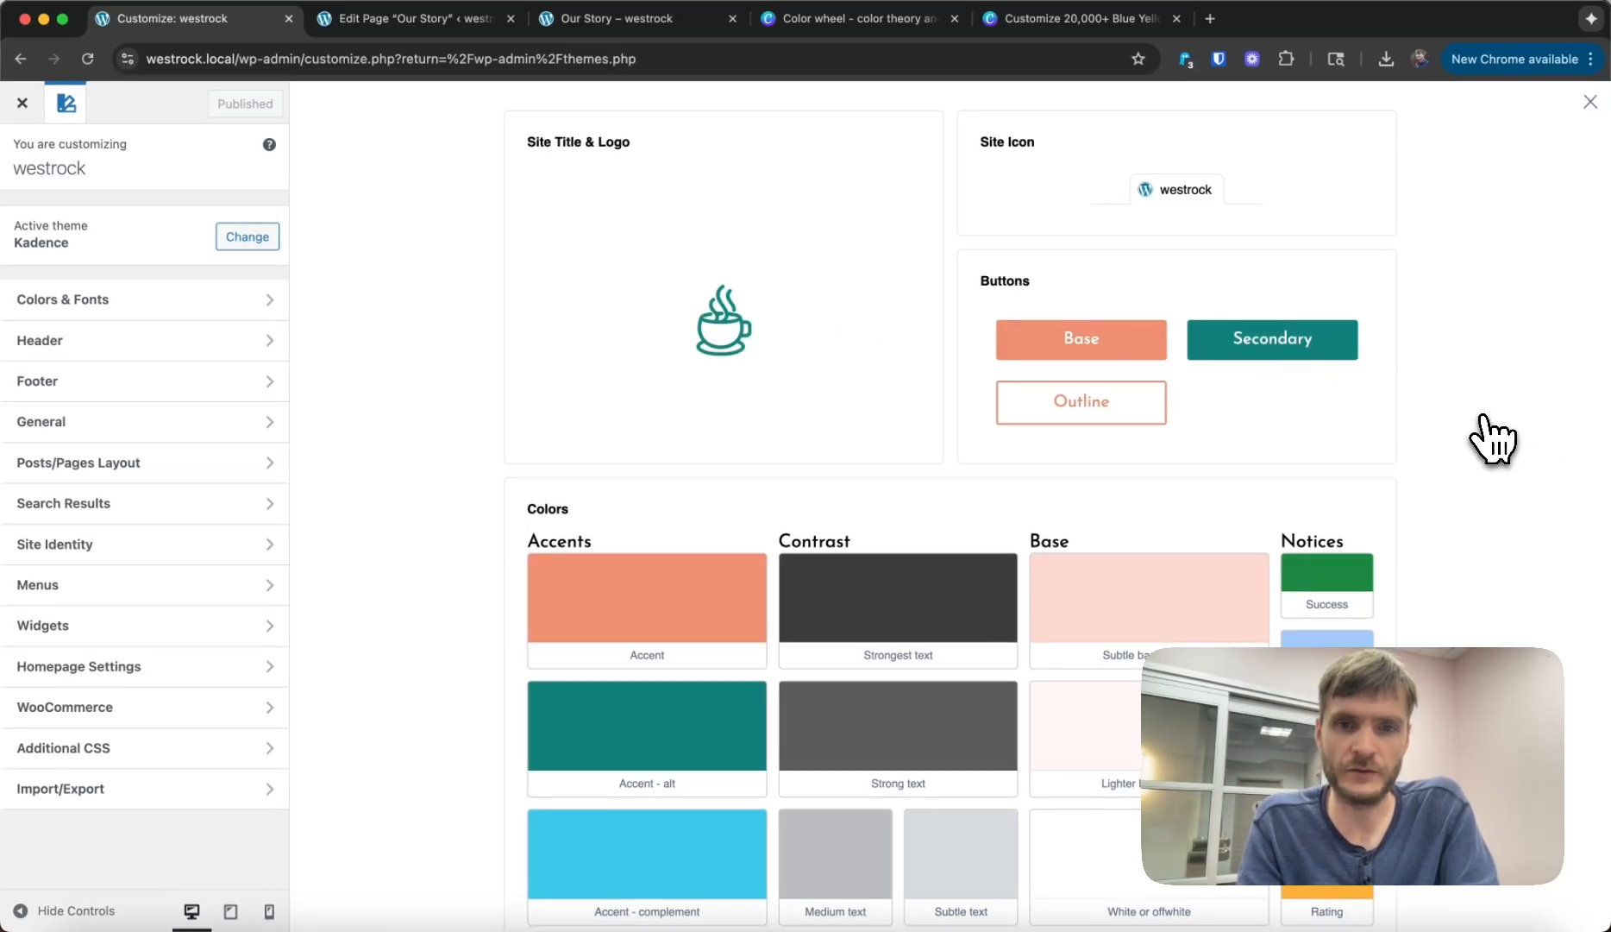
Step: Scroll up and down through the style guide to review it
scroll(down, 3)
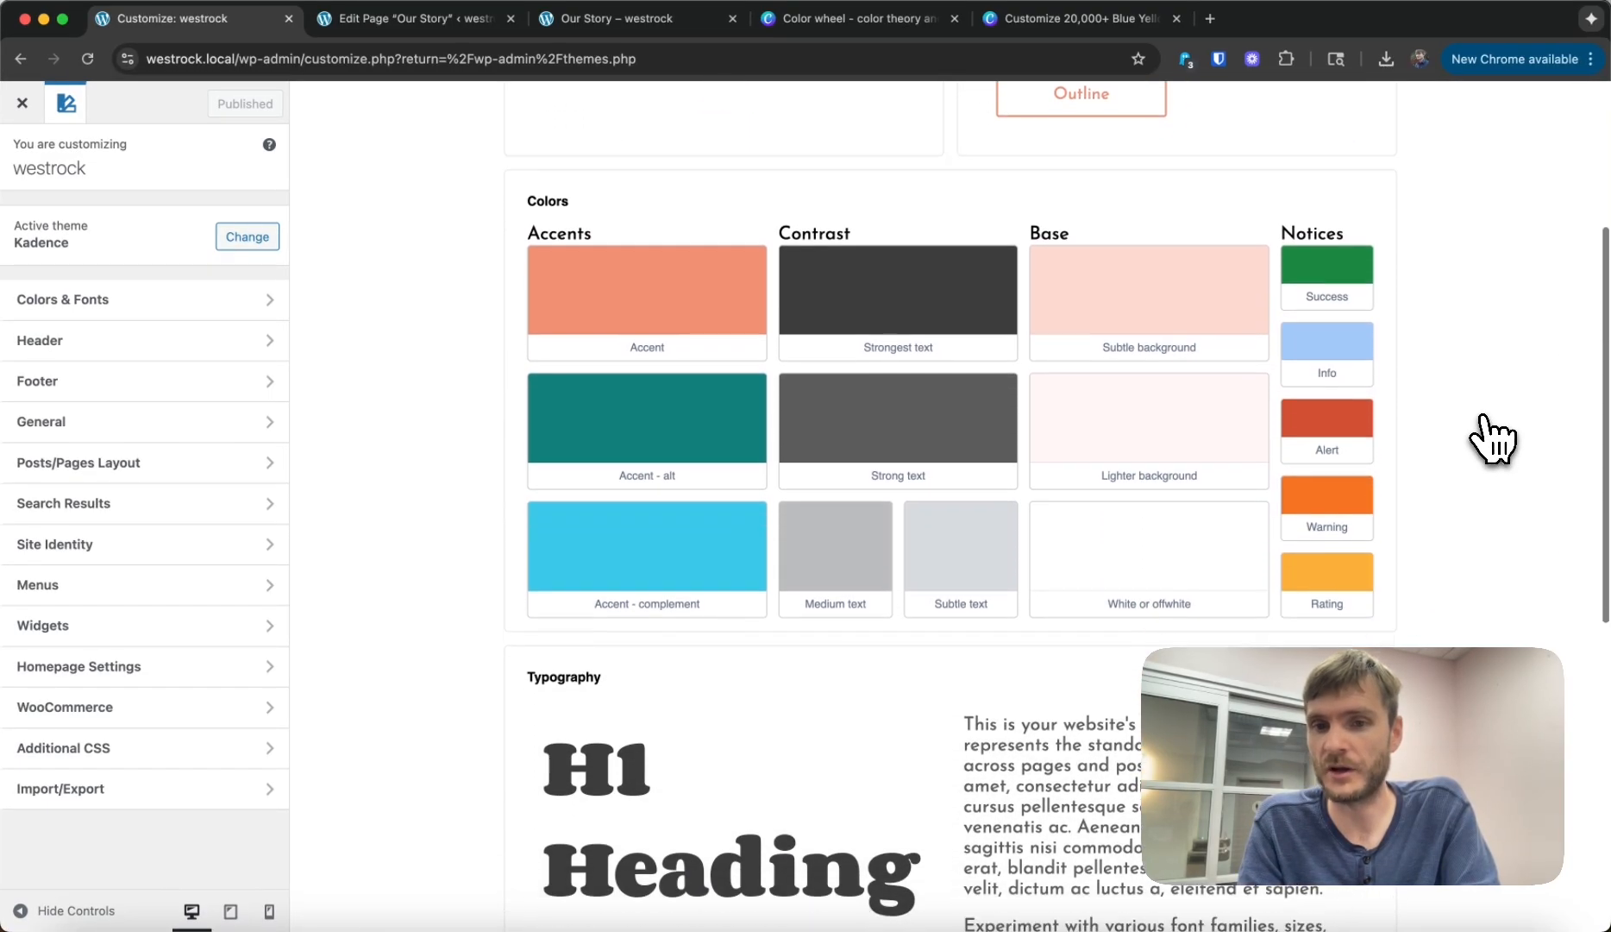
scroll(down, 3)
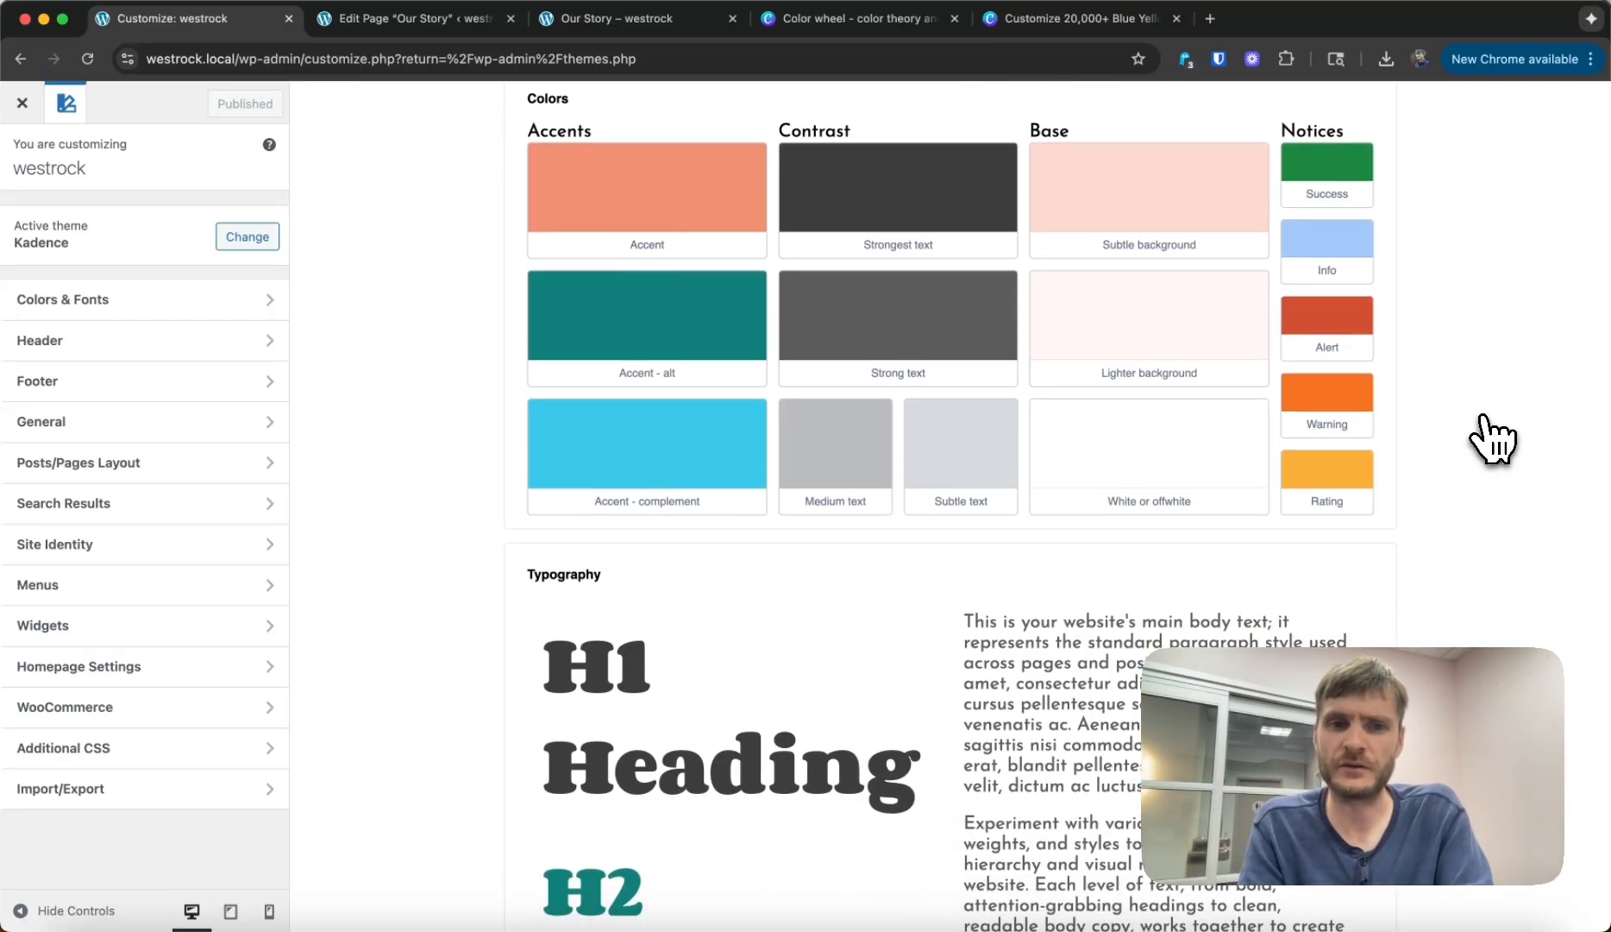
scroll(down, 3)
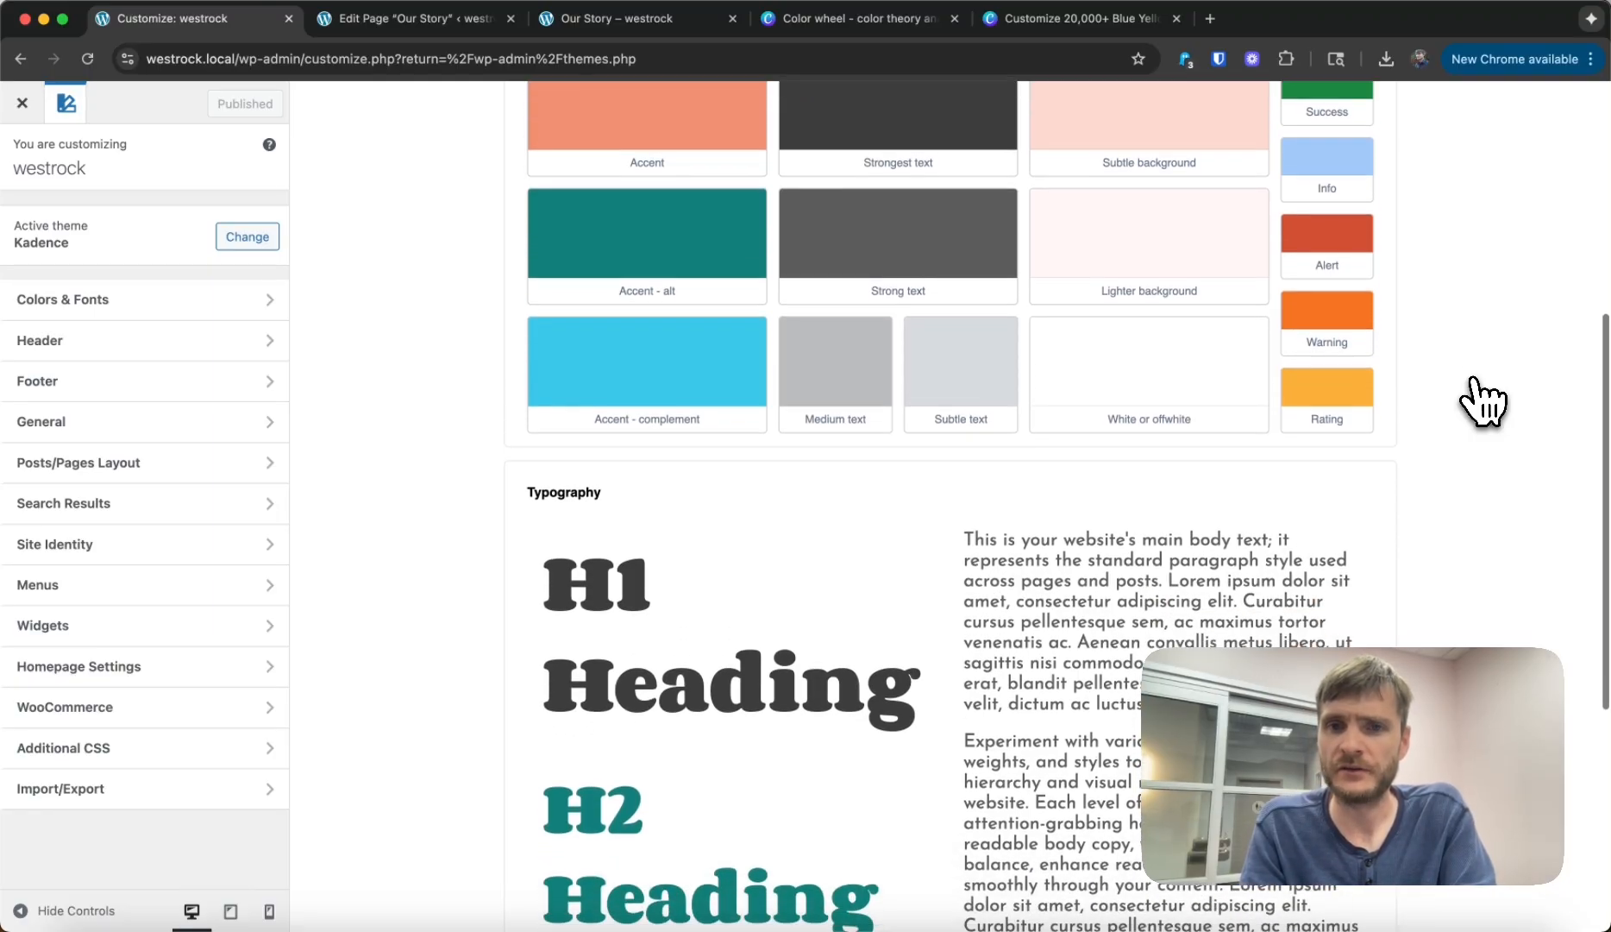
scroll(up, 3)
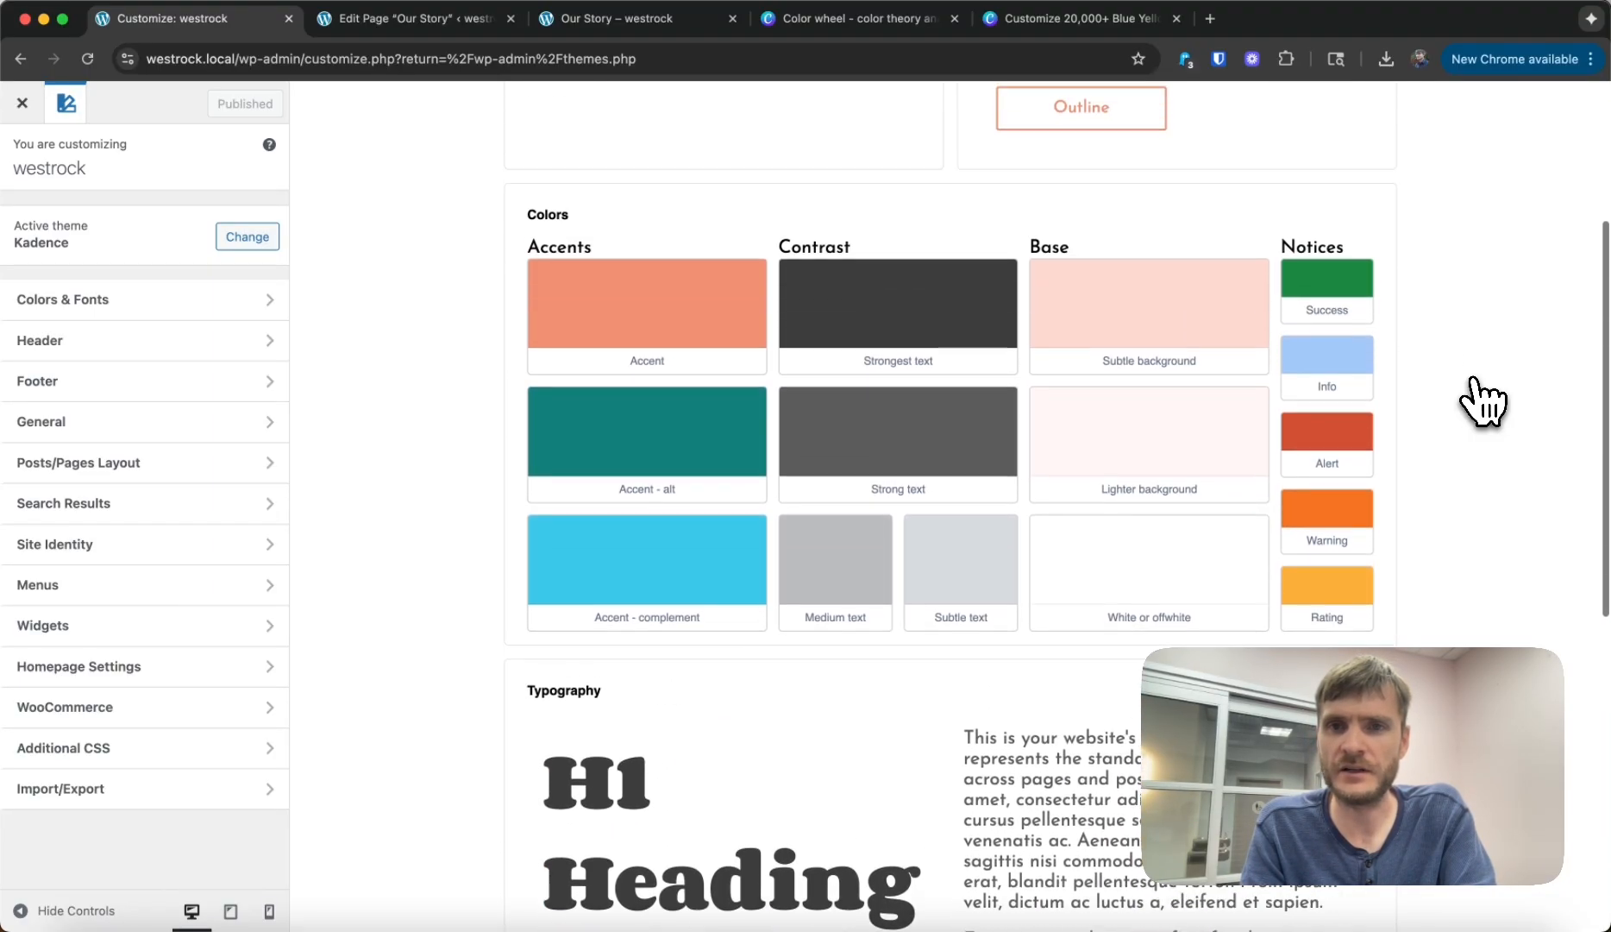
scroll(down, 3)
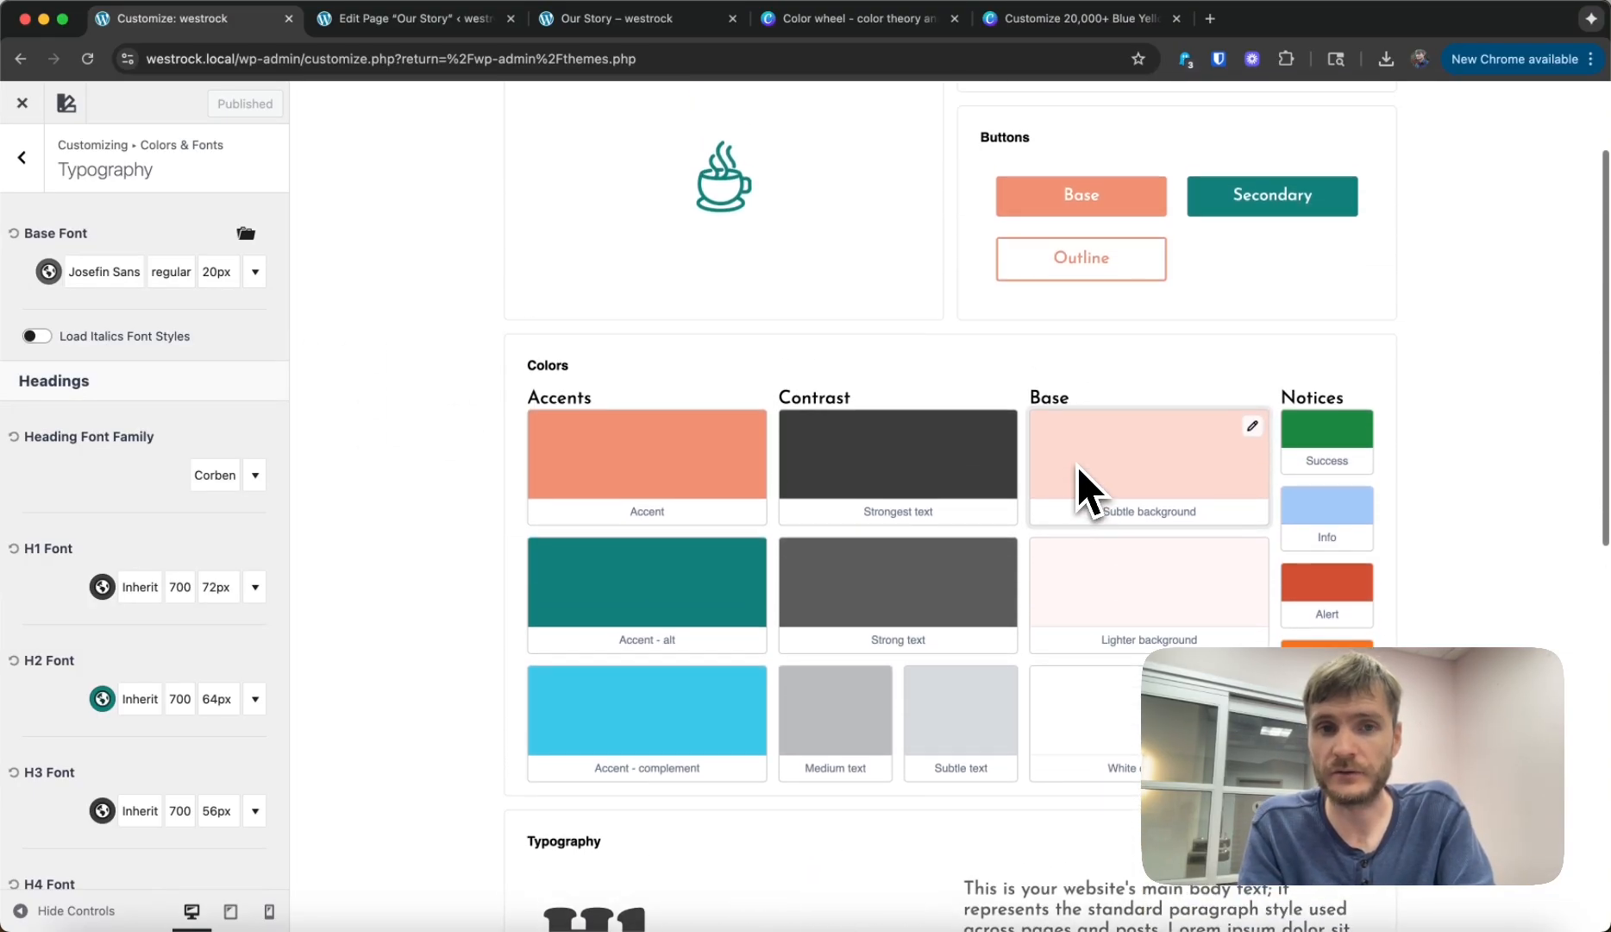
mouse_move(719, 442)
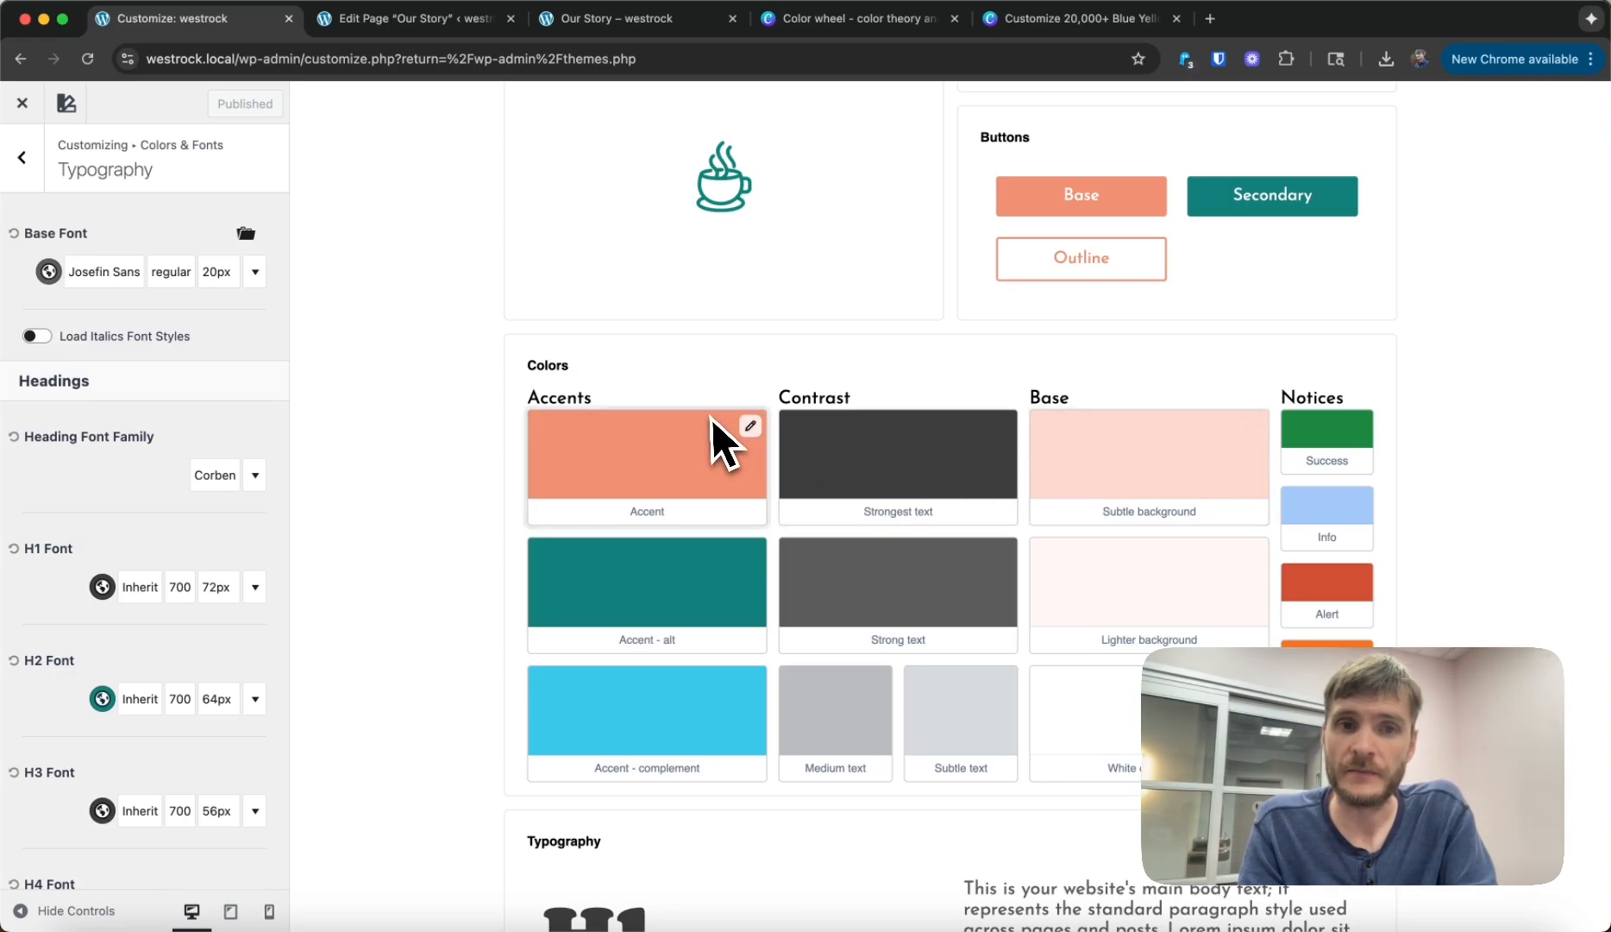
scroll(down, 3)
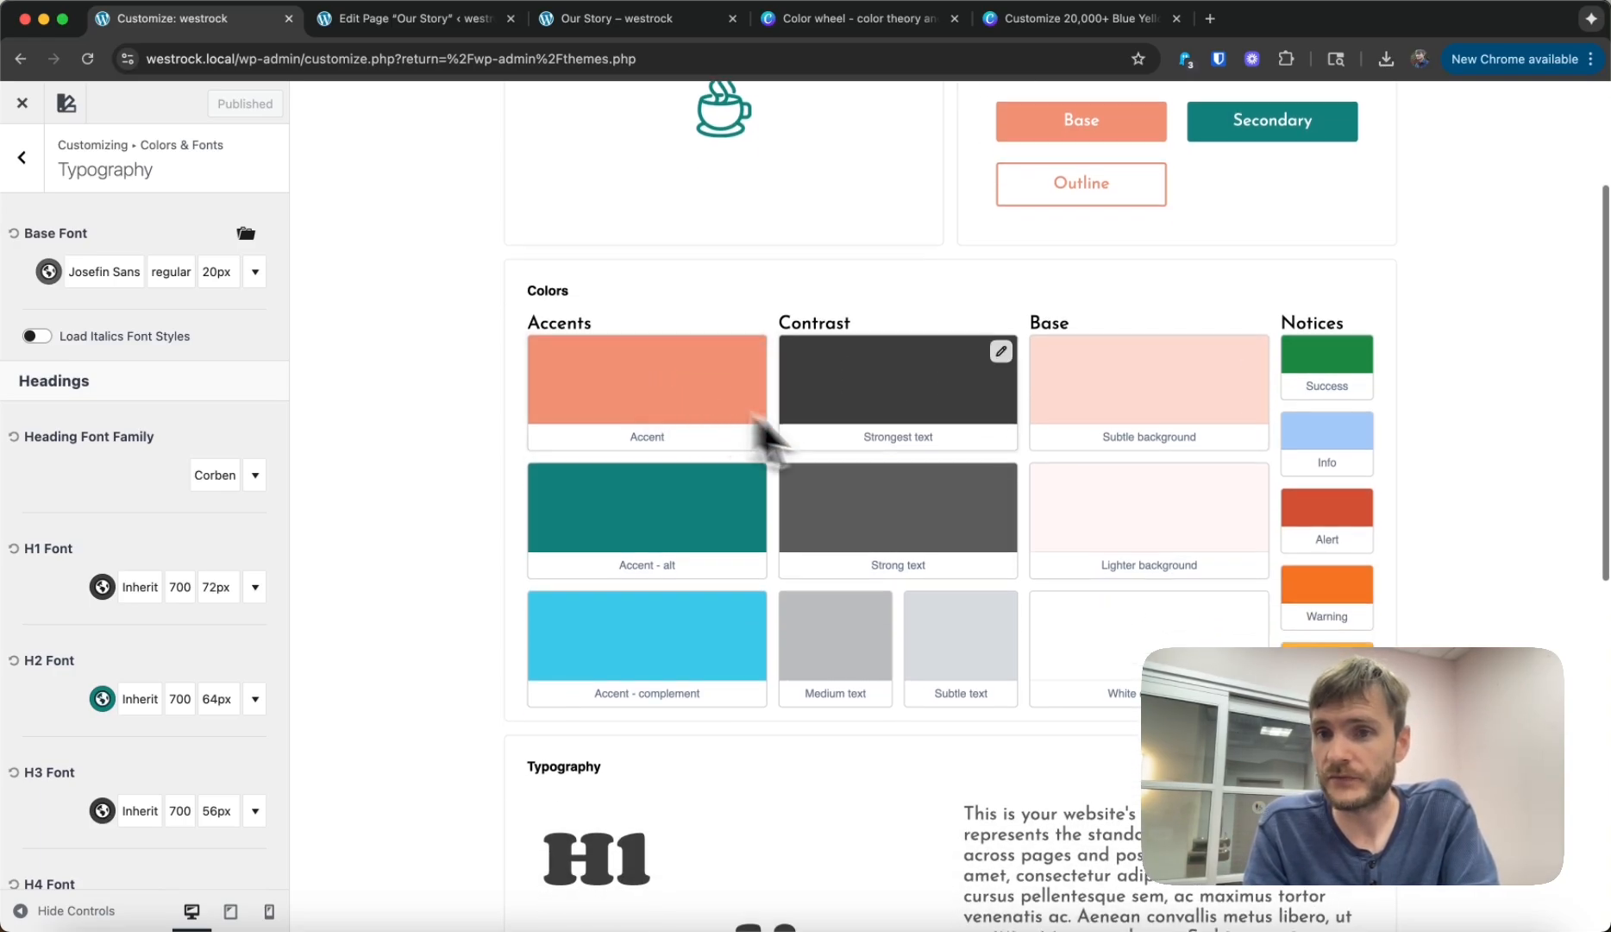
mouse_move(729, 416)
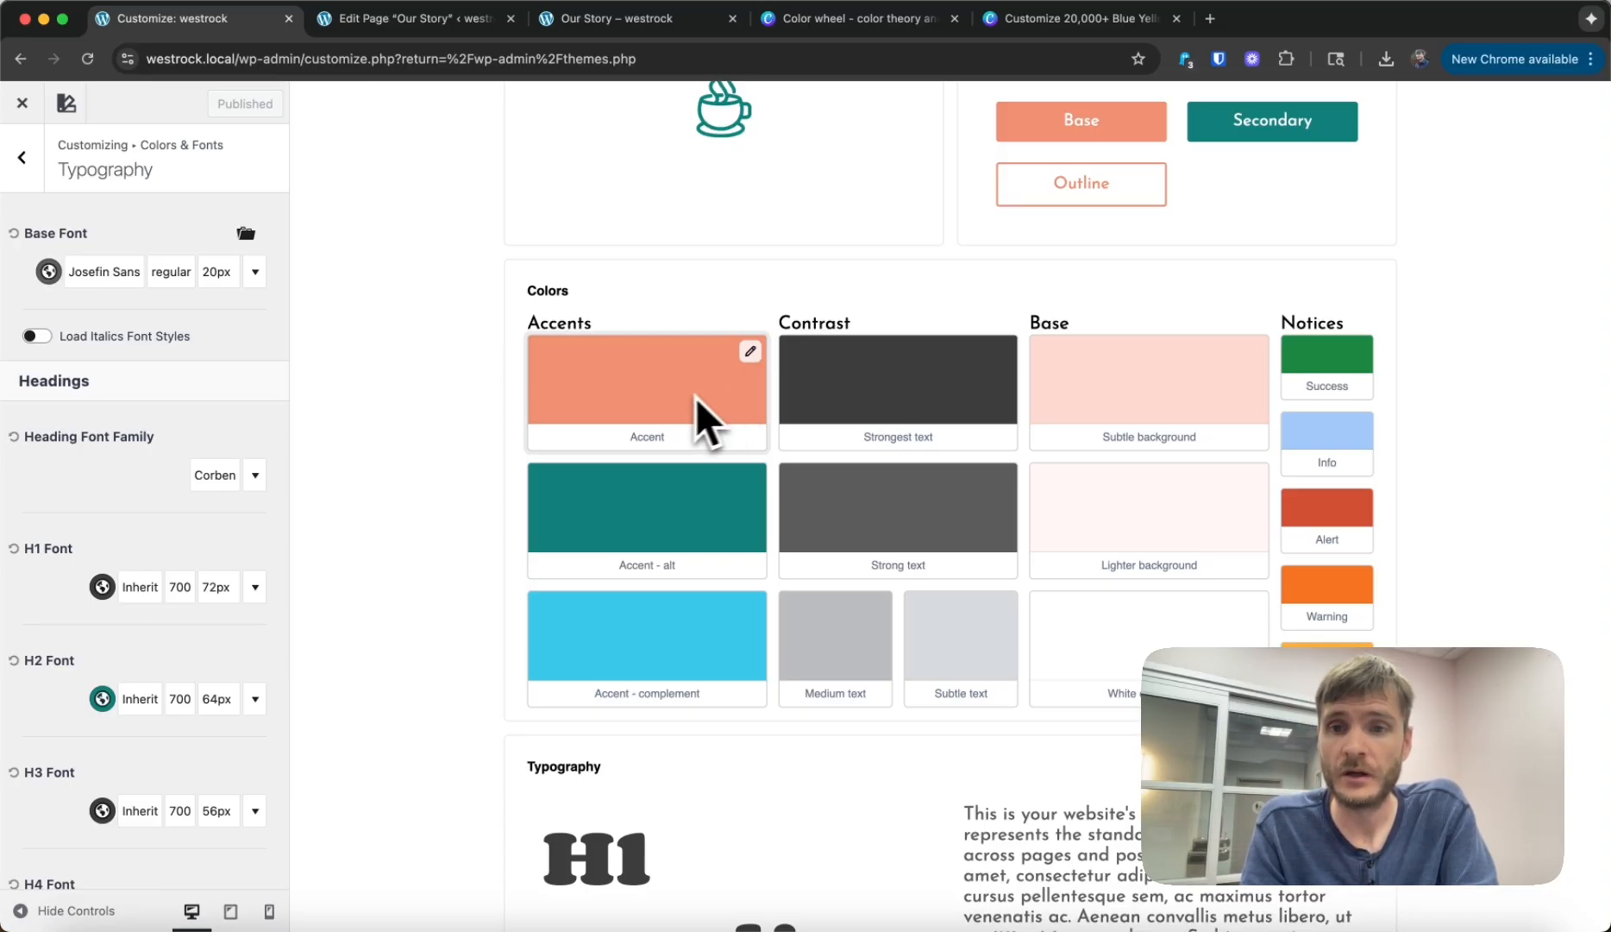
mouse_move(688, 427)
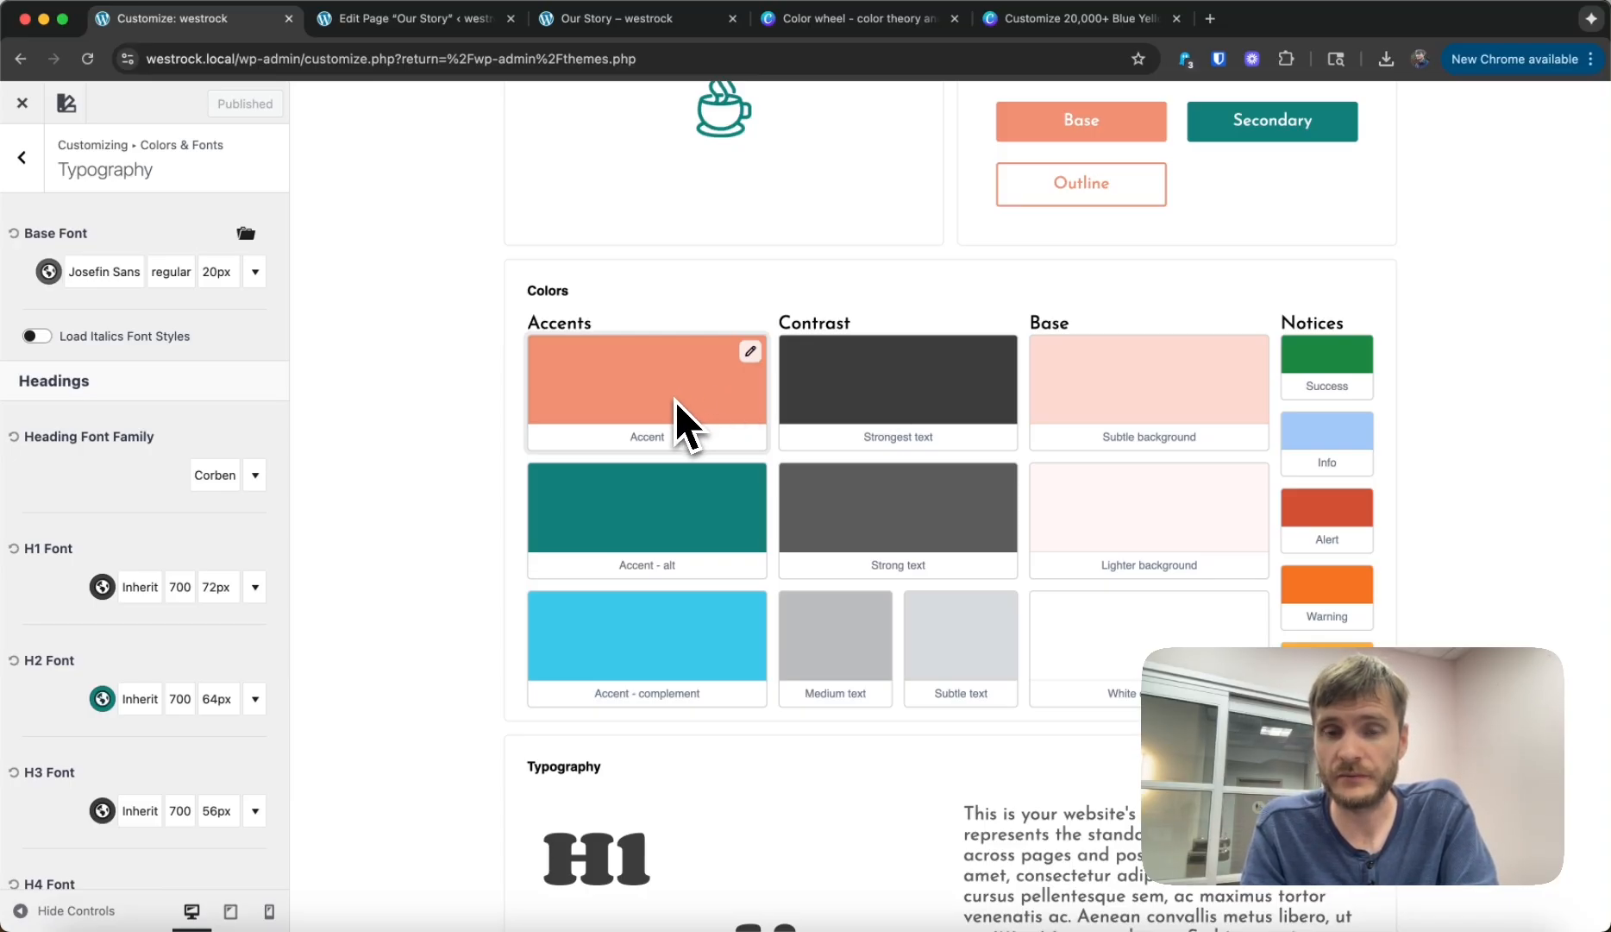
mouse_move(897, 426)
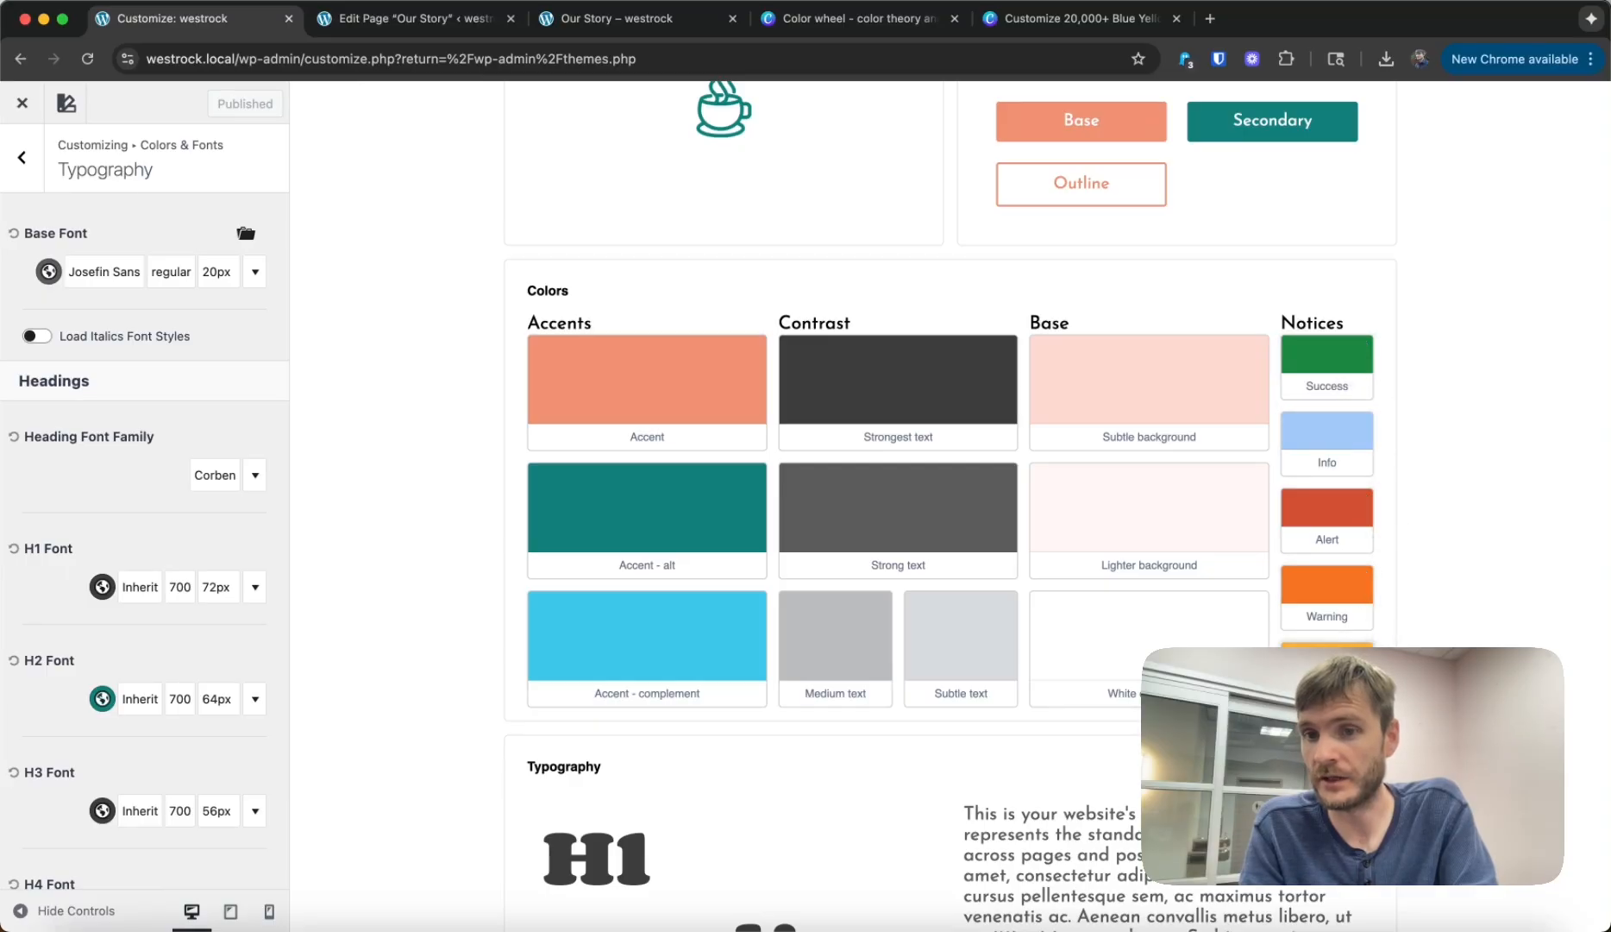
mouse_move(633, 739)
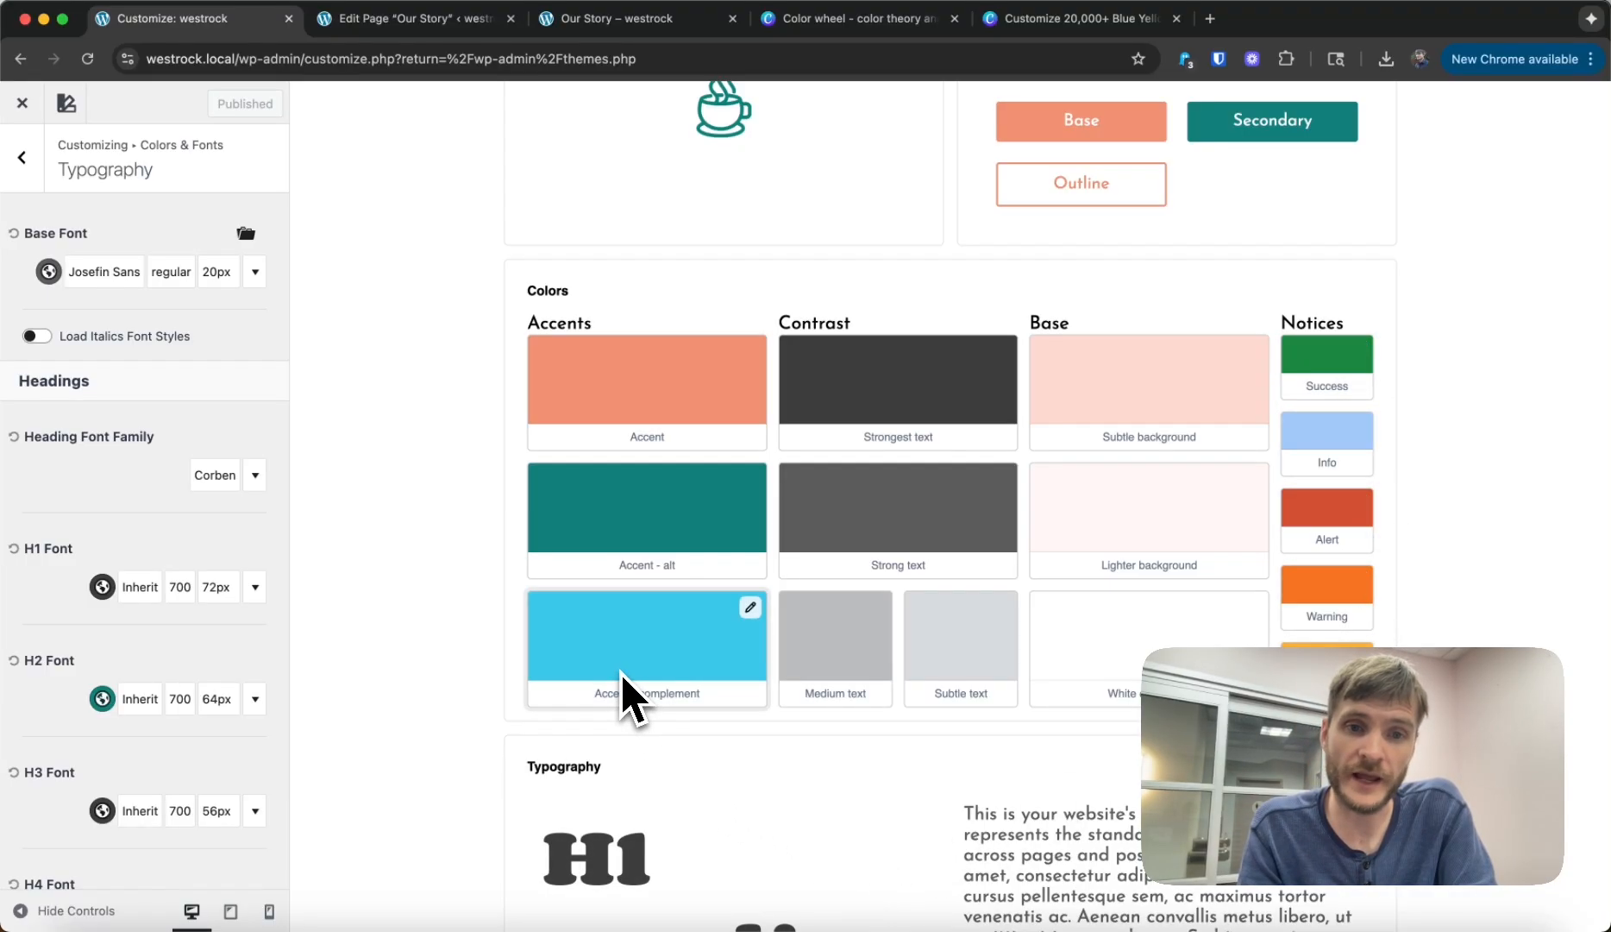
mouse_move(617, 667)
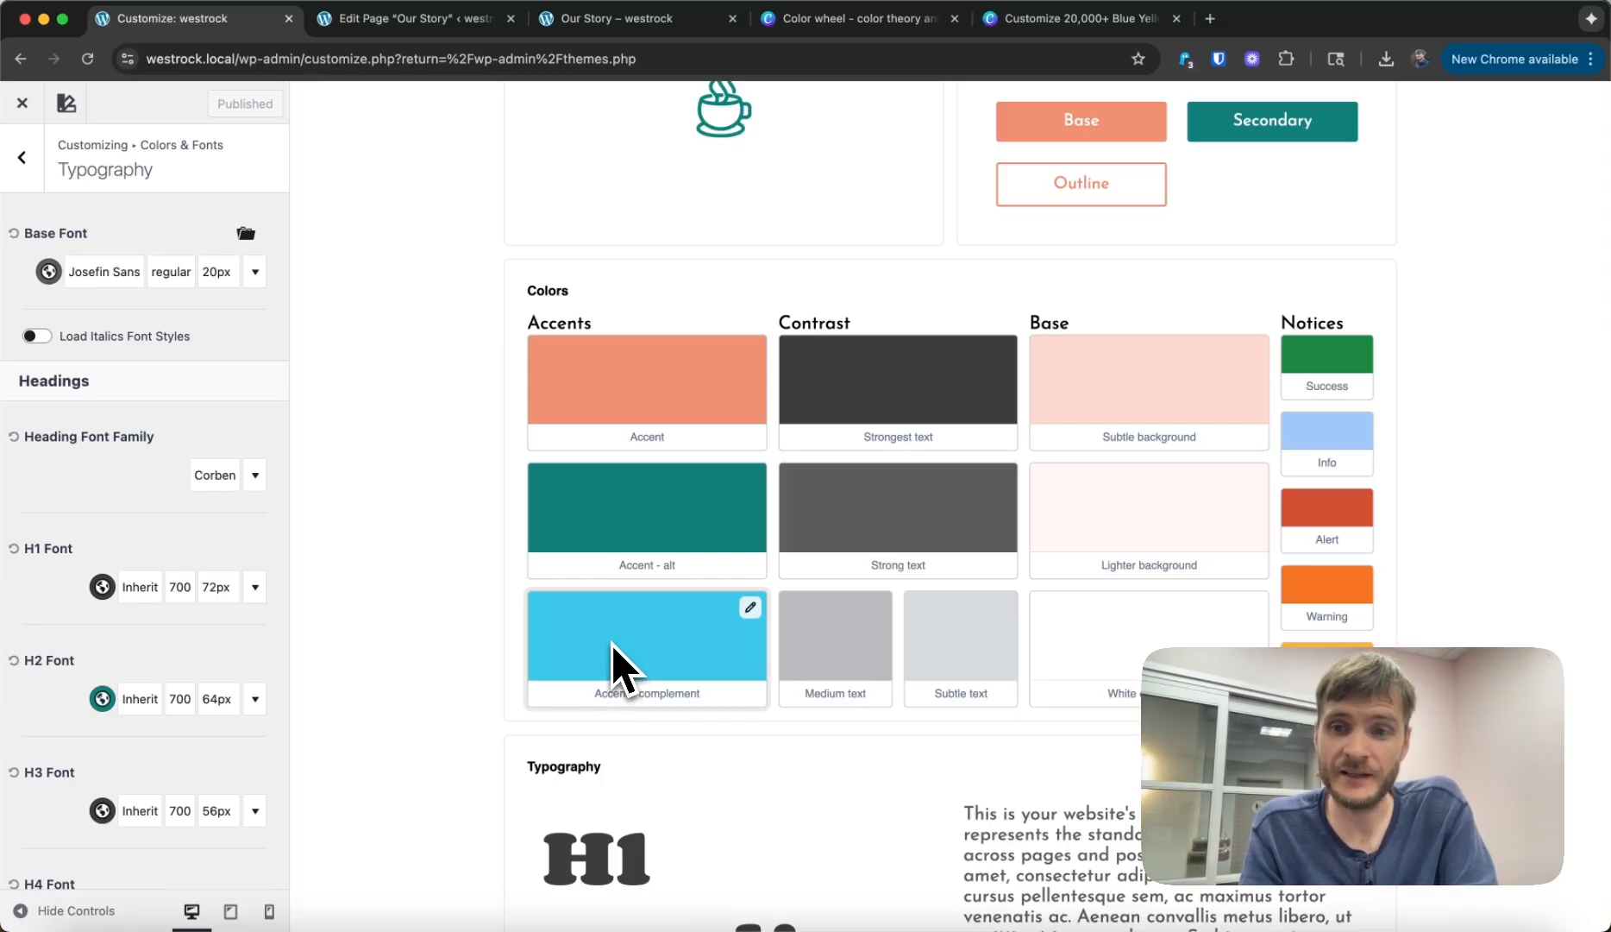
mouse_move(648, 390)
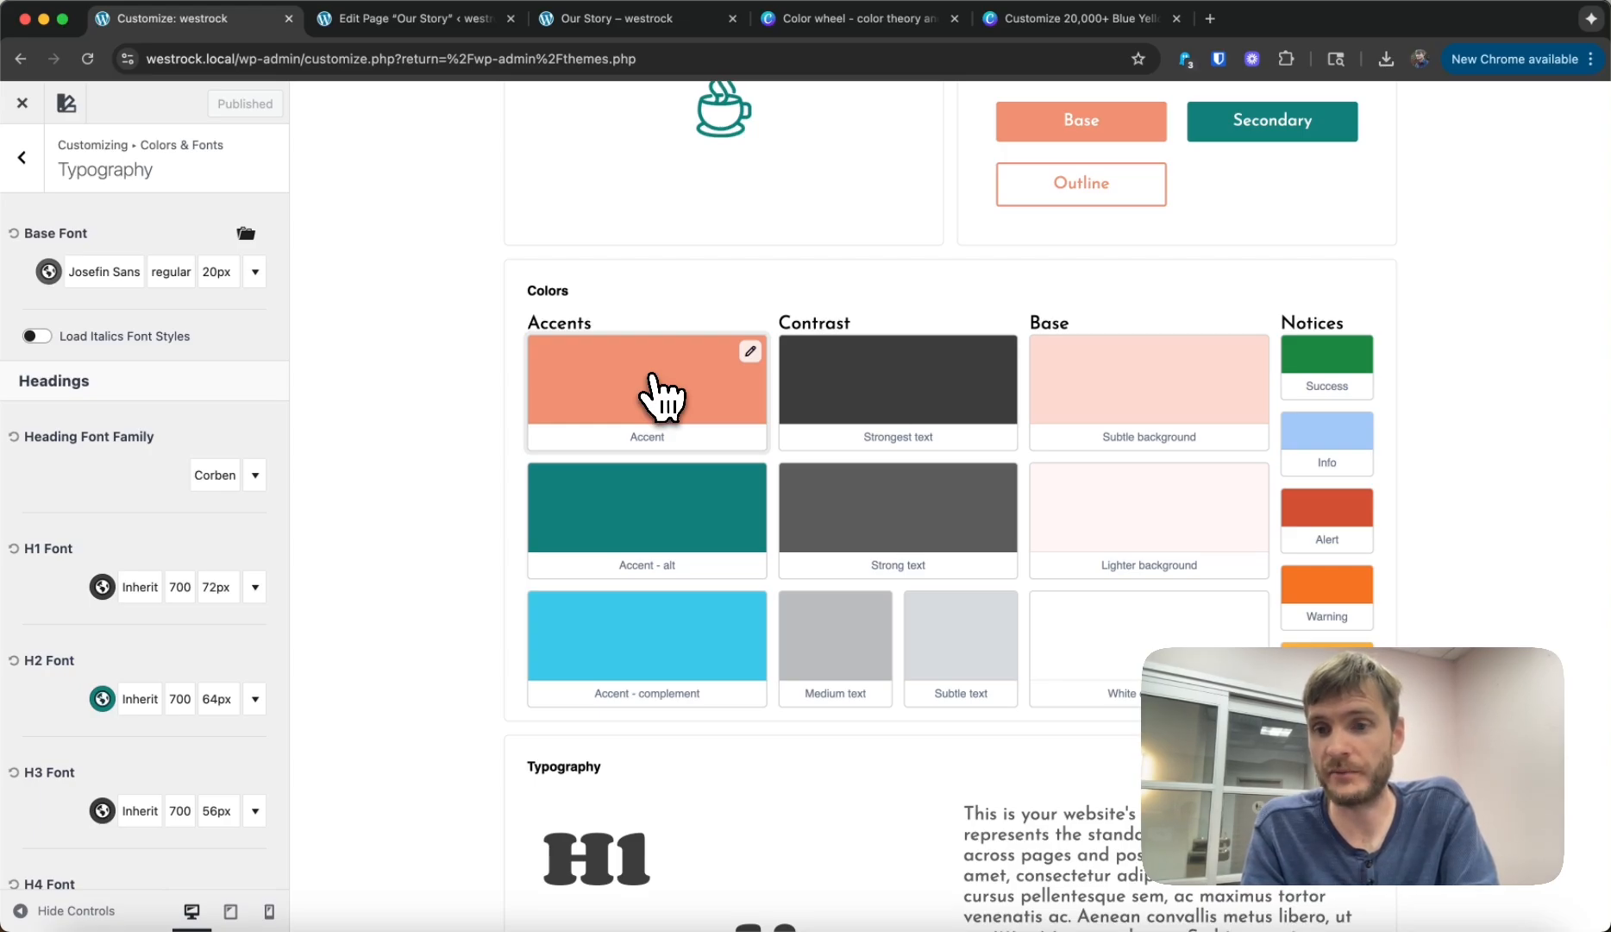
click(648, 390)
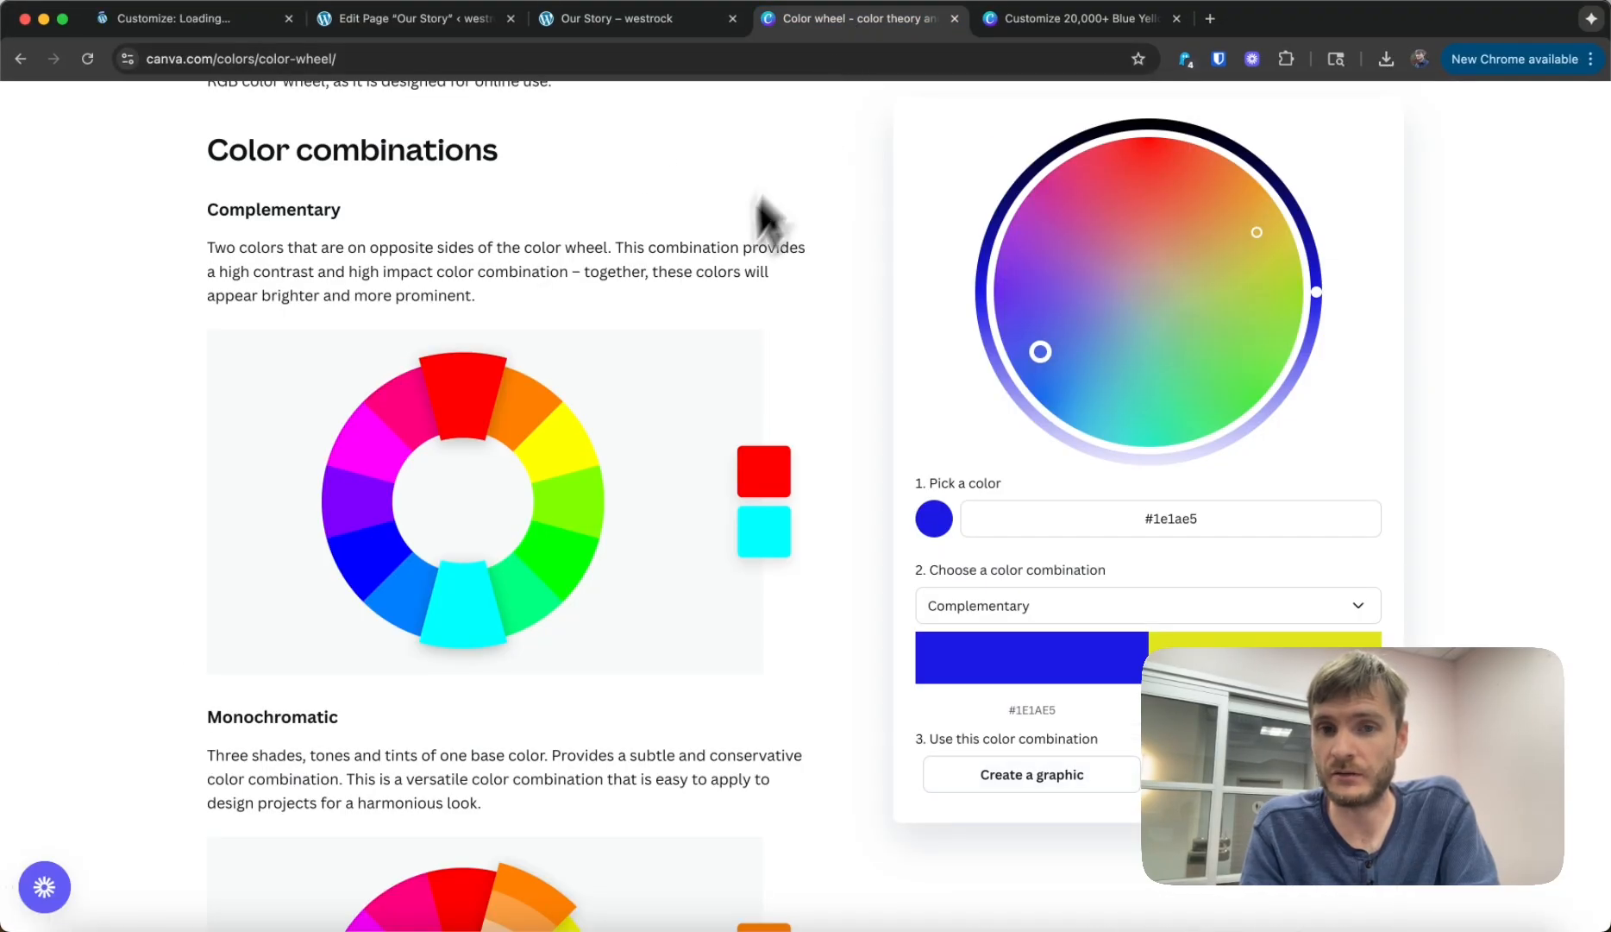
mouse_move(483, 626)
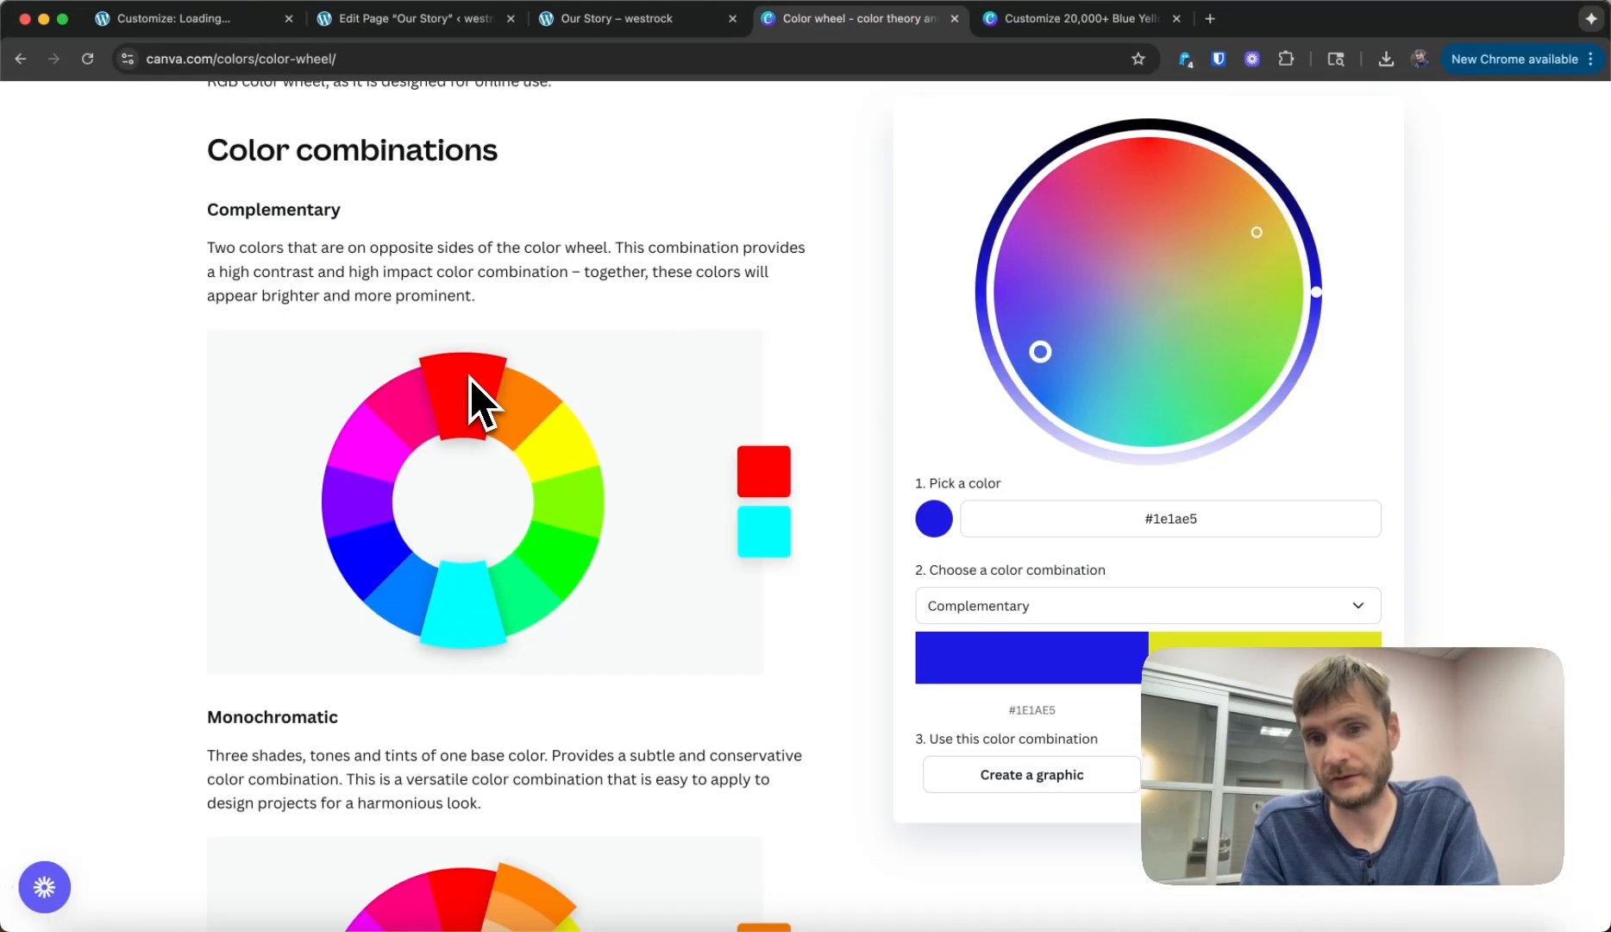
mouse_move(493, 401)
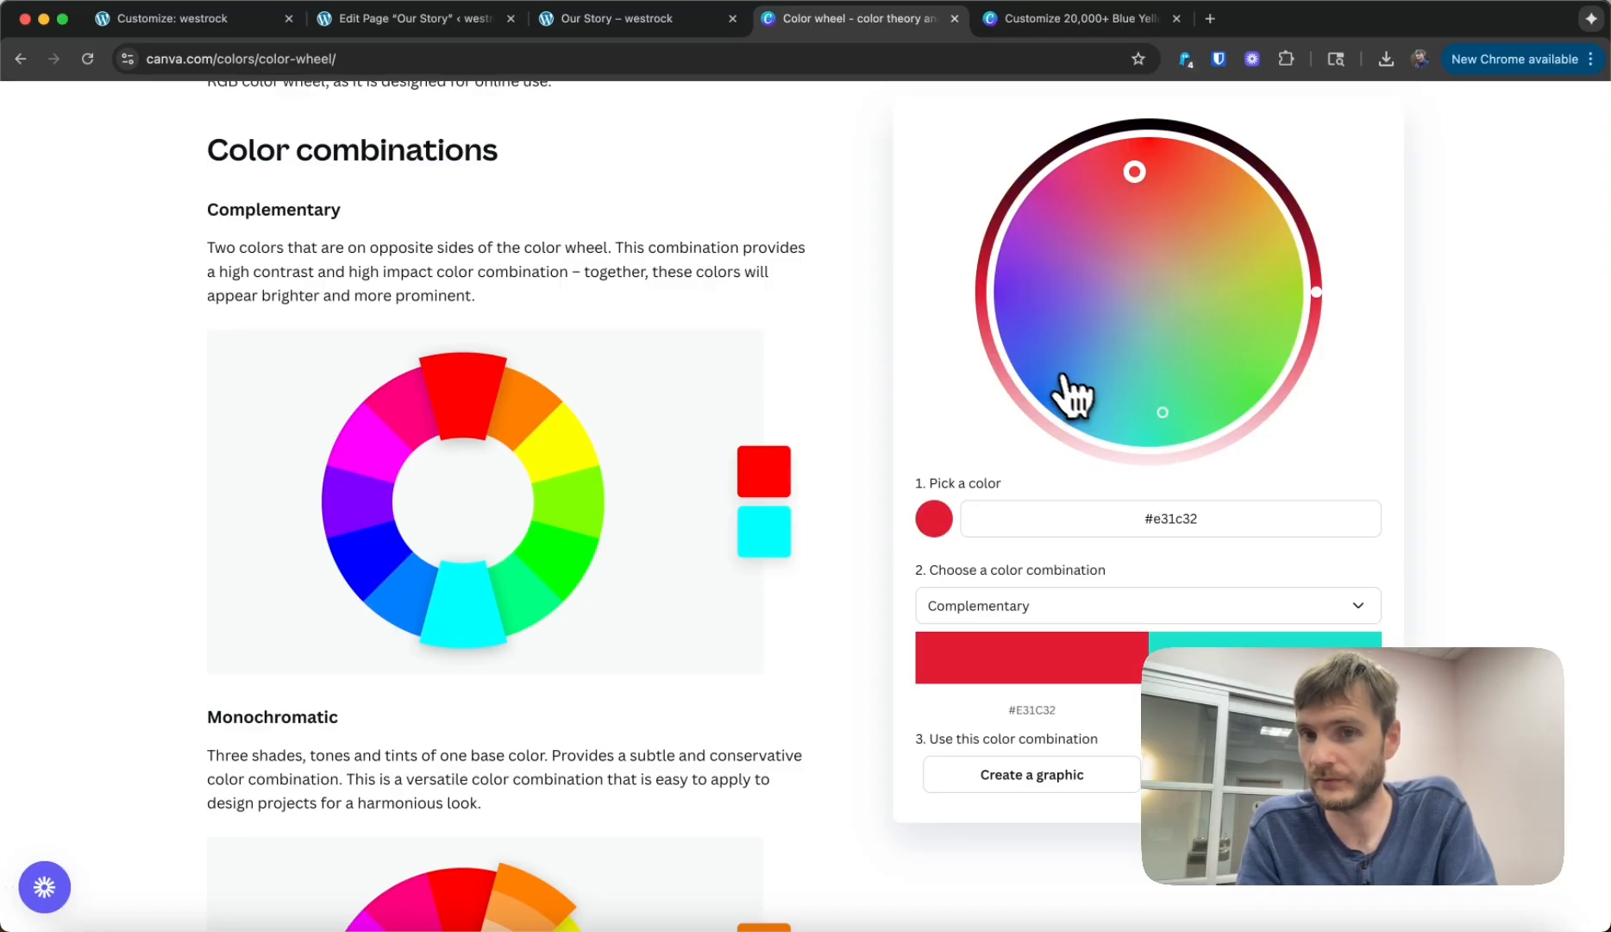
Step: Pick blue #1A1EE5 on the complementary wheel and browse blue-and-yellow designs
click(1043, 355)
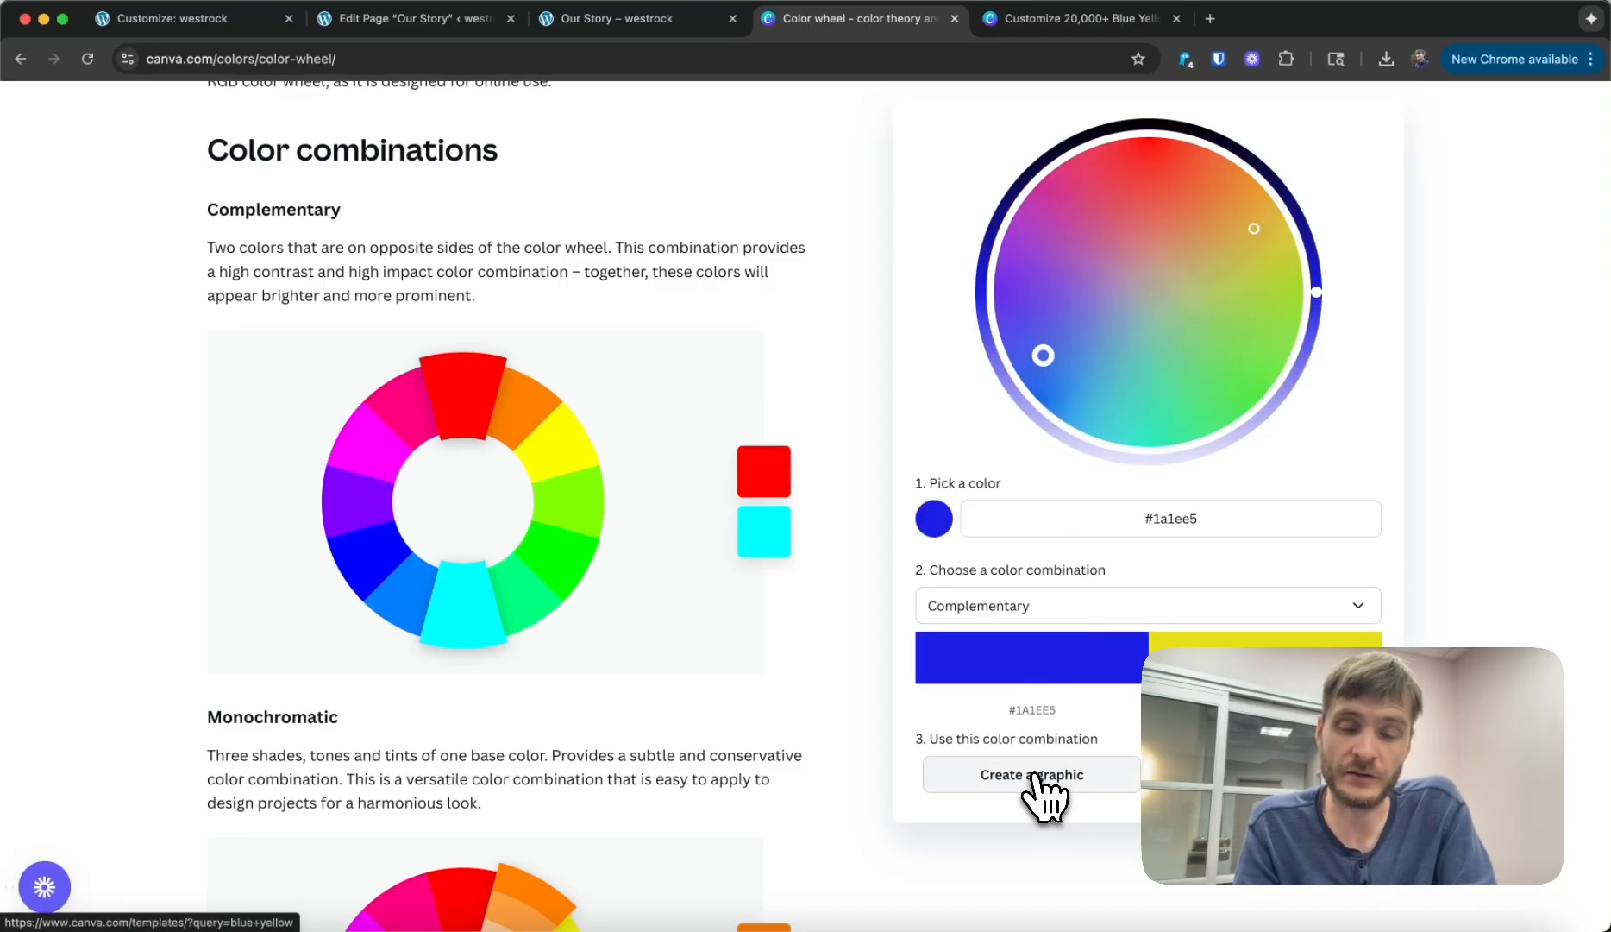
click(1031, 774)
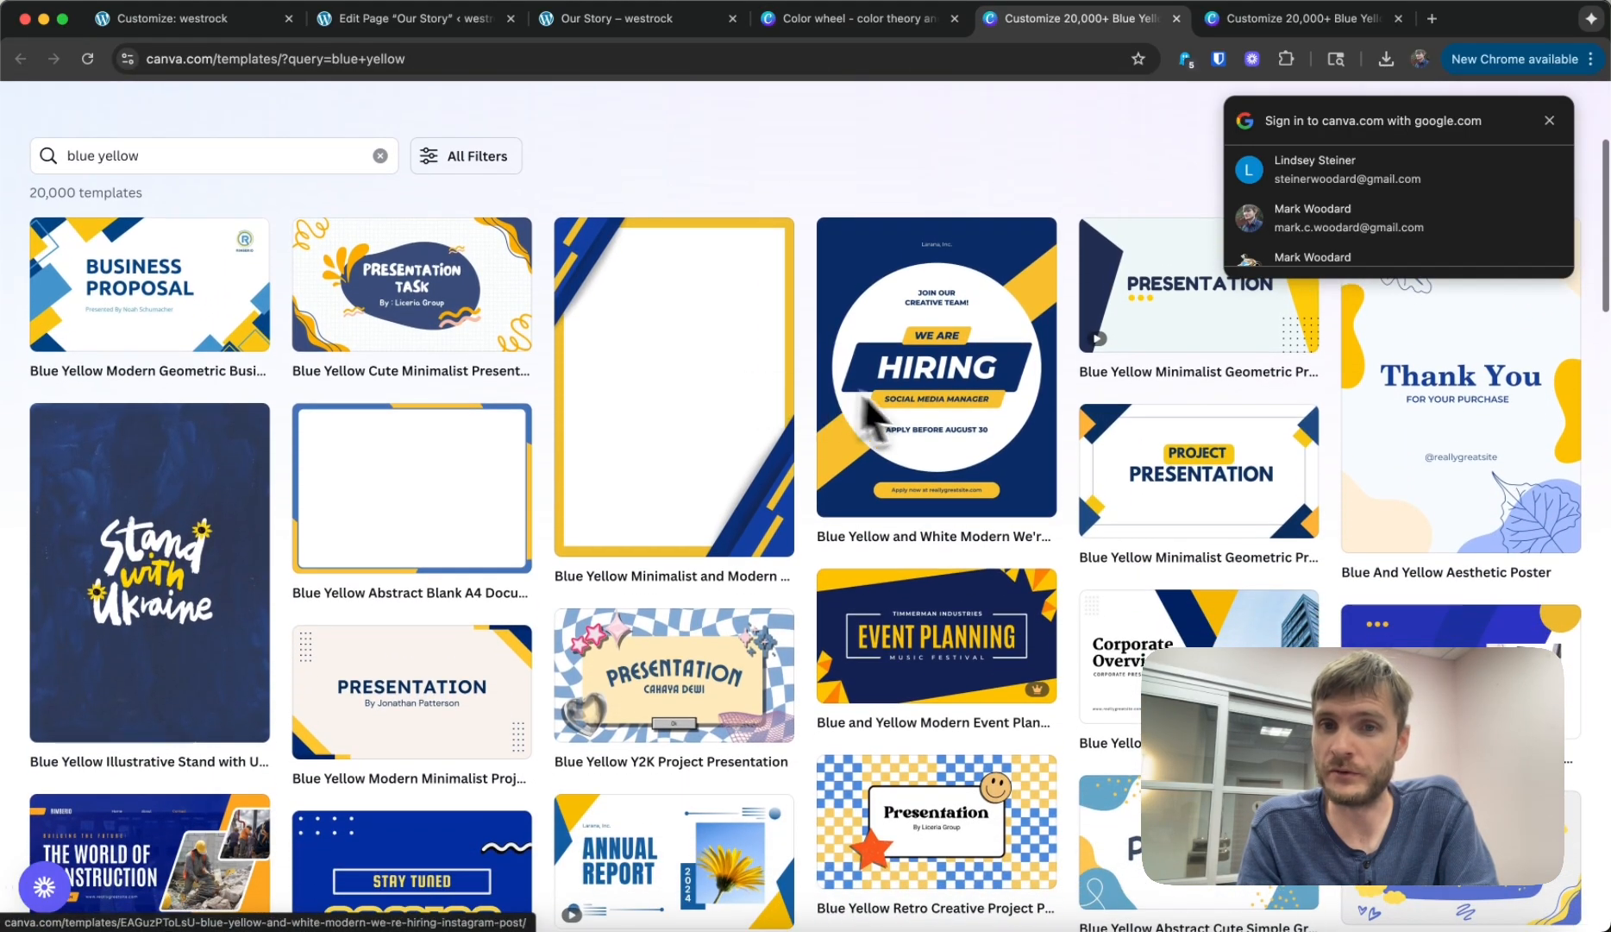
Step: Scroll through the blue and yellow template results
scroll(down, 3)
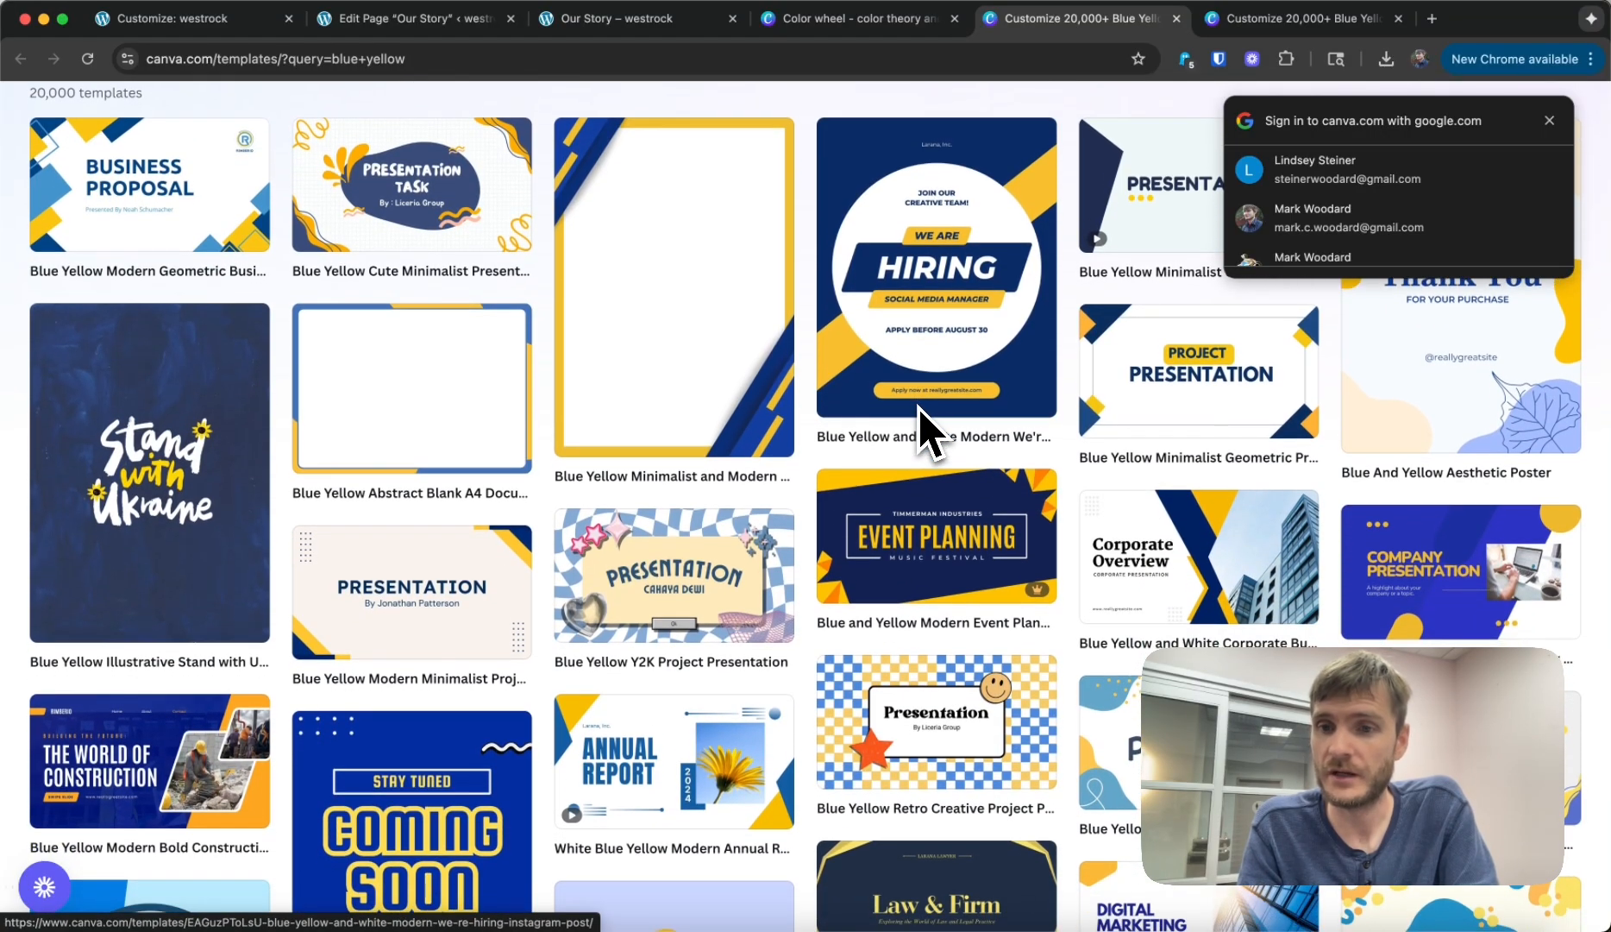
scroll(up, 3)
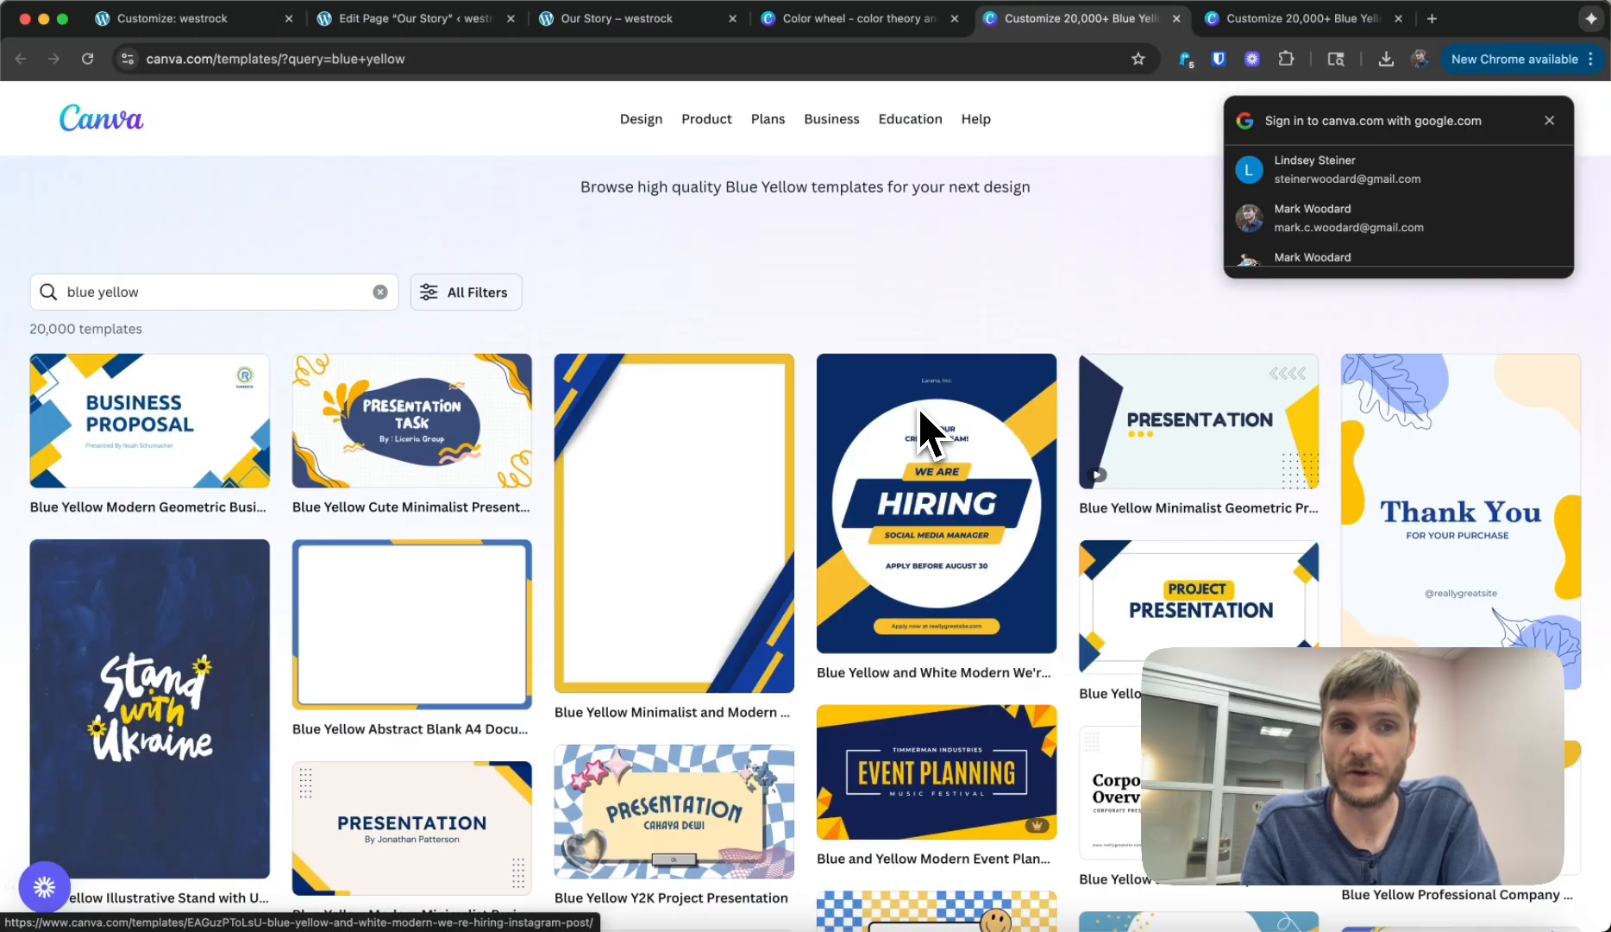
mouse_move(1228, 252)
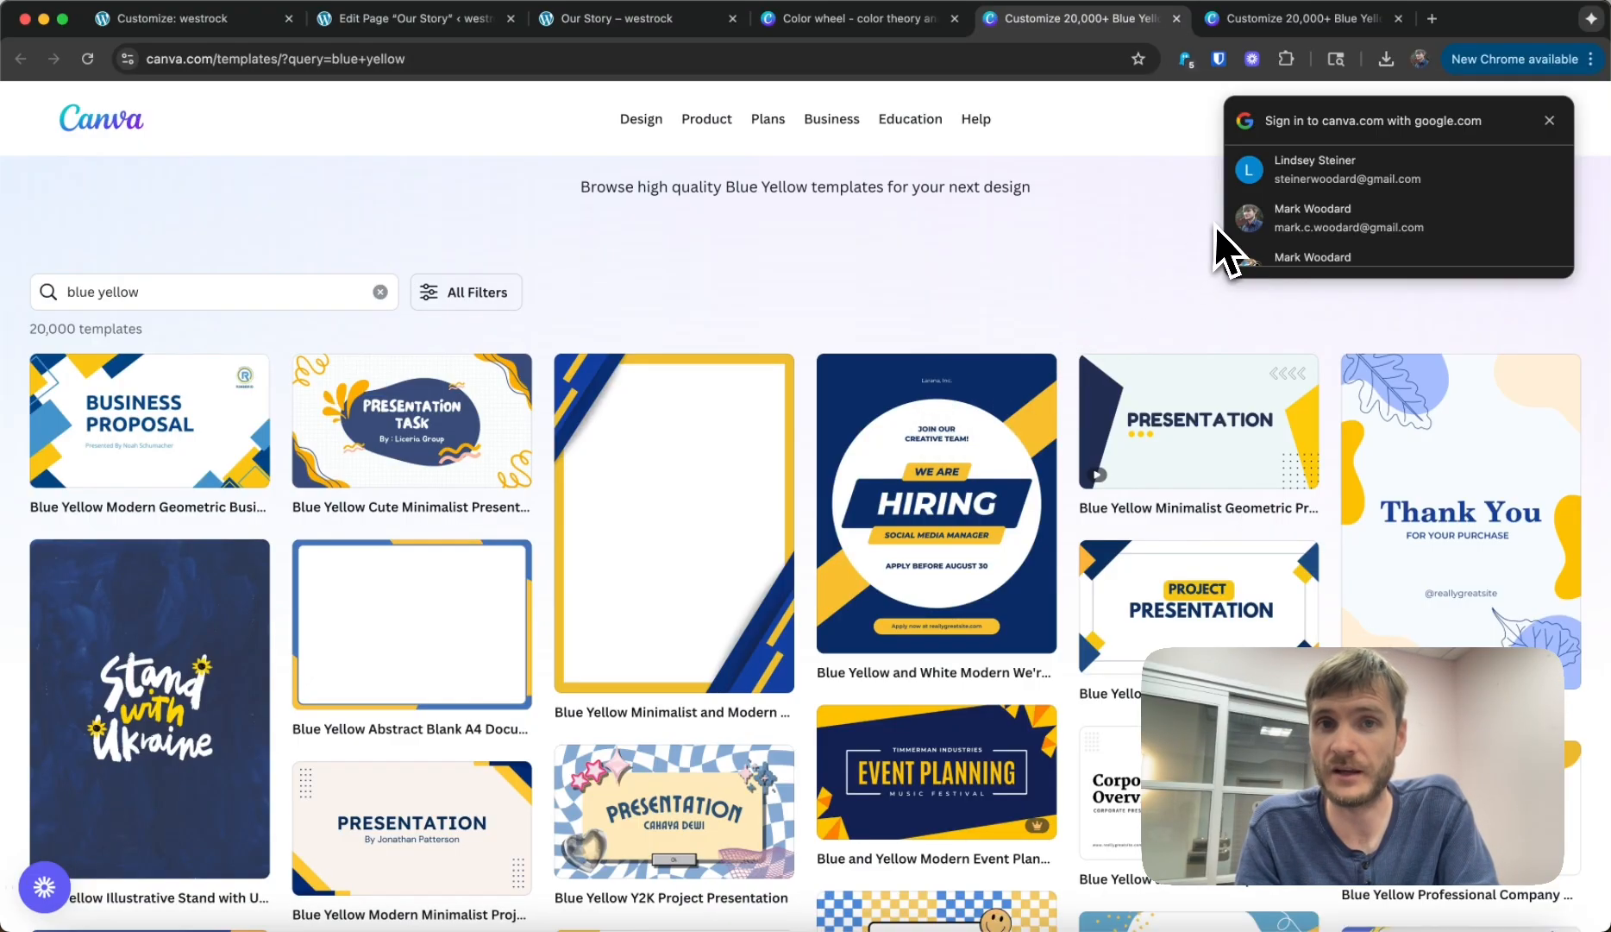
mouse_move(766, 169)
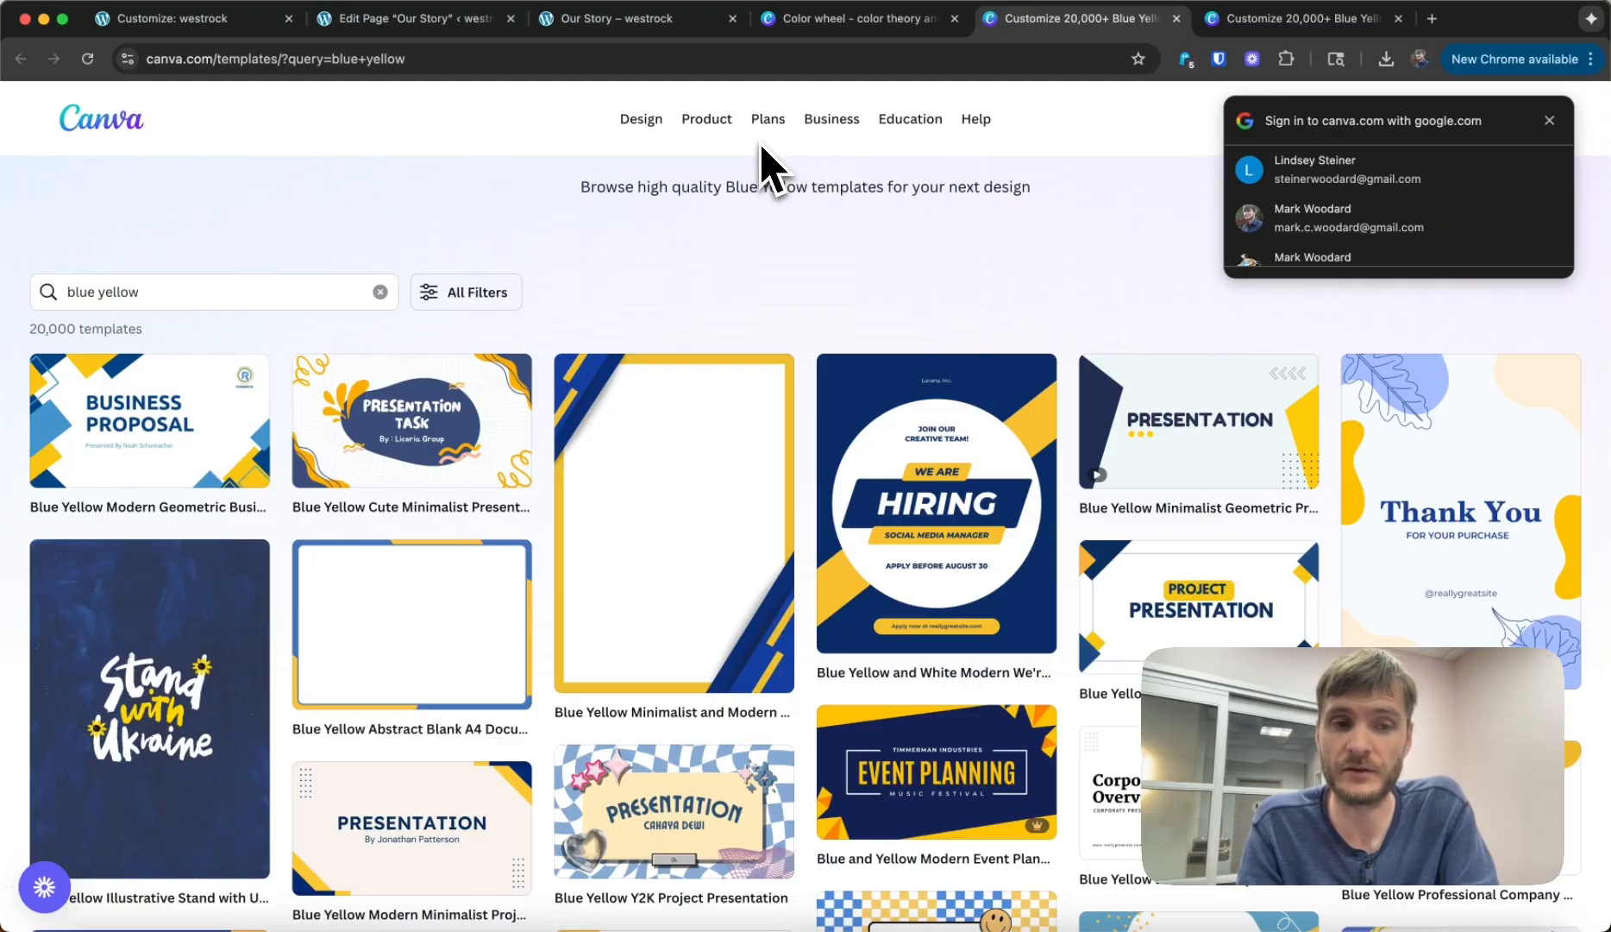
mouse_move(673, 81)
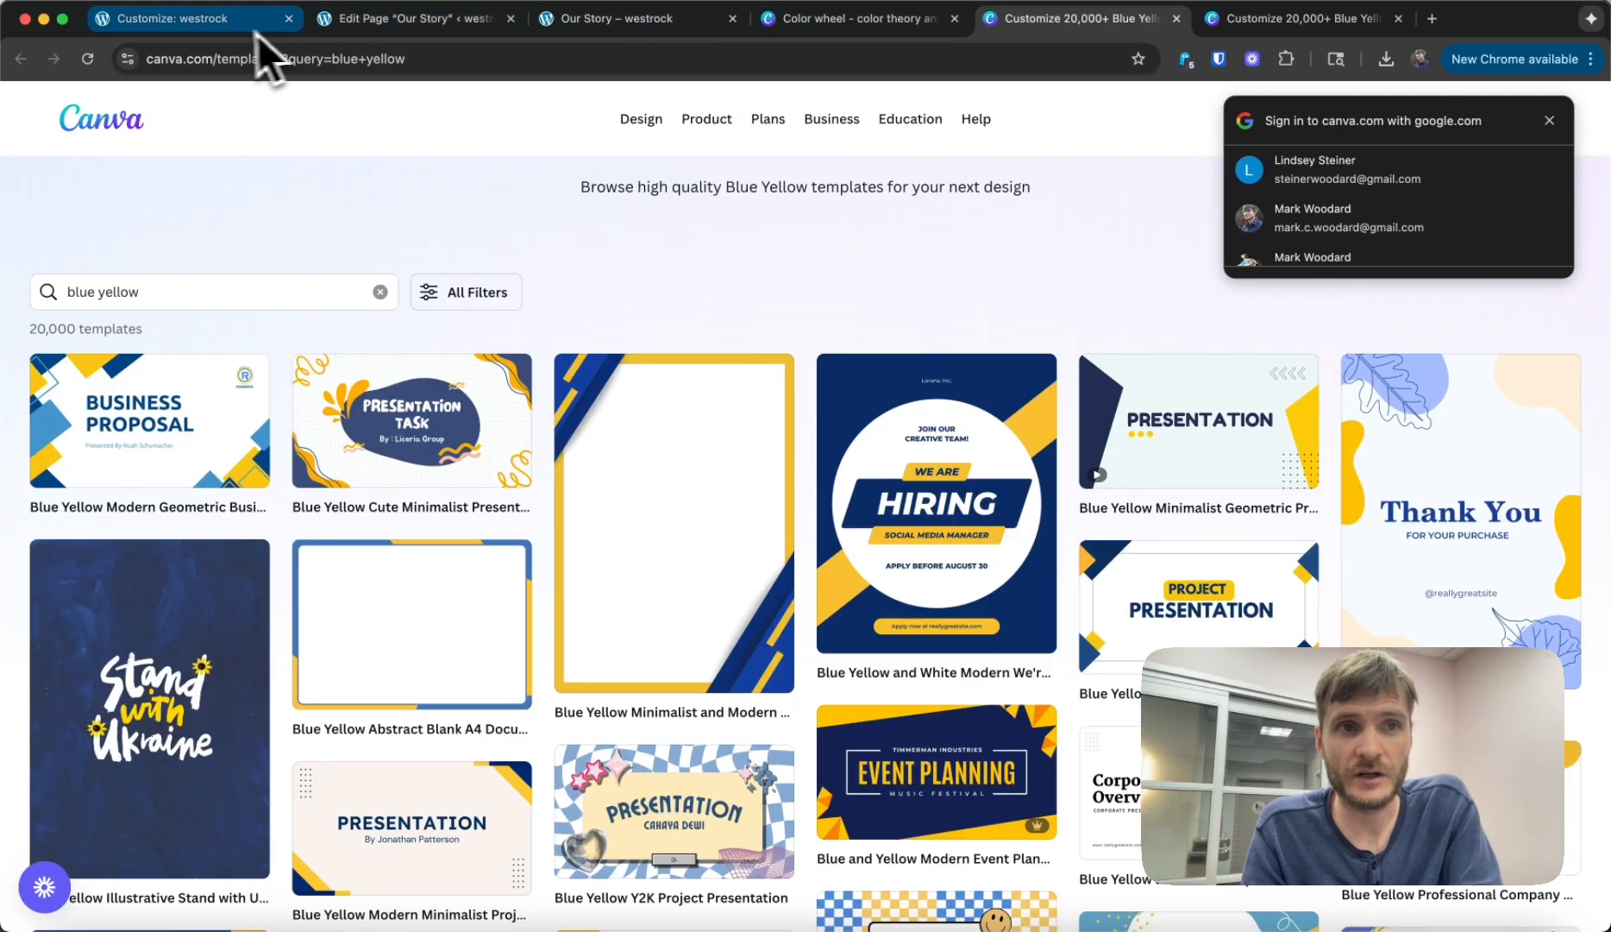
Step: Return to the Our Story editor and open the heading section's Style settings
click(412, 19)
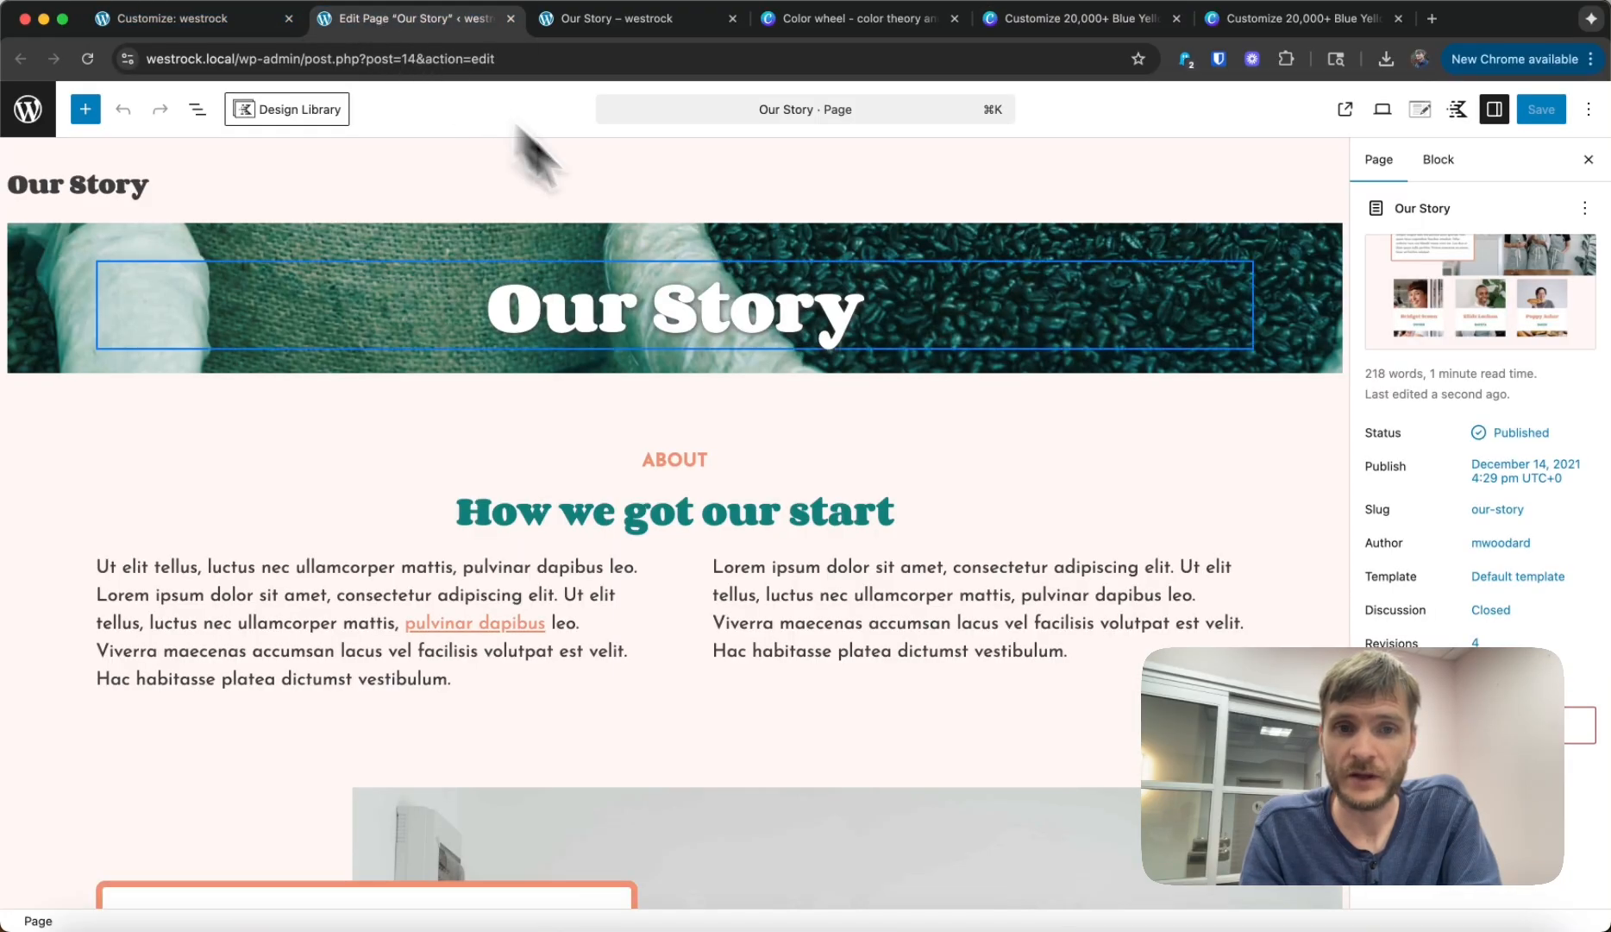
scroll(down, 3)
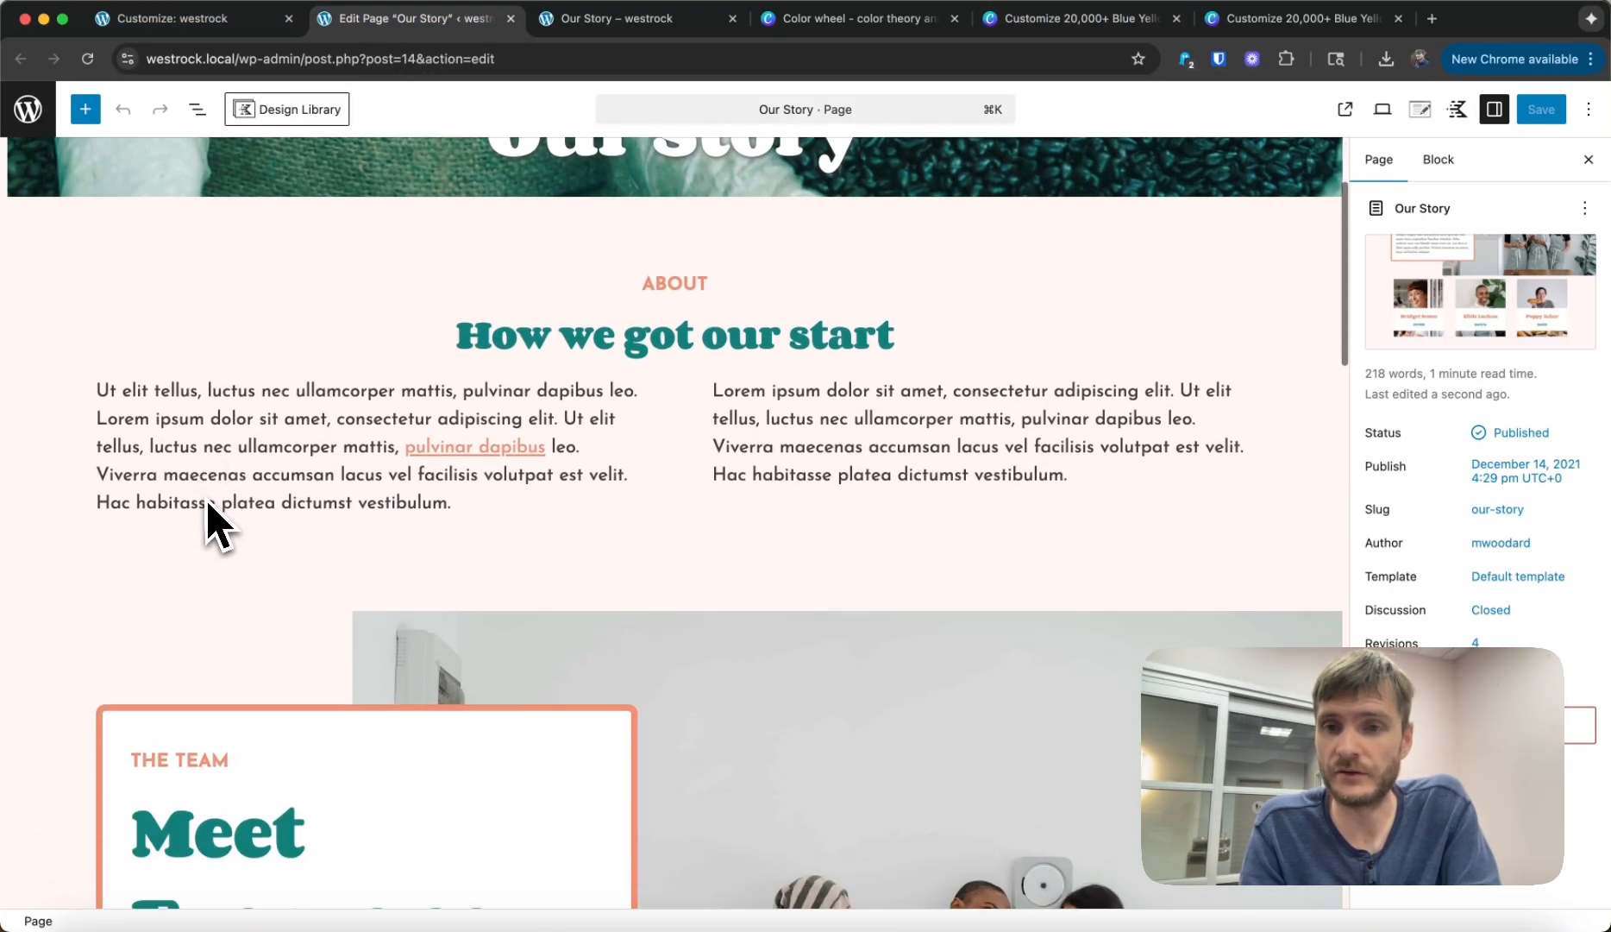
scroll(down, 3)
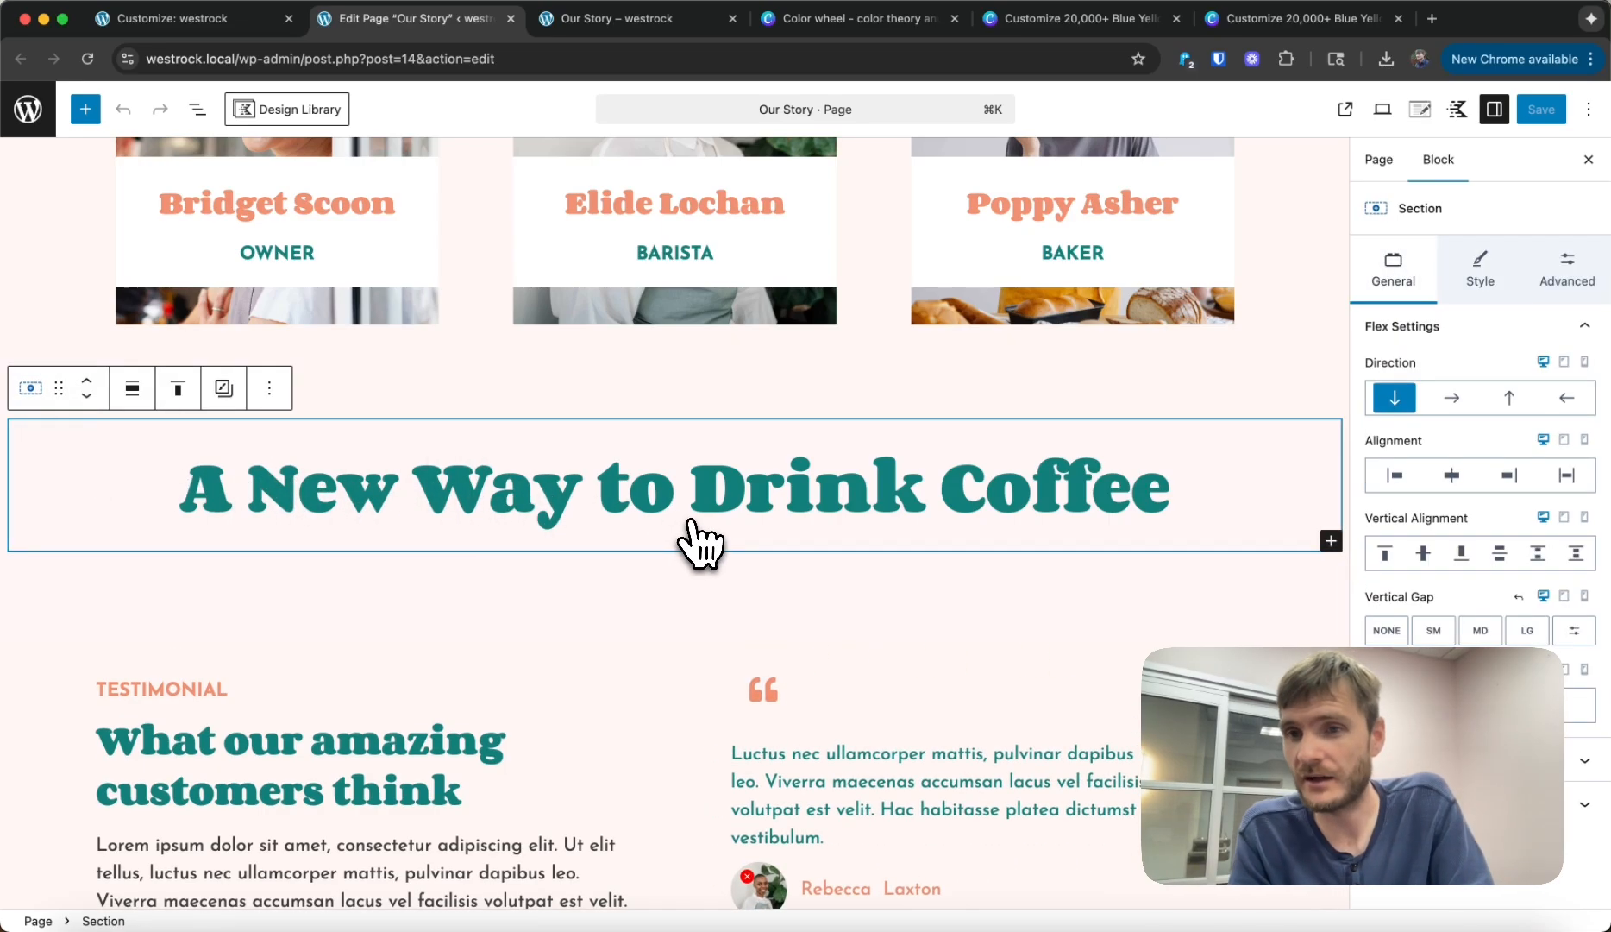
click(1479, 269)
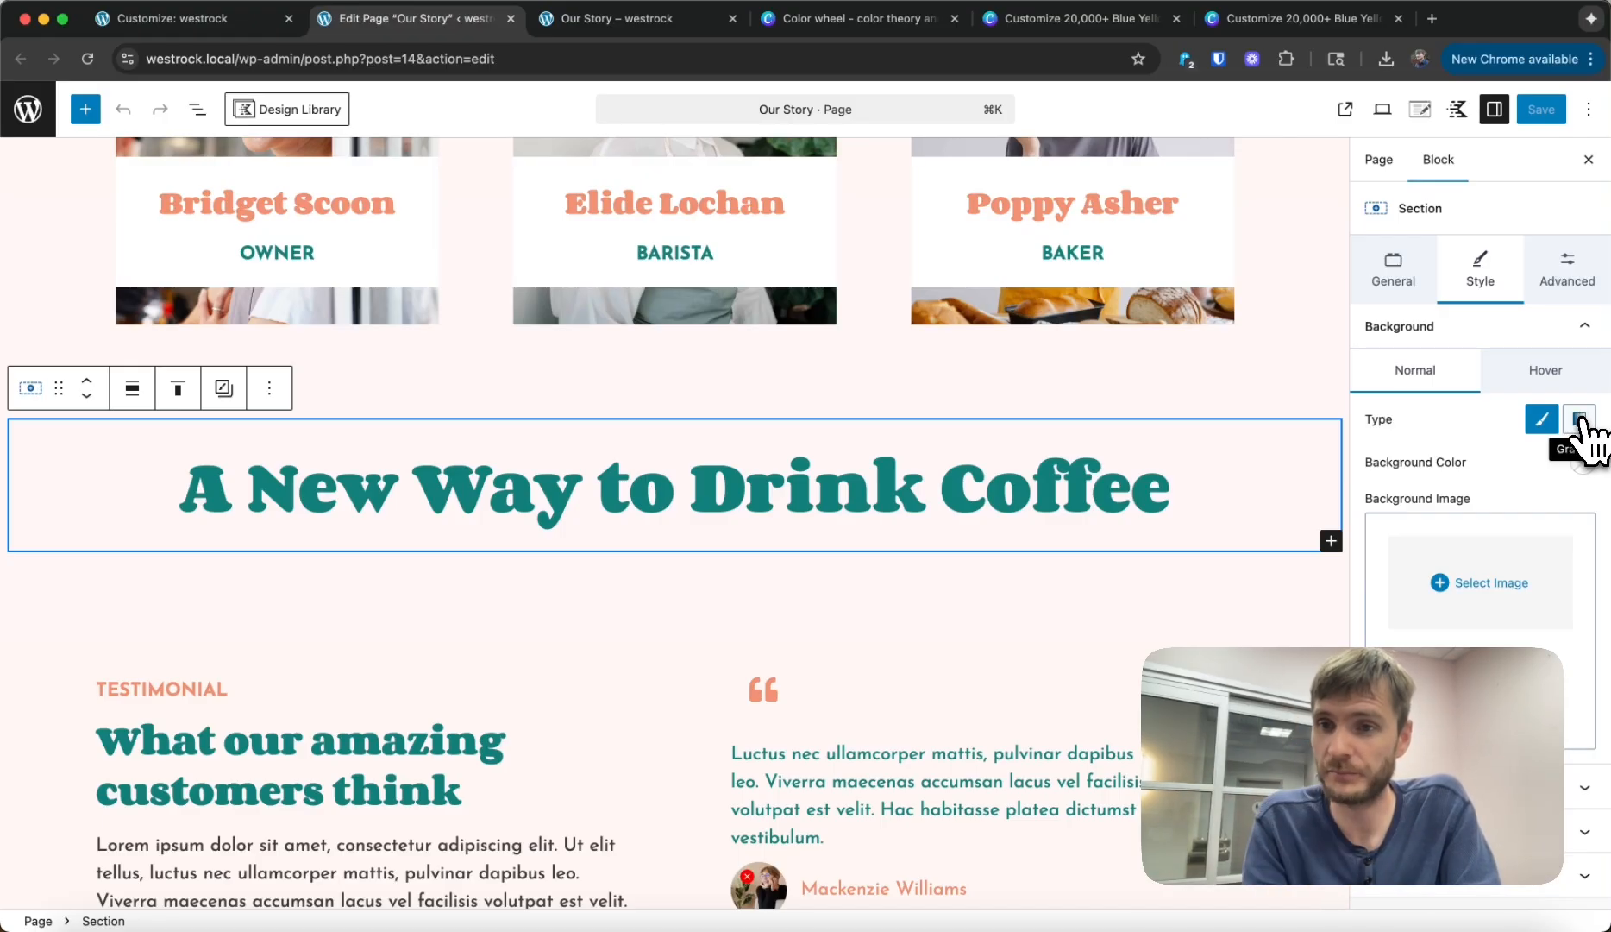
Step: Make the section background a gradient from coral to bright blue
click(1579, 419)
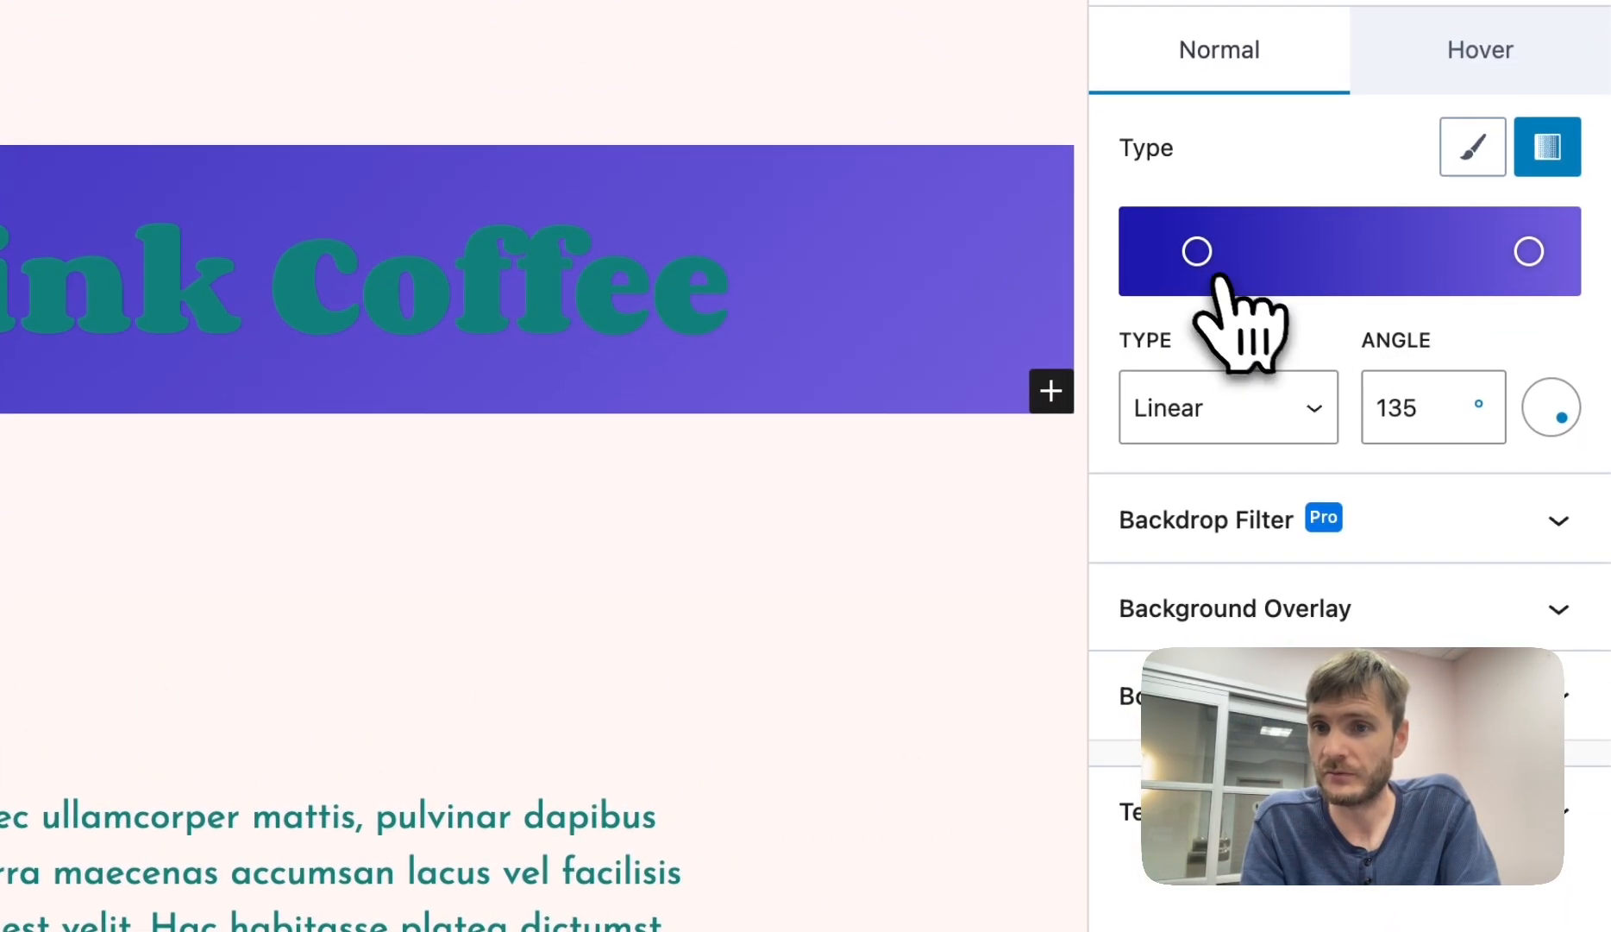
click(1195, 251)
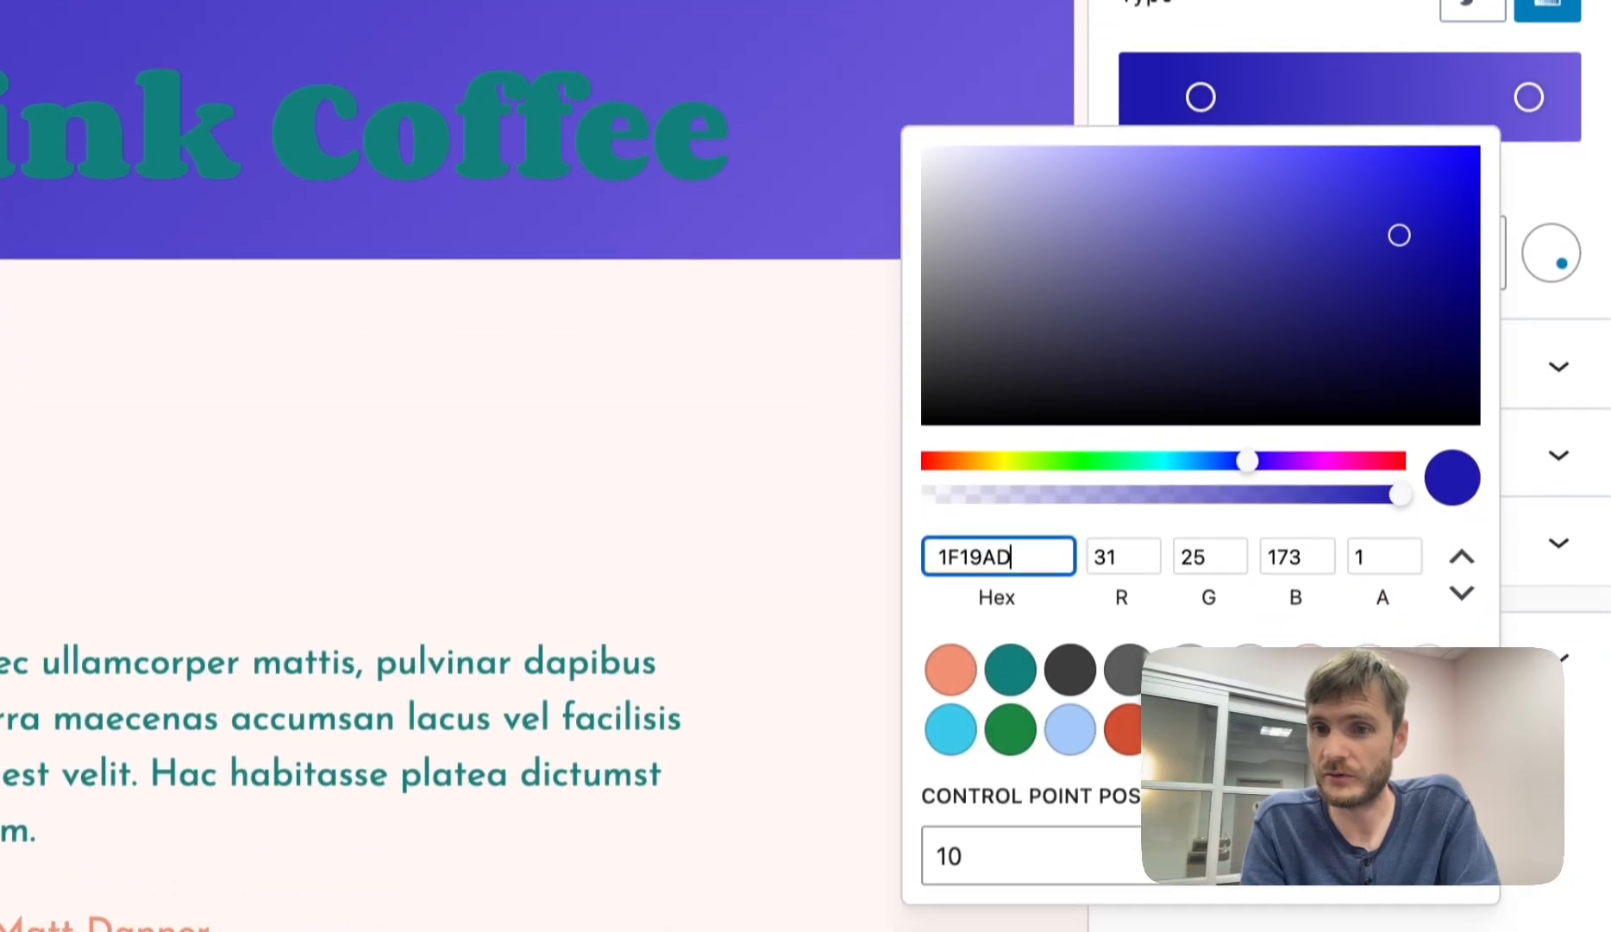
click(947, 645)
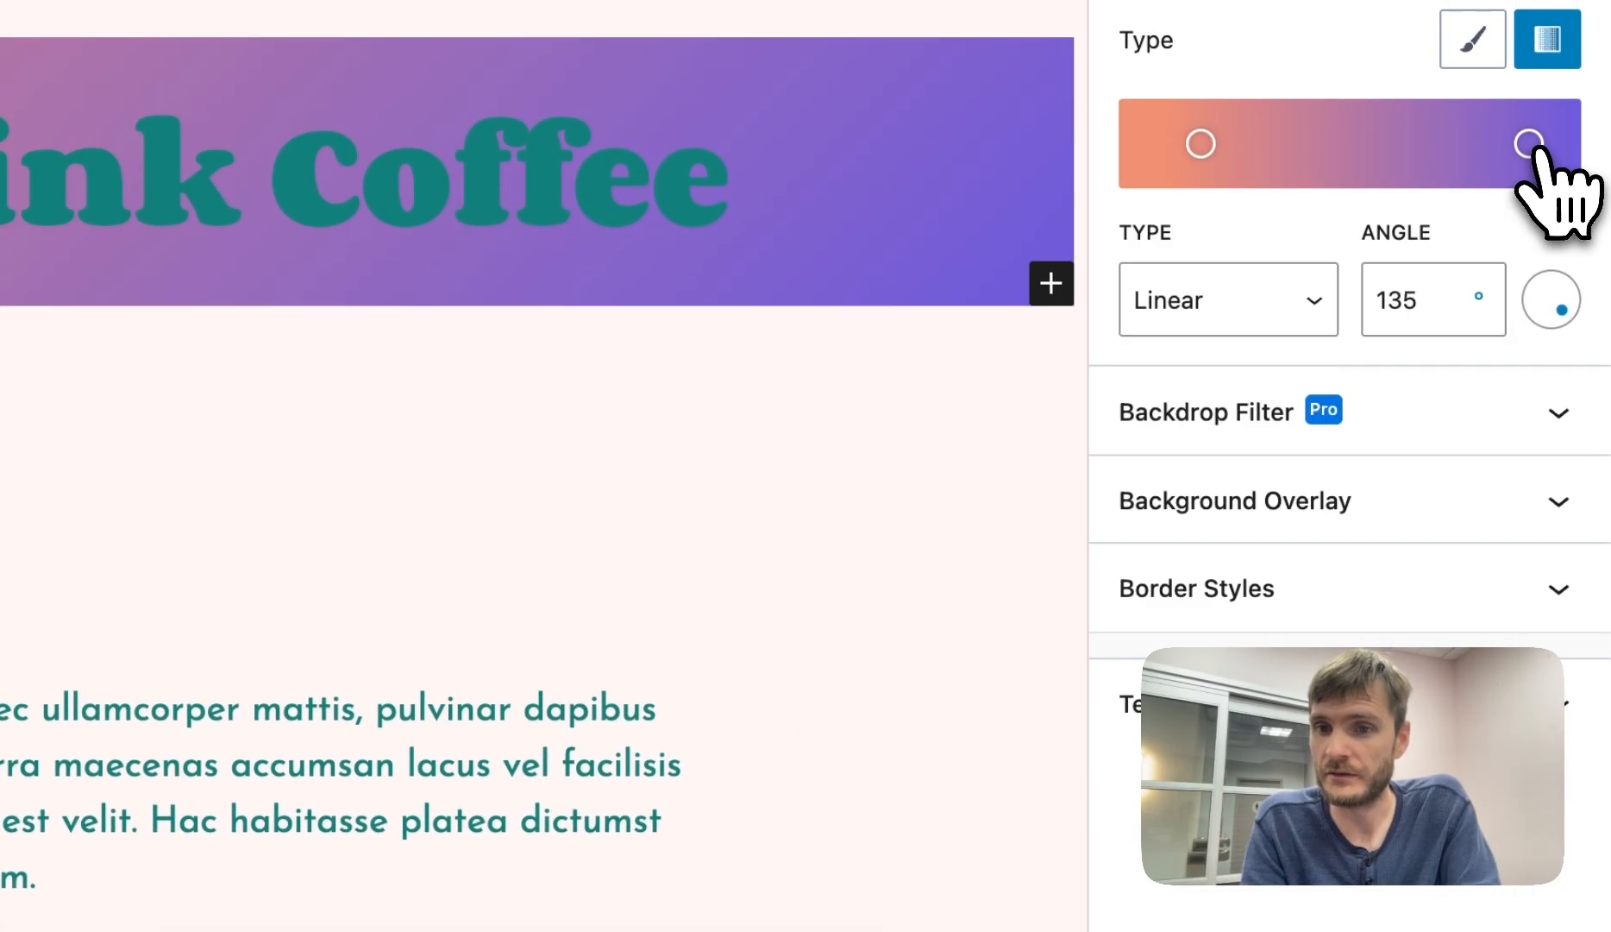
click(1529, 144)
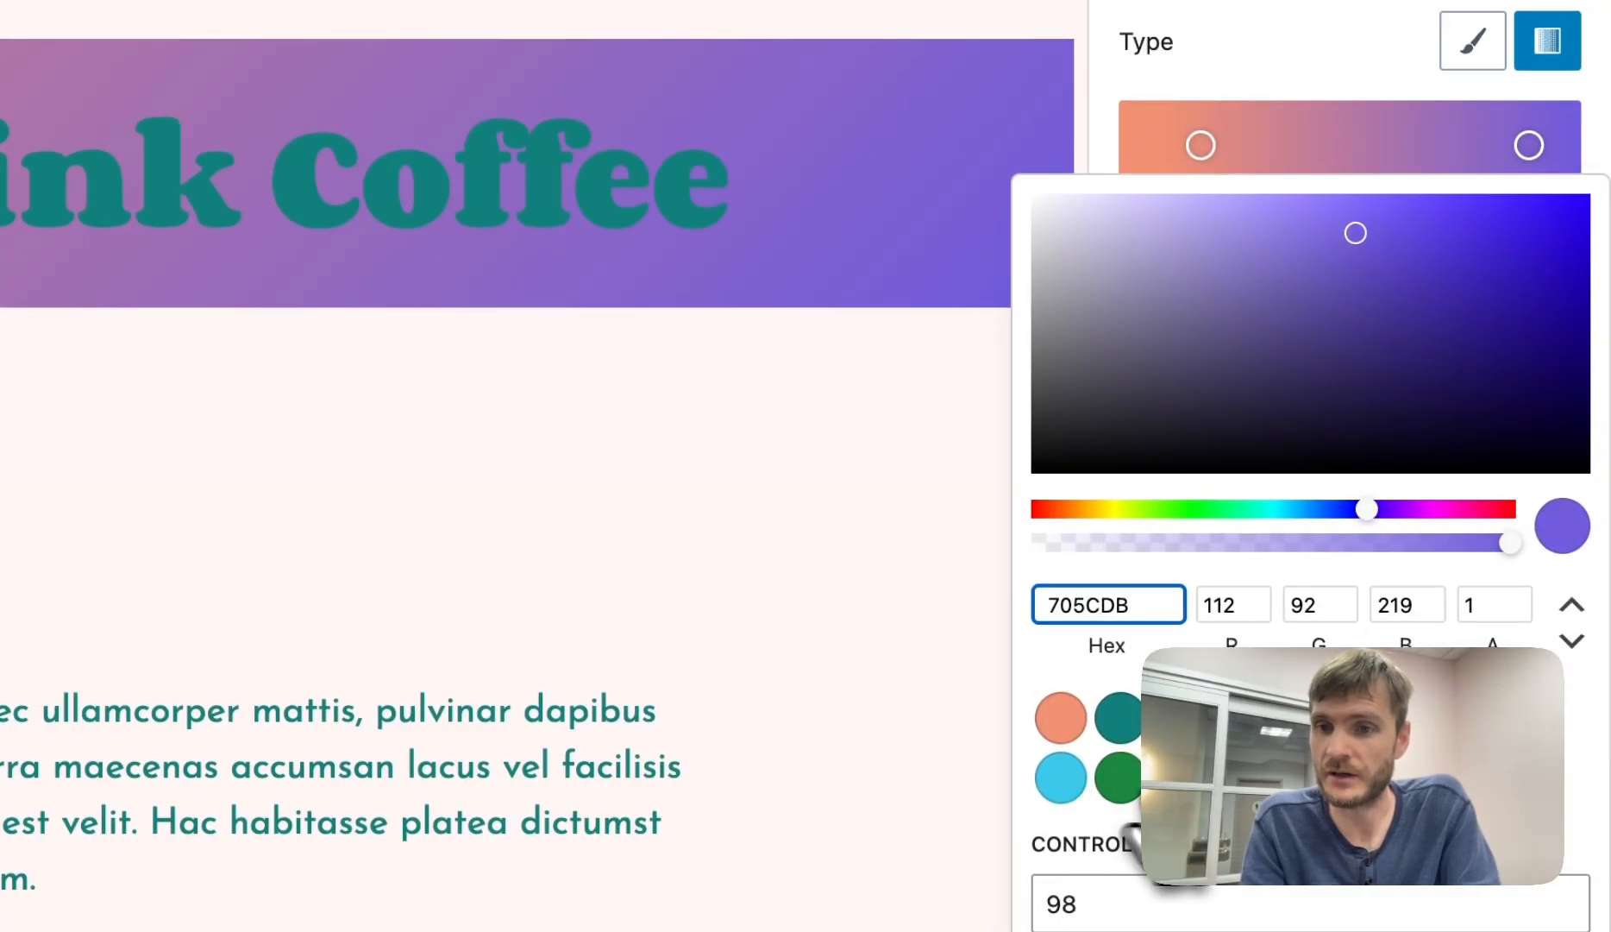
click(1063, 777)
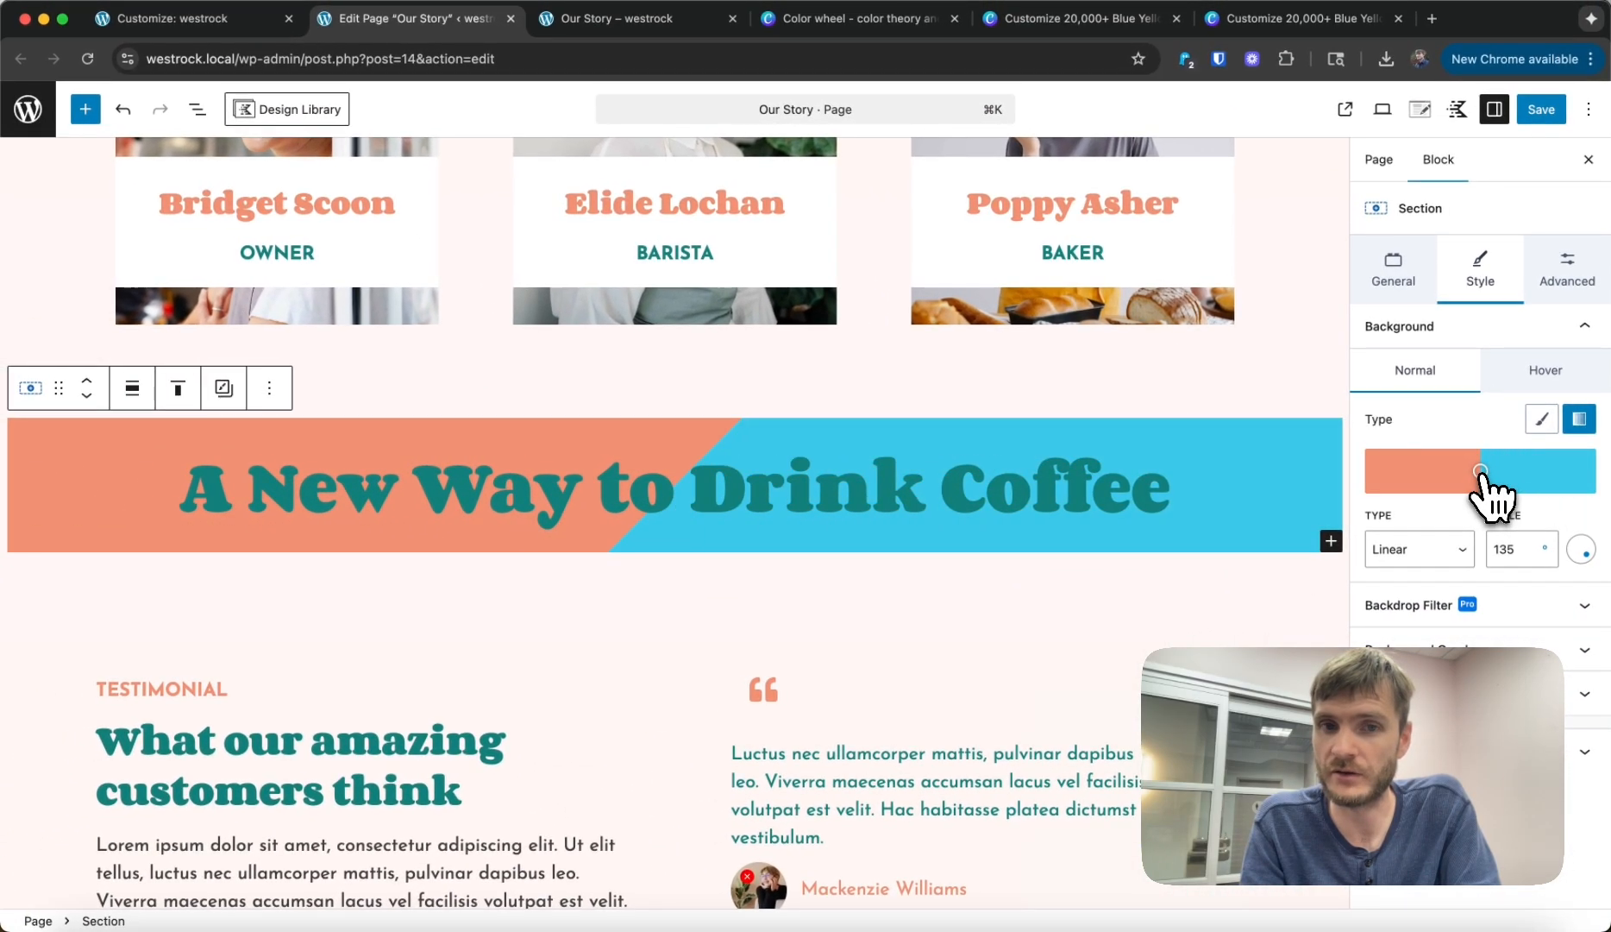
Step: Make the 'A New Way to Drink Coffee' heading text white and save the page
click(775, 485)
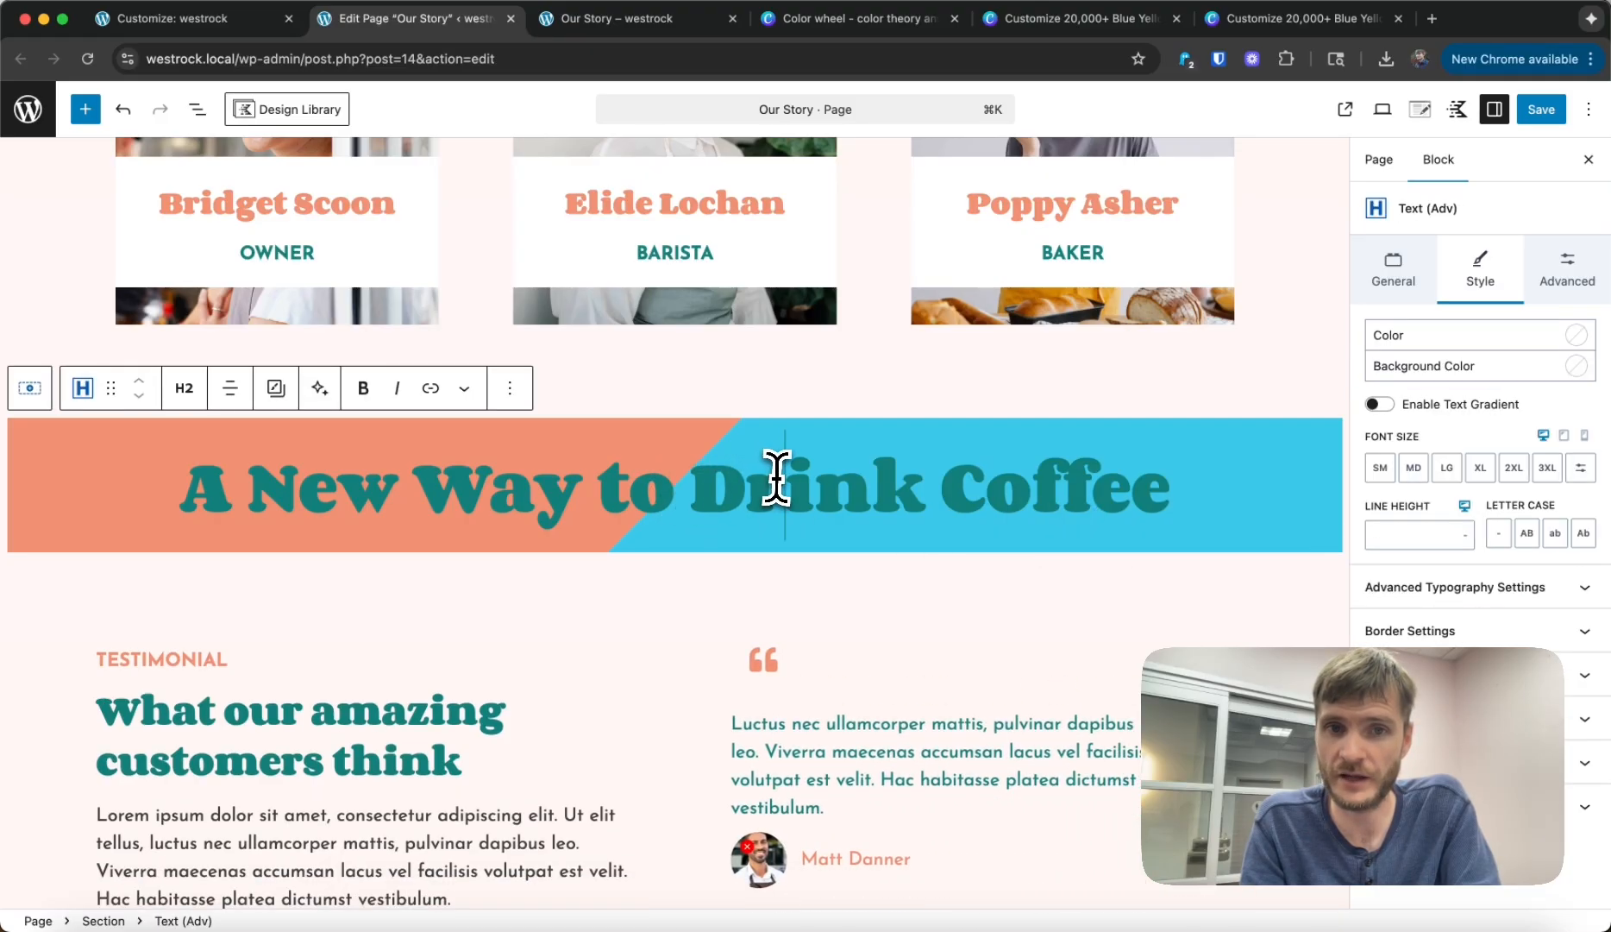
click(1576, 334)
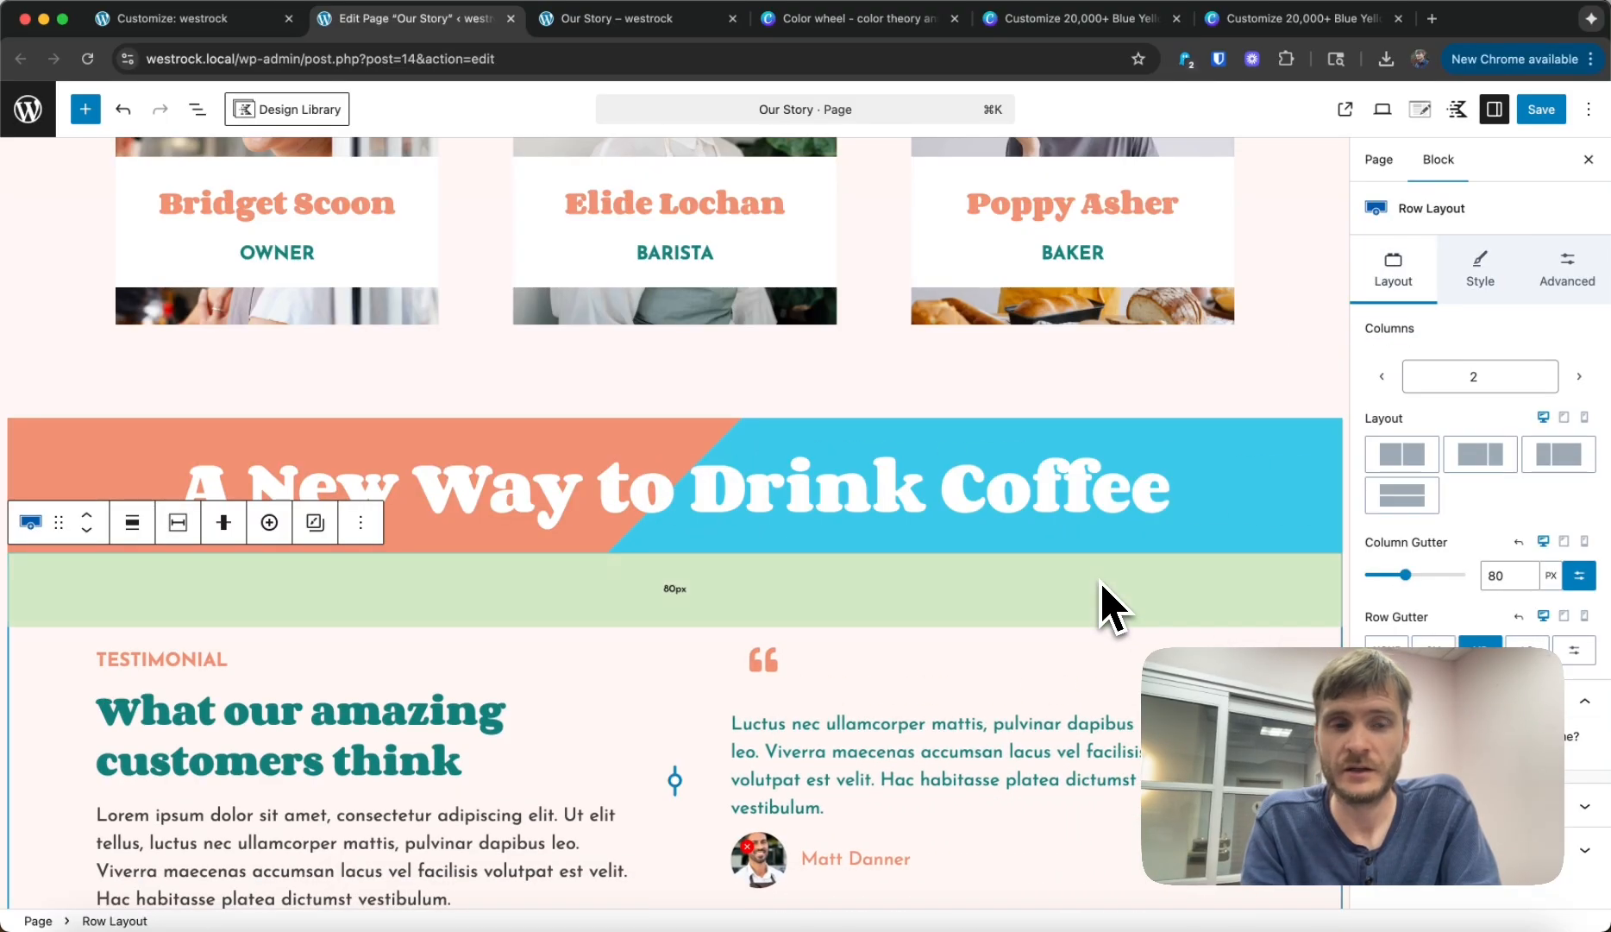
click(668, 485)
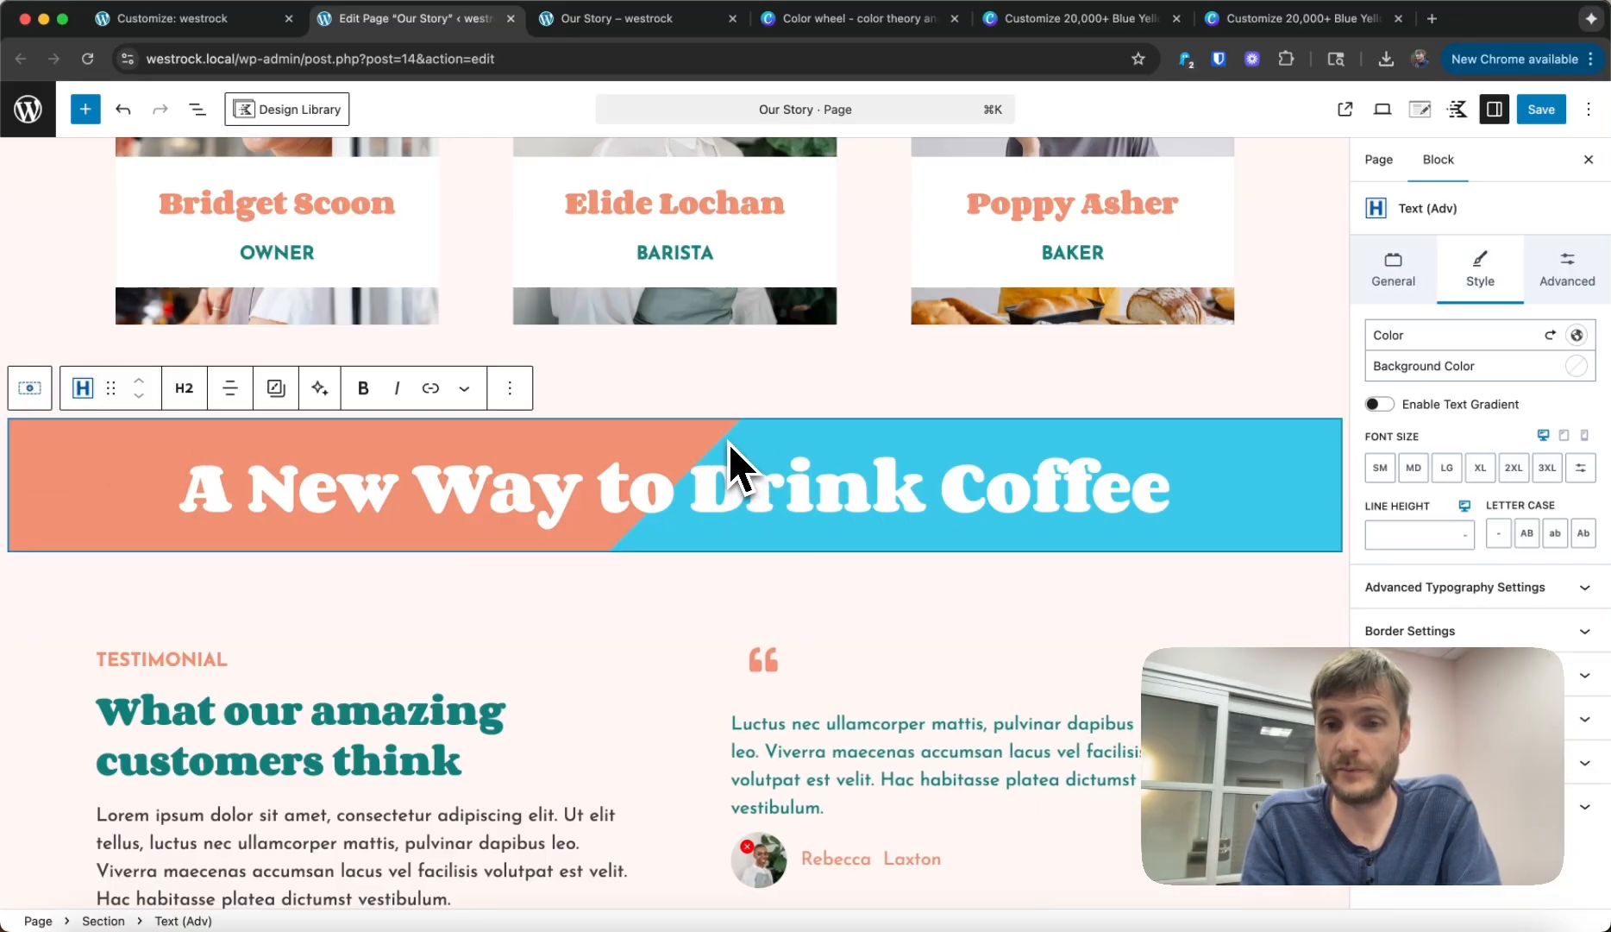
mouse_move(719, 468)
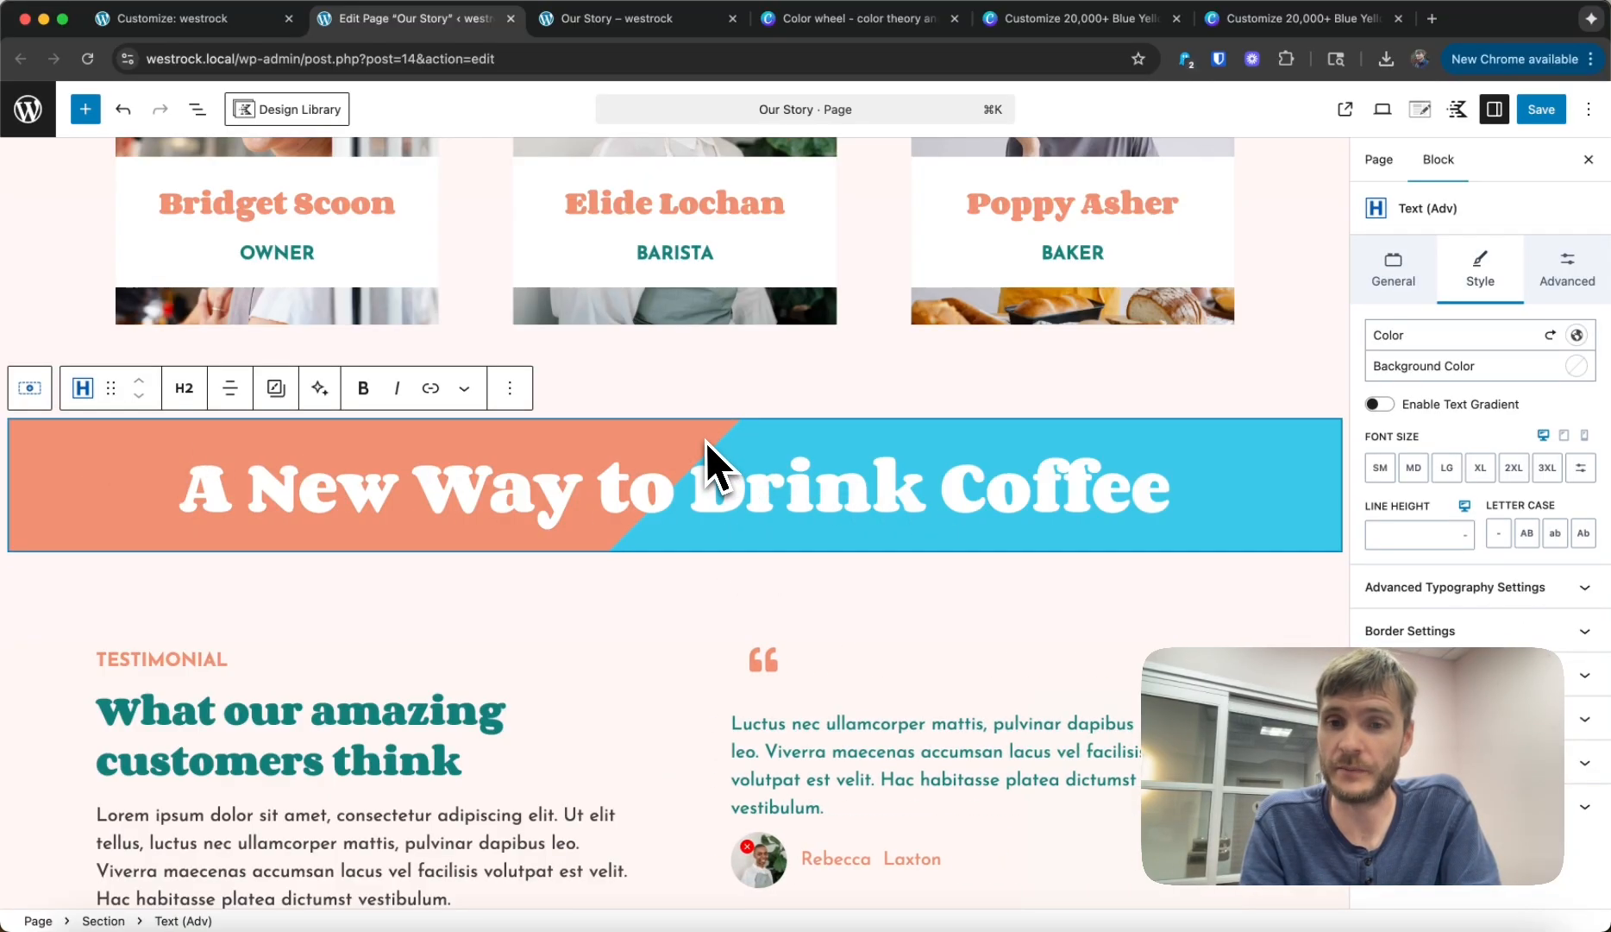
mouse_move(773, 596)
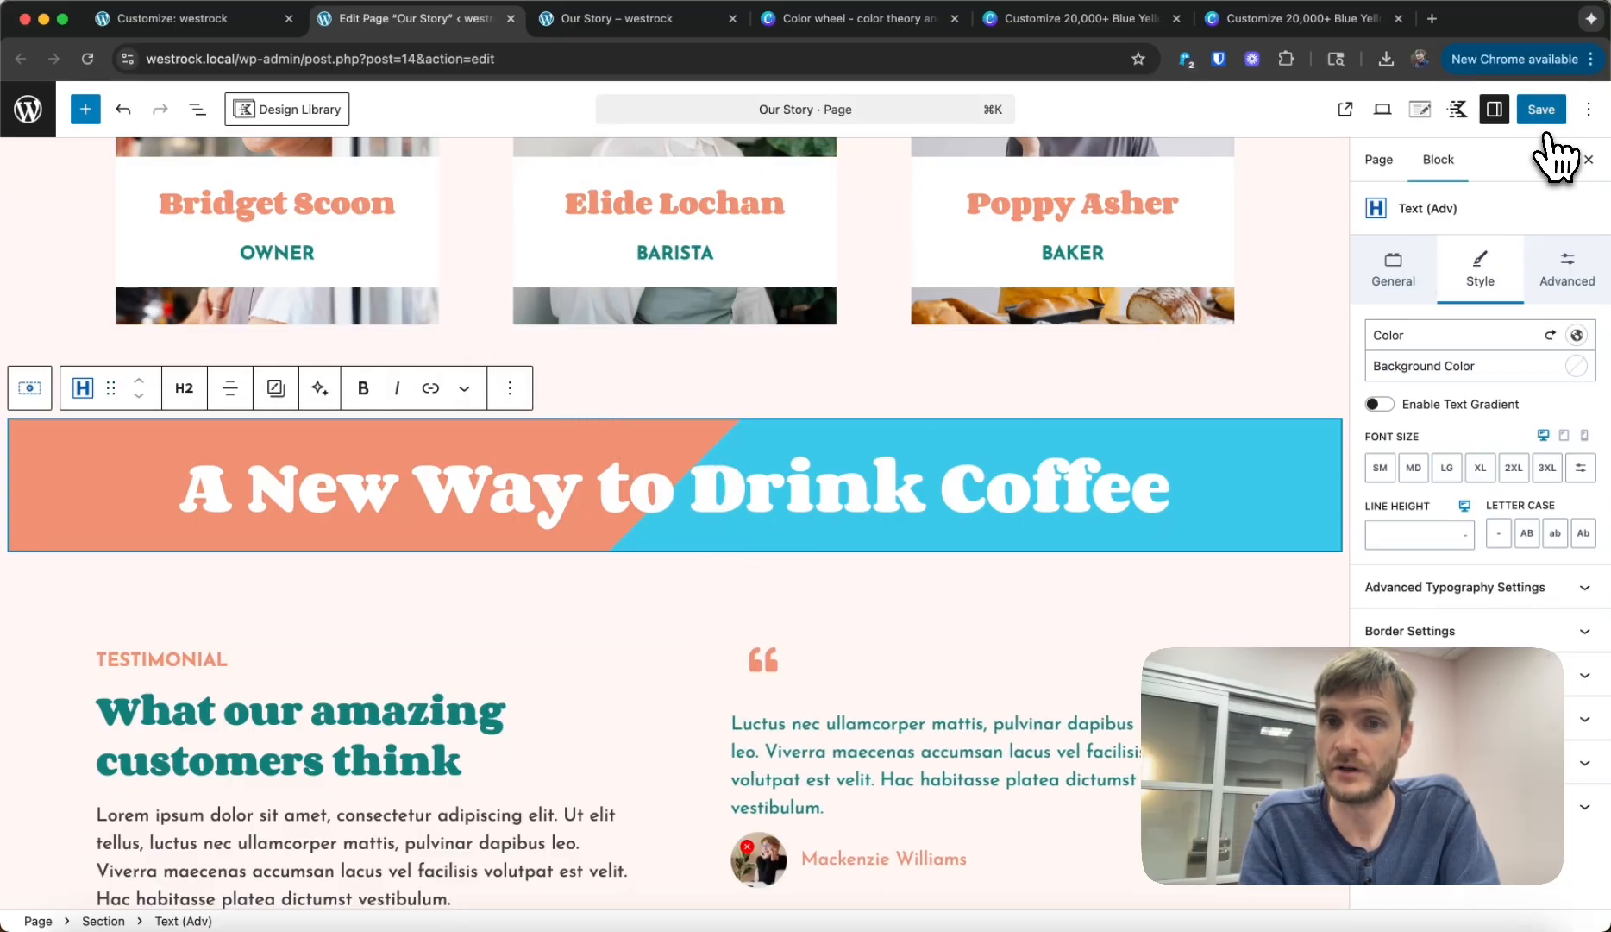
click(1541, 109)
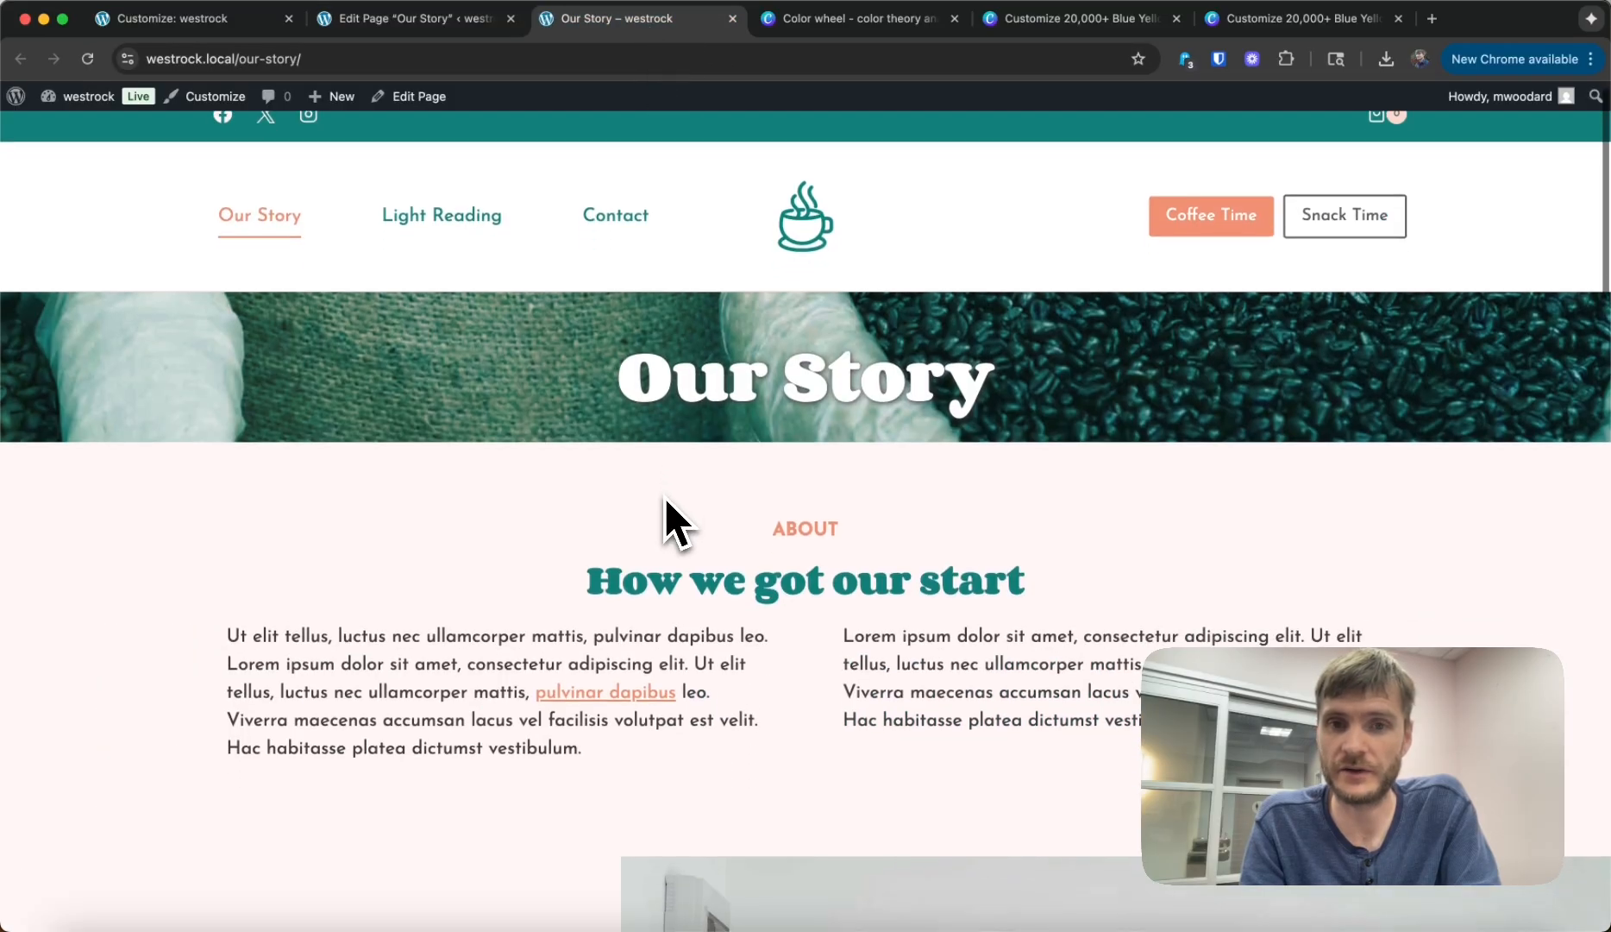
scroll(down, 3)
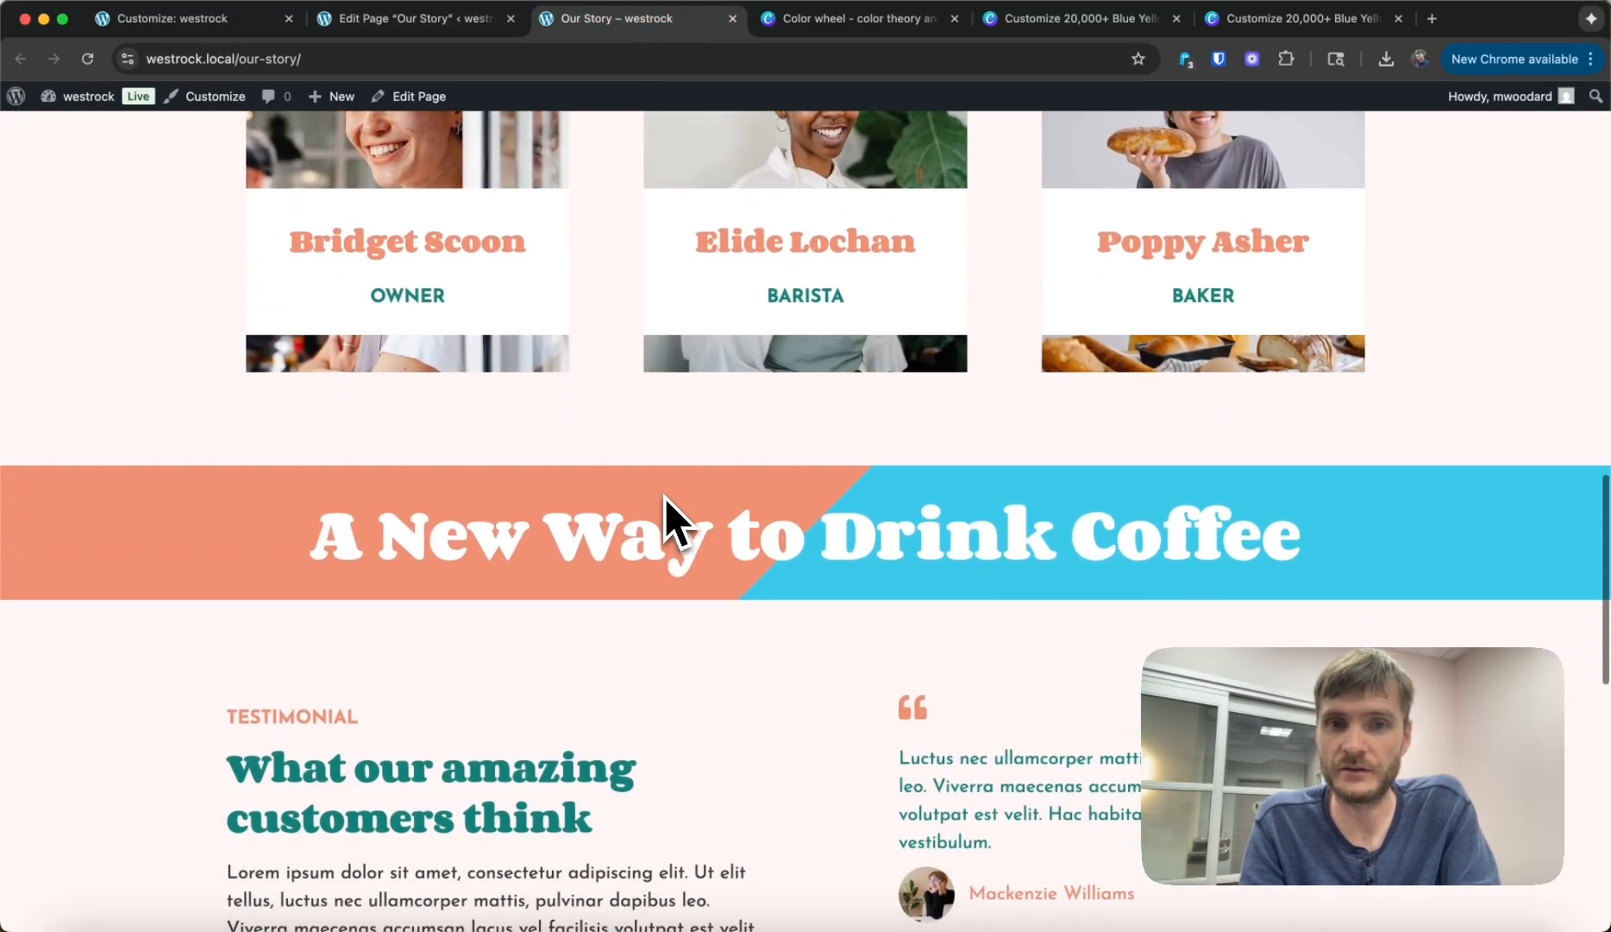
scroll(down, 3)
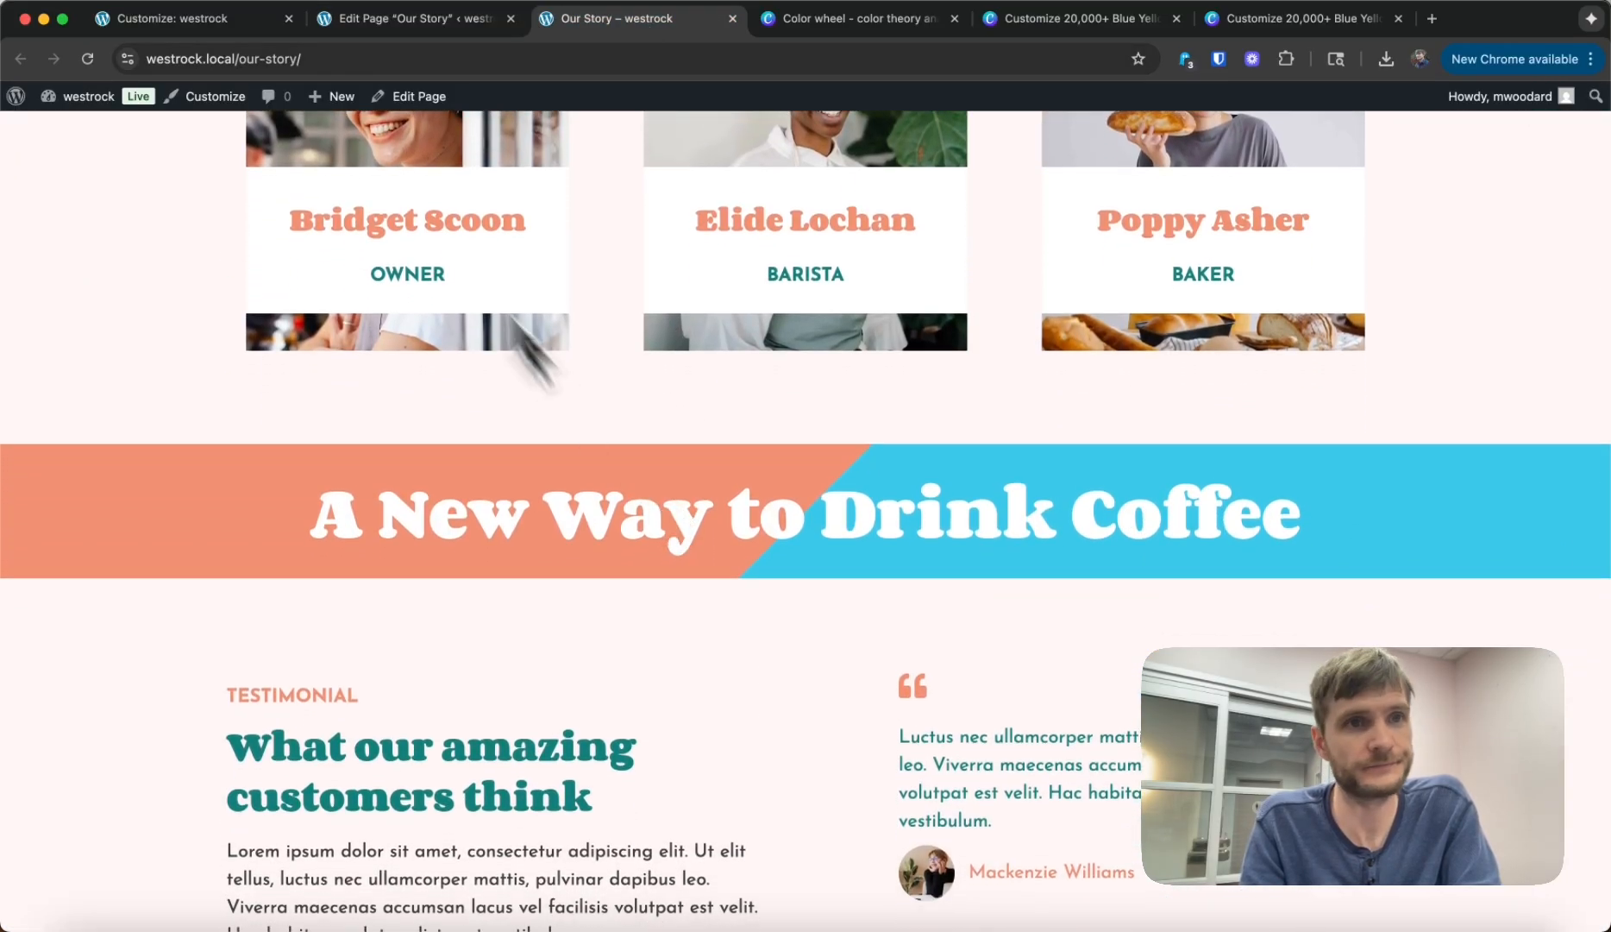
mouse_move(349, 77)
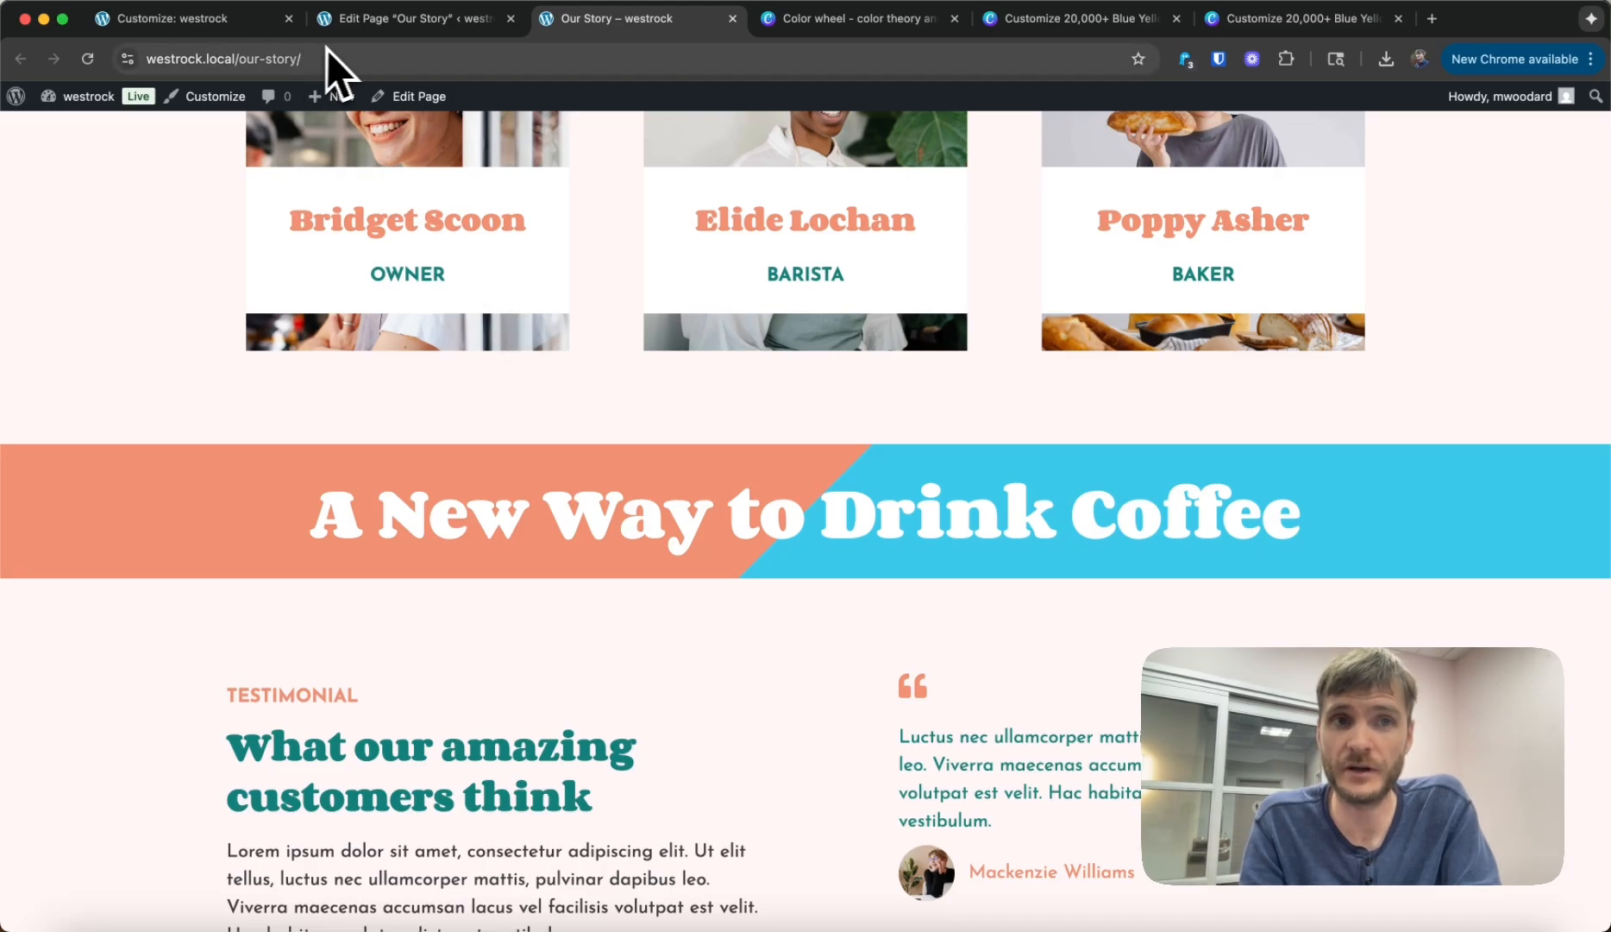
scroll(down, 3)
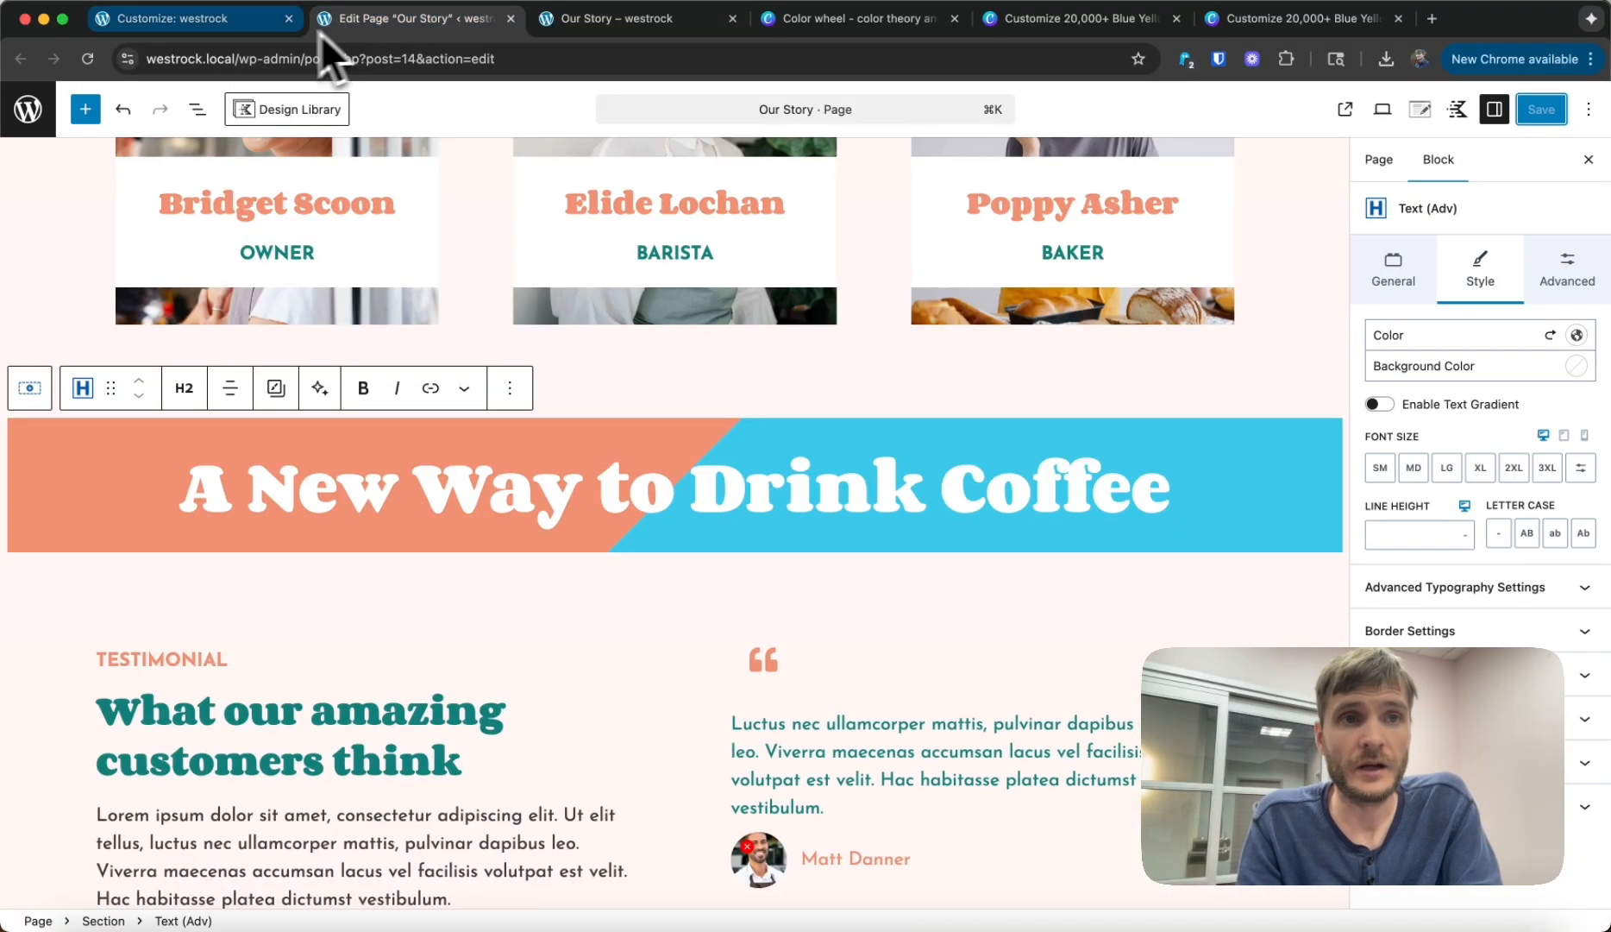
Step: Switch to the site Customizer tab
click(185, 18)
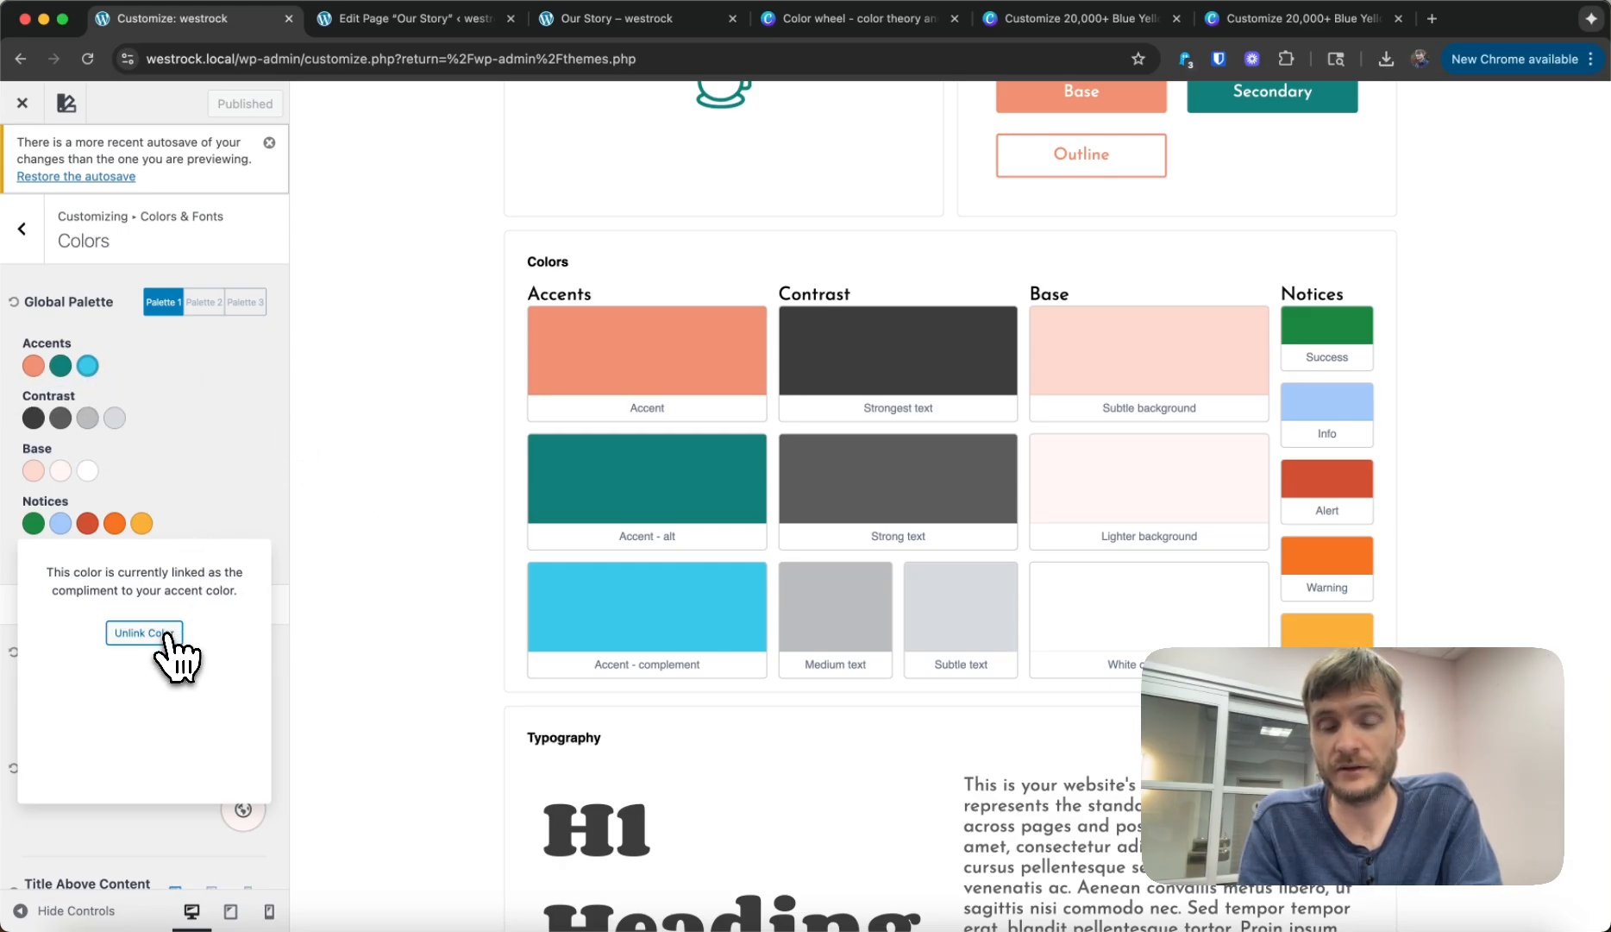
mouse_move(645, 616)
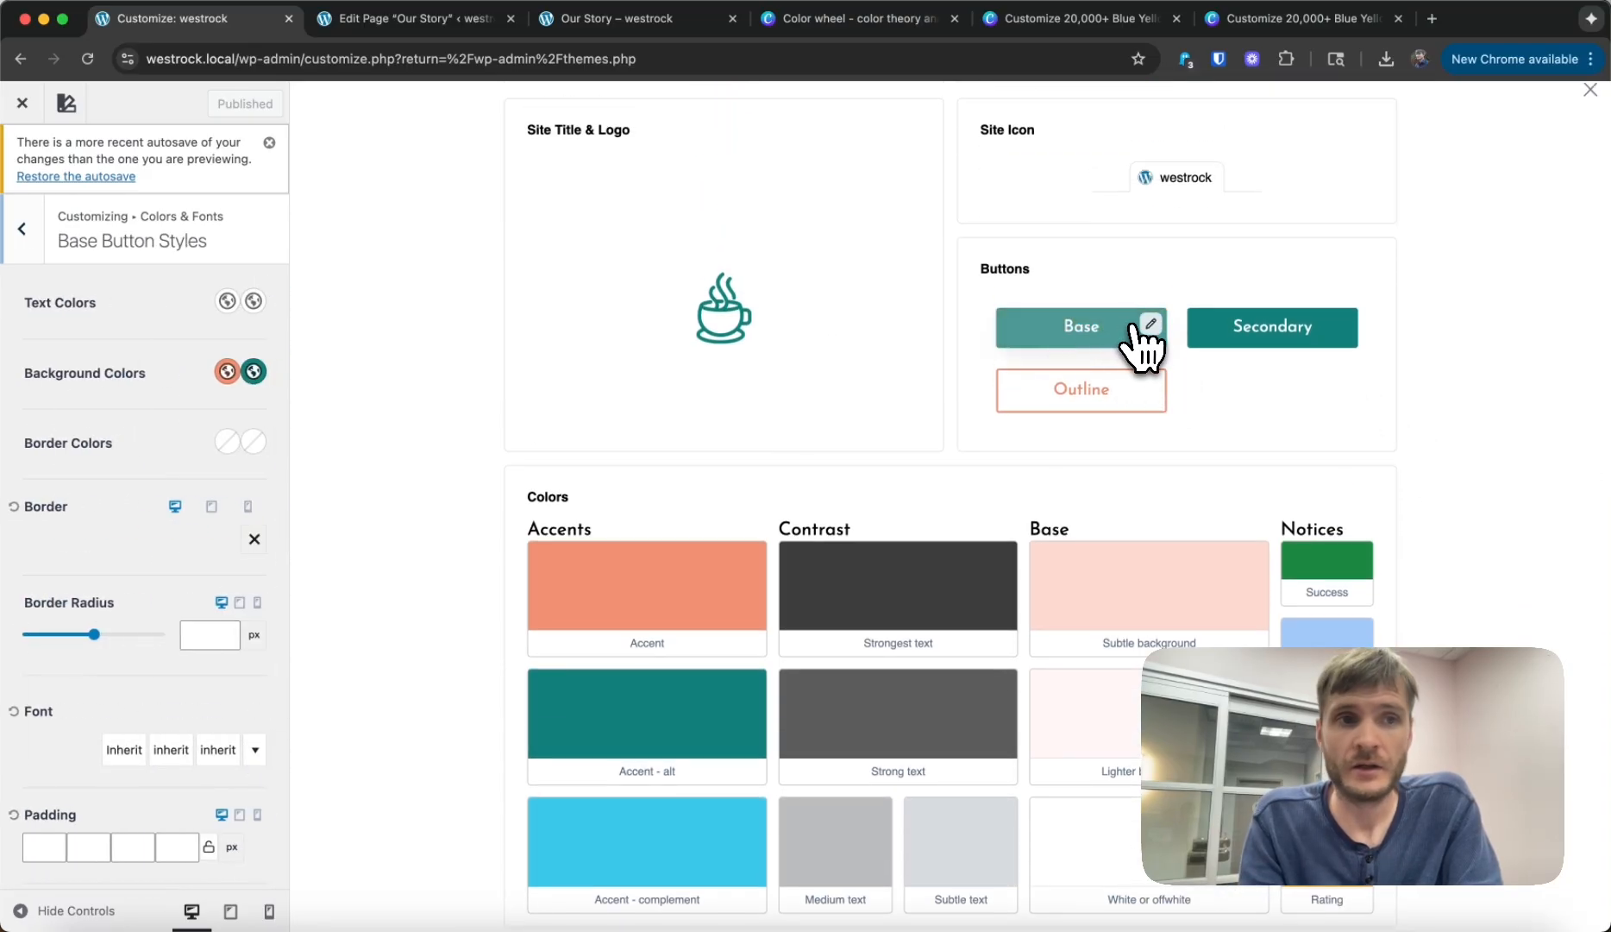
Step: Go back from Base Button Styles and open the Outline Button settings
click(21, 227)
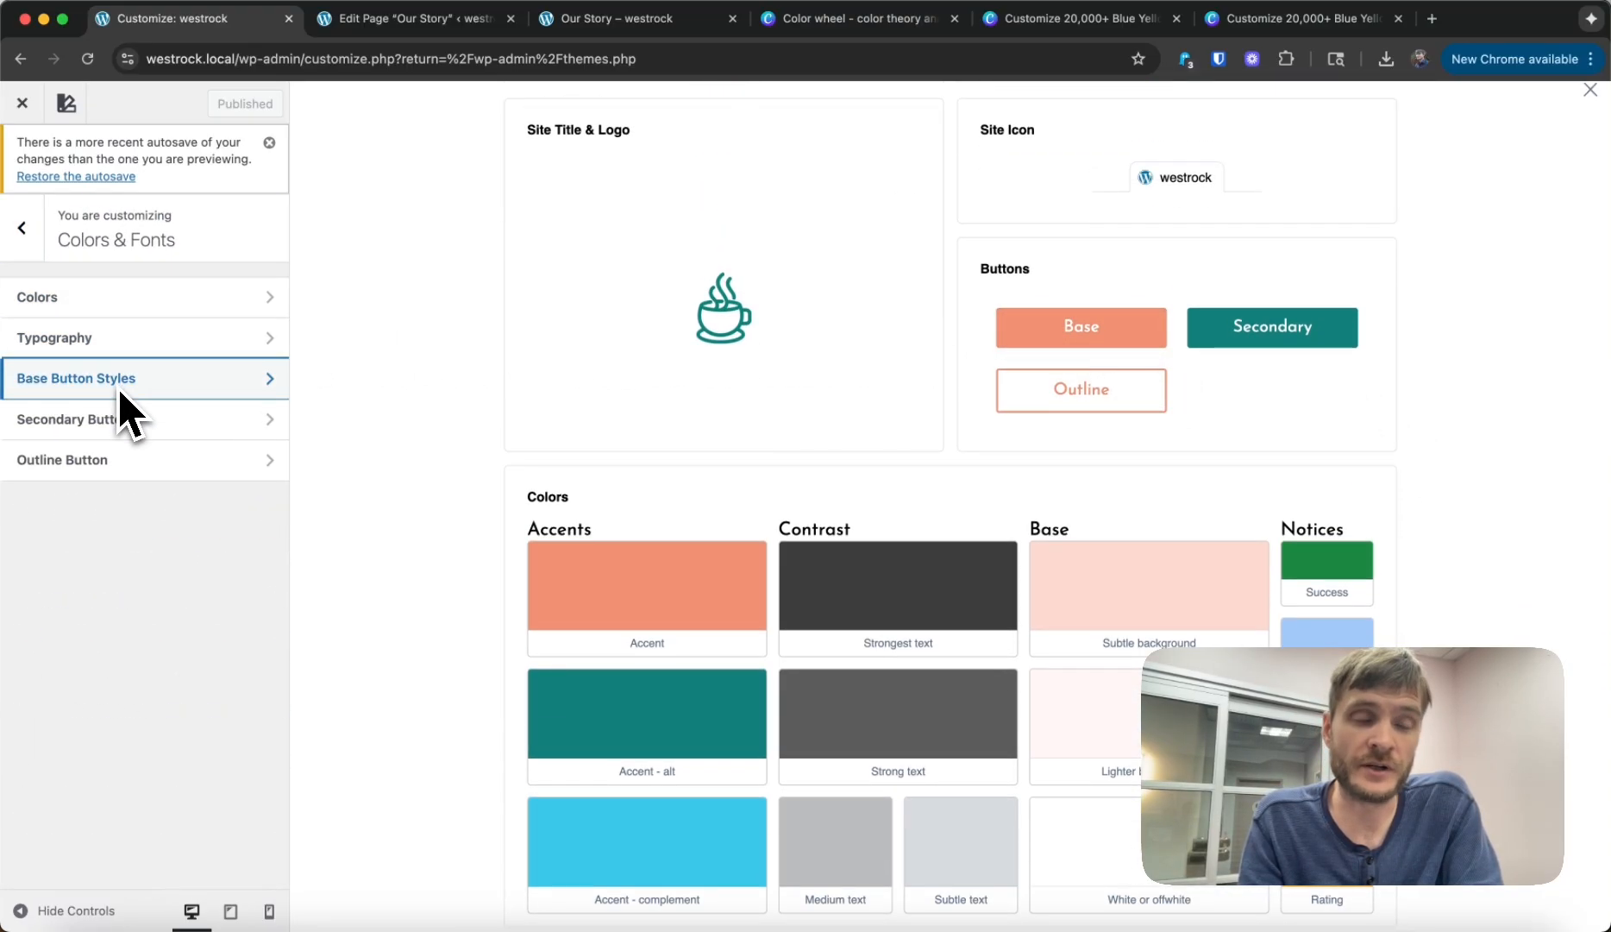
mouse_move(103, 405)
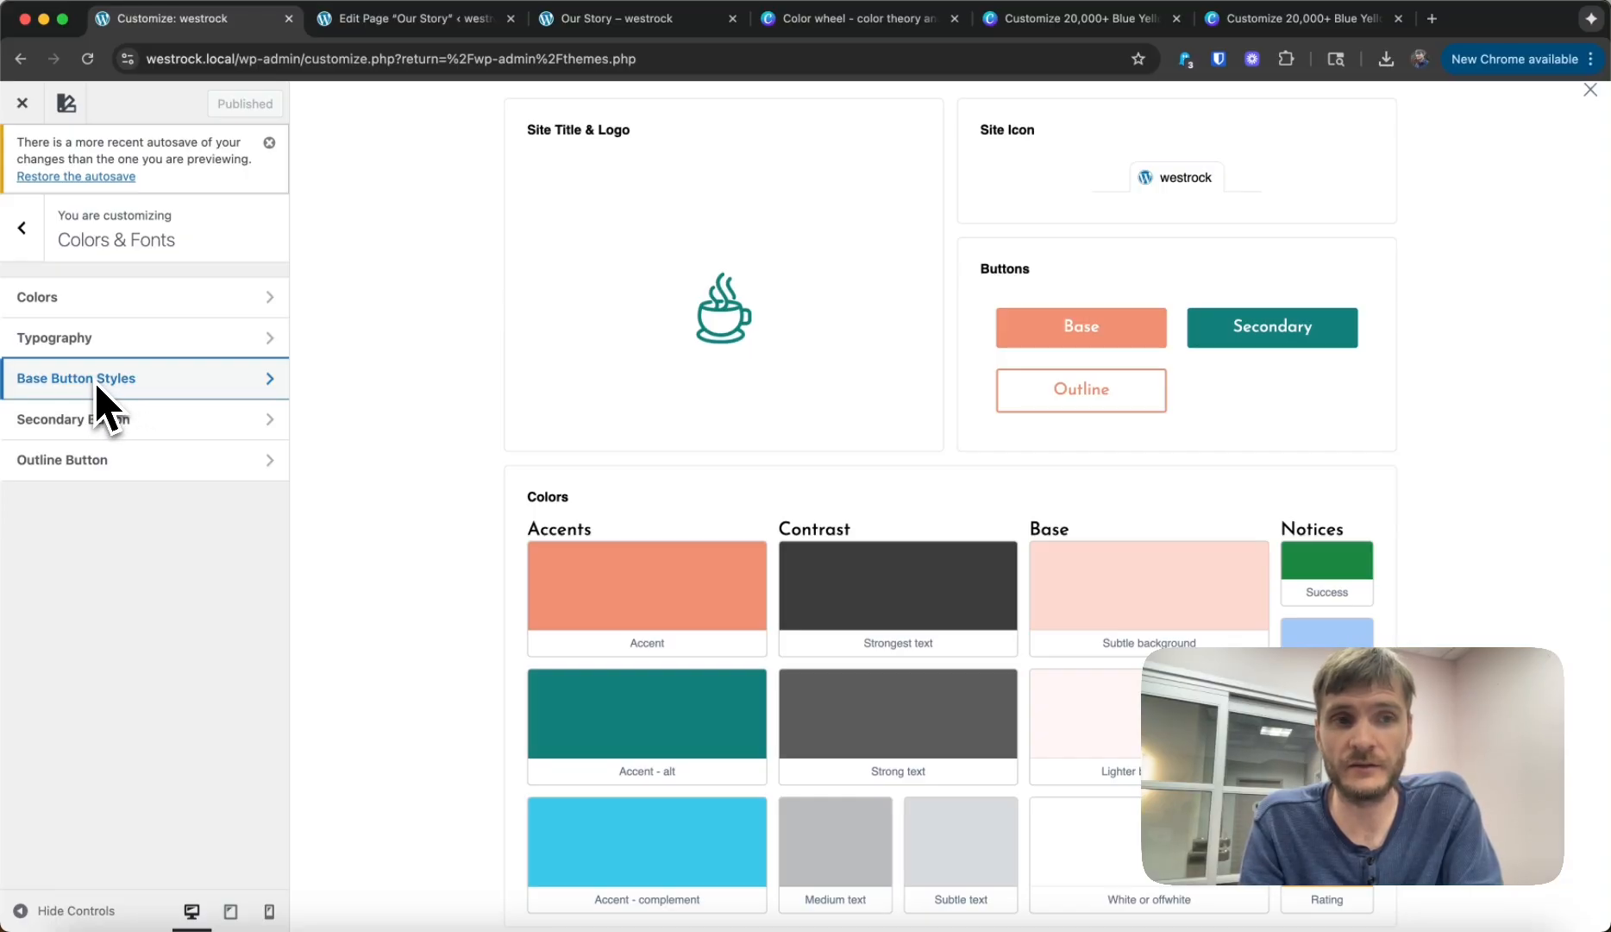
mouse_move(124, 459)
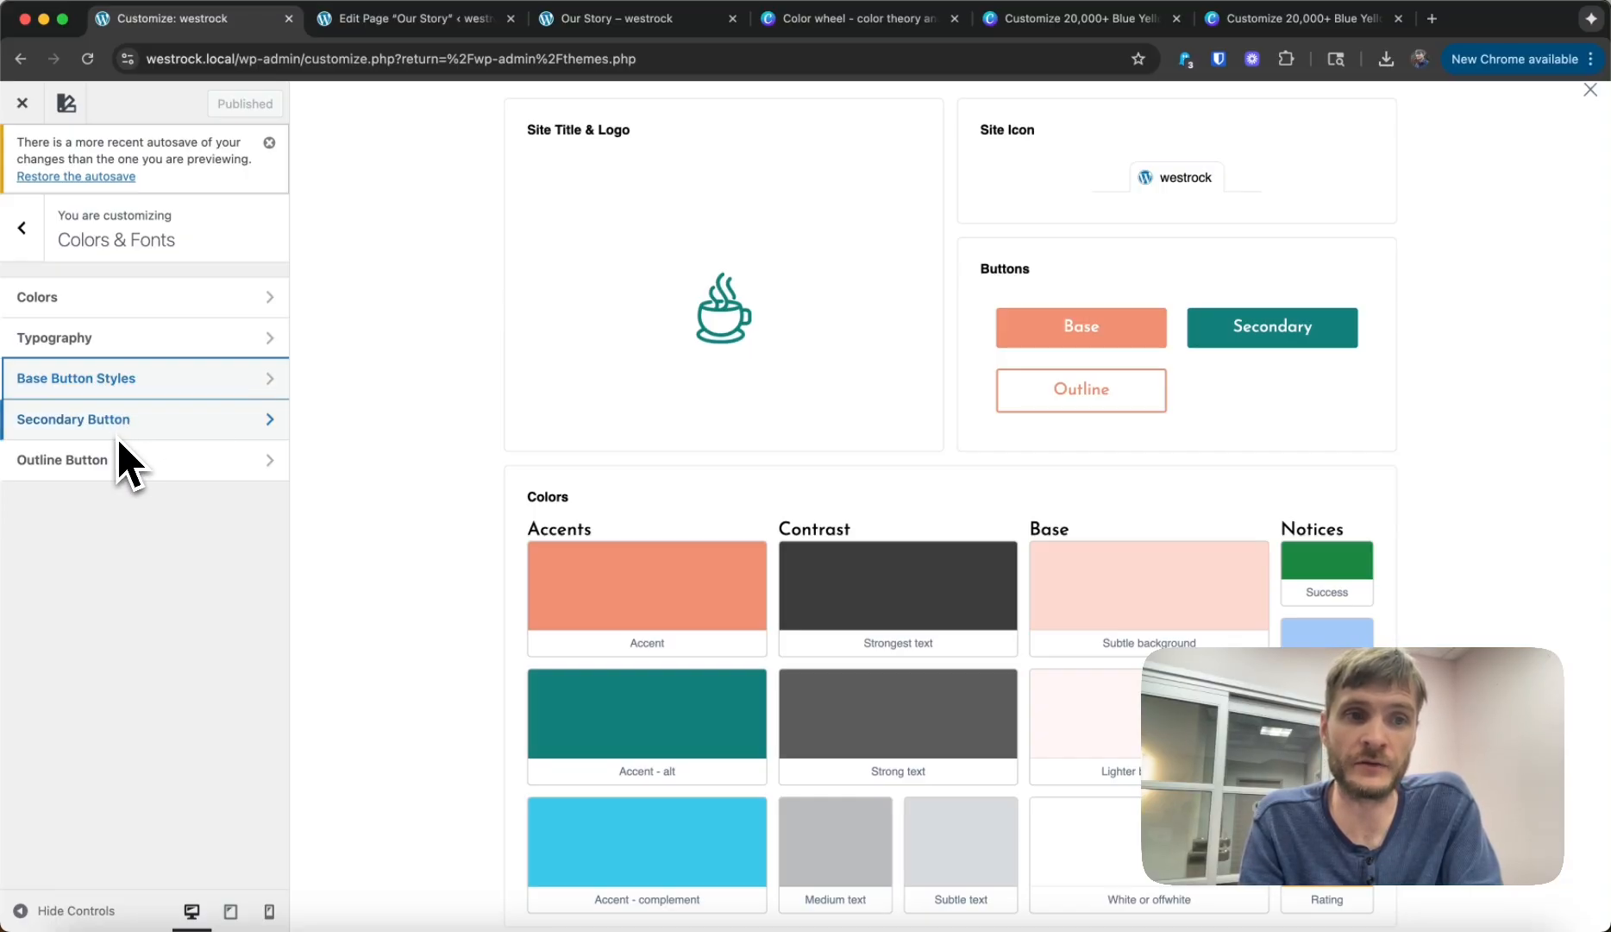
mouse_move(133, 499)
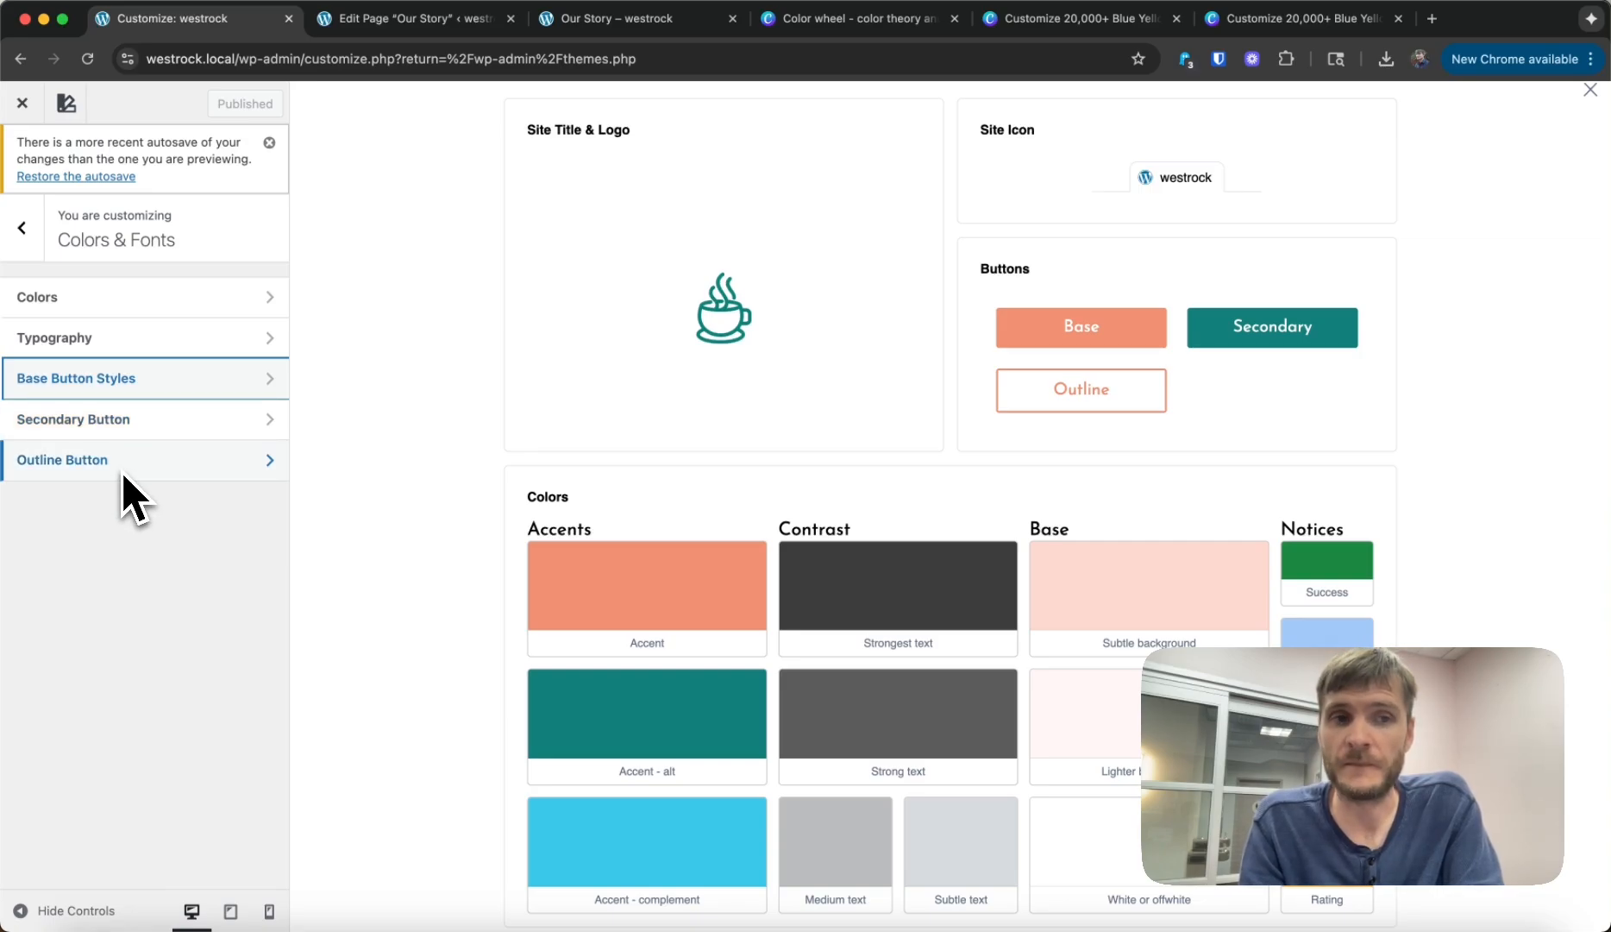
mouse_move(165, 499)
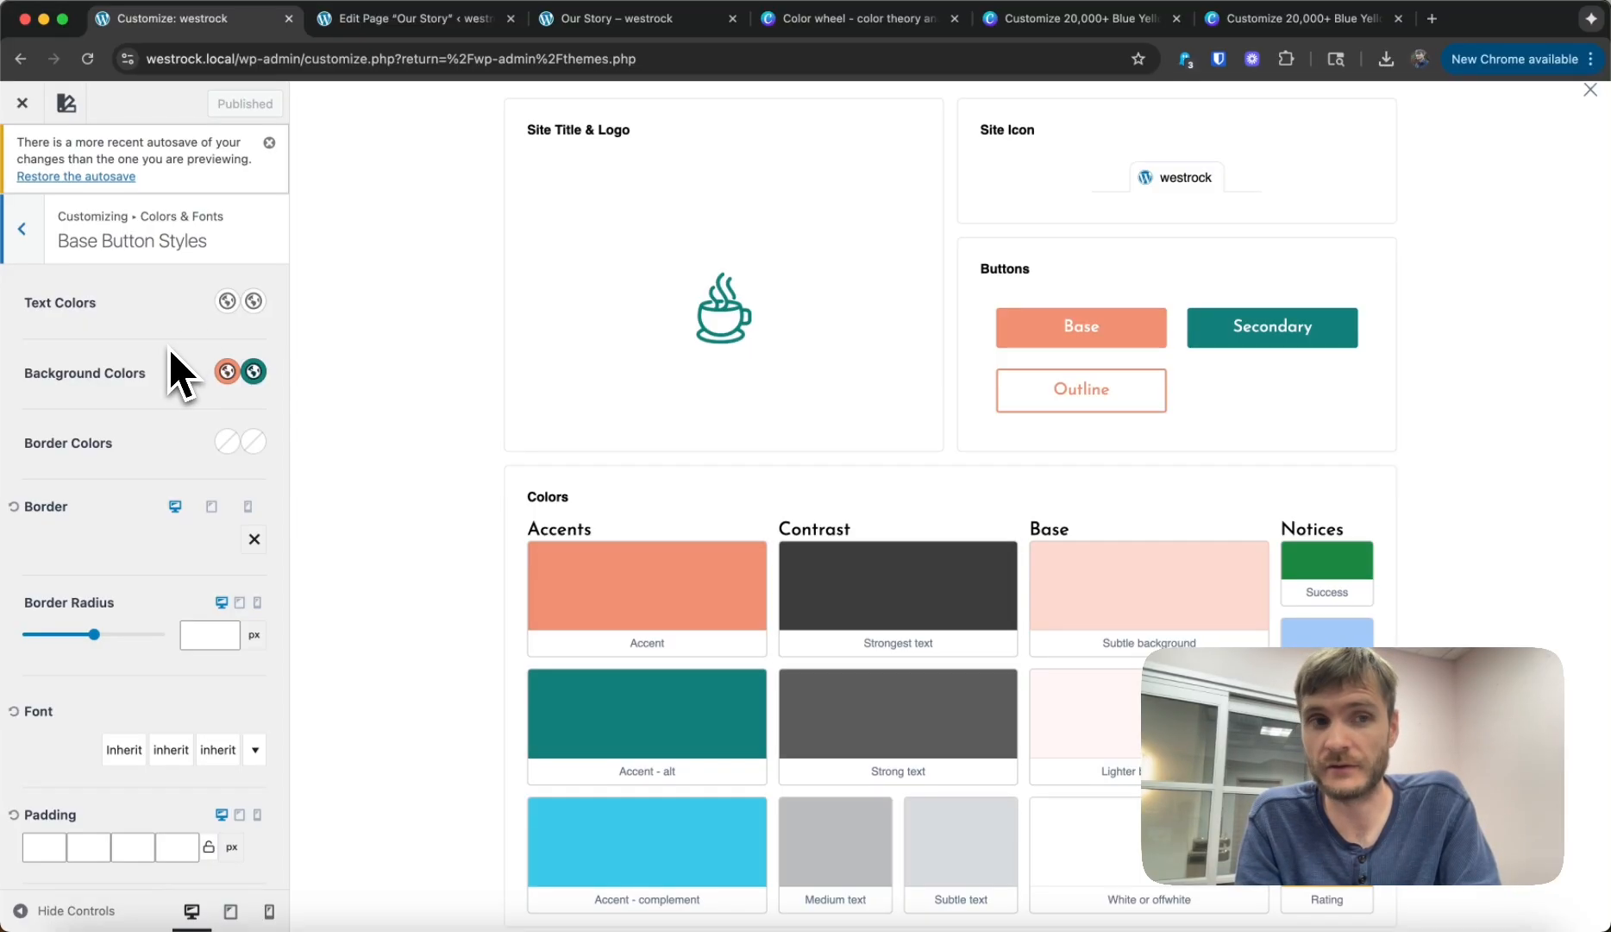
click(21, 228)
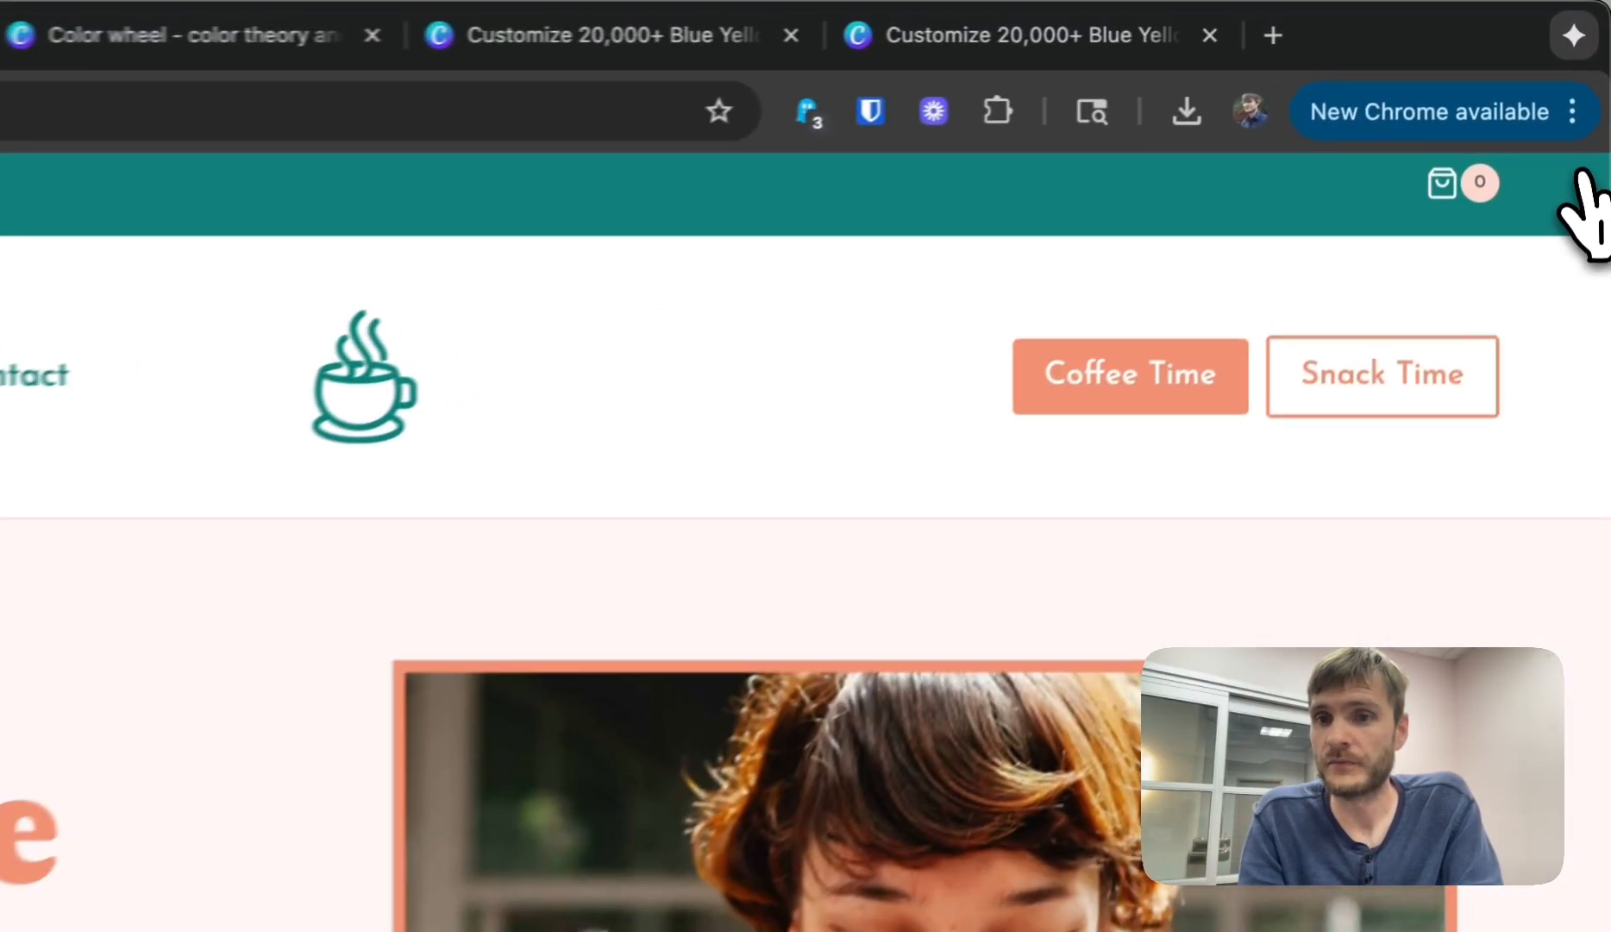
click(1128, 375)
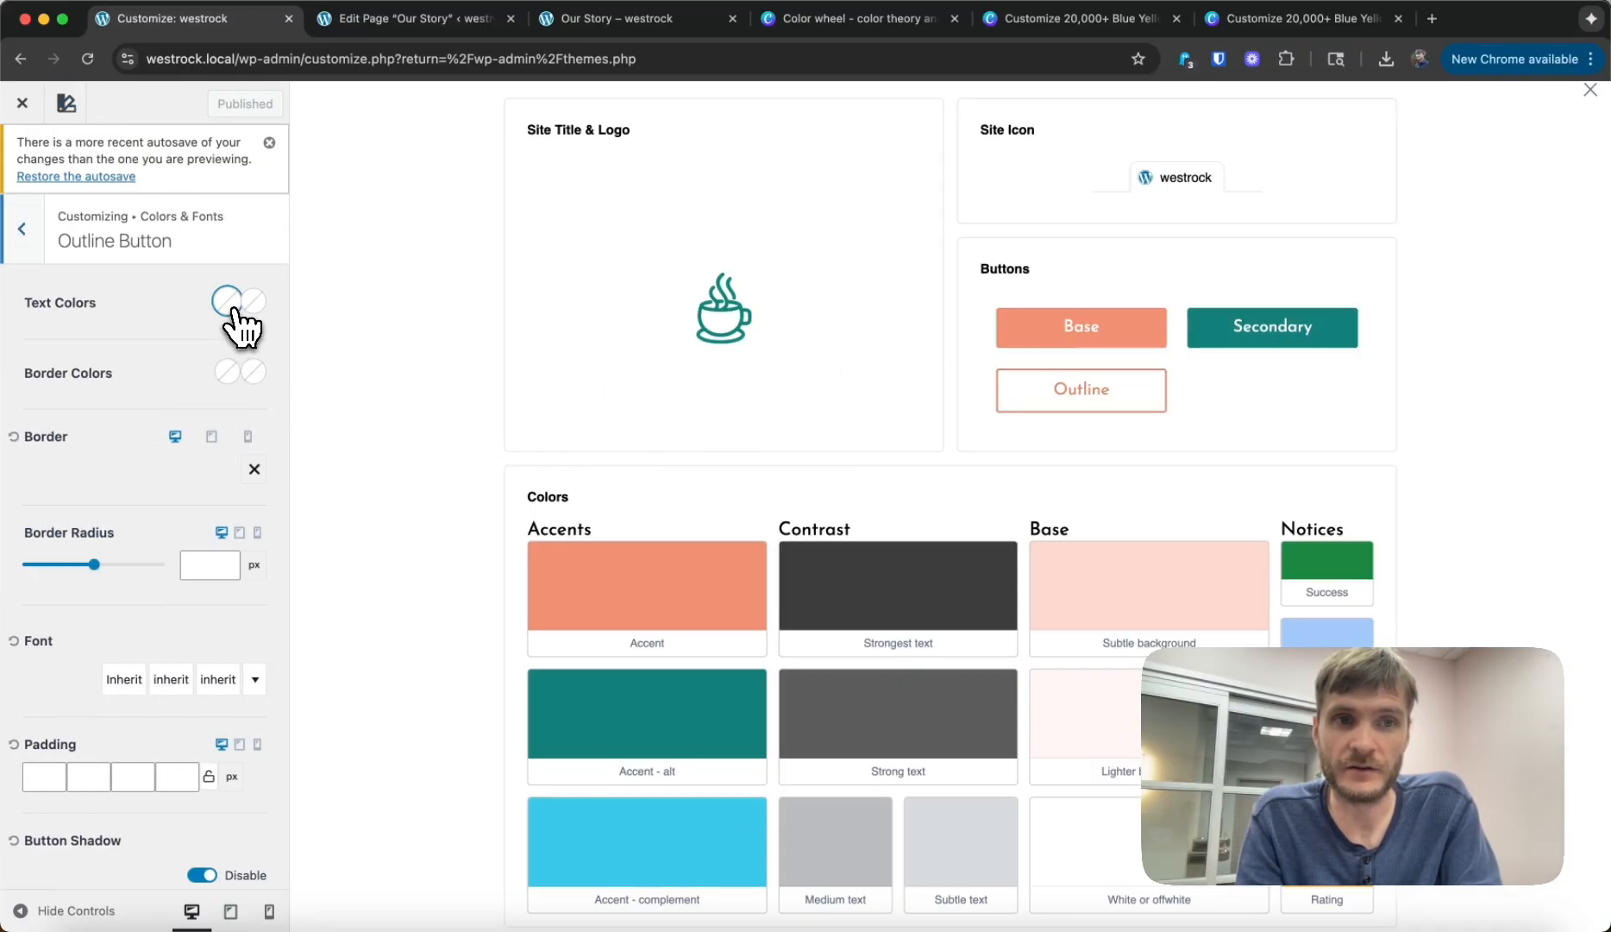
Step: Set the outline button's text colour to coral
click(227, 301)
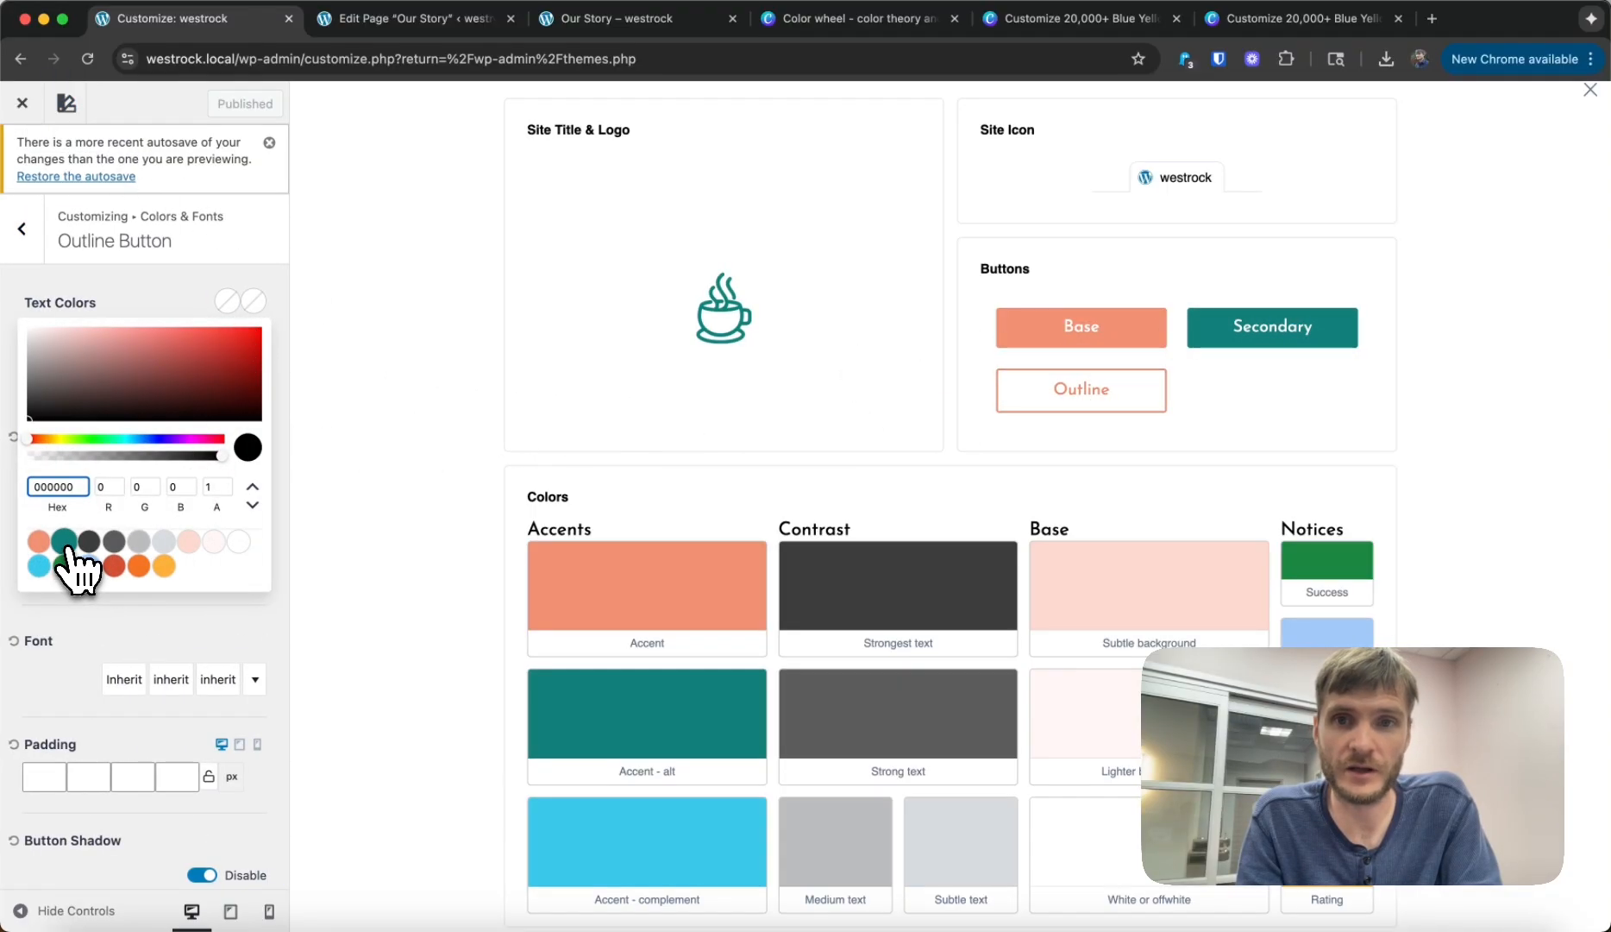
click(64, 469)
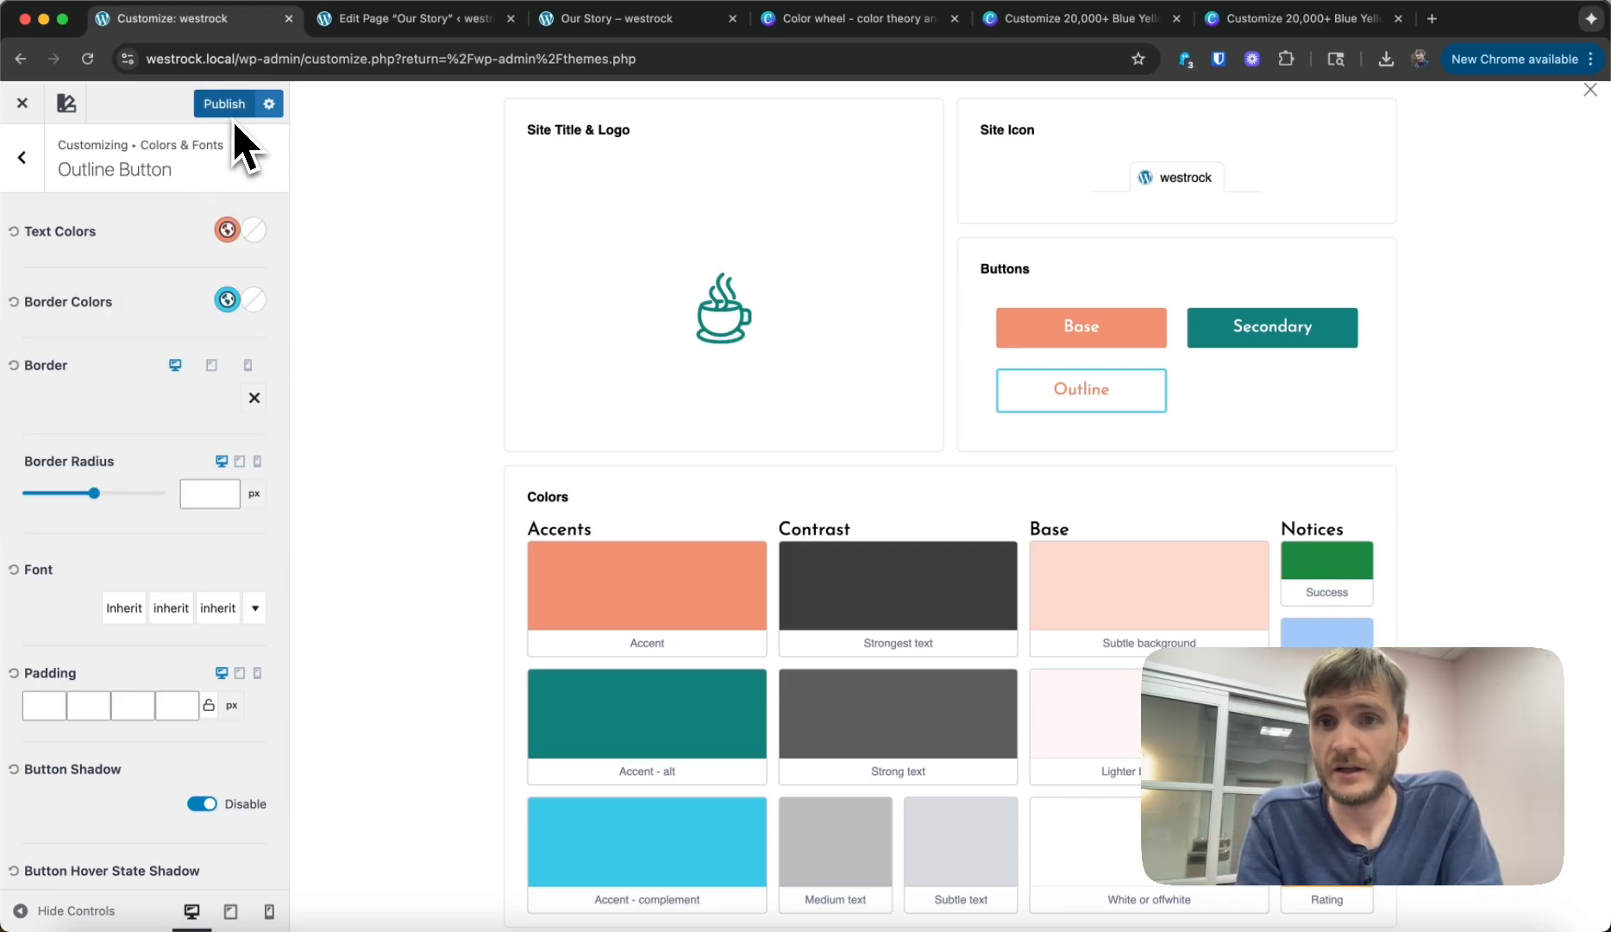
mouse_move(1598, 113)
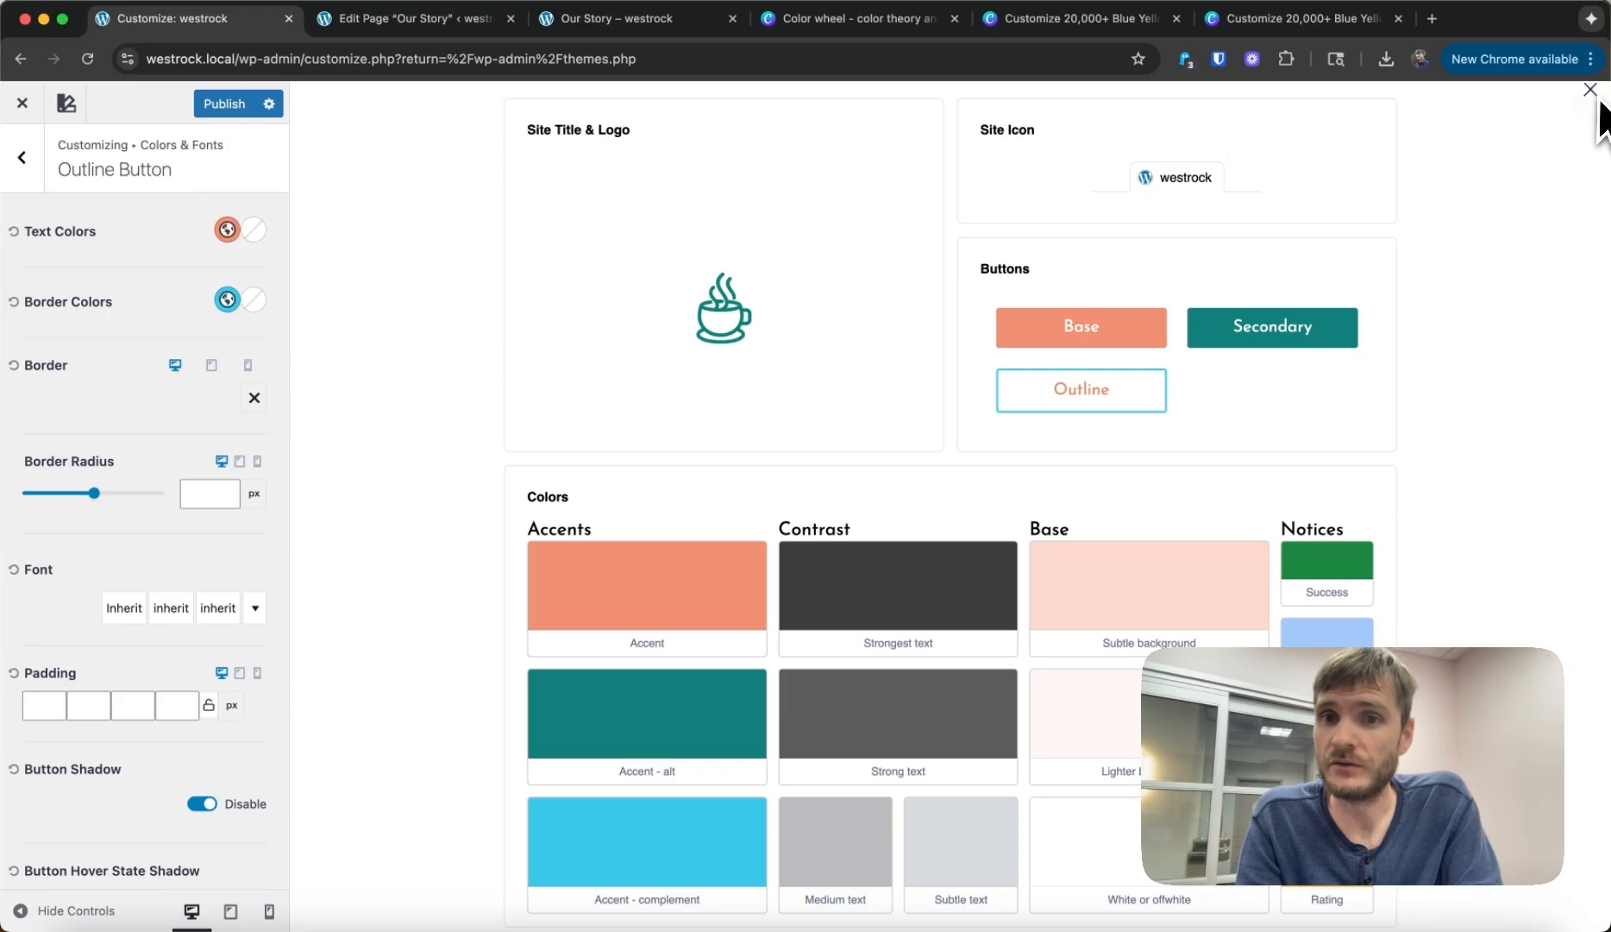
mouse_move(1593, 87)
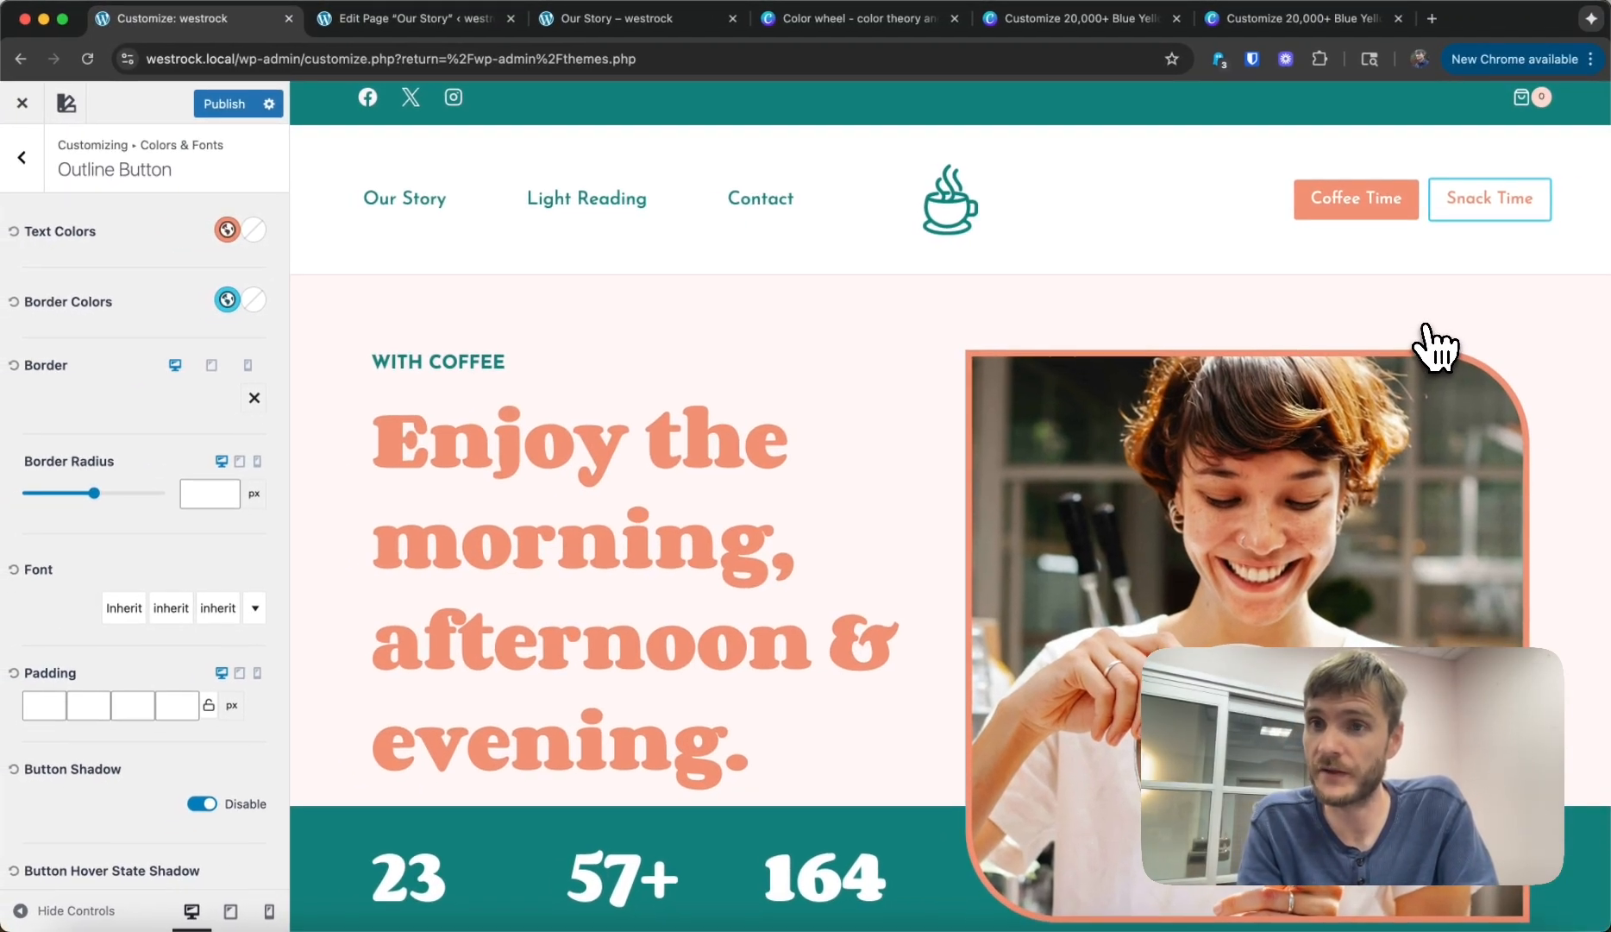
mouse_move(1285, 401)
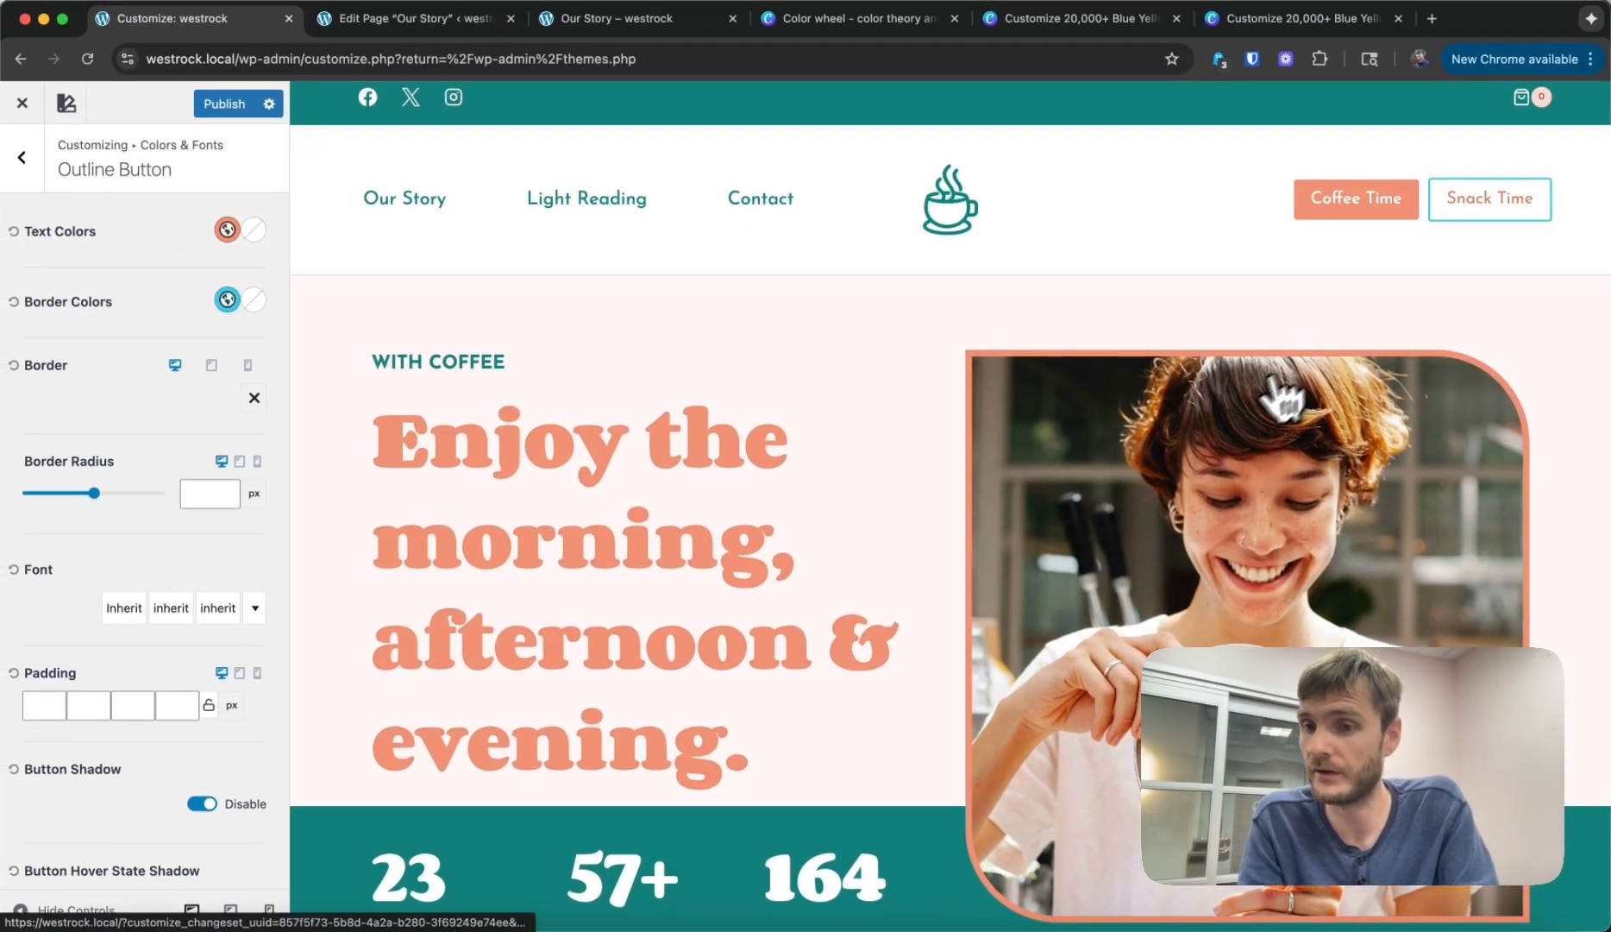
mouse_move(534, 575)
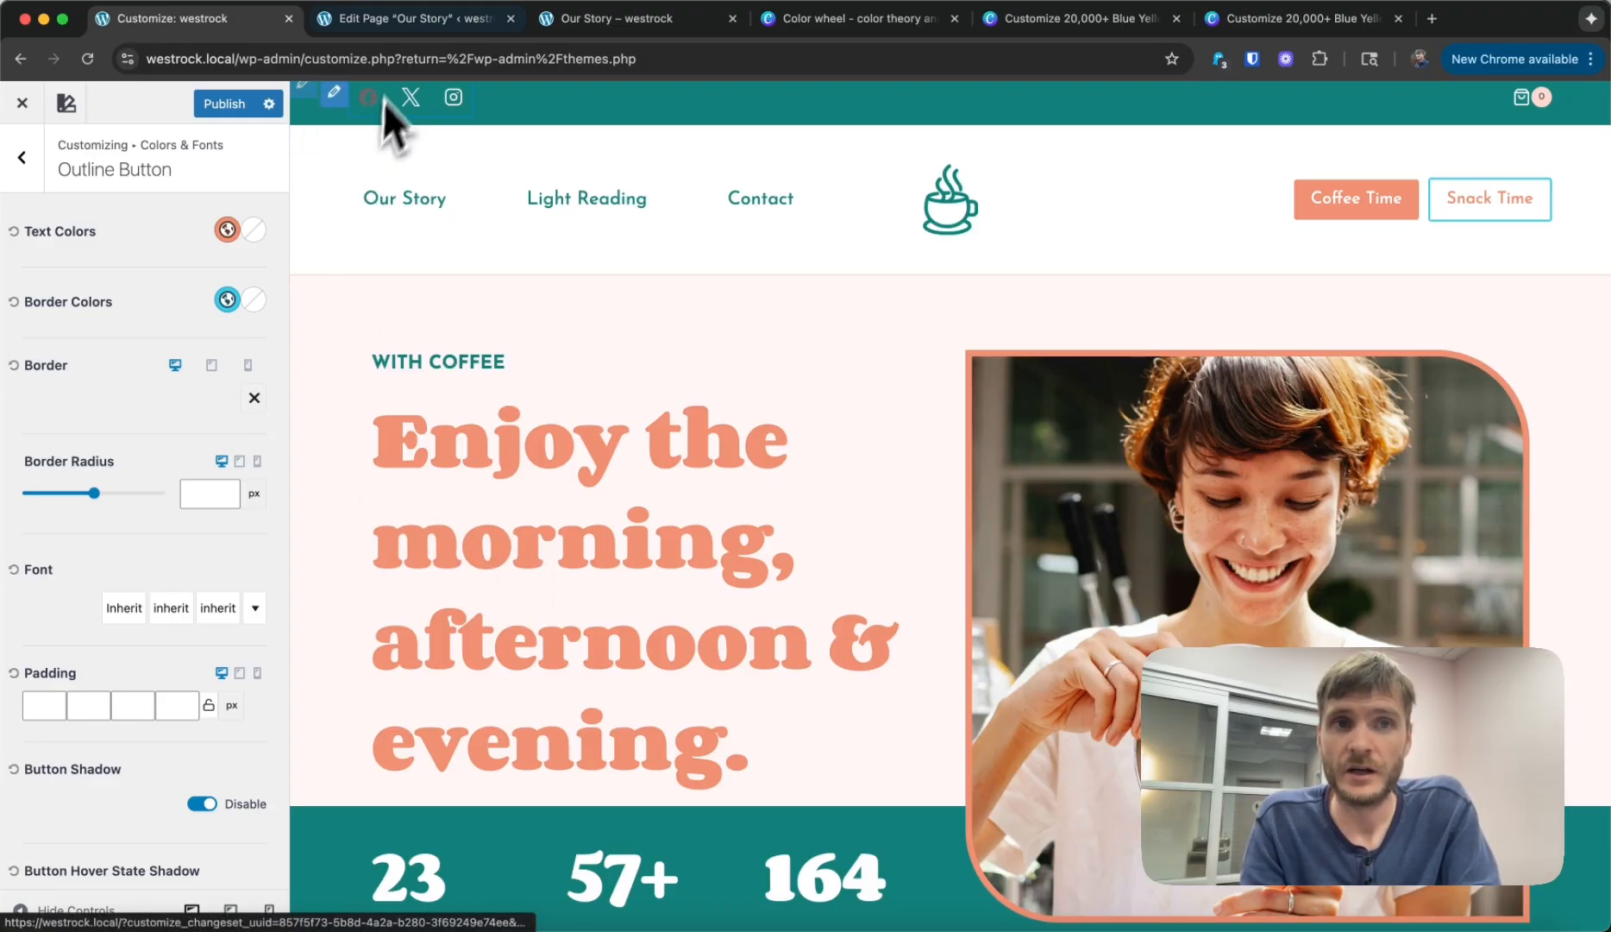
Step: Return to the Our Story editor and select the split-heading section
click(411, 18)
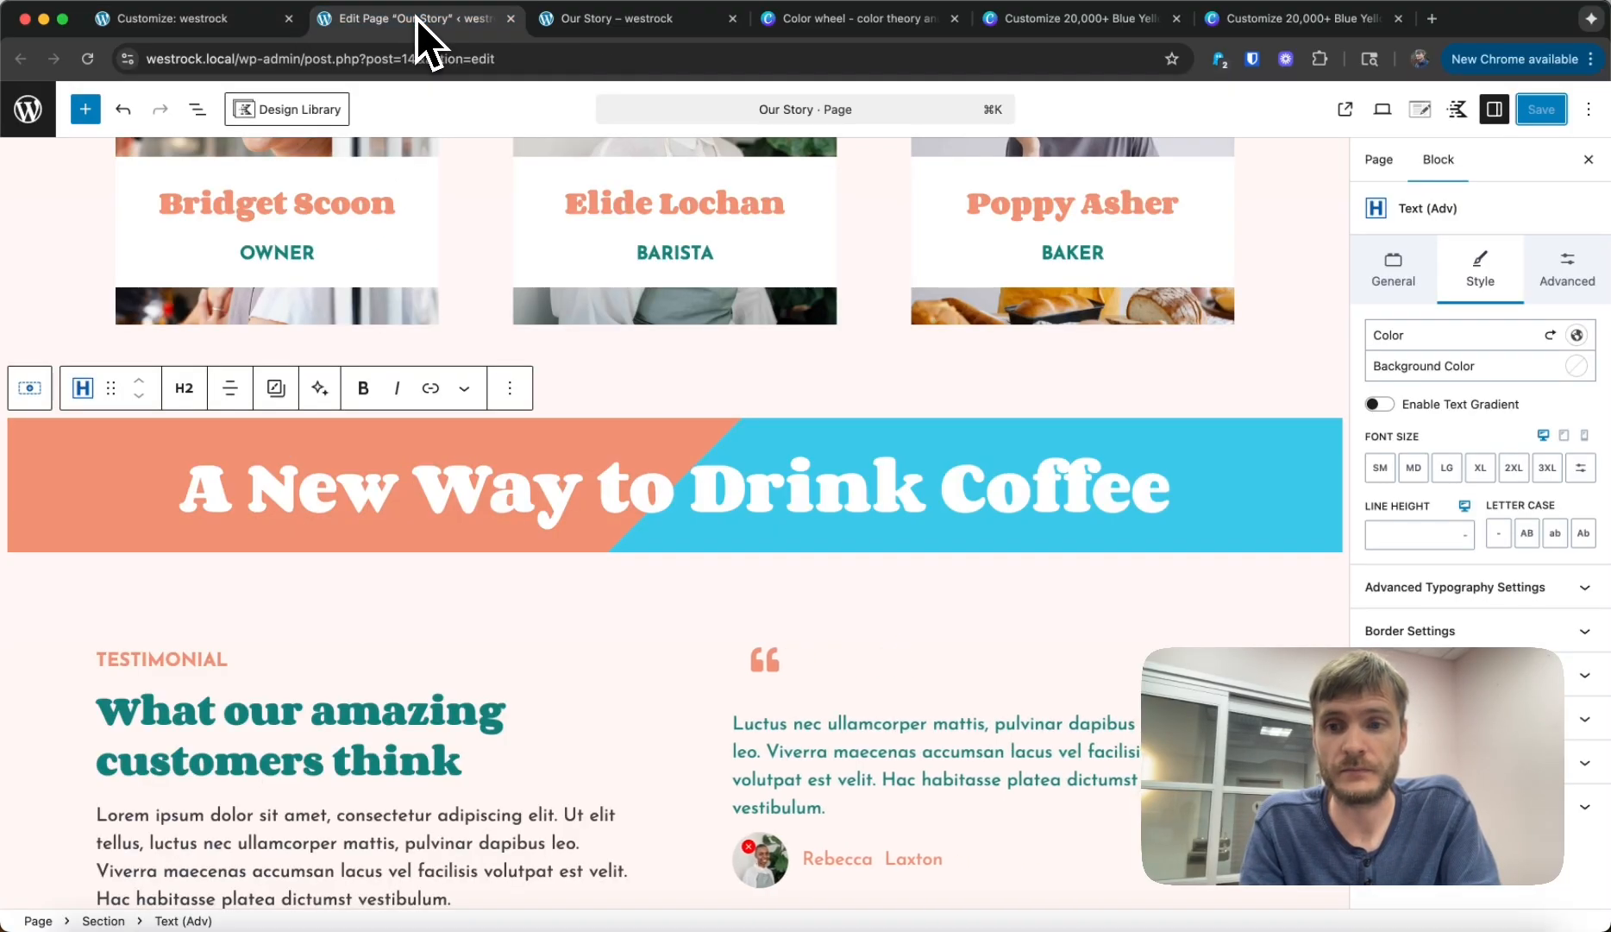
scroll(down, 3)
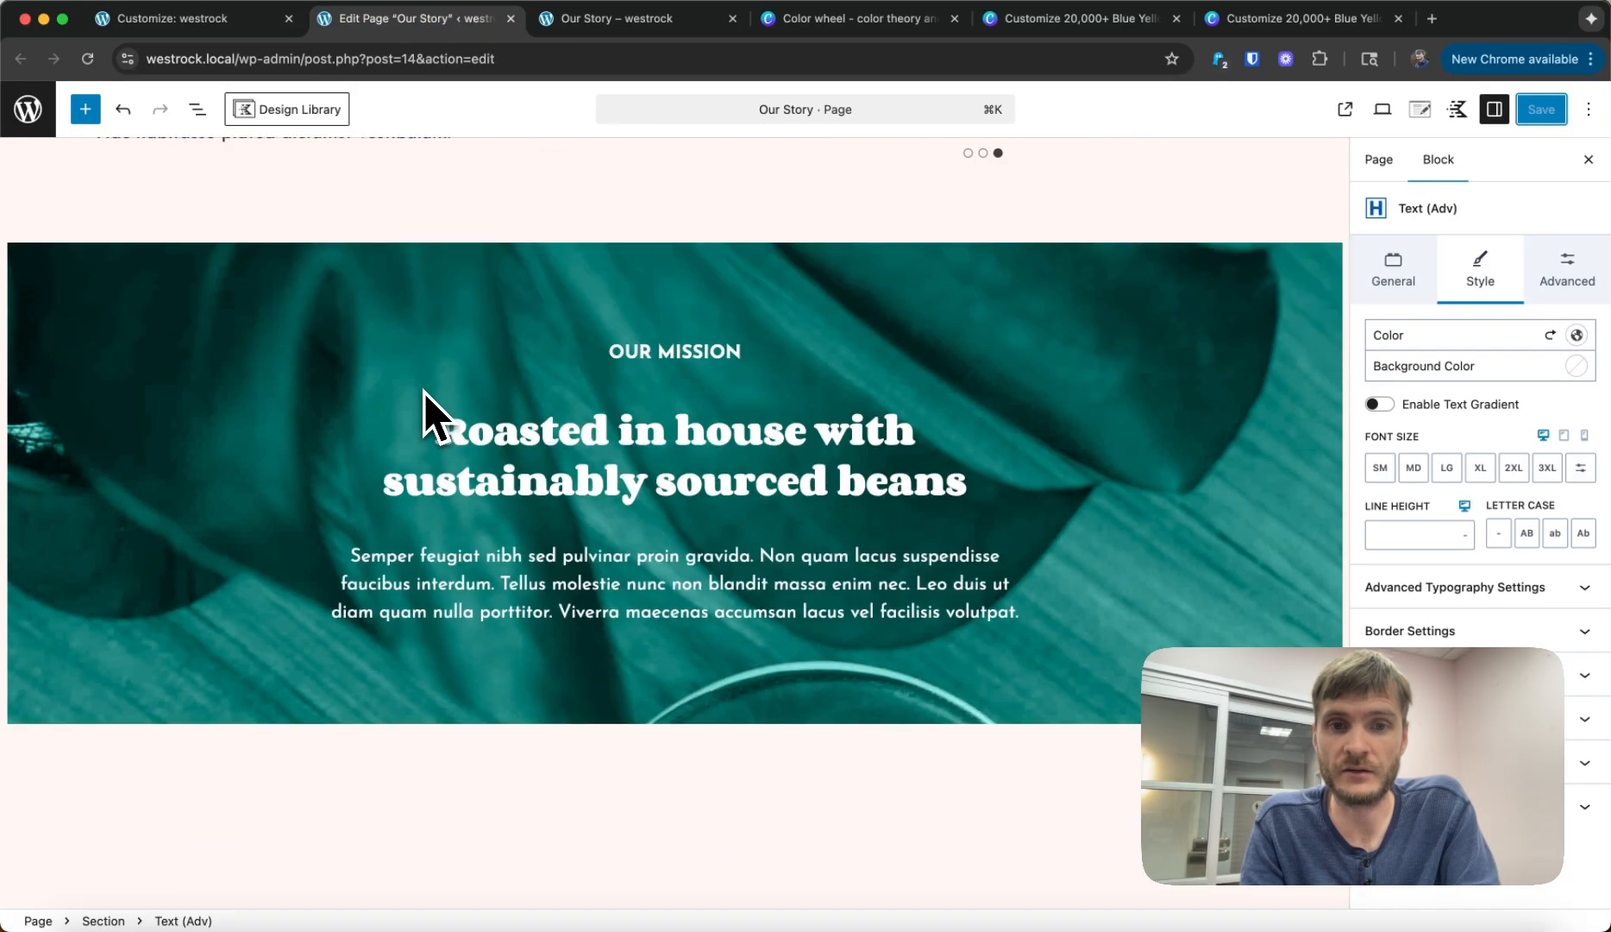
scroll(down, 3)
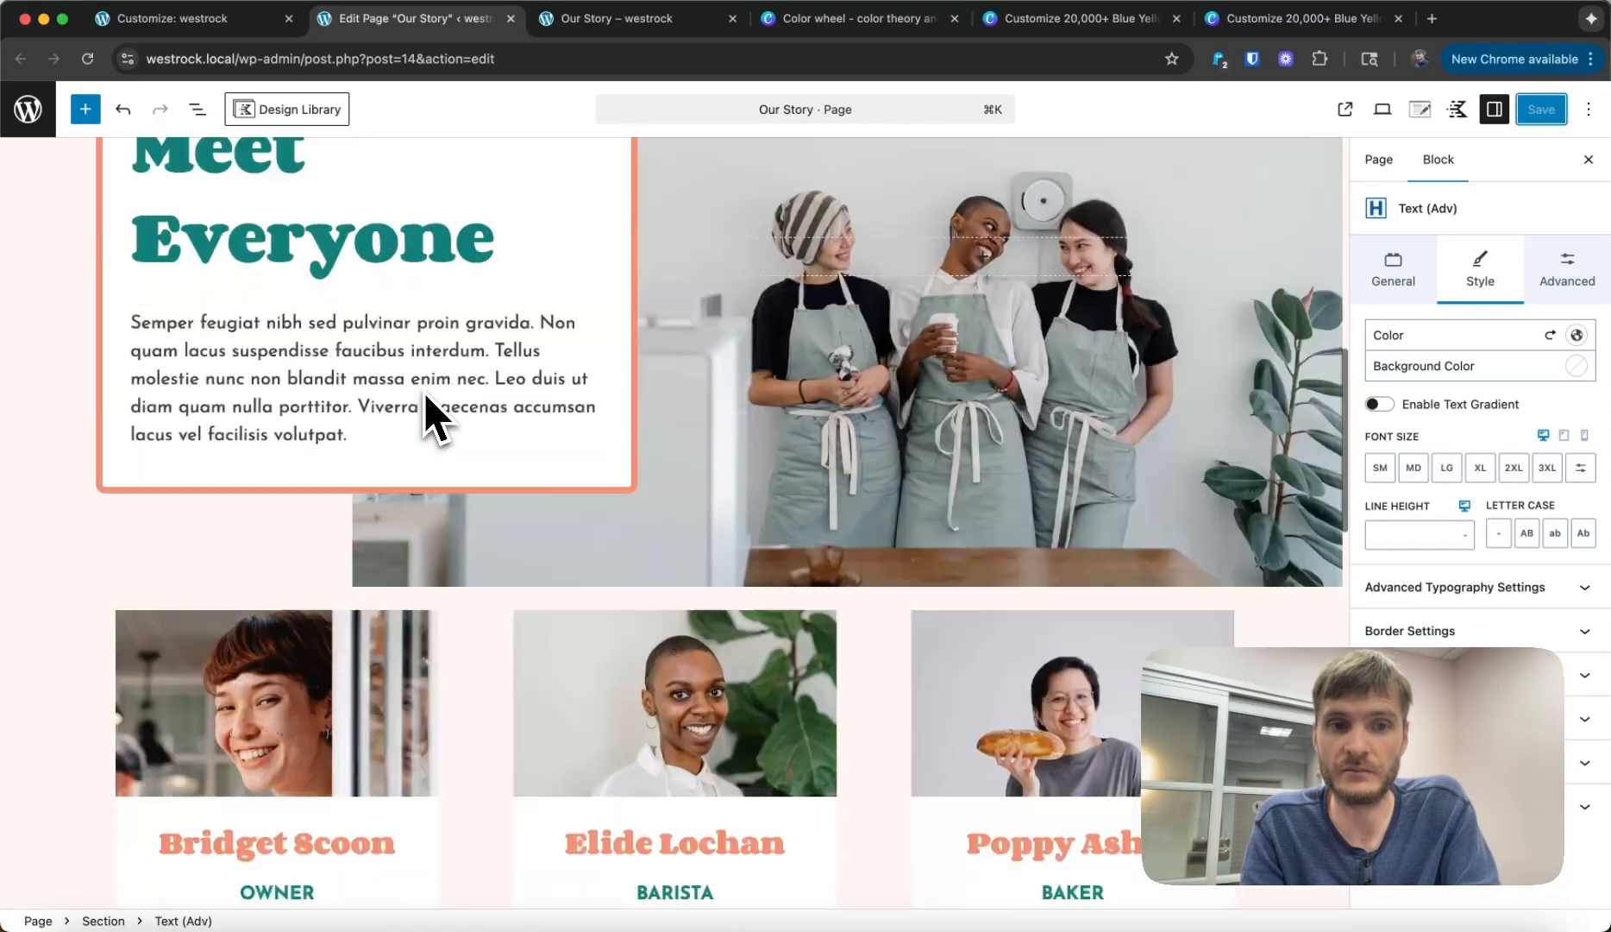
scroll(down, 3)
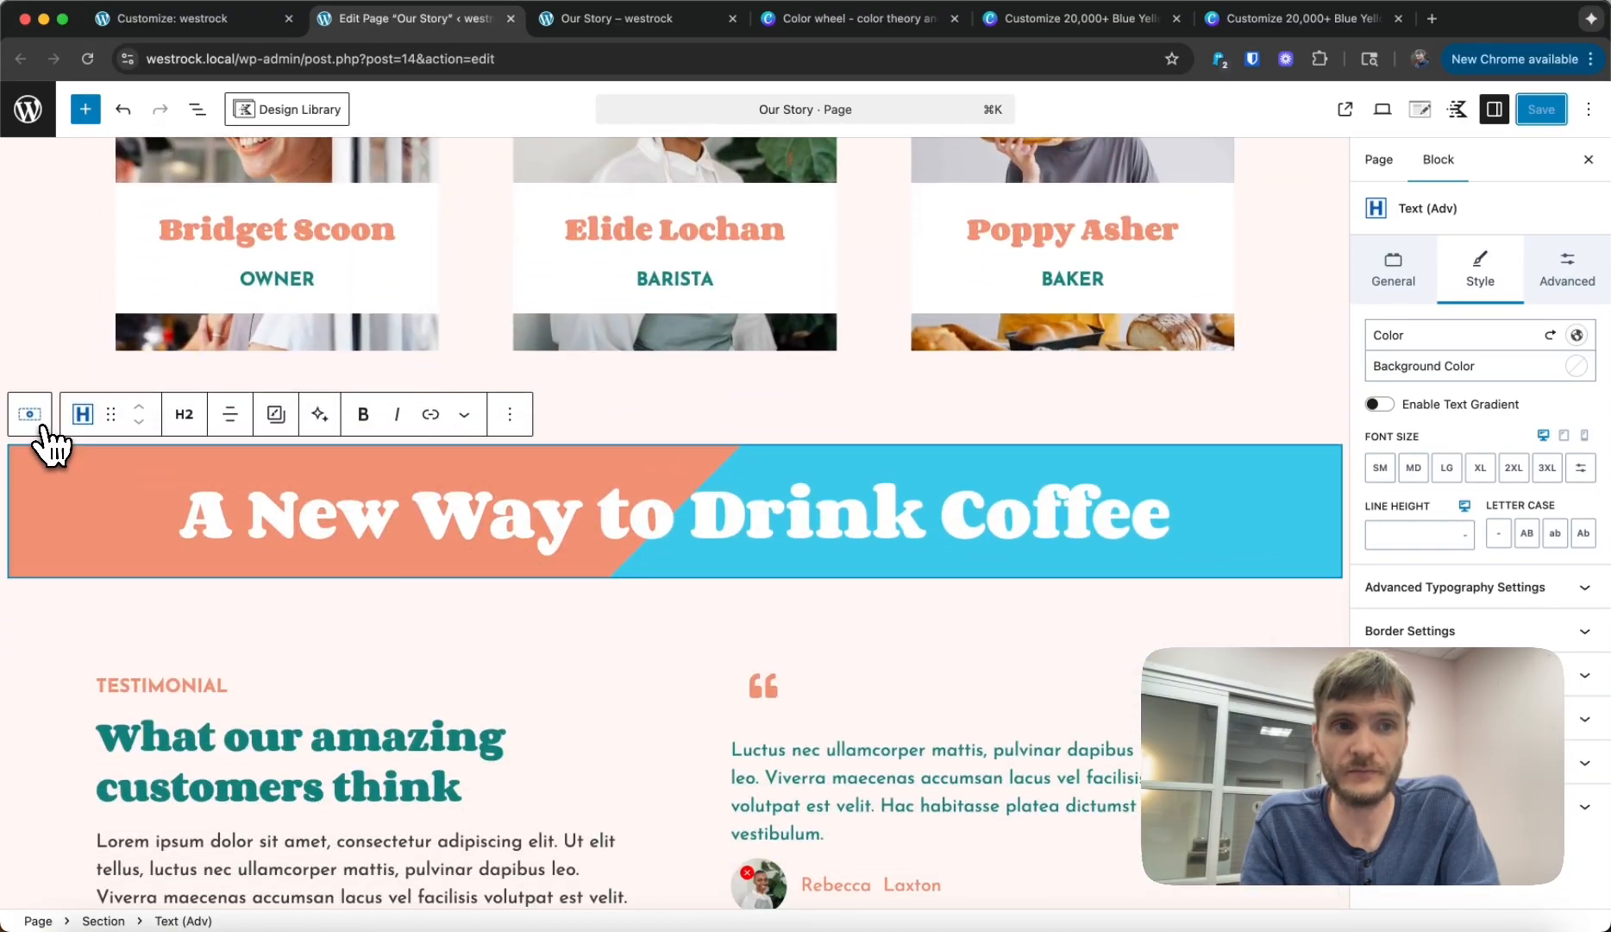
click(28, 414)
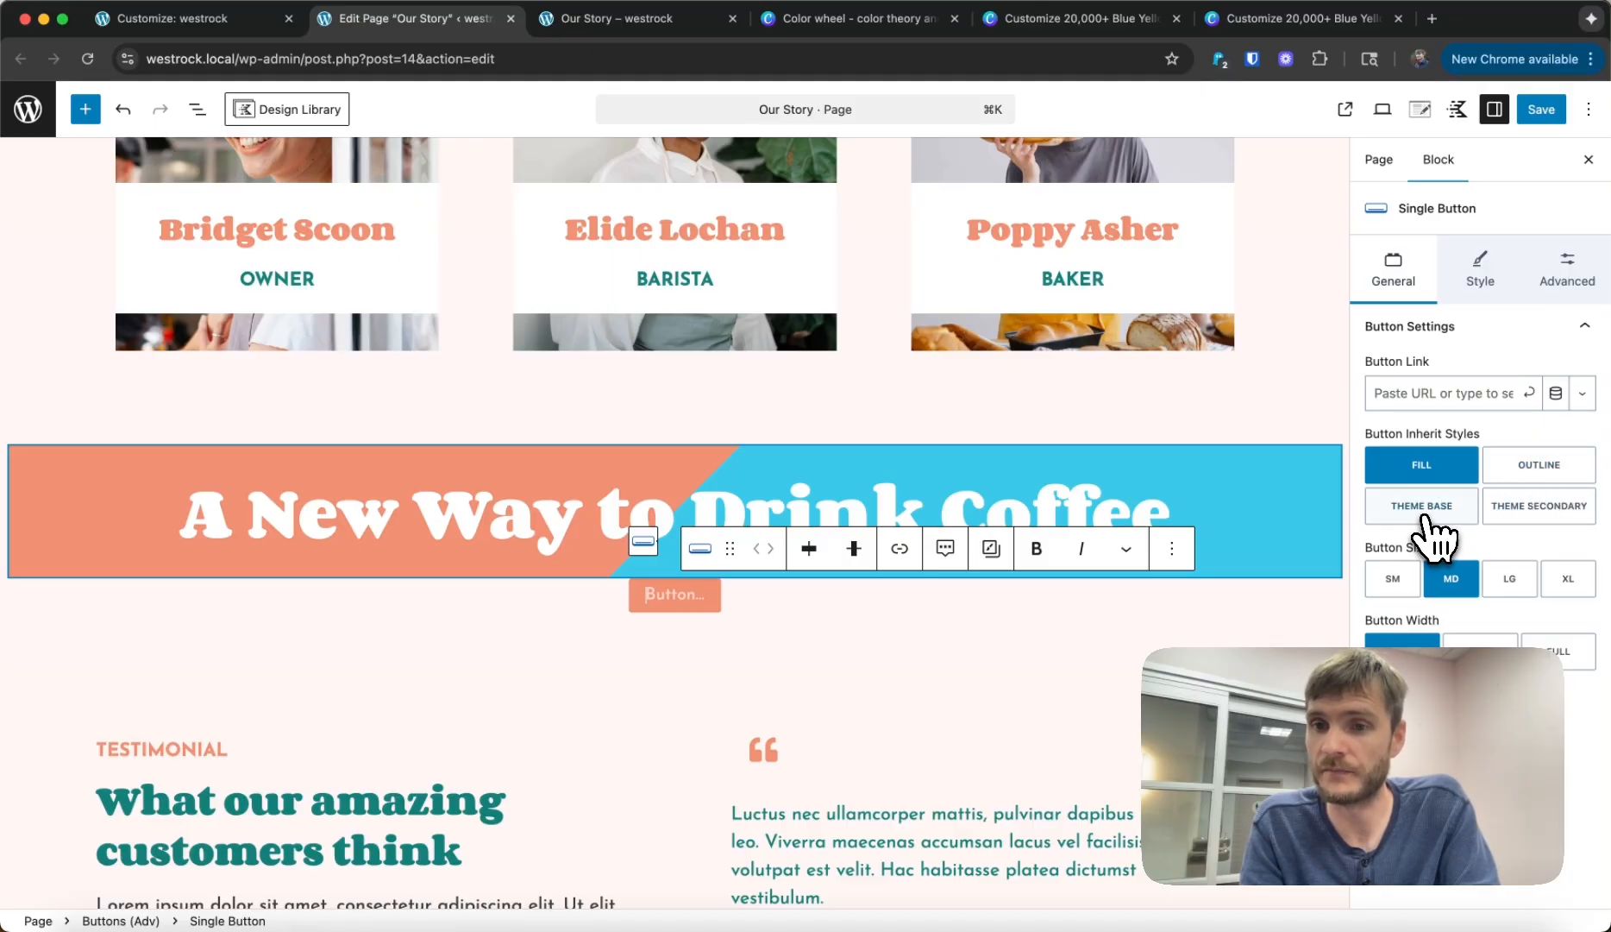
mouse_move(1579, 526)
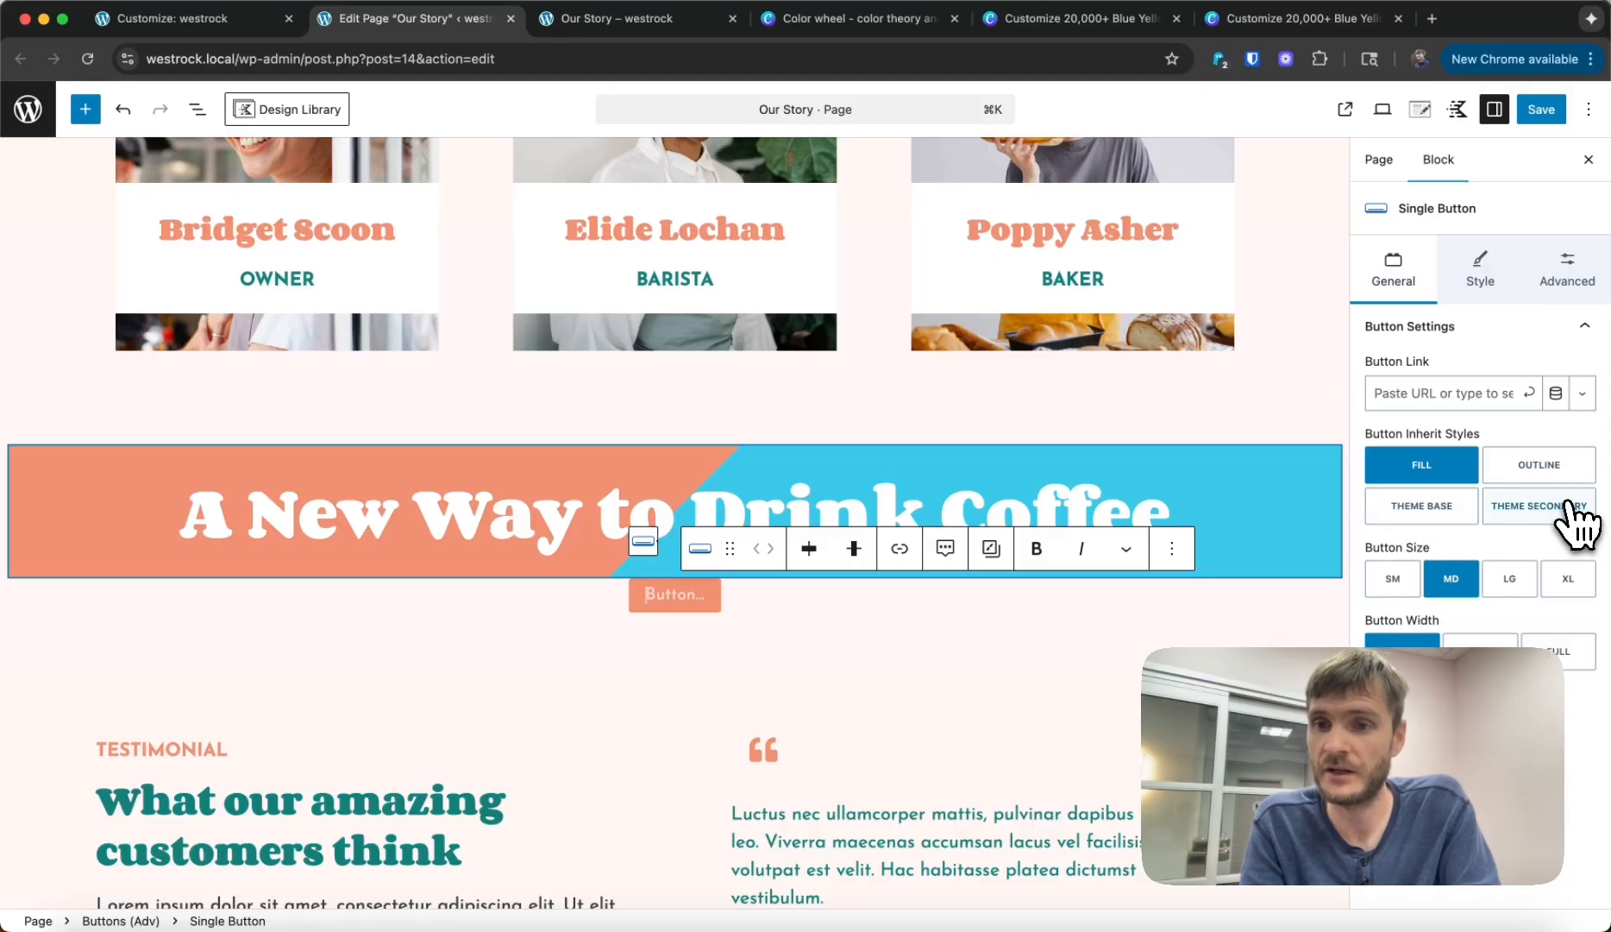
mouse_move(1443, 472)
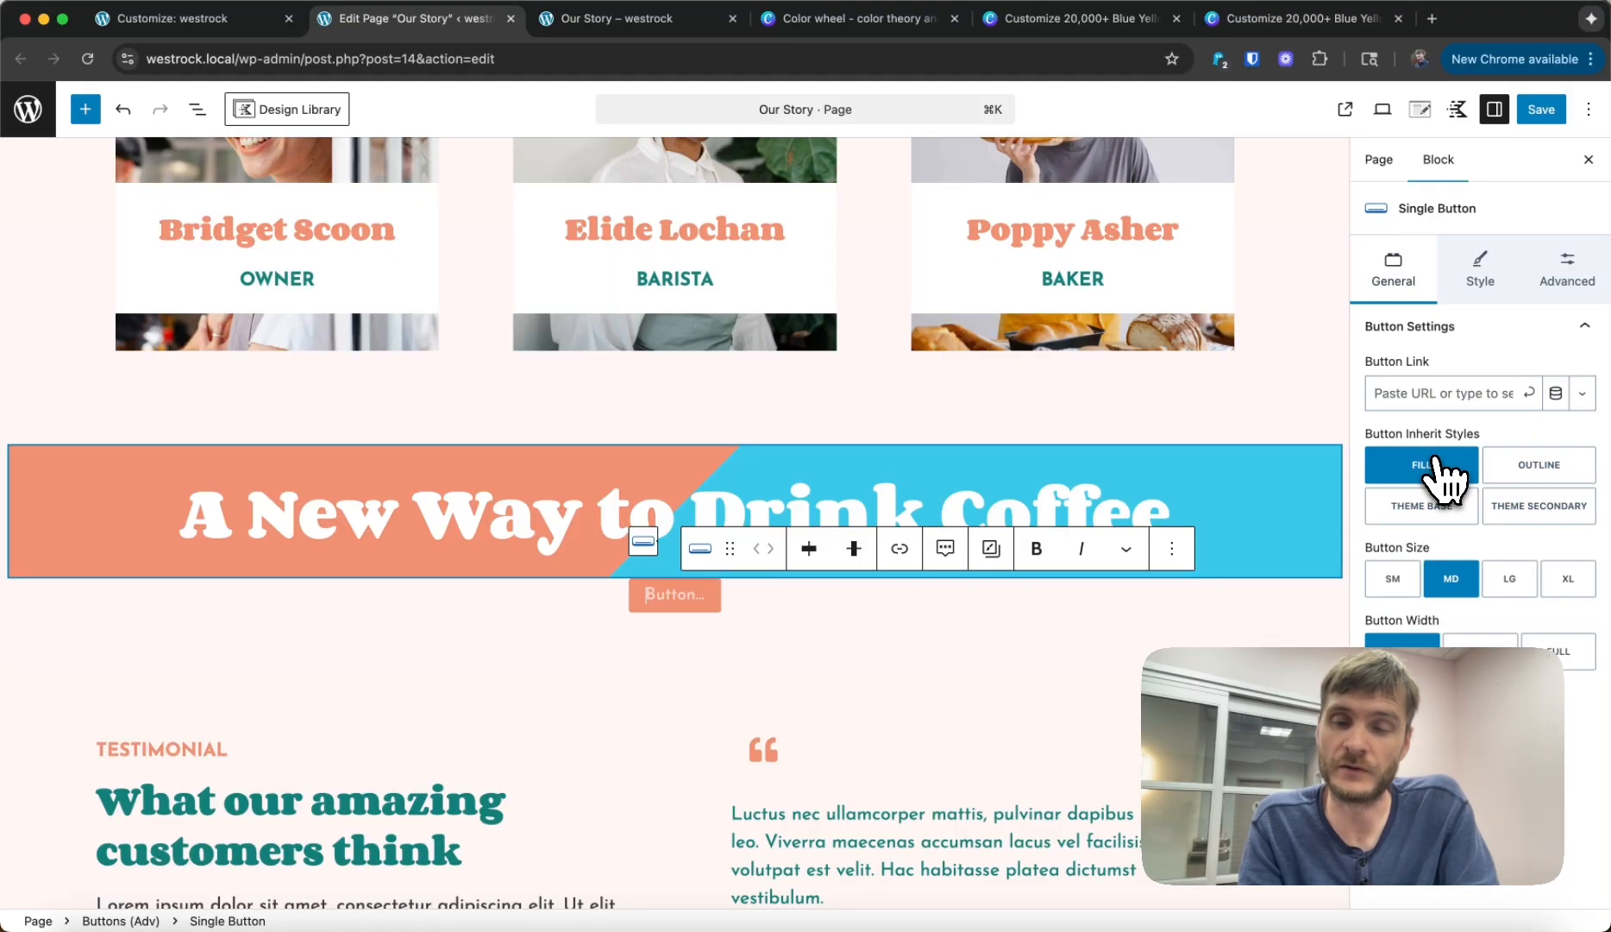
mouse_move(1421, 505)
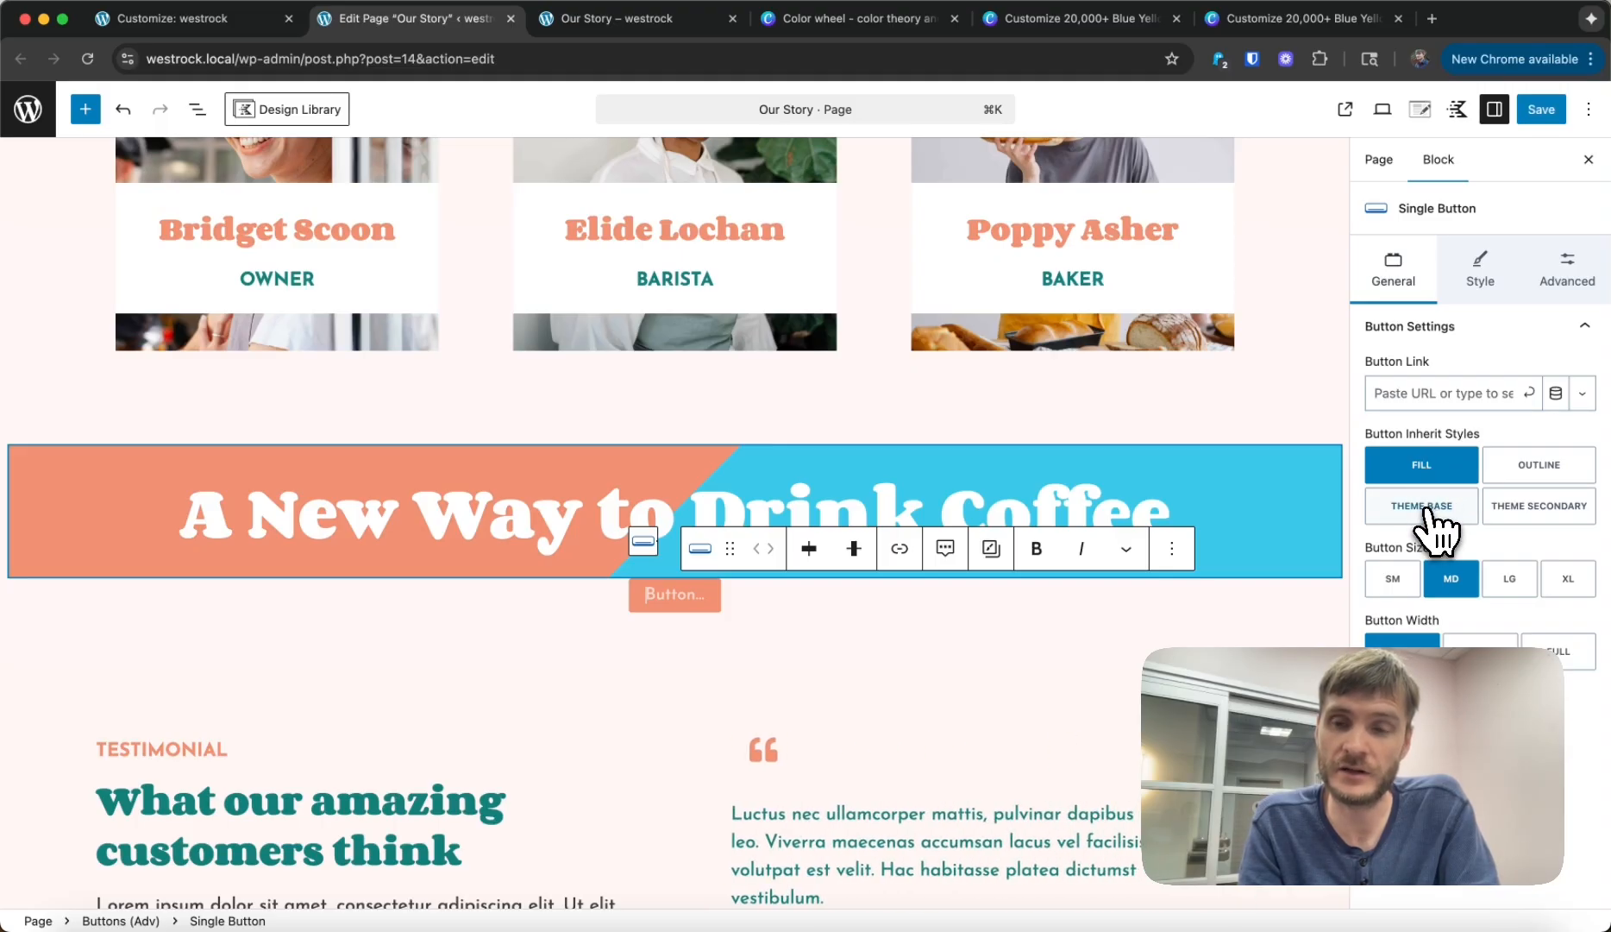
Step: Set the new button's inherited style to Theme Secondary
click(1421, 505)
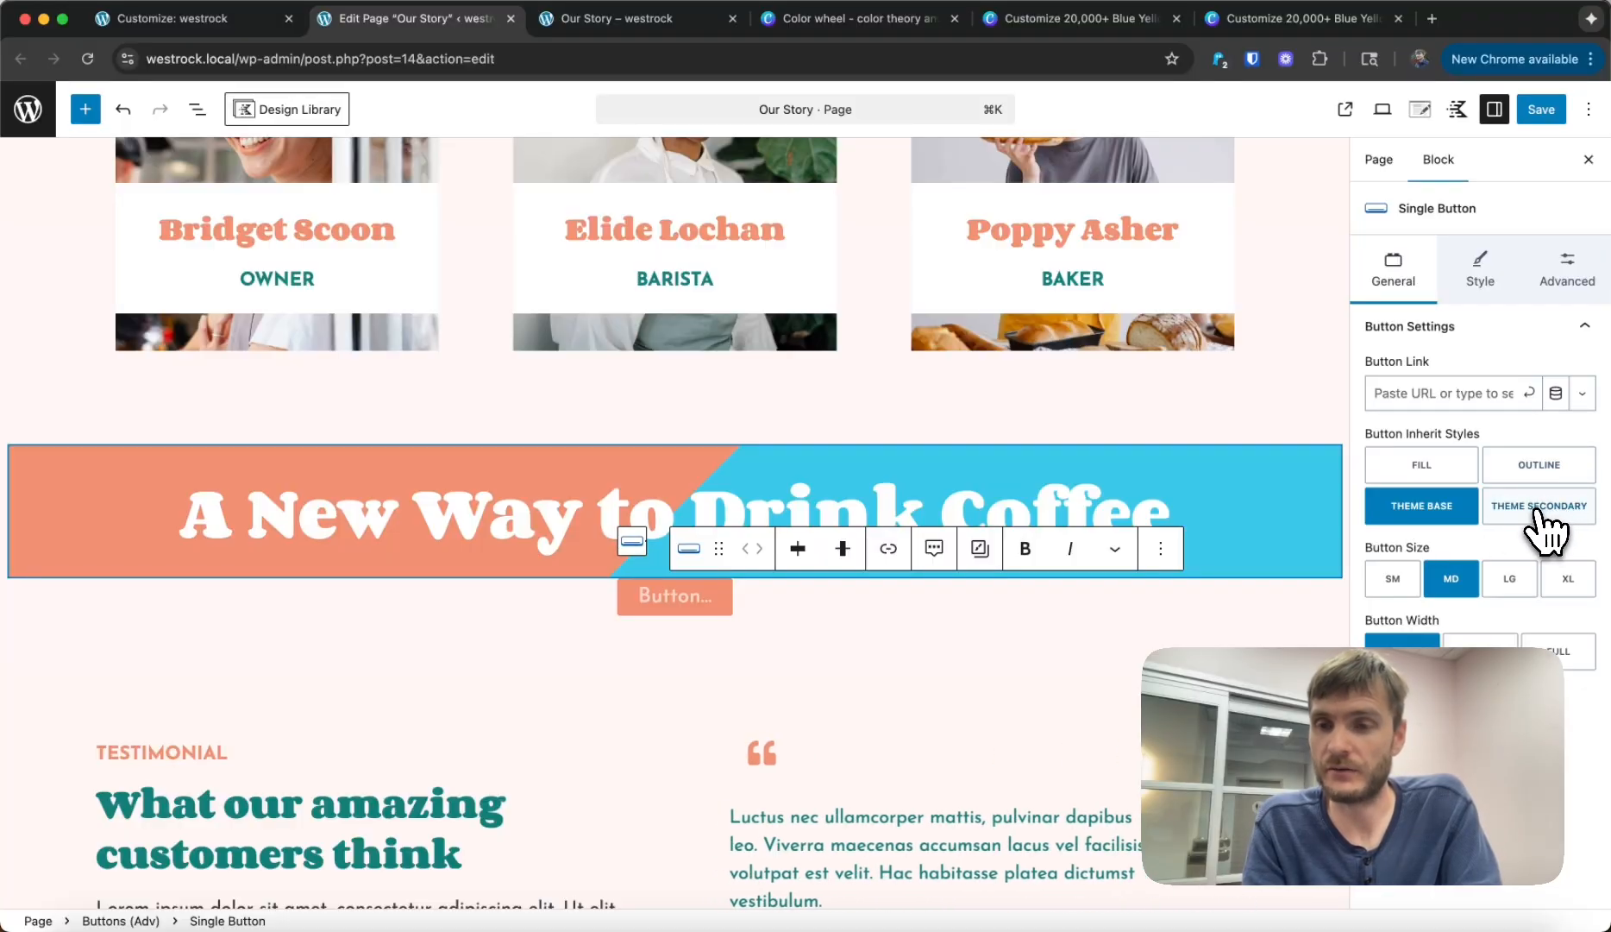
click(1538, 505)
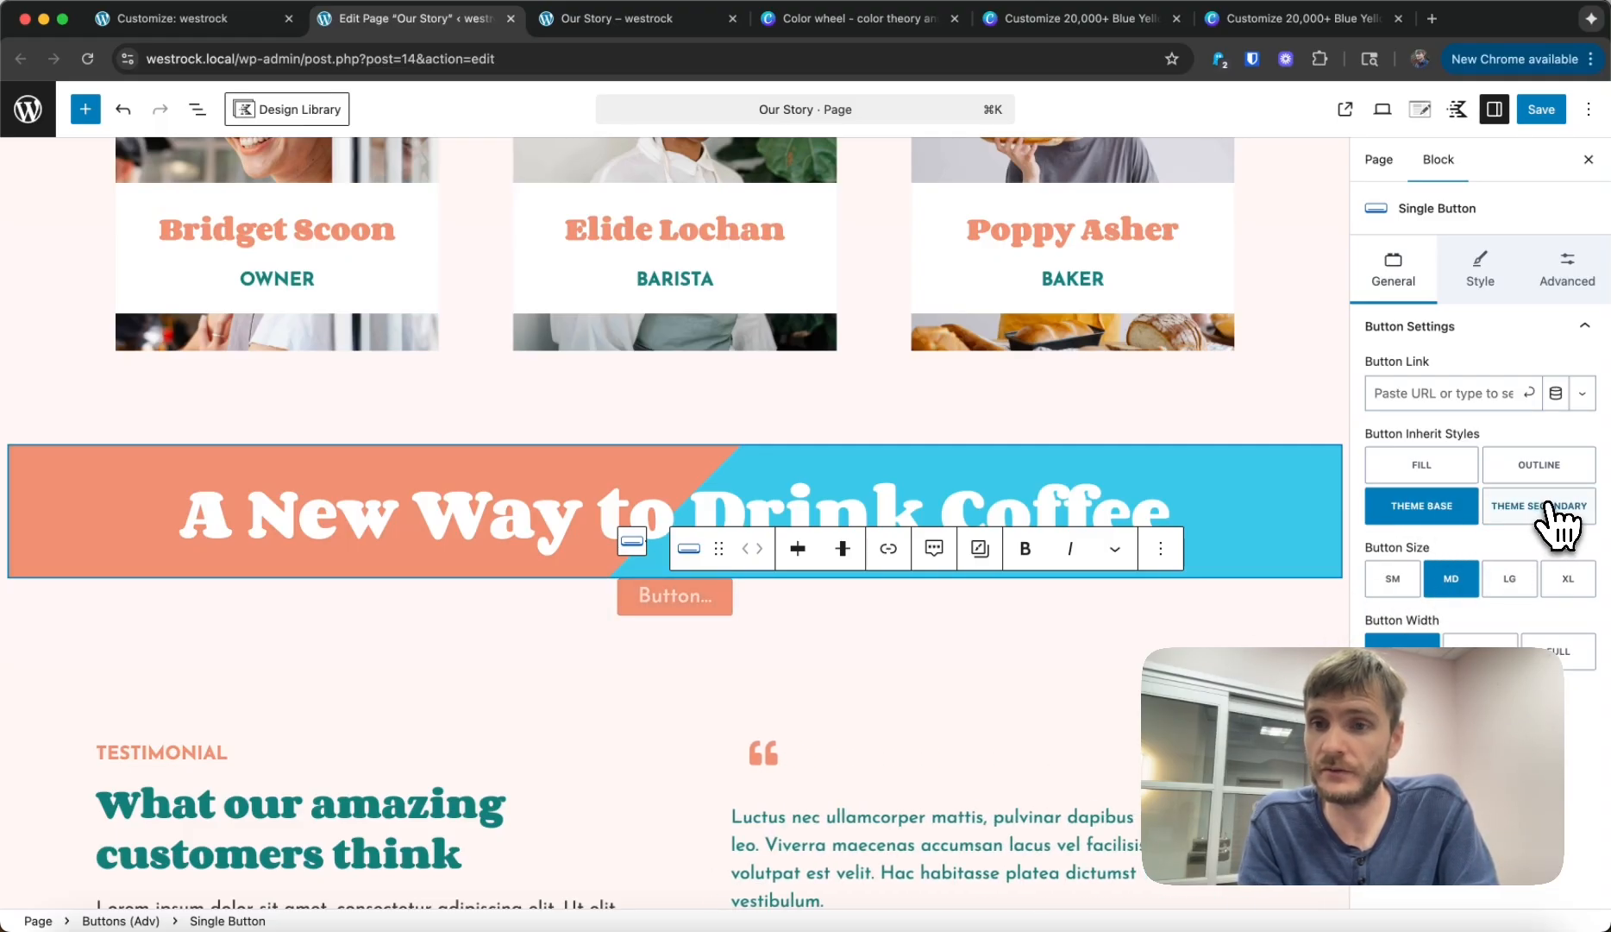
click(1538, 505)
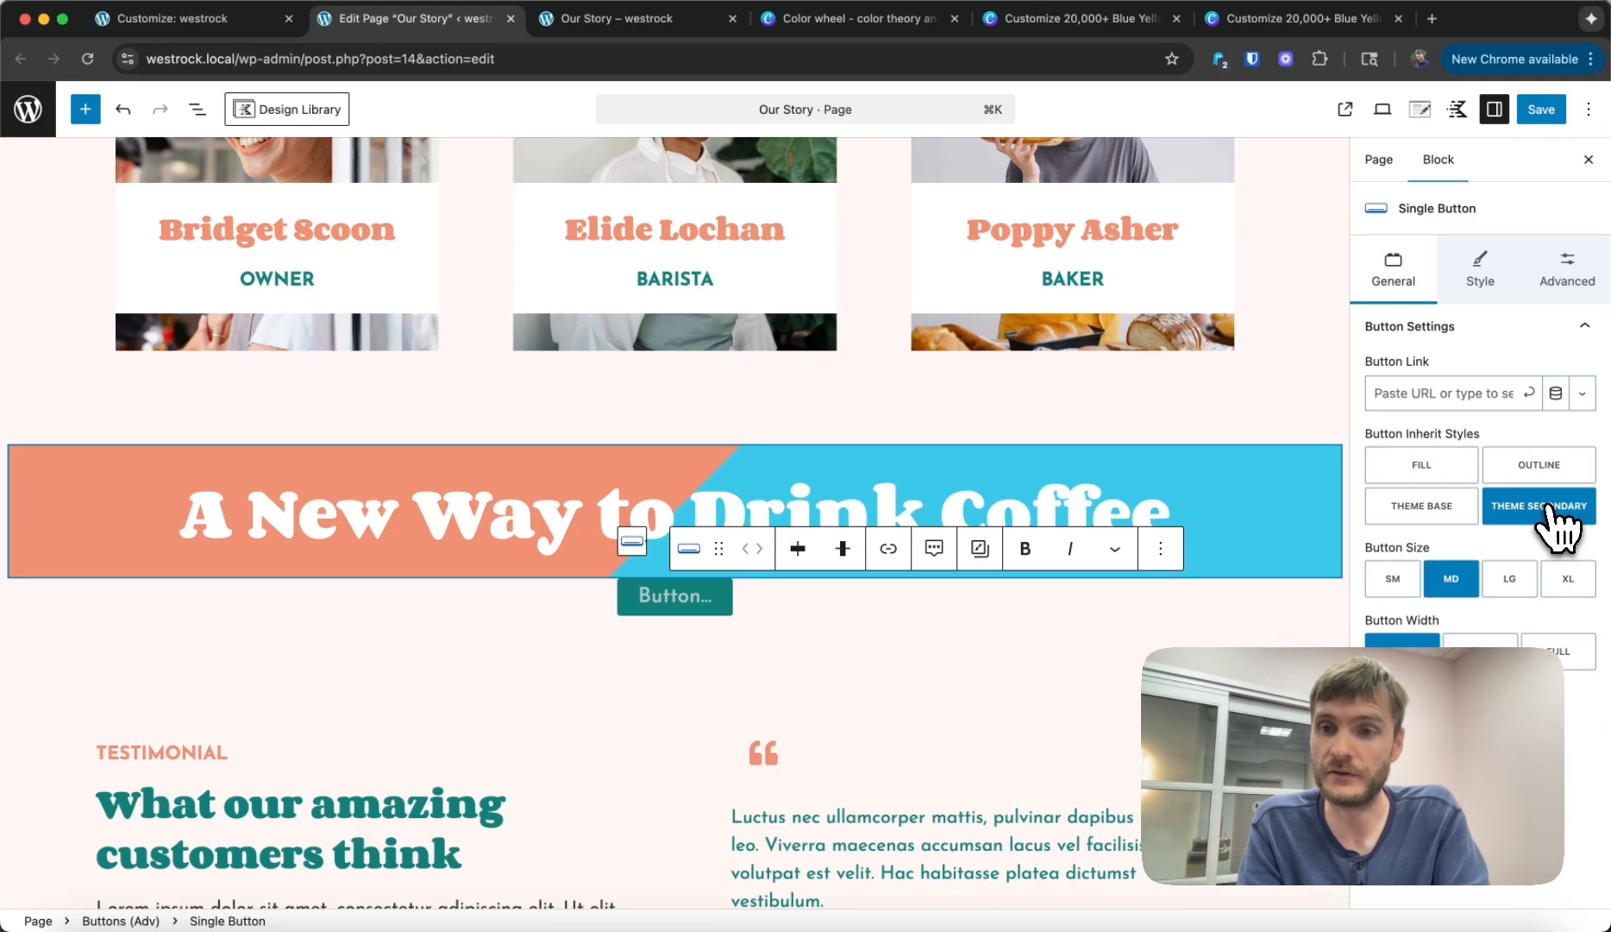
mouse_move(1161, 547)
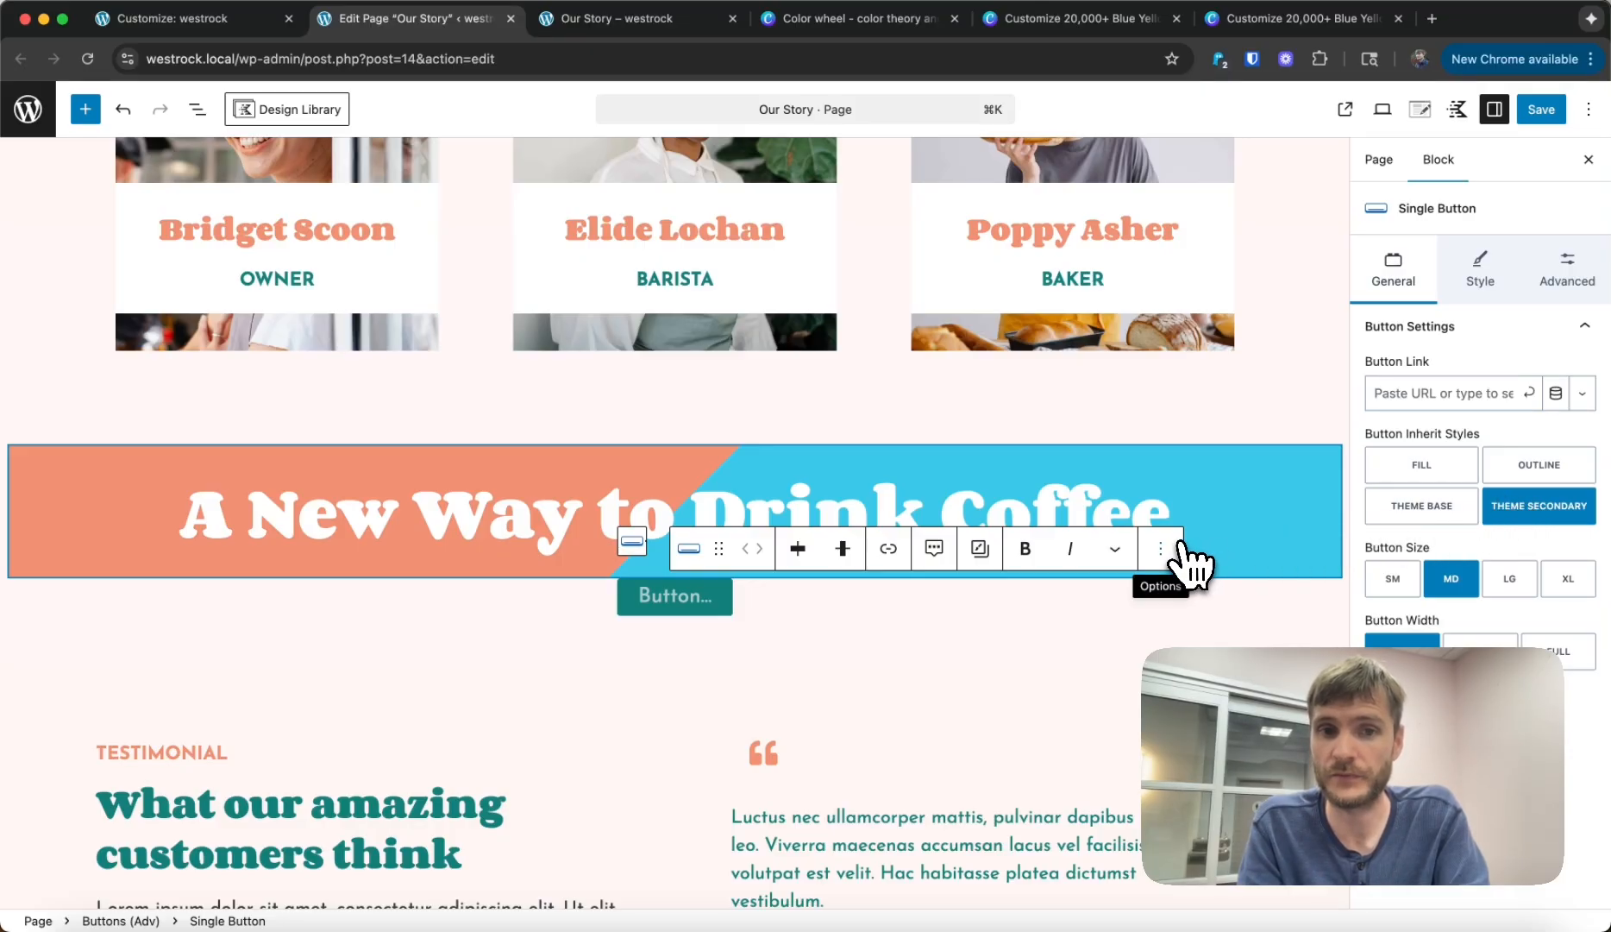
mouse_move(144, 113)
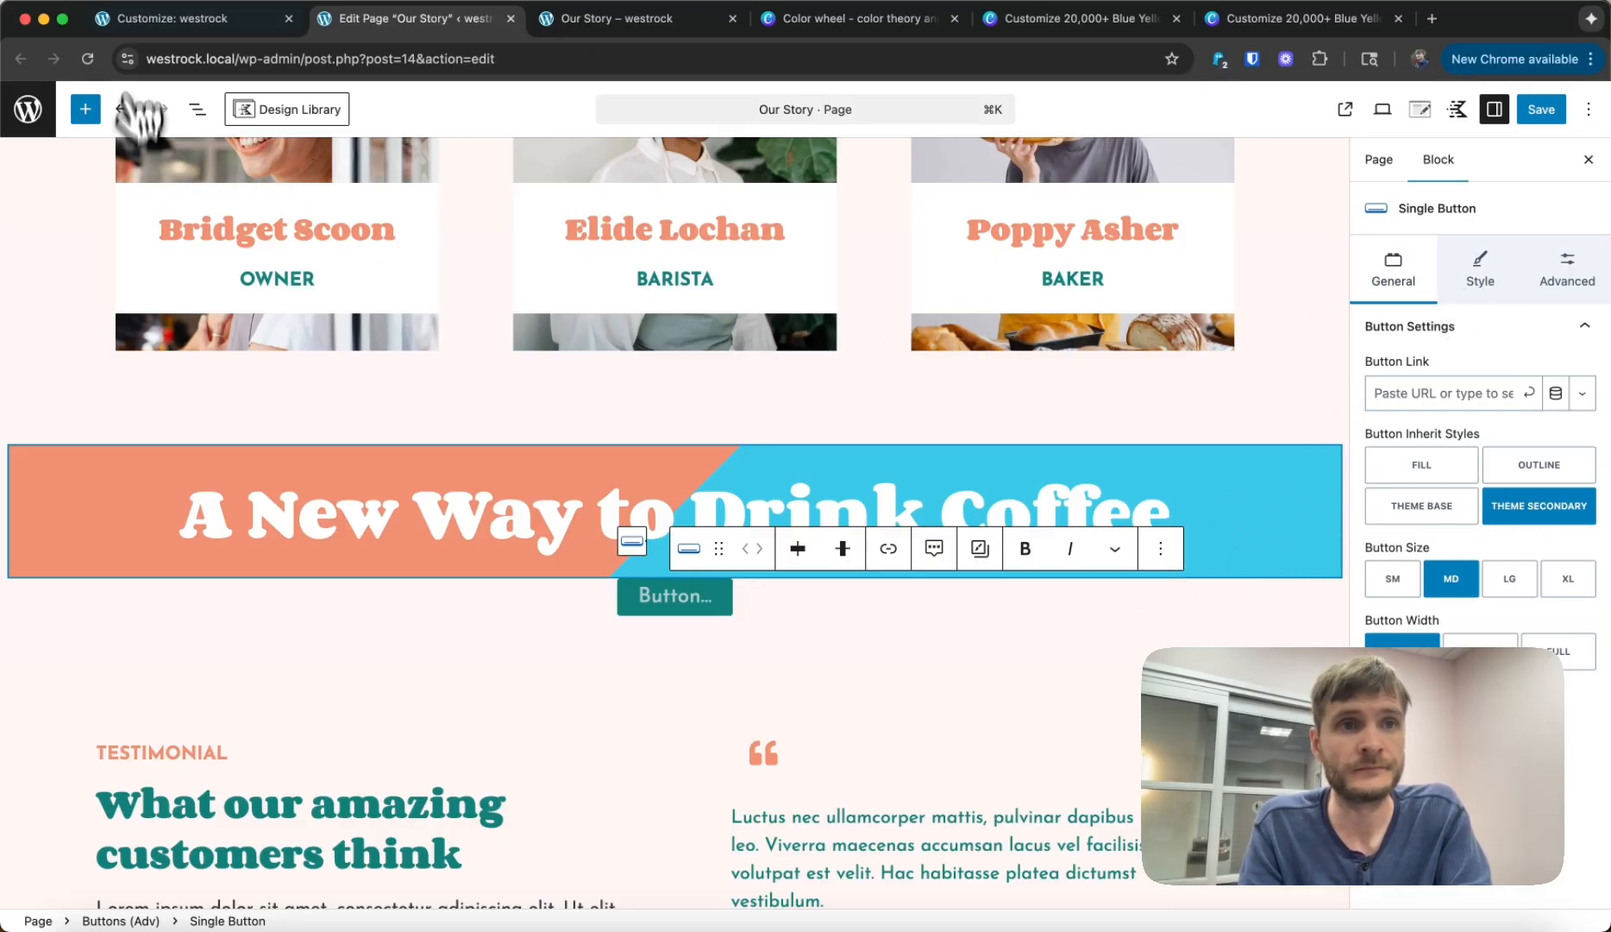
click(175, 18)
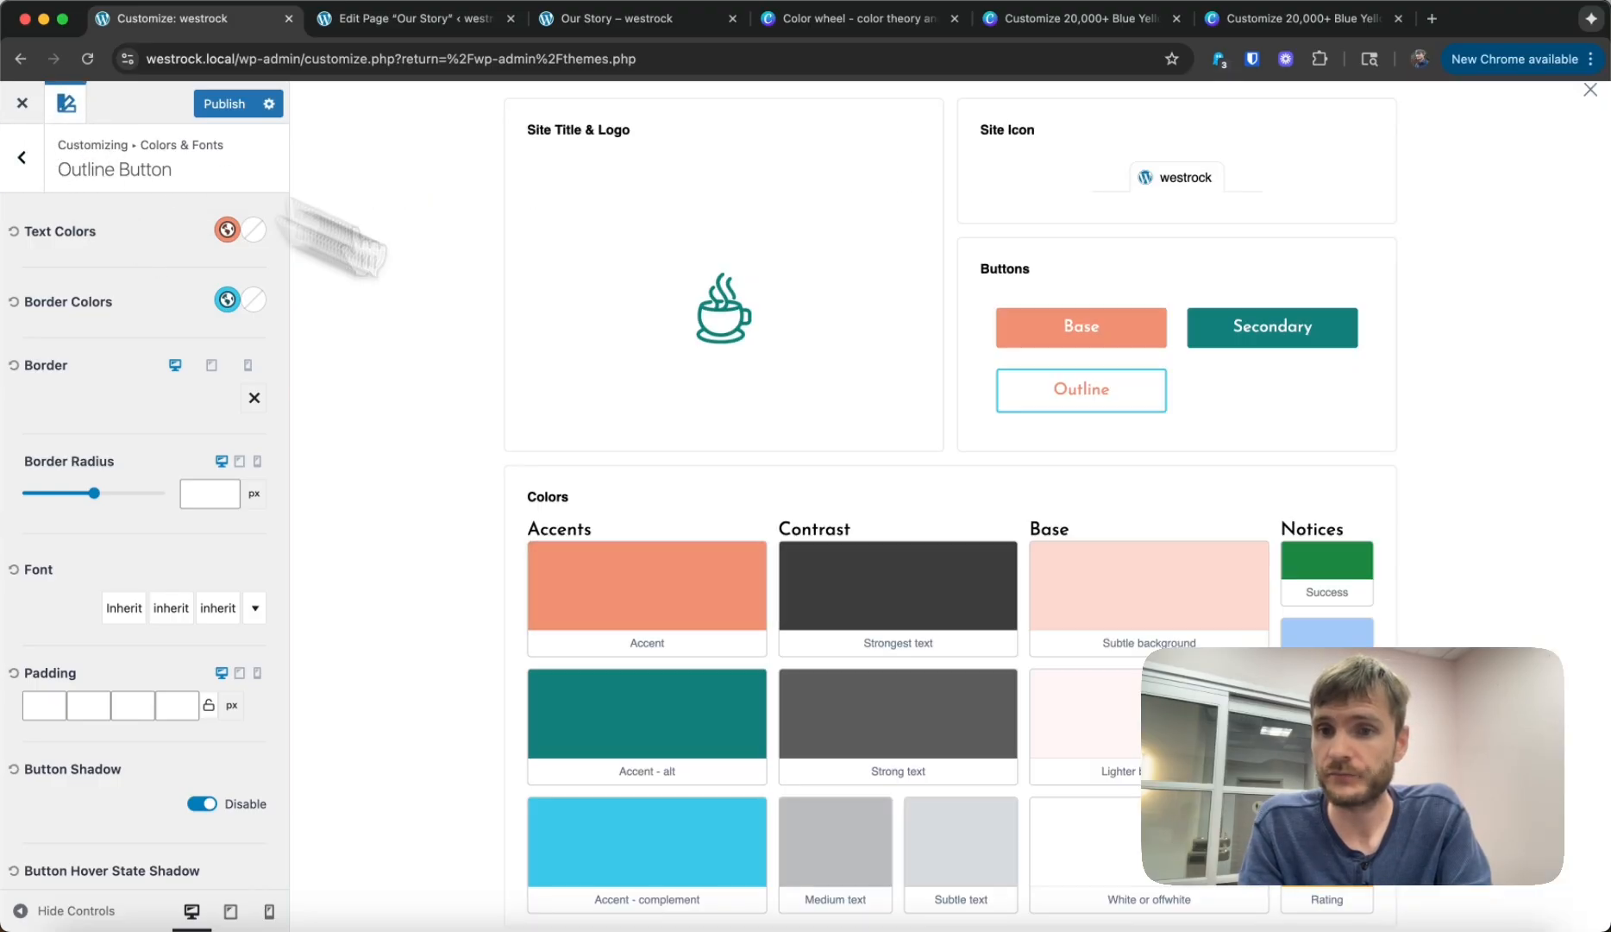
Step: Switch the Base Font size from fixed 20px to a Clamp value
scroll(down, 3)
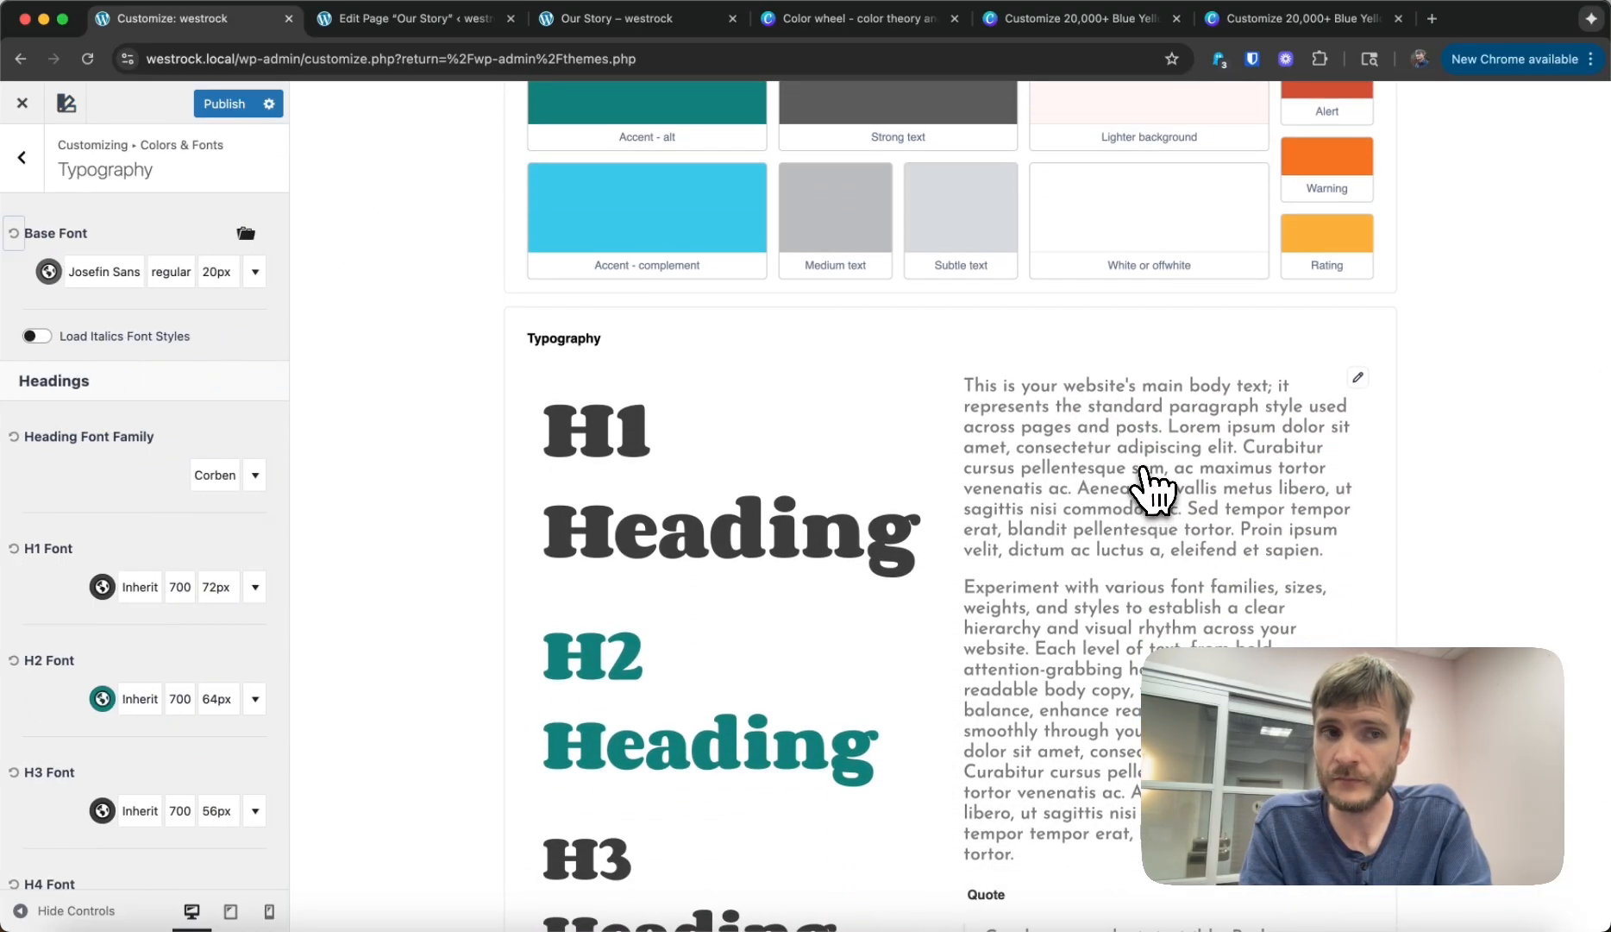
click(253, 271)
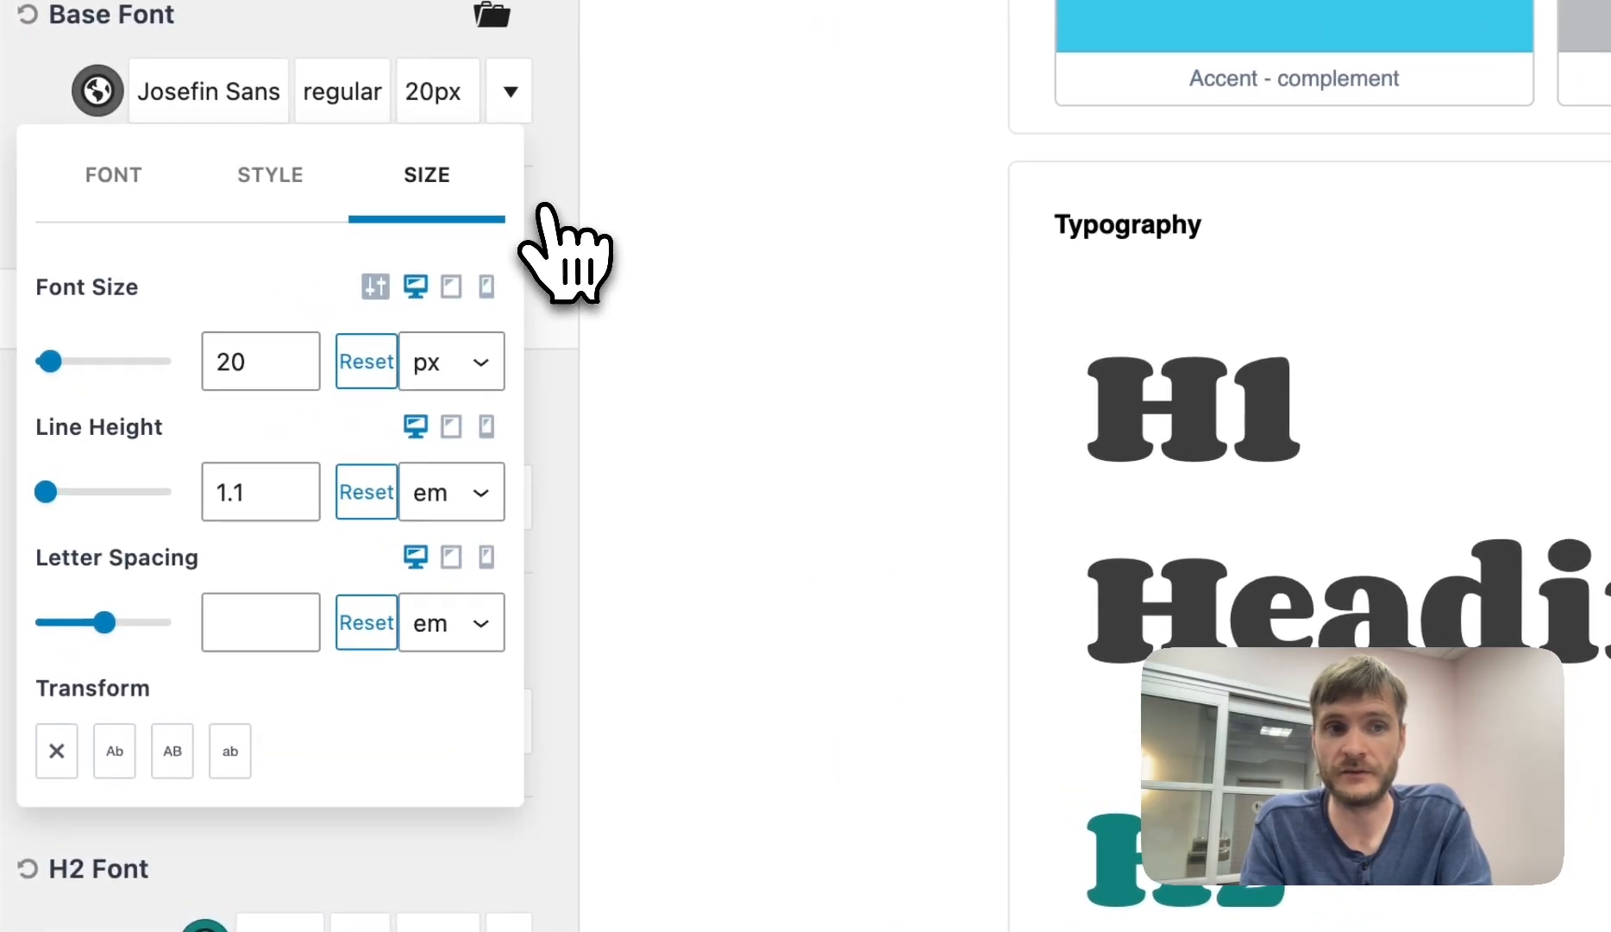
mouse_move(259, 361)
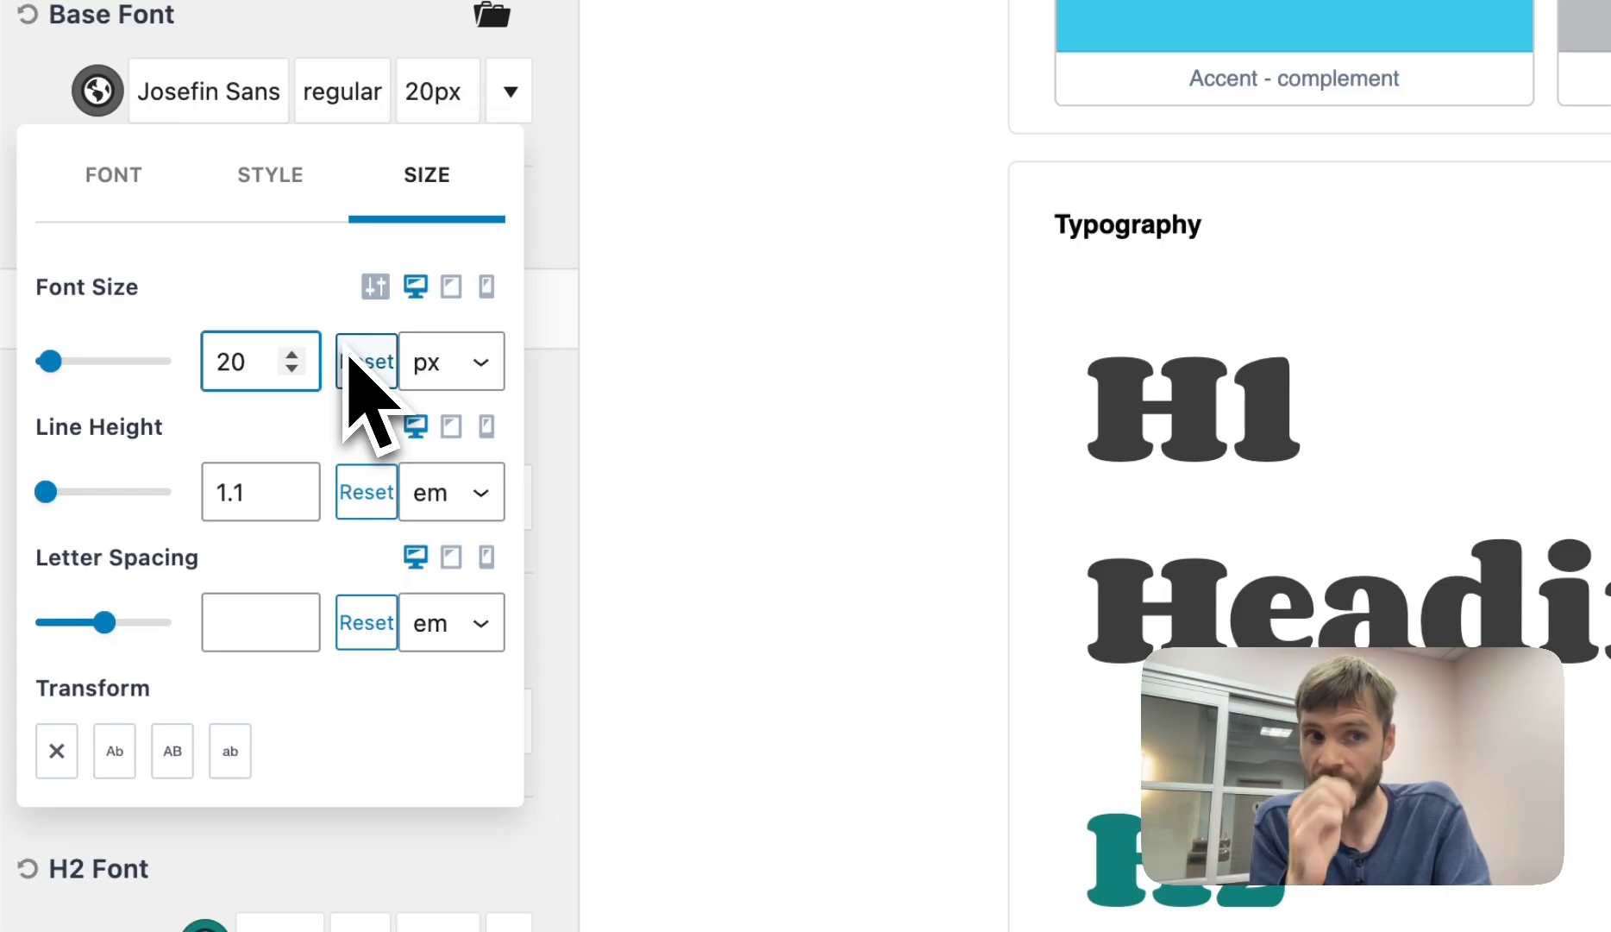
mouse_move(483, 390)
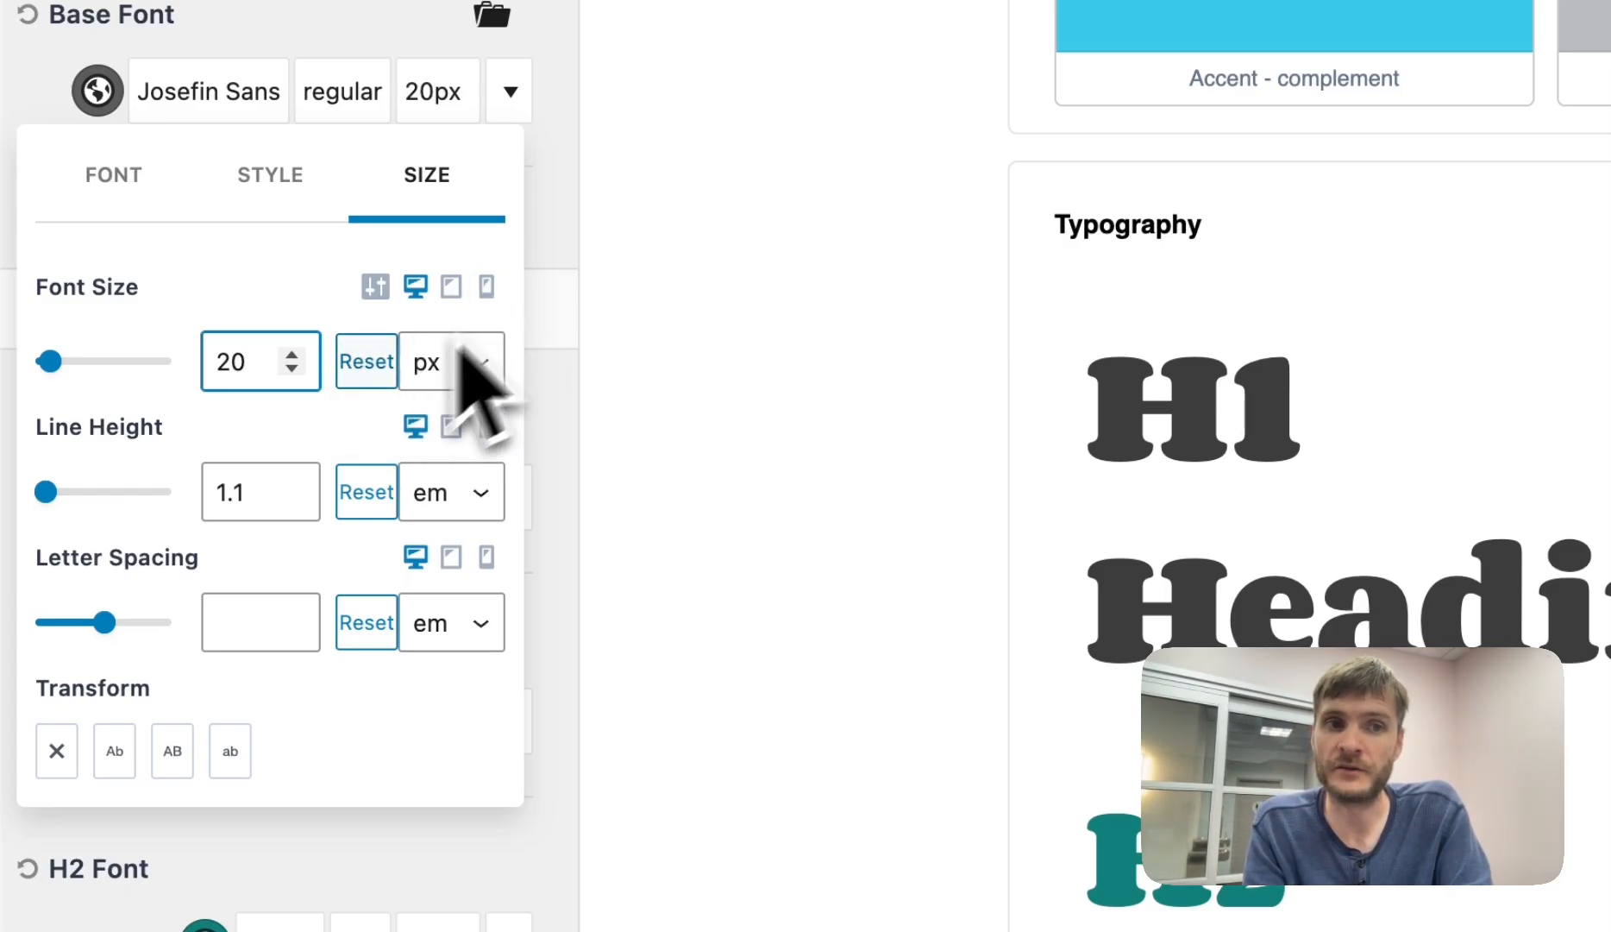
mouse_move(308, 442)
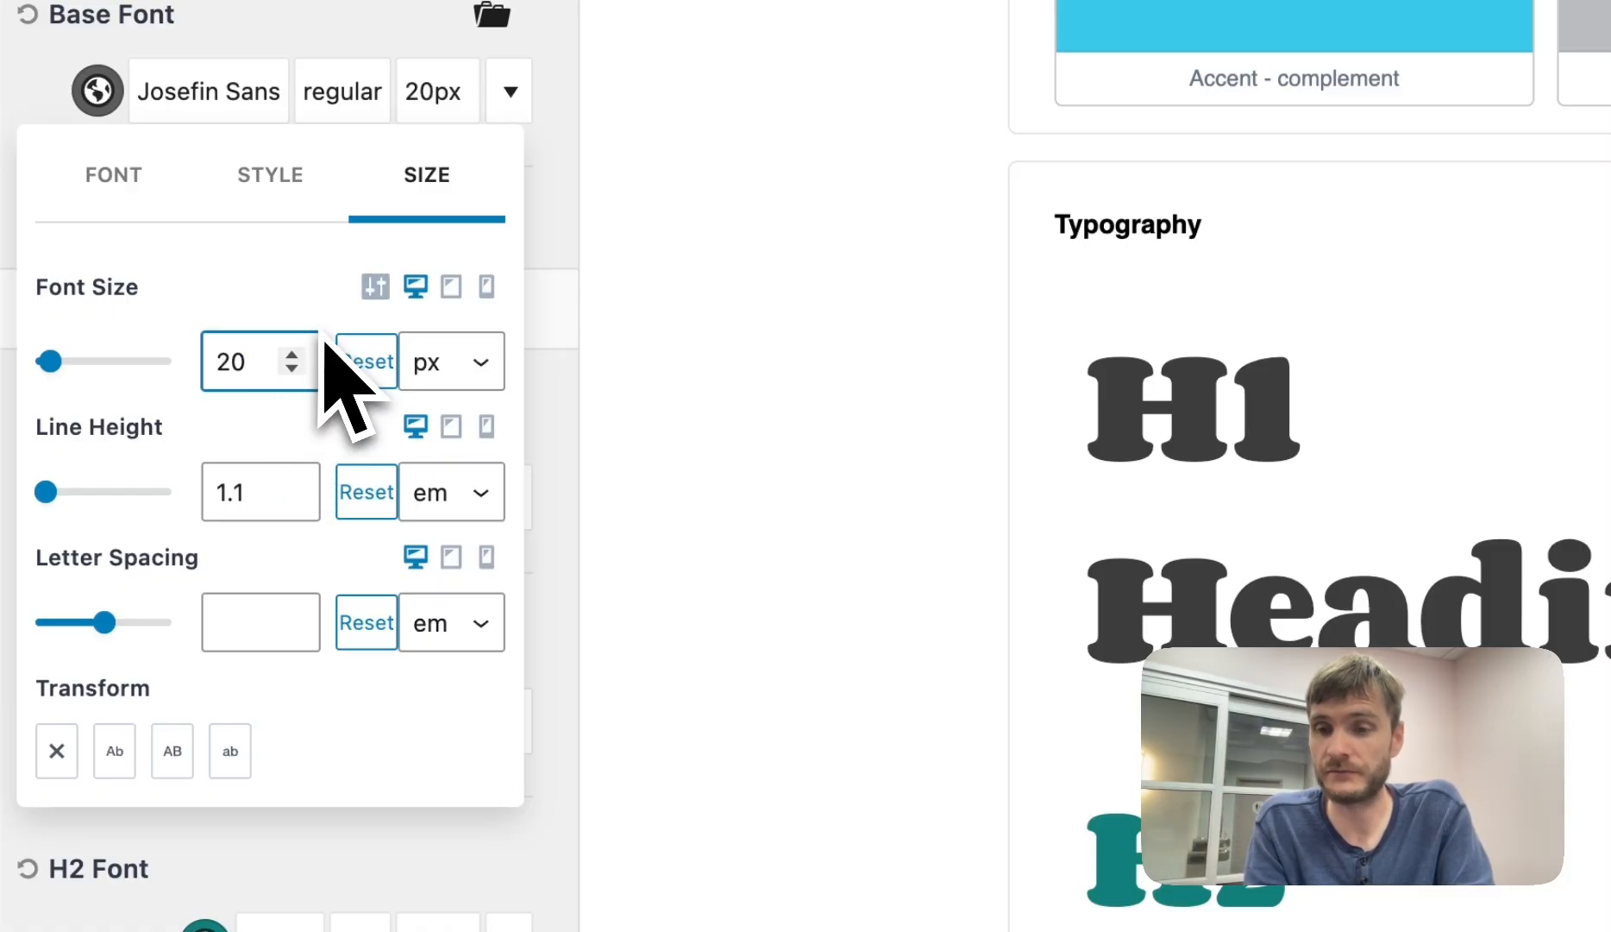
mouse_move(374, 287)
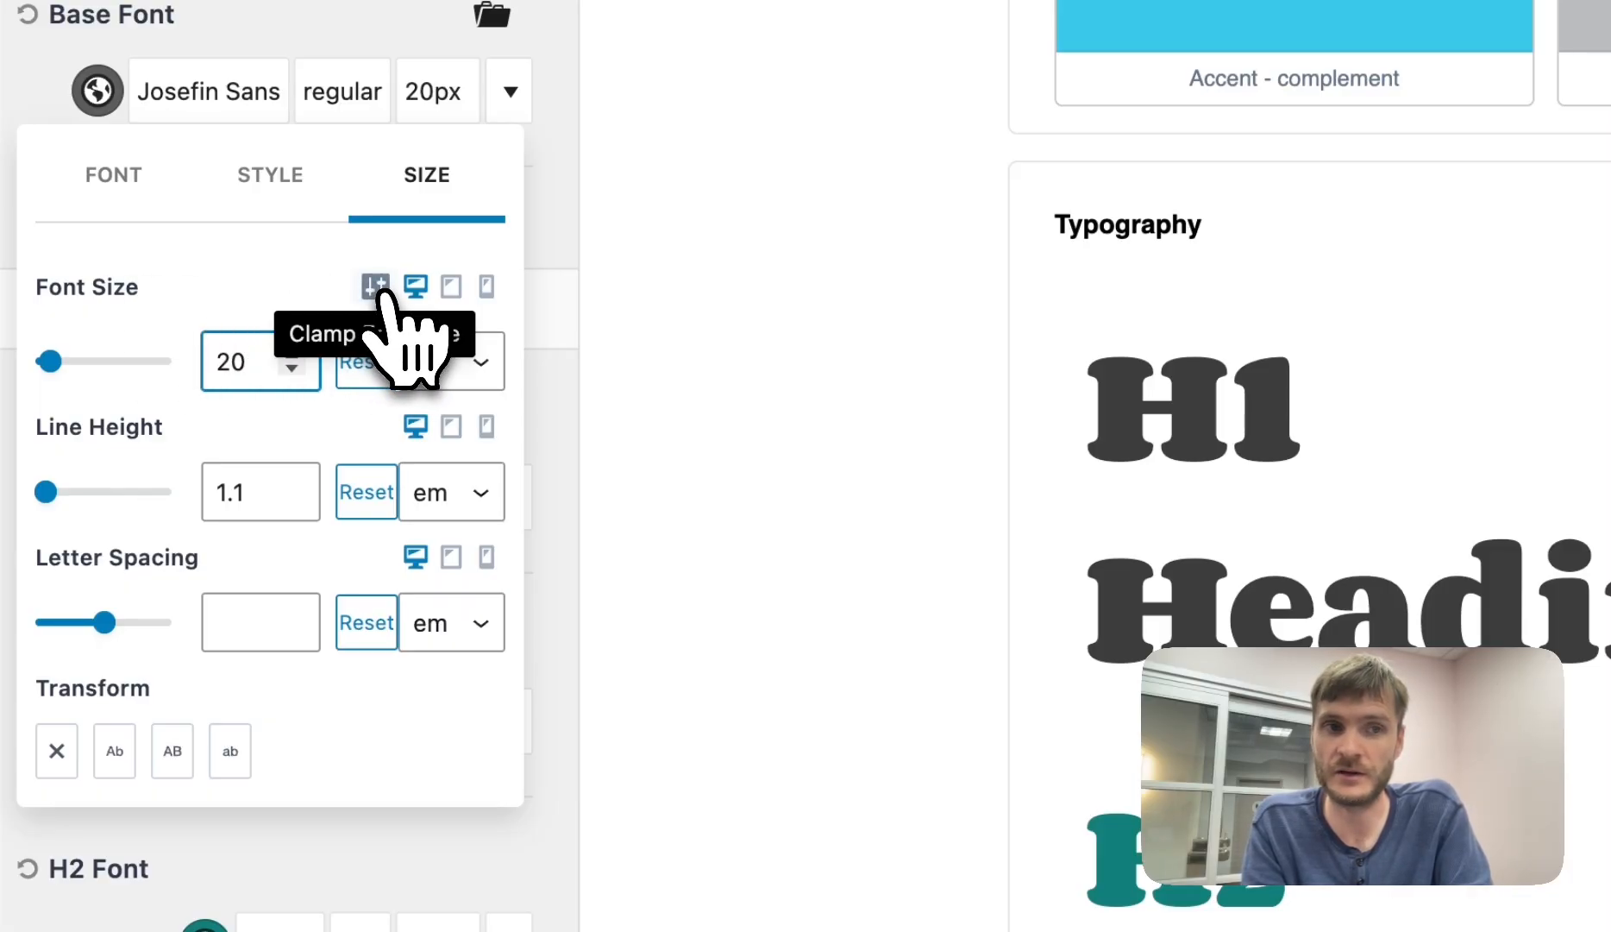
click(375, 287)
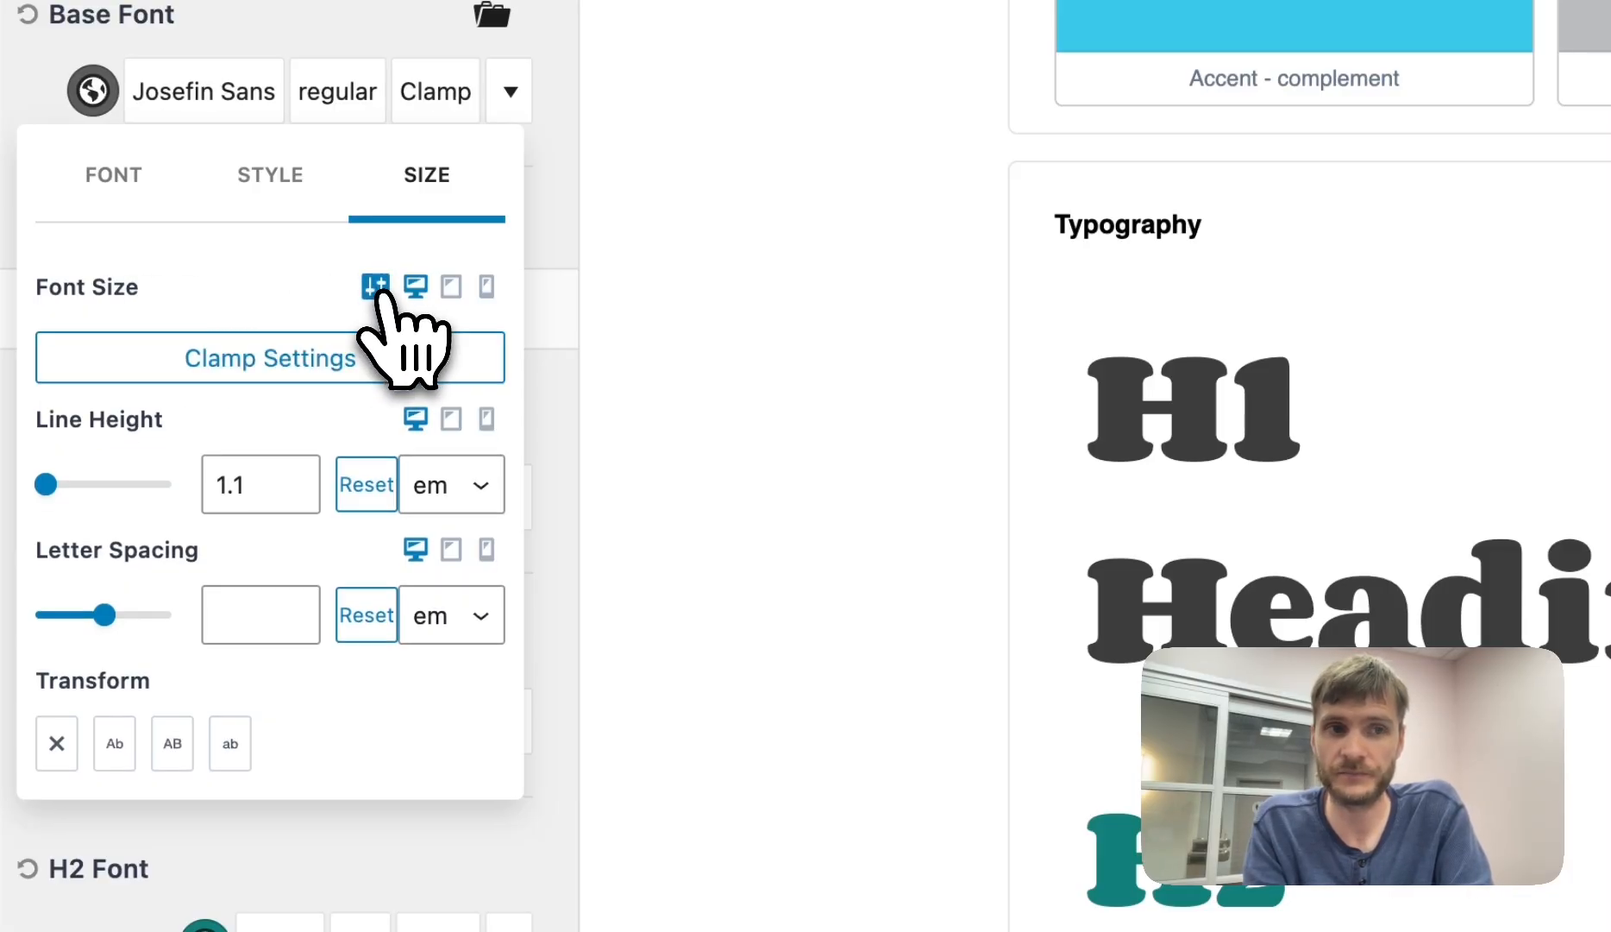
Step: Set the base font clamp to 8–30 px across 400–1200 px screen widths
click(269, 357)
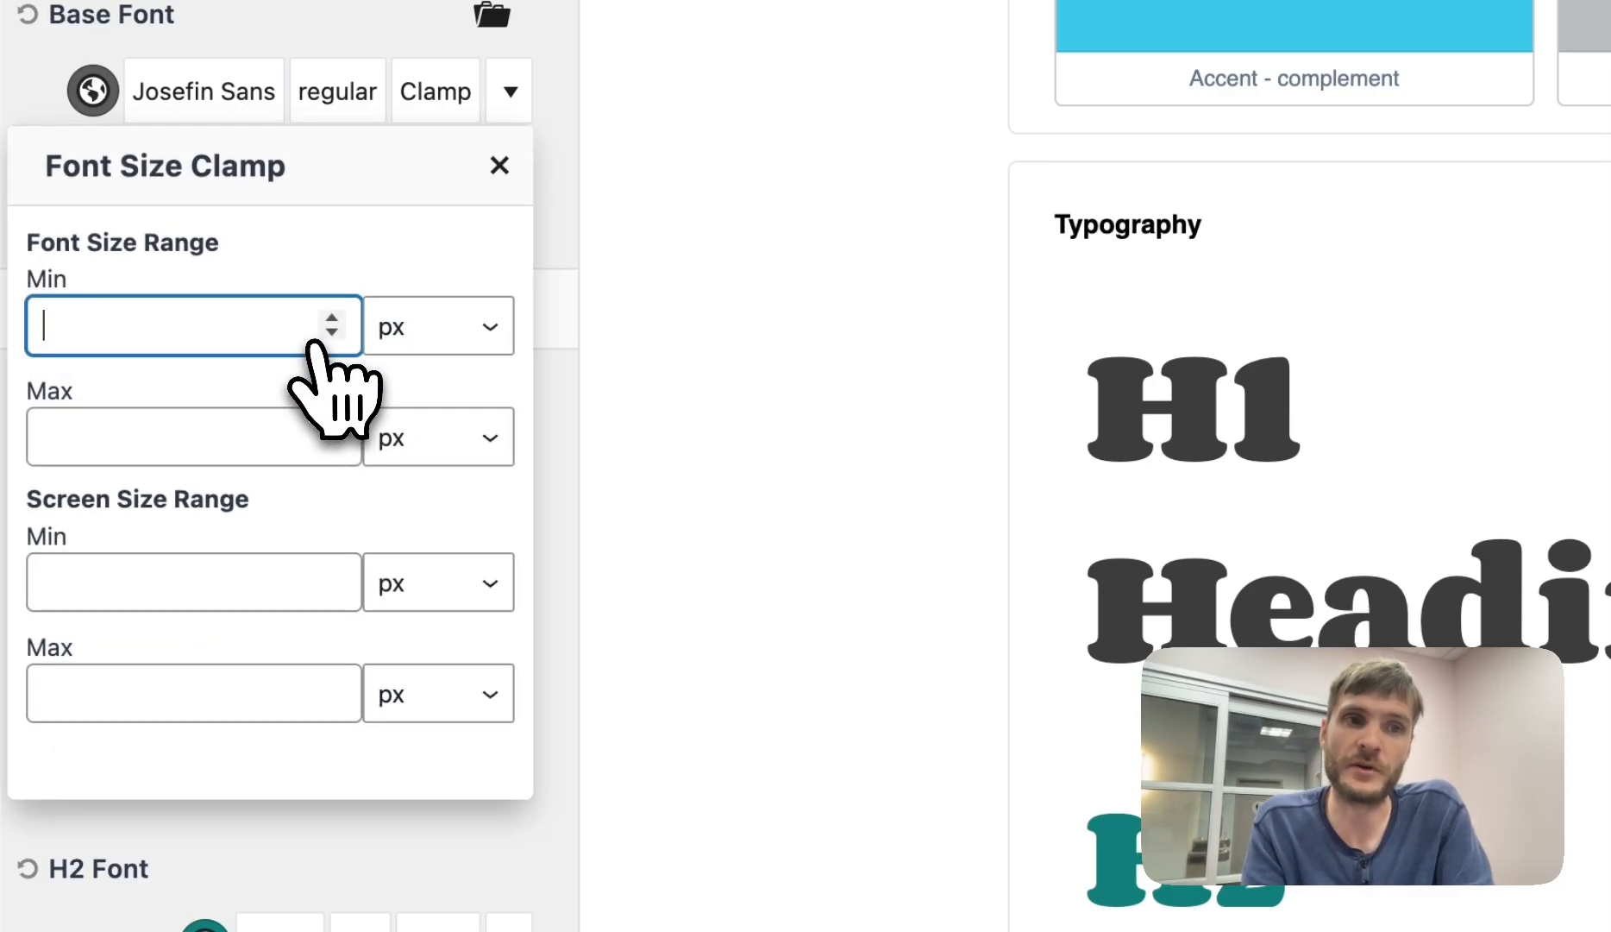
mouse_move(179, 601)
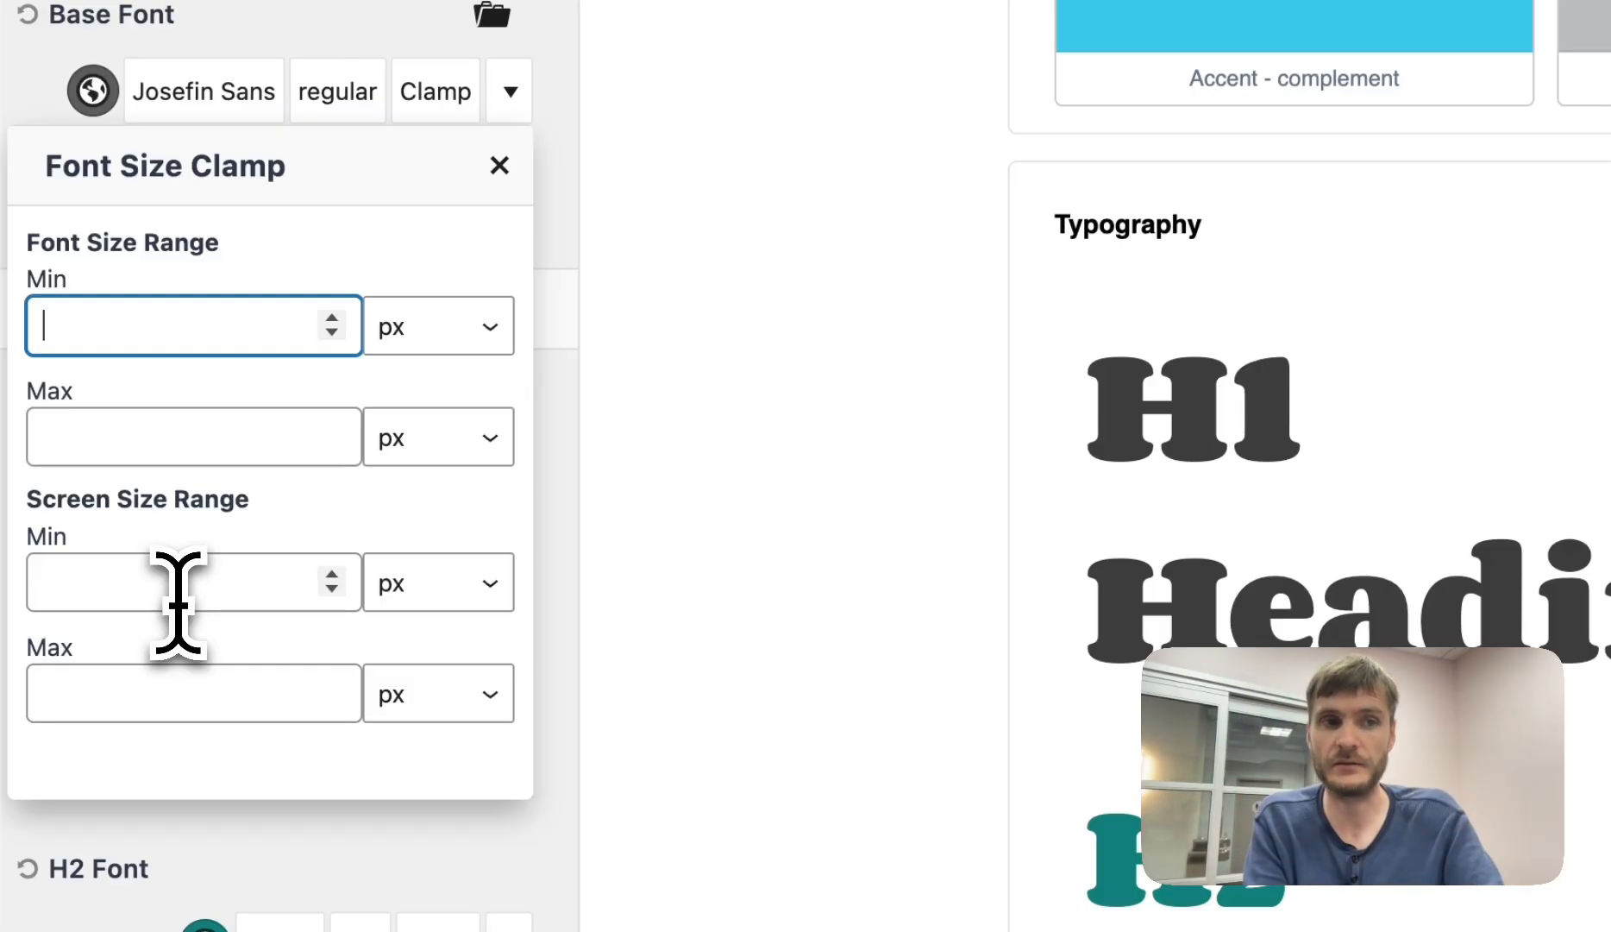
text(400)
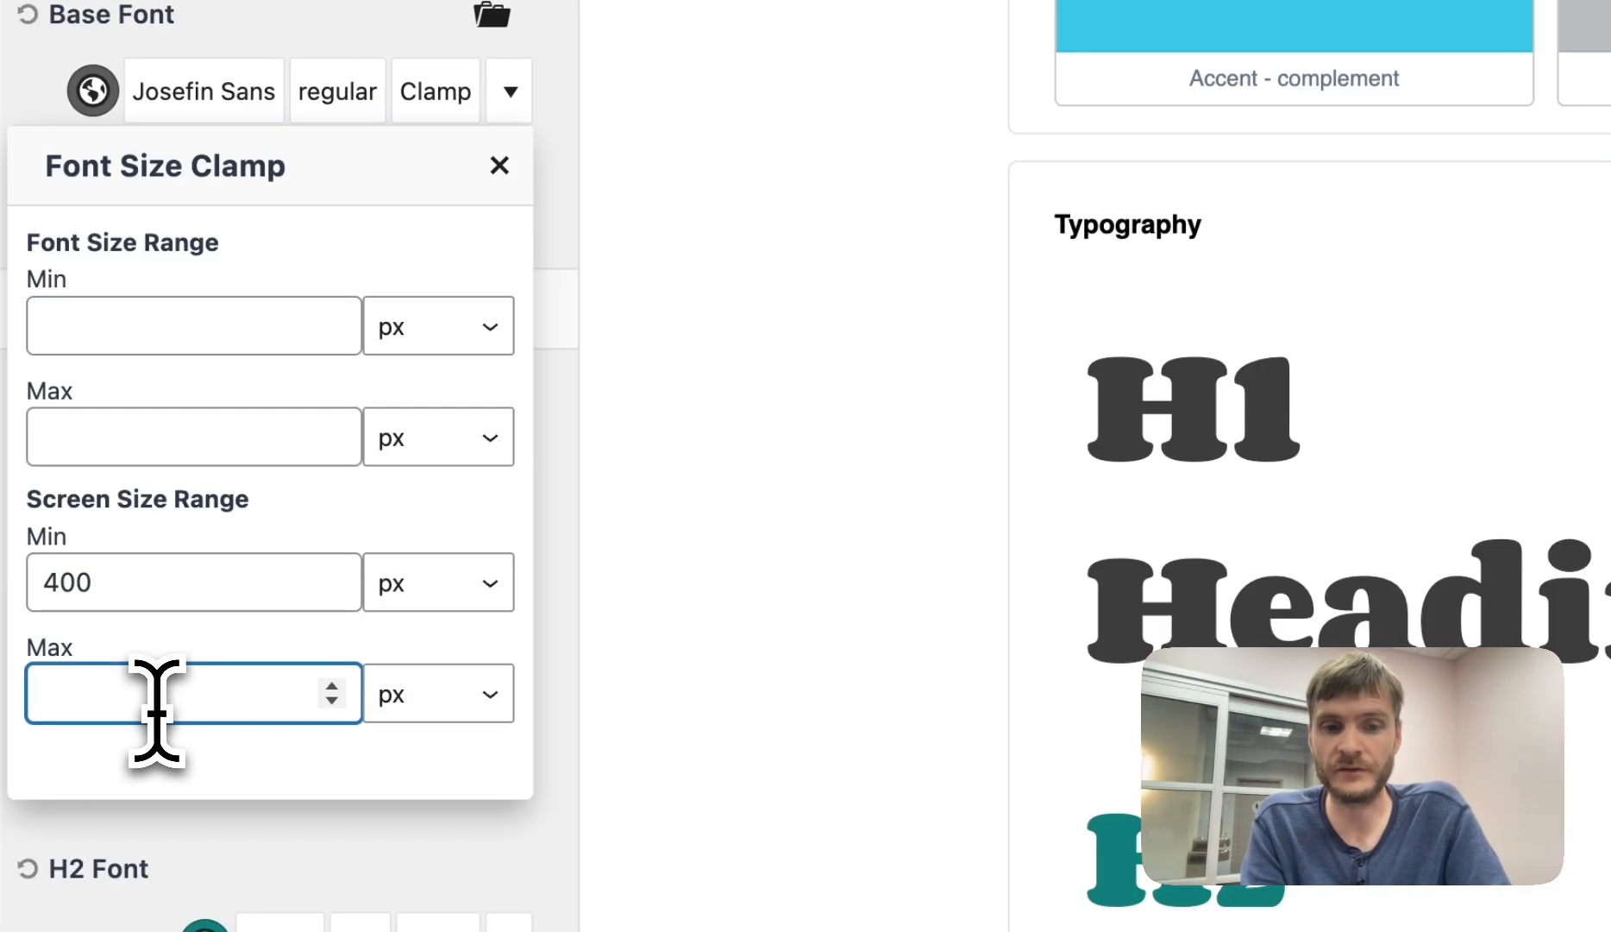
text(140)
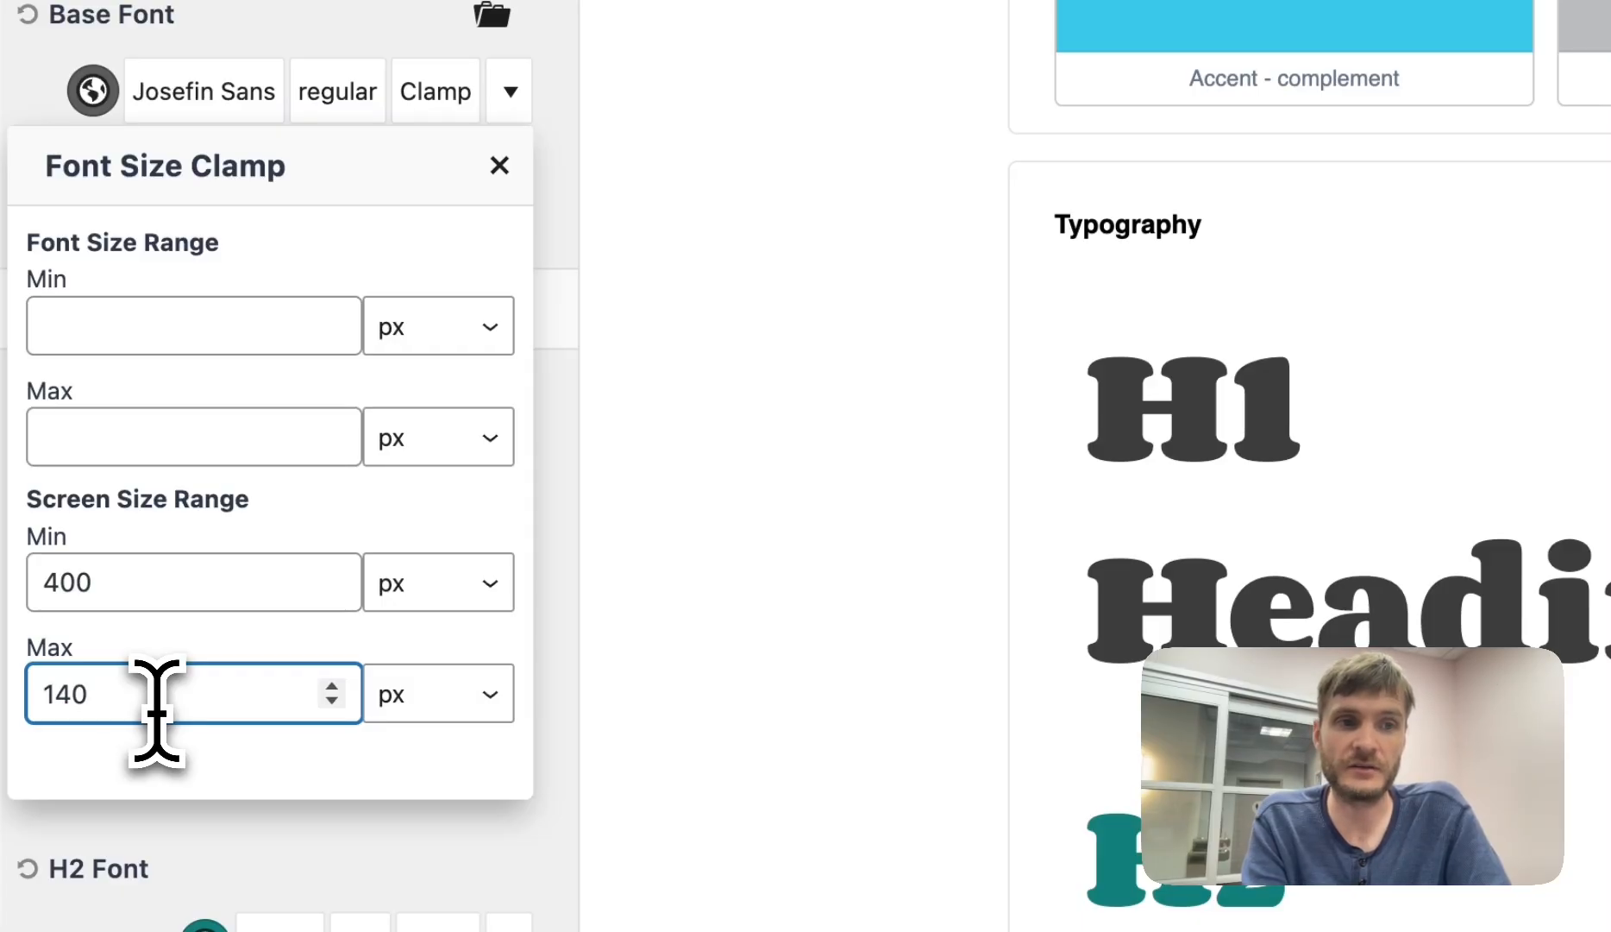
text(1200)
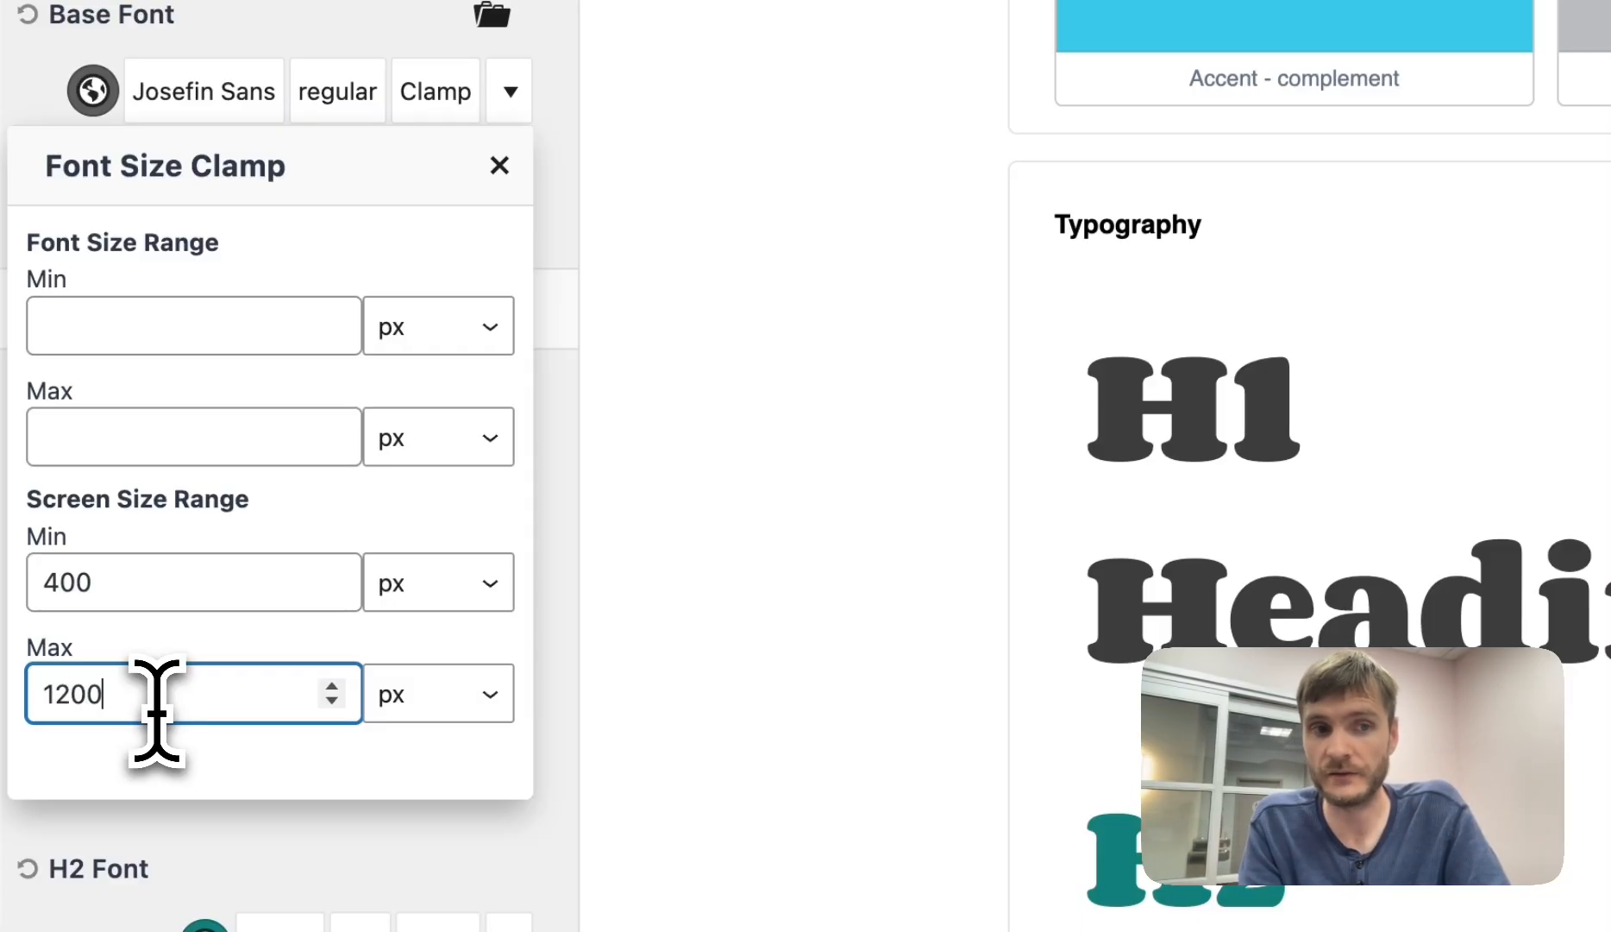
click(193, 325)
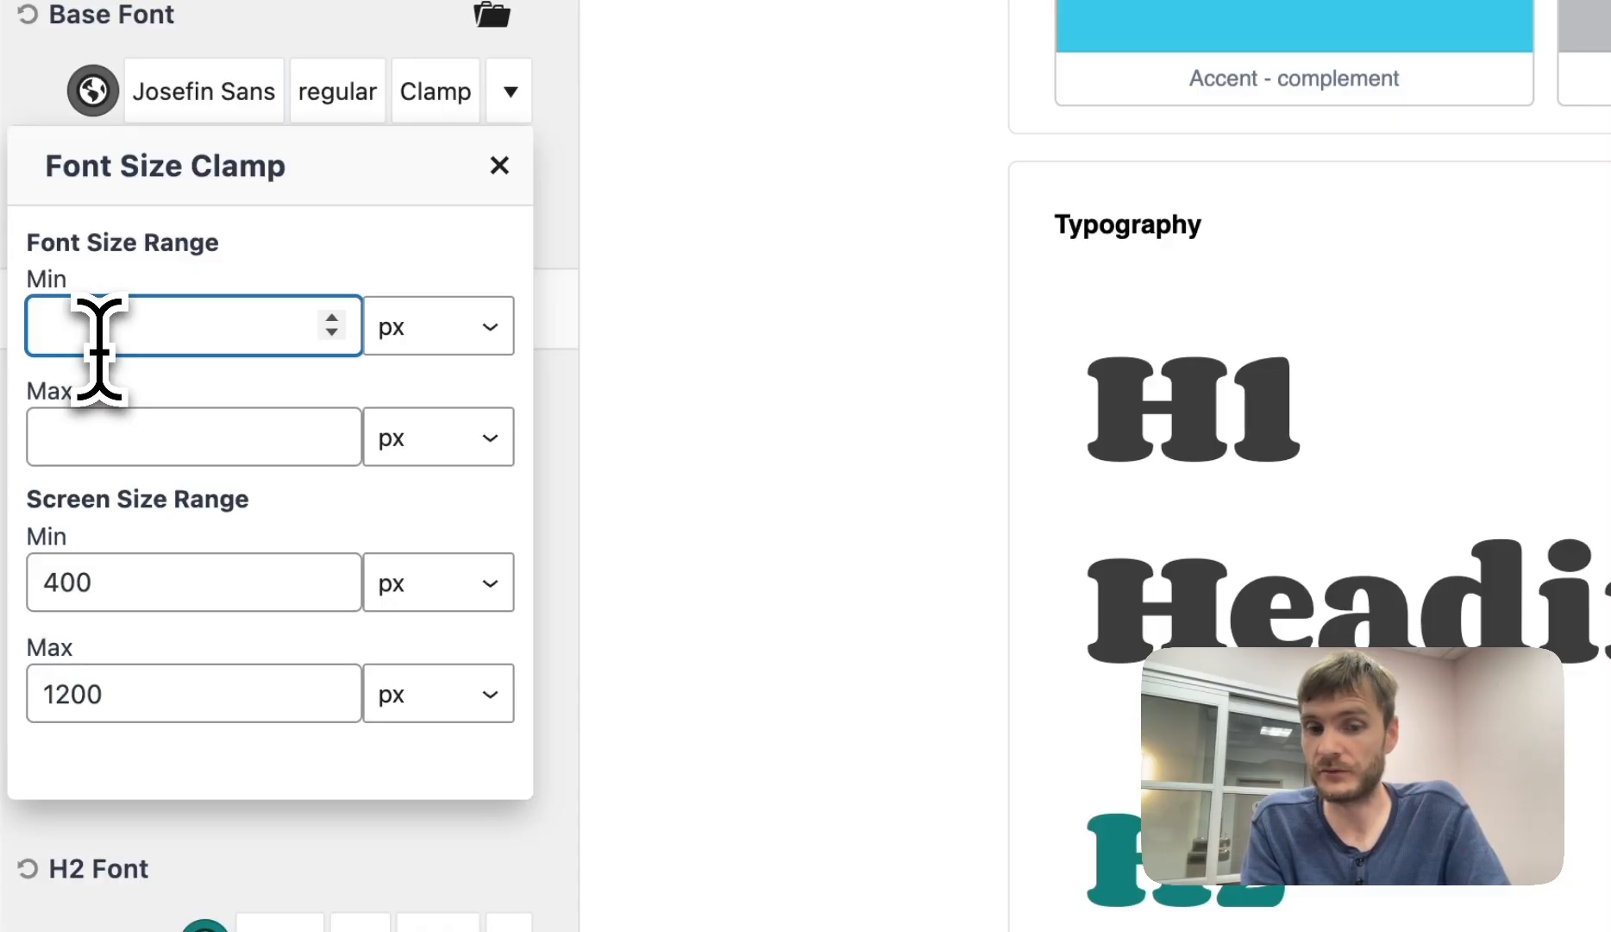
text(8)
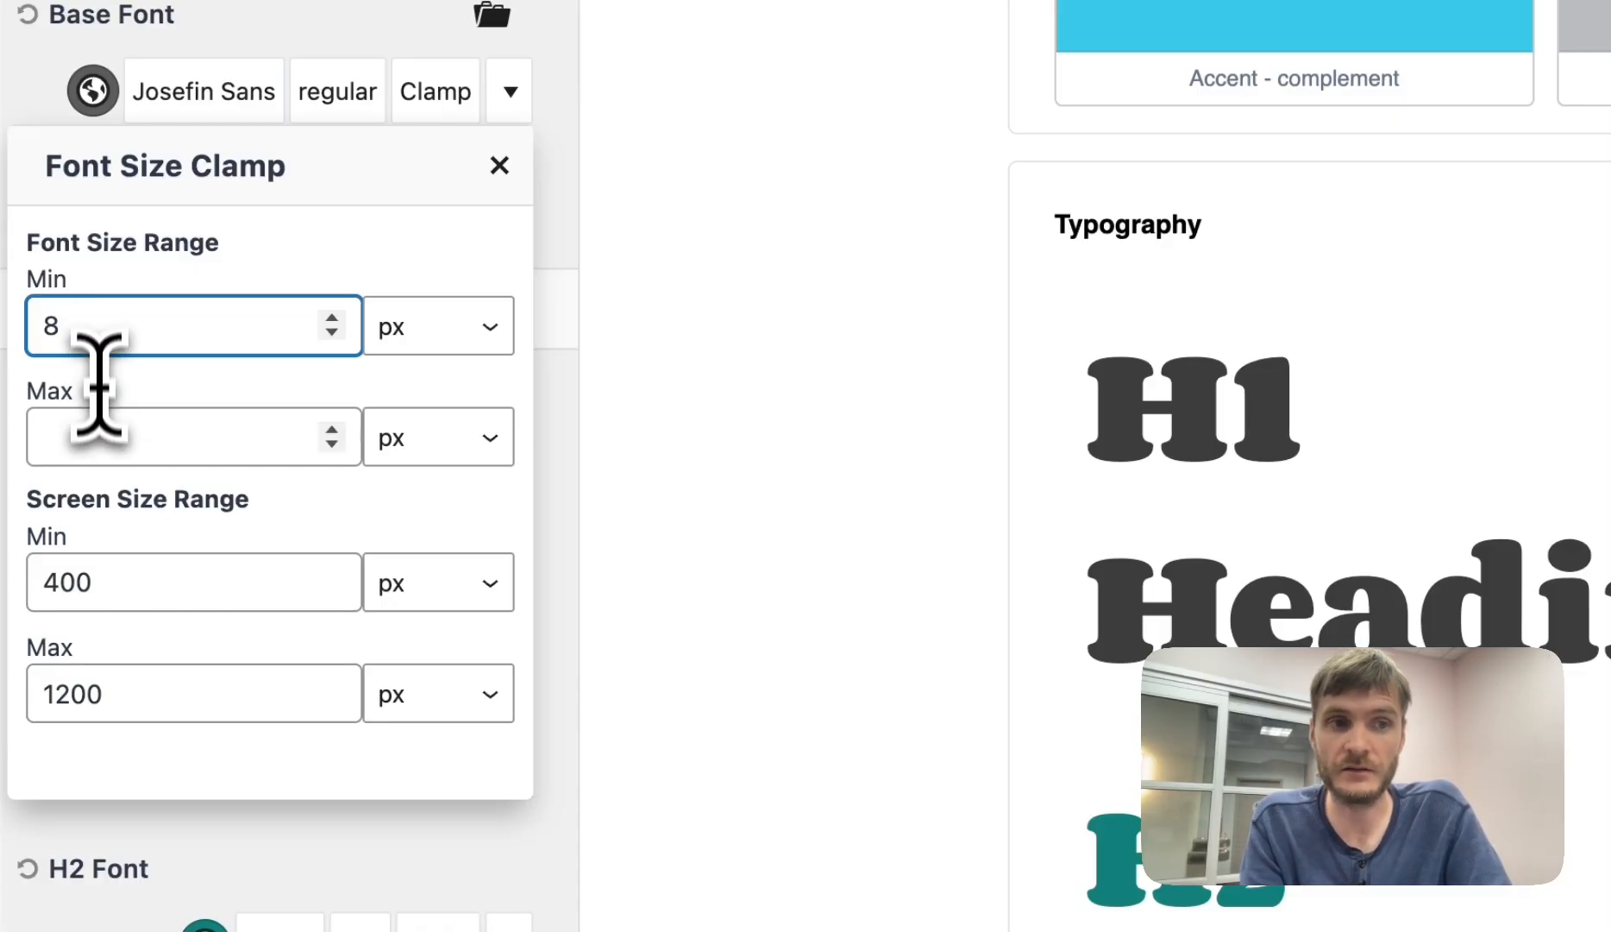
click(193, 436)
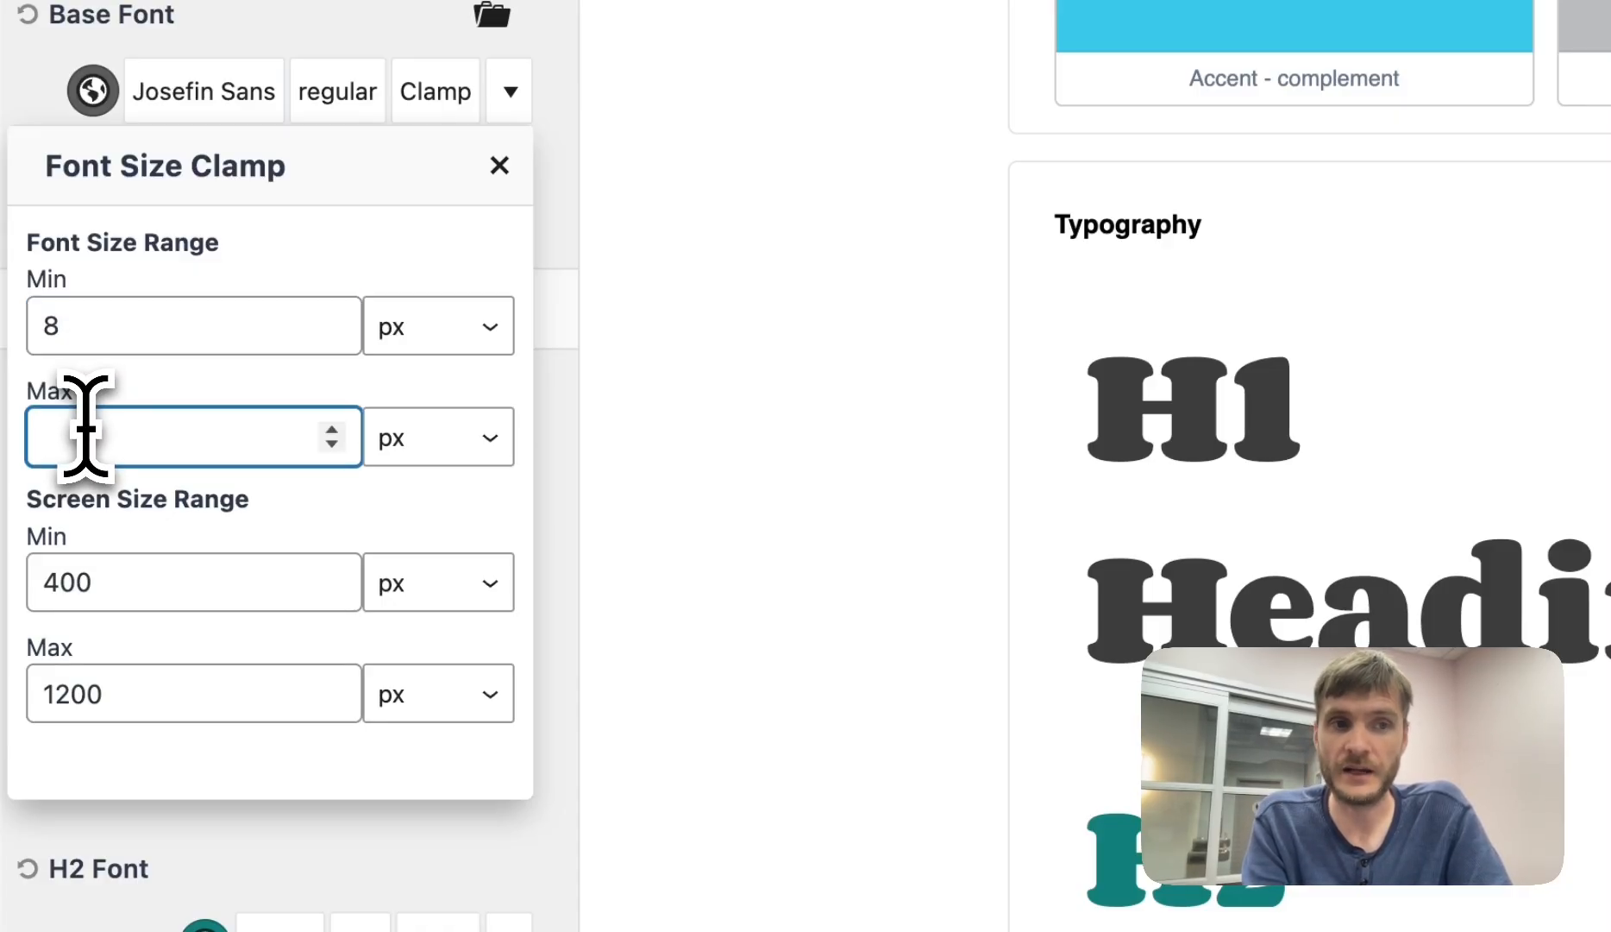
text(30)
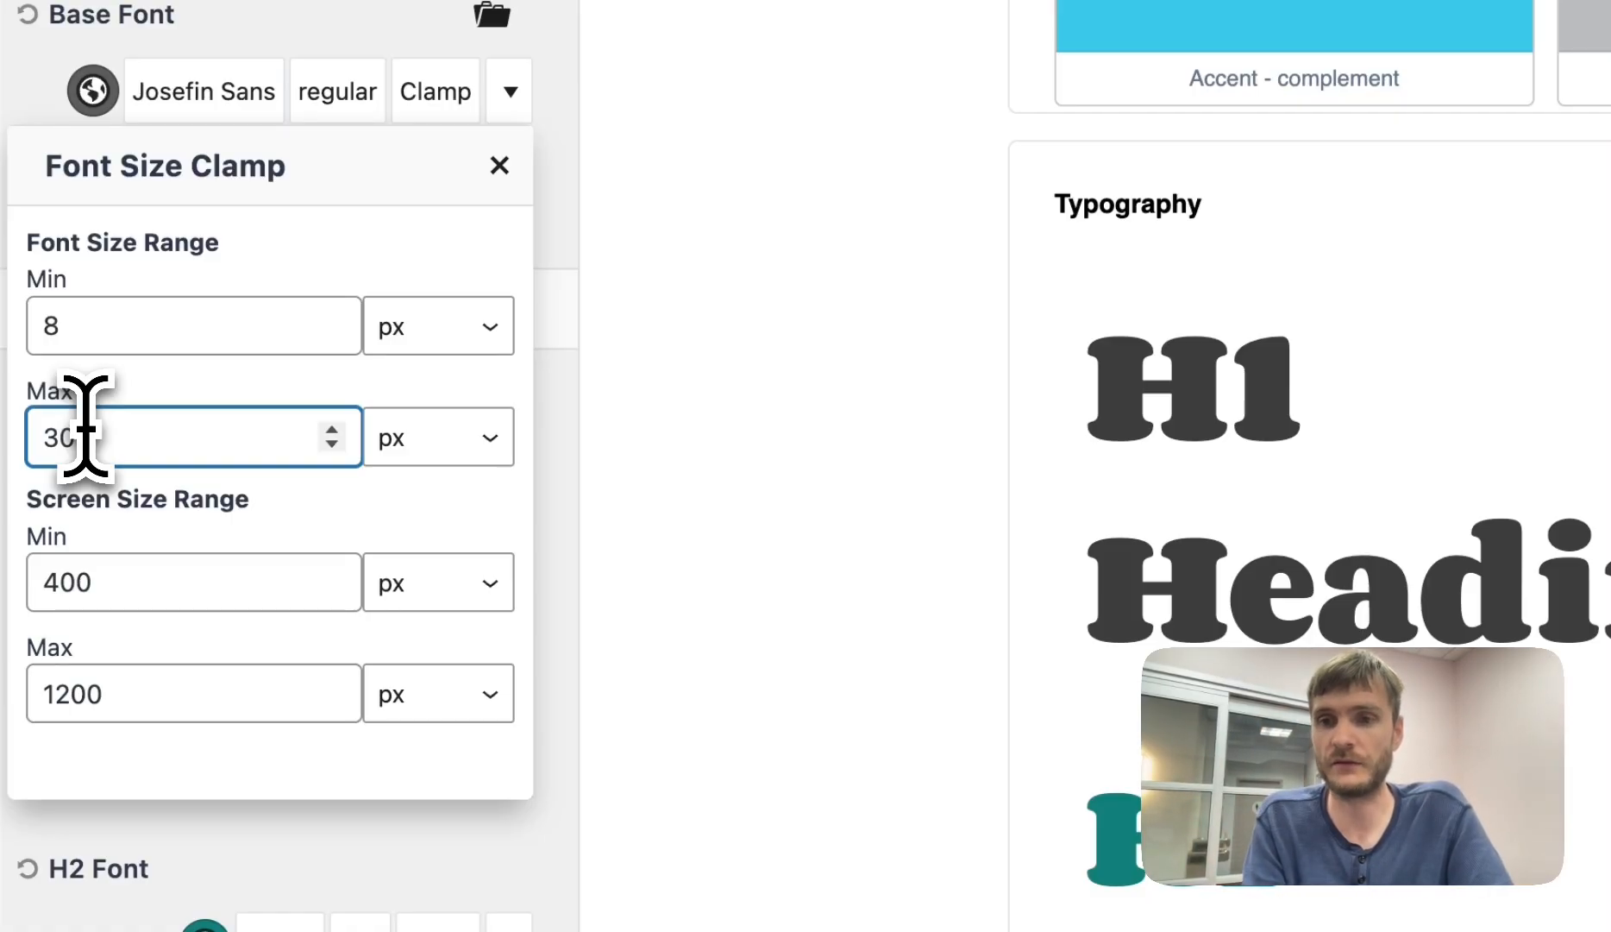
mouse_move(149, 607)
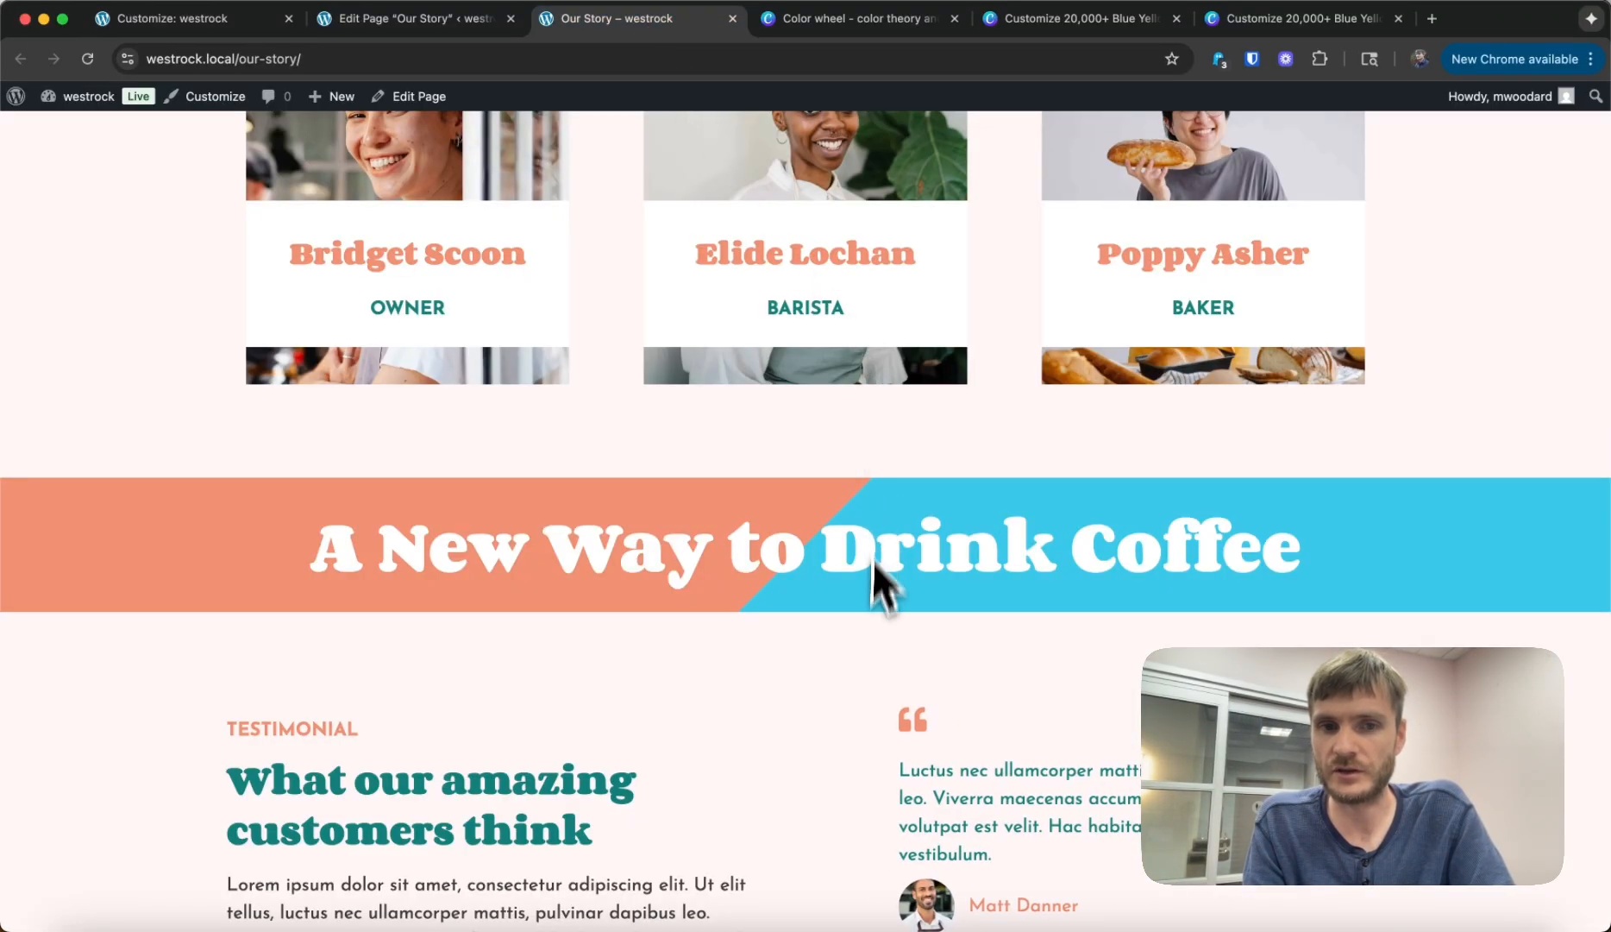
Step: Review the Our Story page at narrower widths, then return to the Customizer Typography settings
scroll(down, 3)
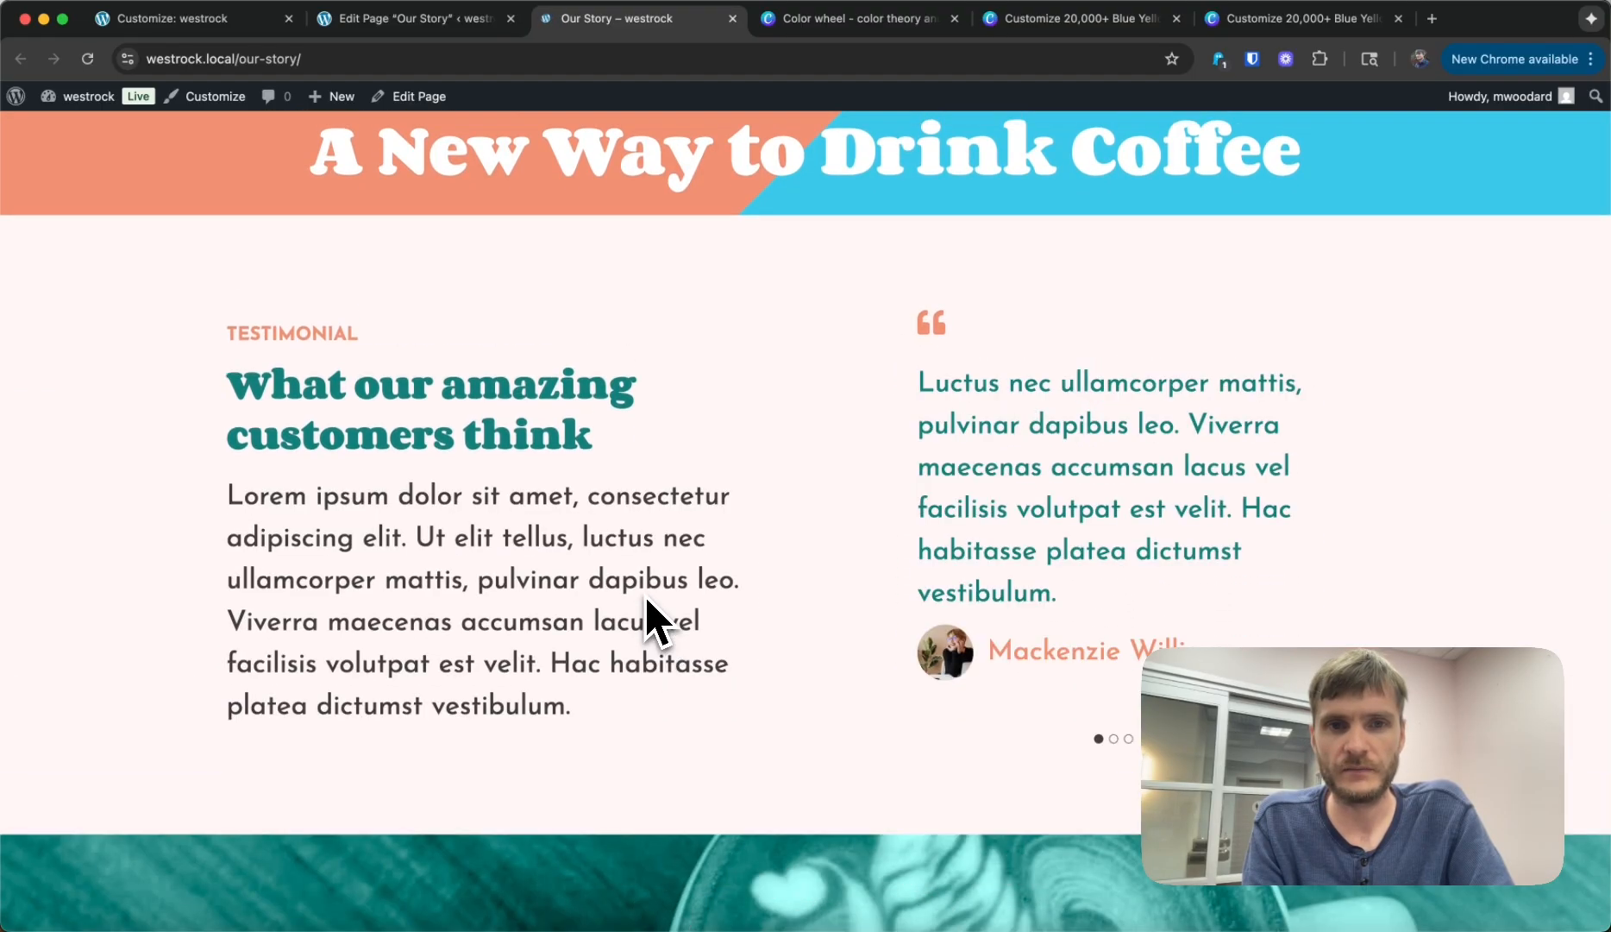
mouse_move(509, 518)
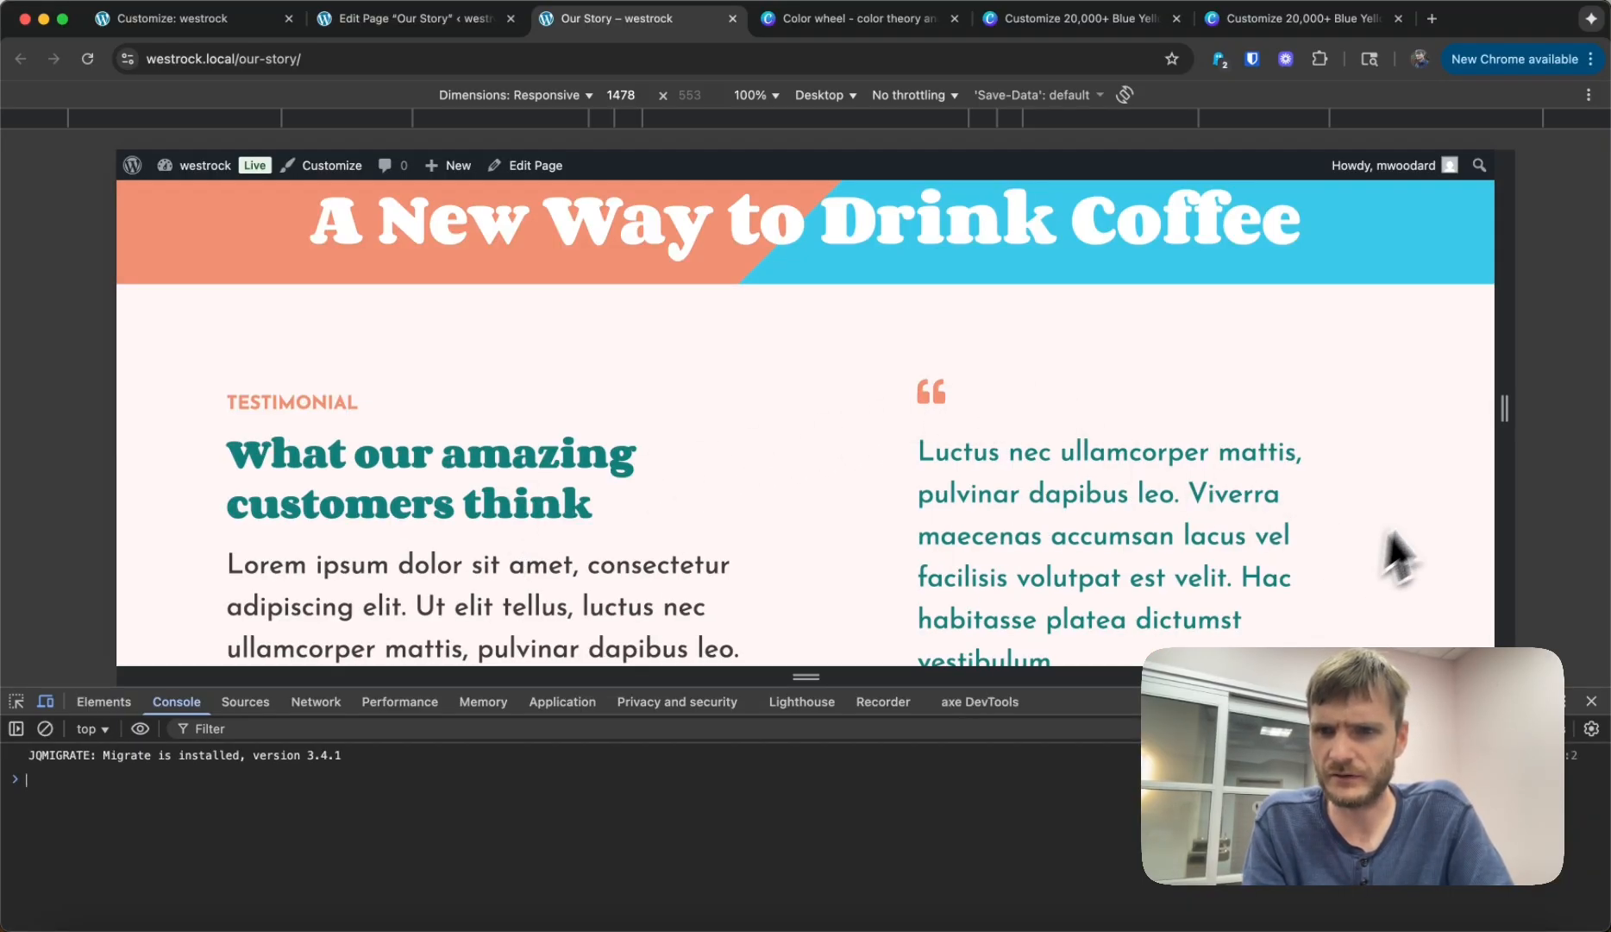
scroll(down, 3)
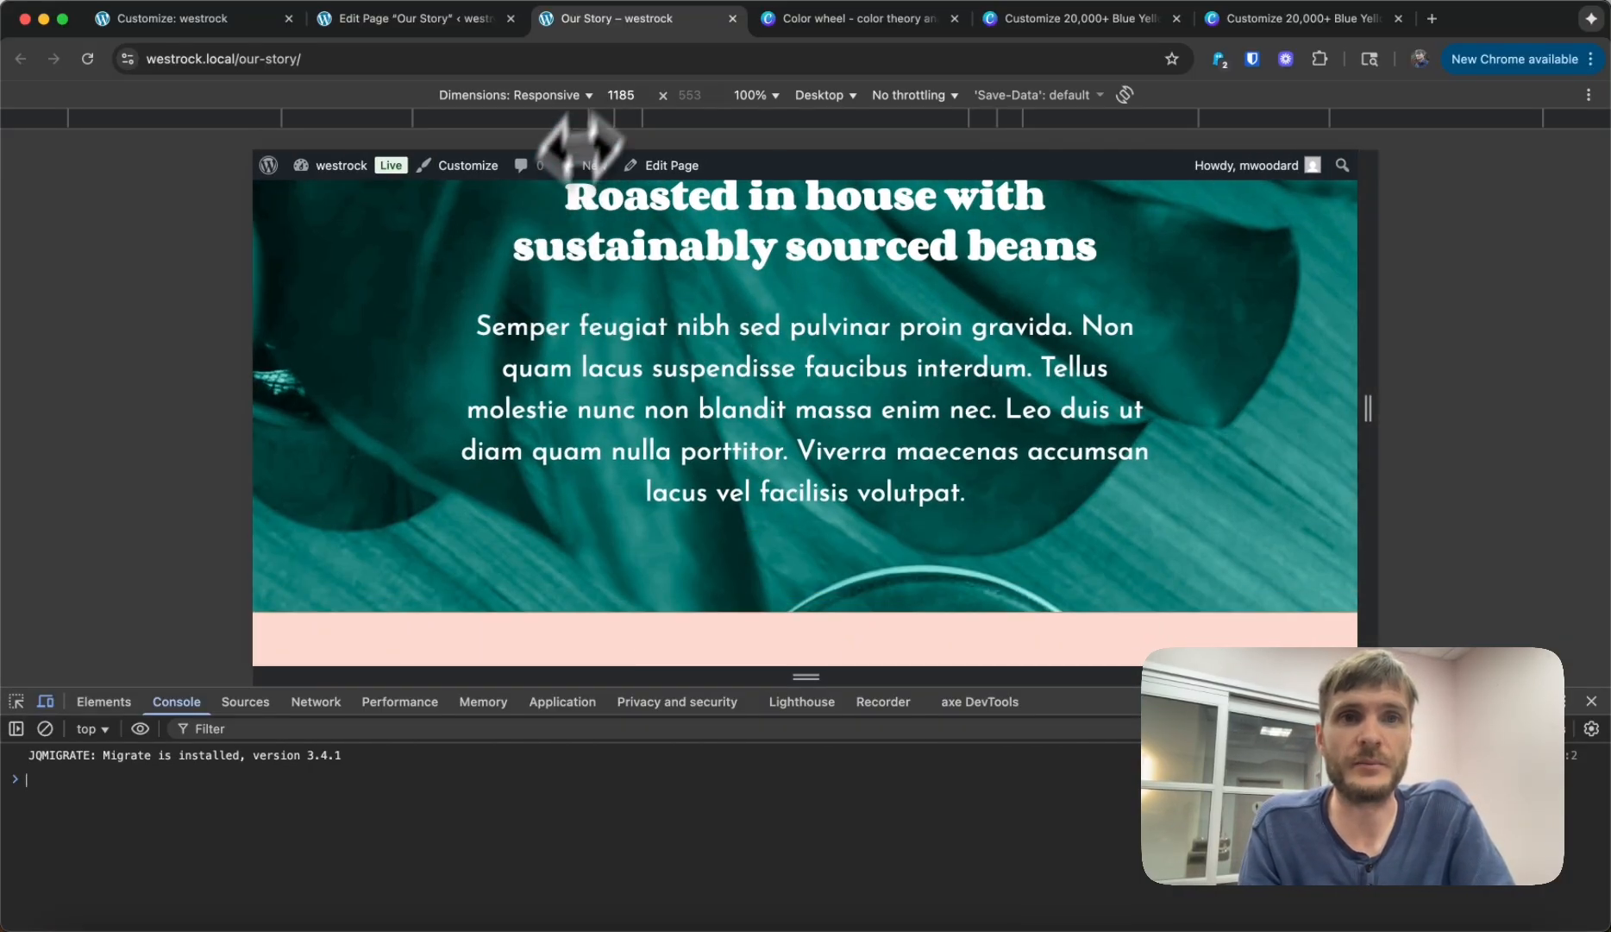
click(185, 18)
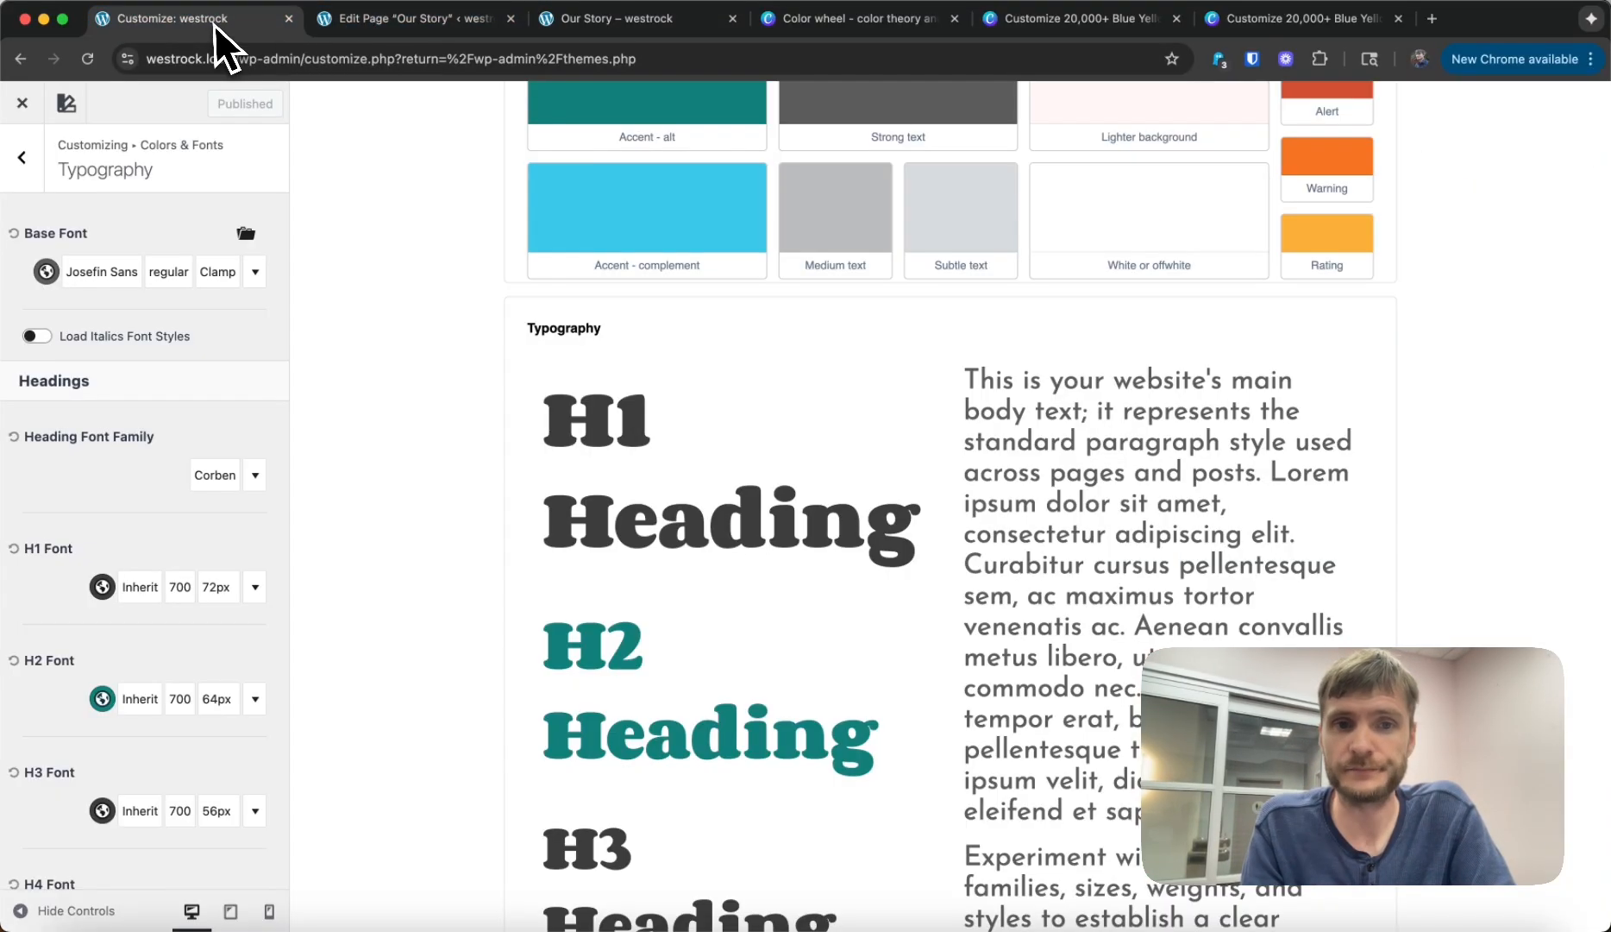
Step: Switch to the 'Edit Page "Our Story"' tab to reopen the page editor
scroll(up, 3)
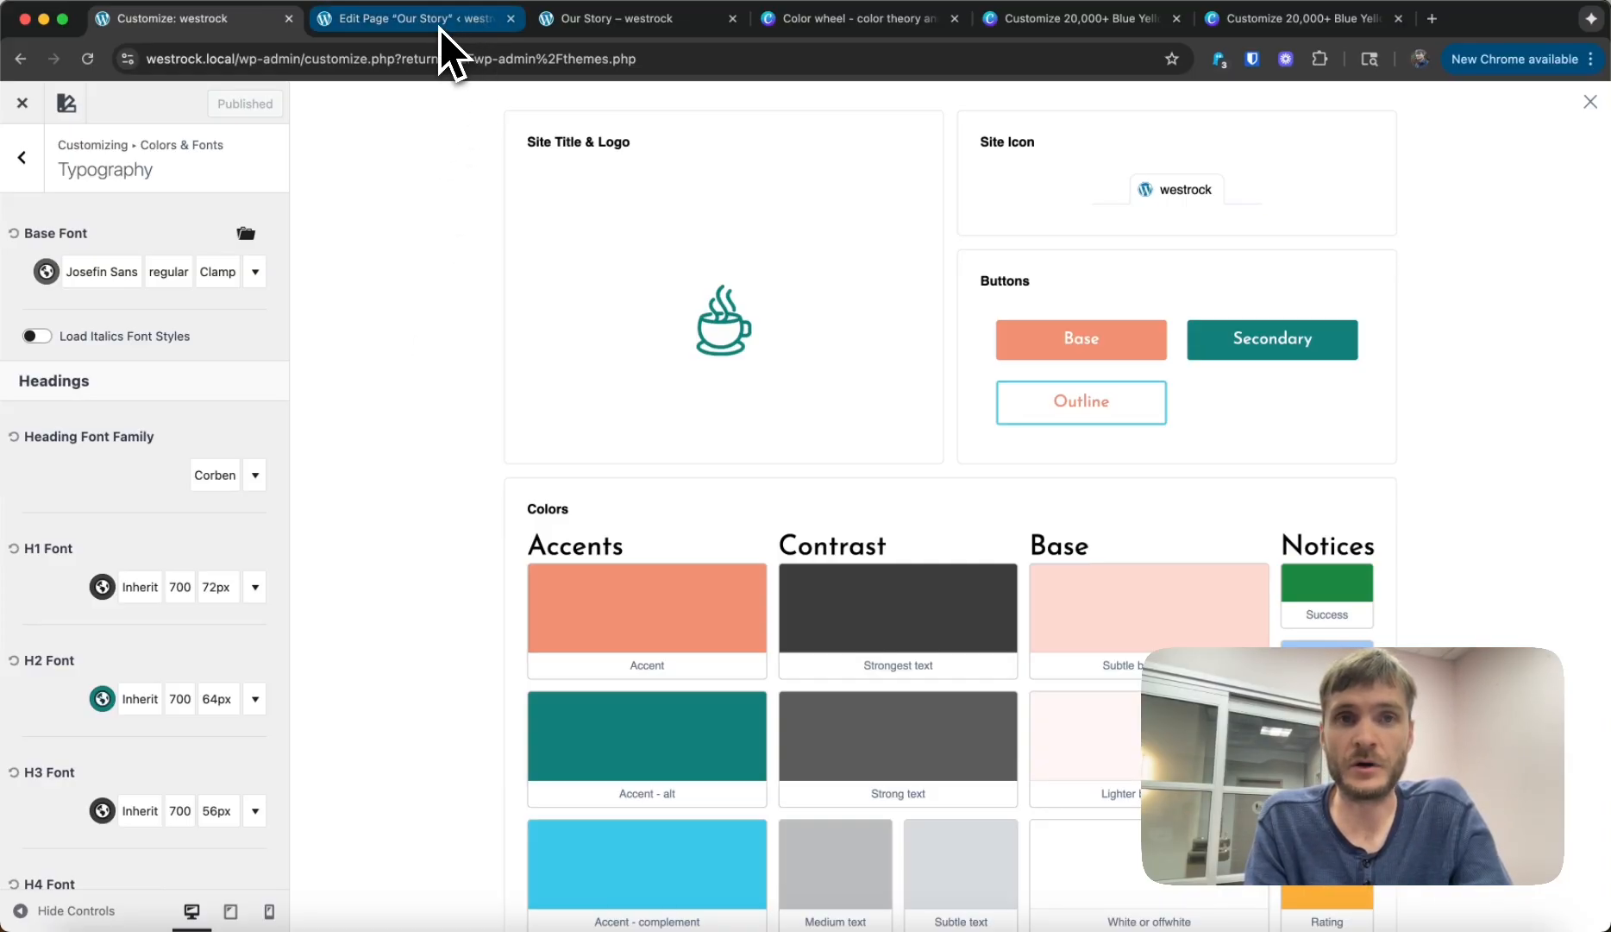
mouse_move(416, 18)
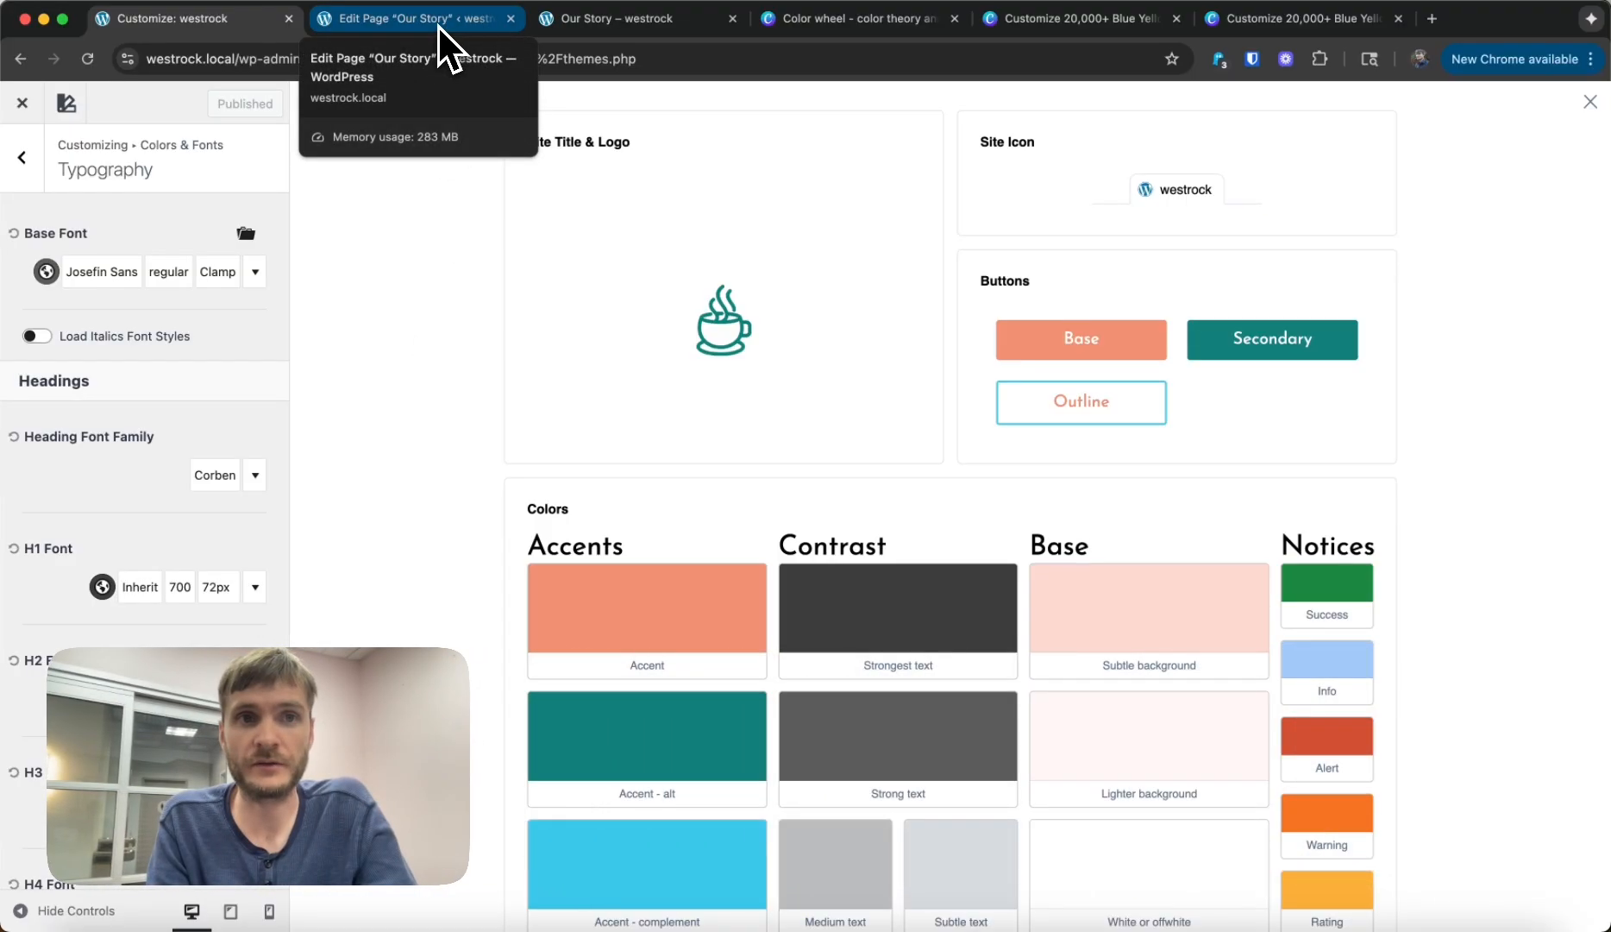
click(412, 19)
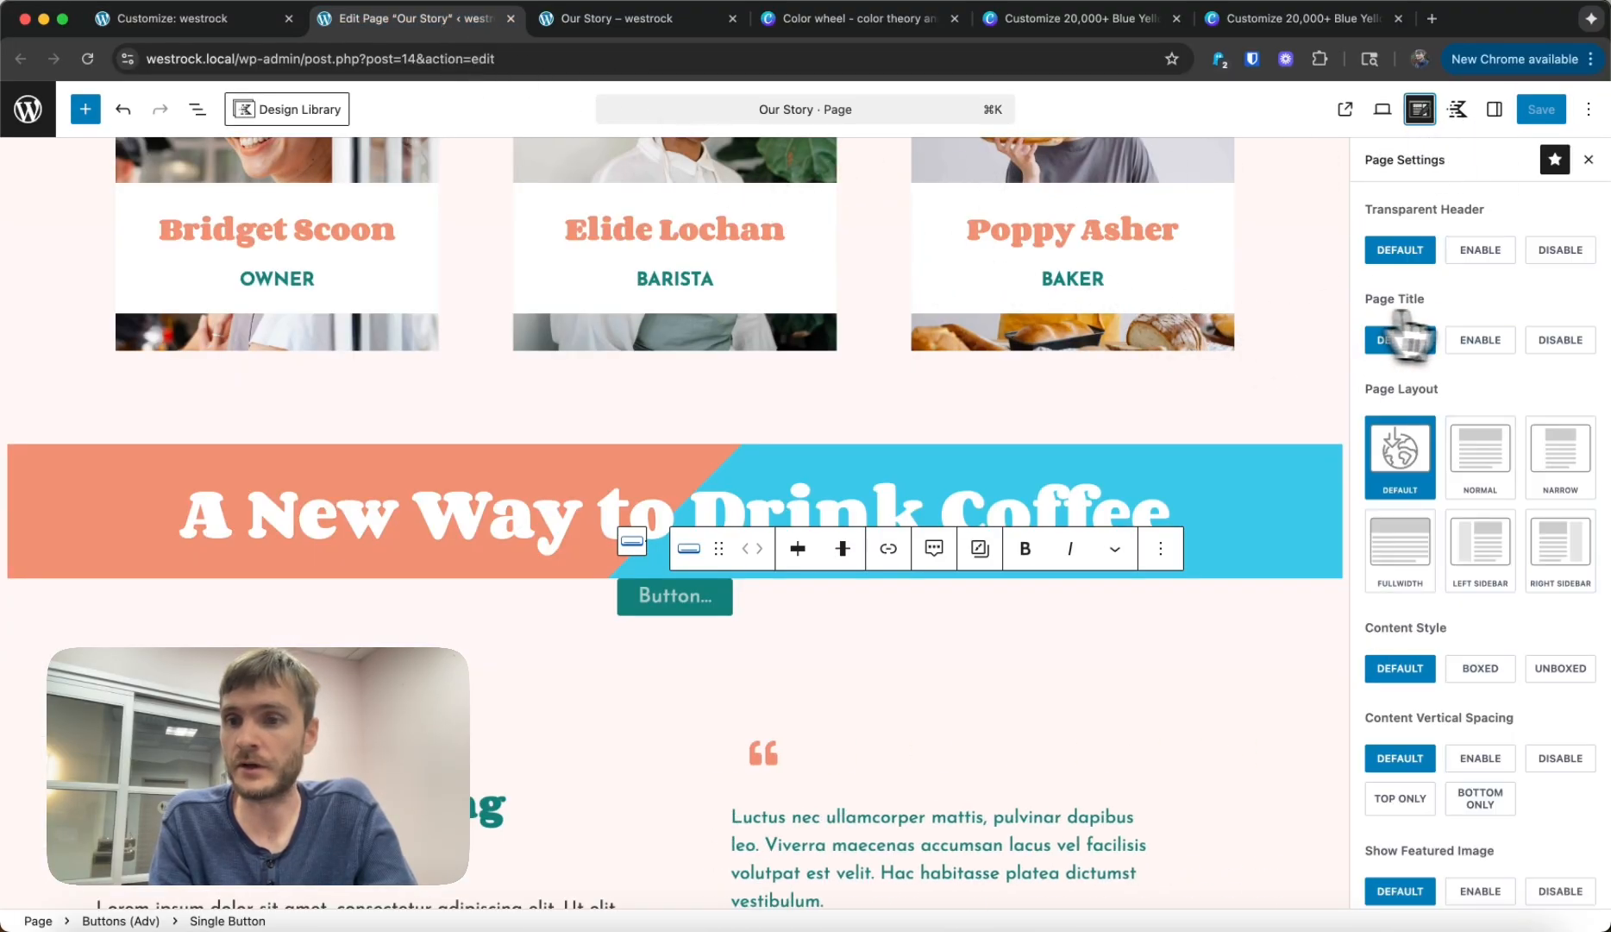
Step: Scroll Page Settings to Additional CSS Class(es) and confirm 'test-class' is listed
scroll(down, 3)
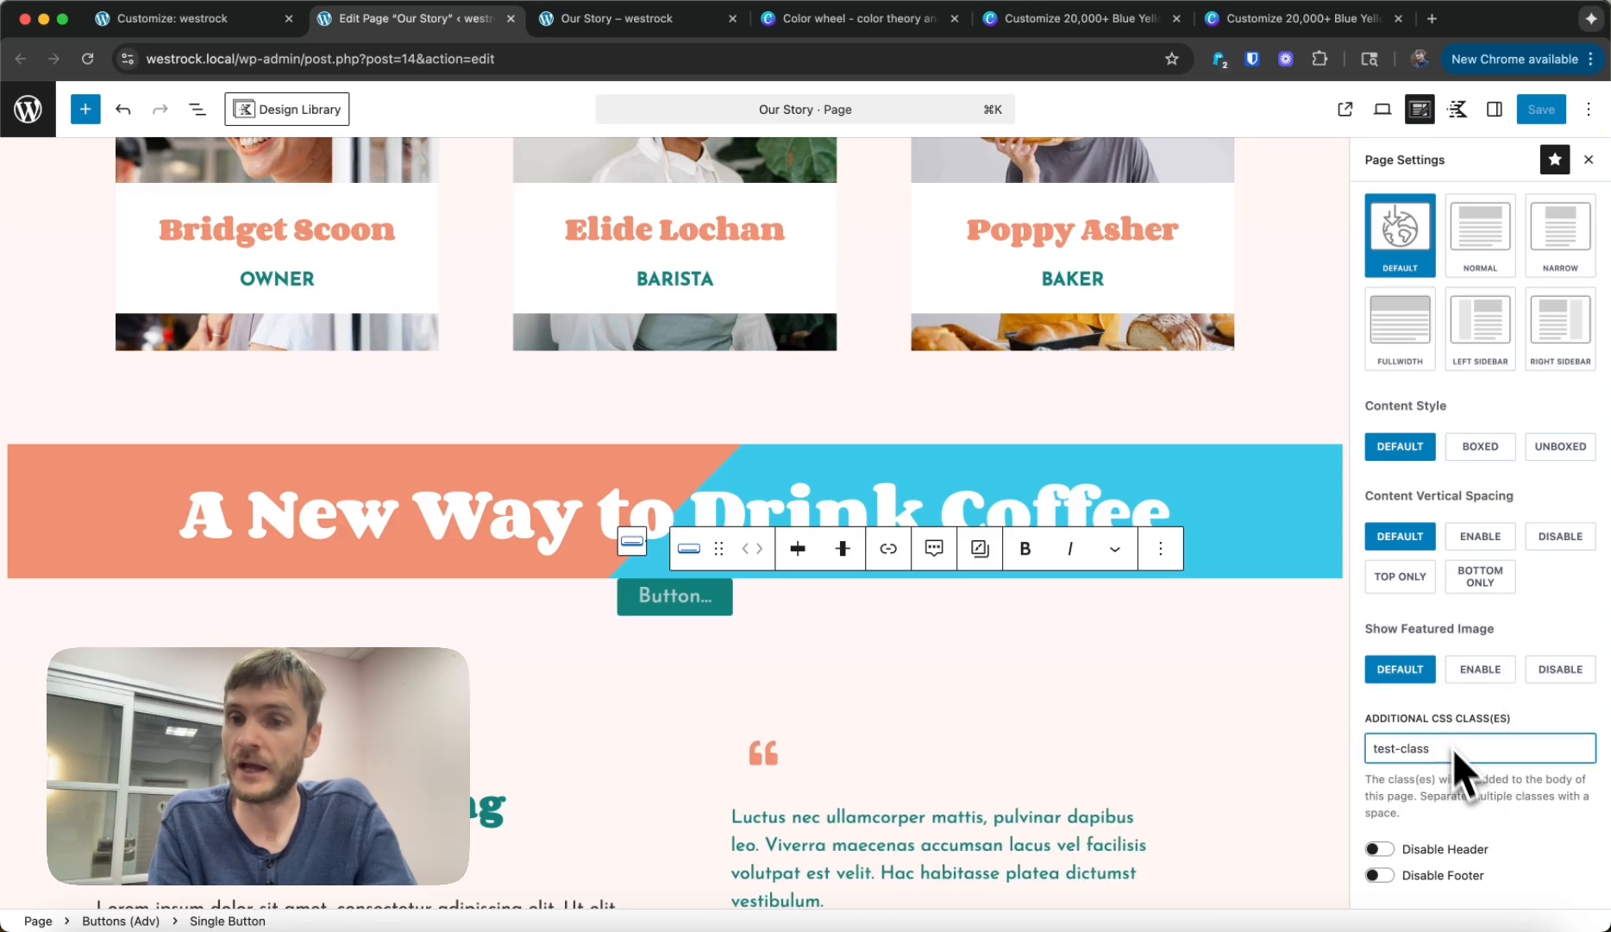
mouse_move(1444, 812)
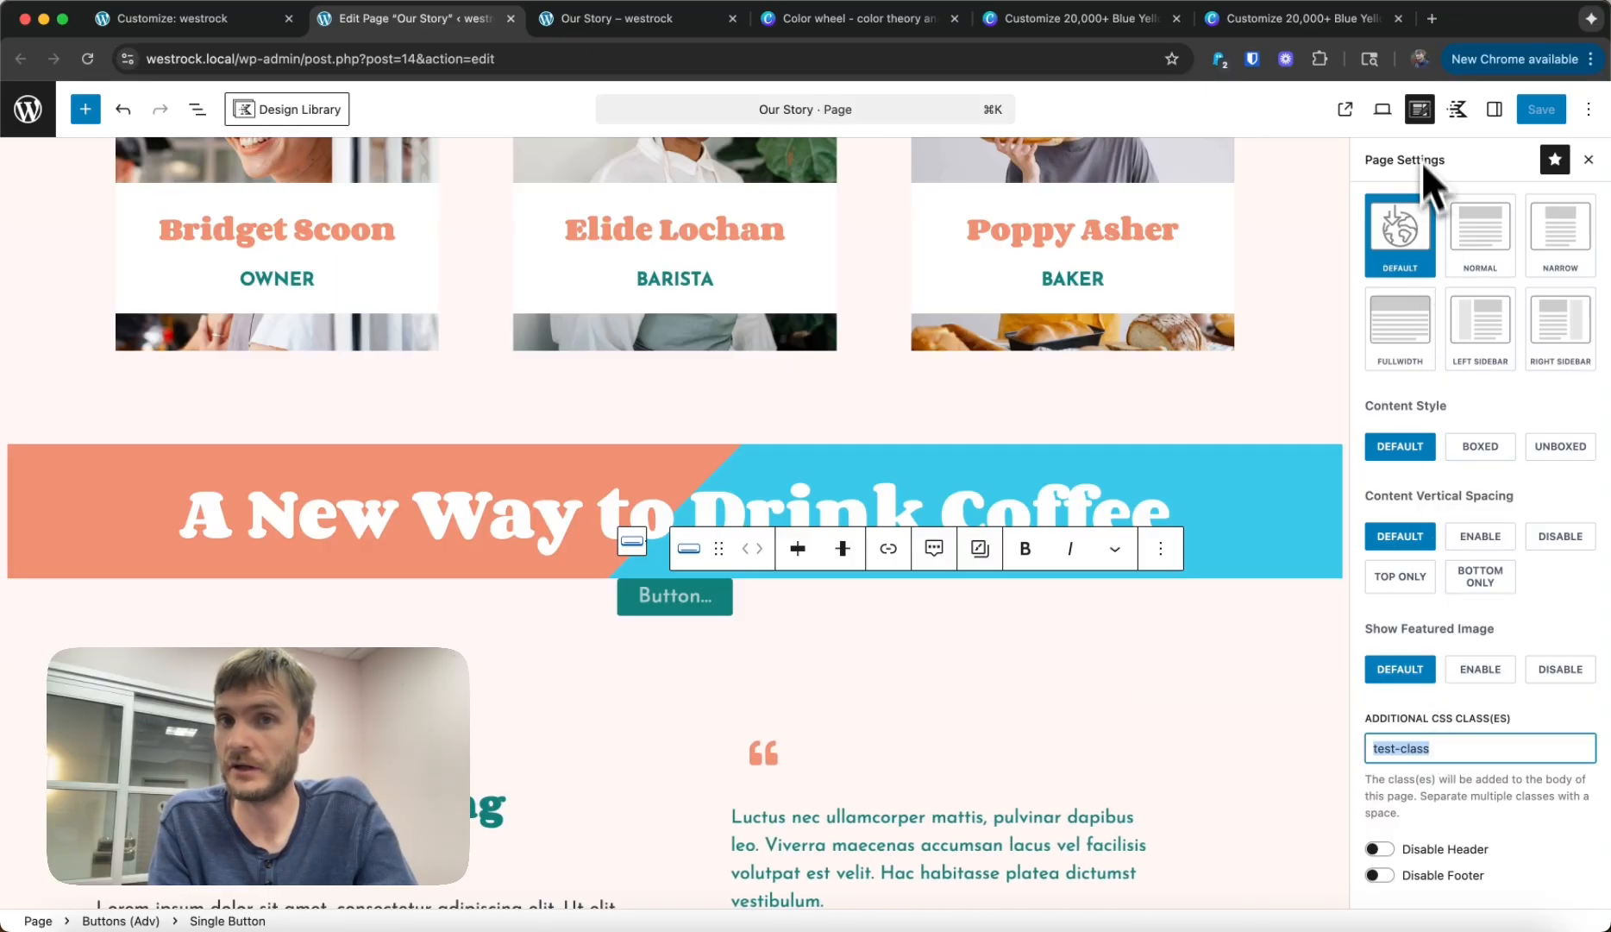
mouse_move(657, 77)
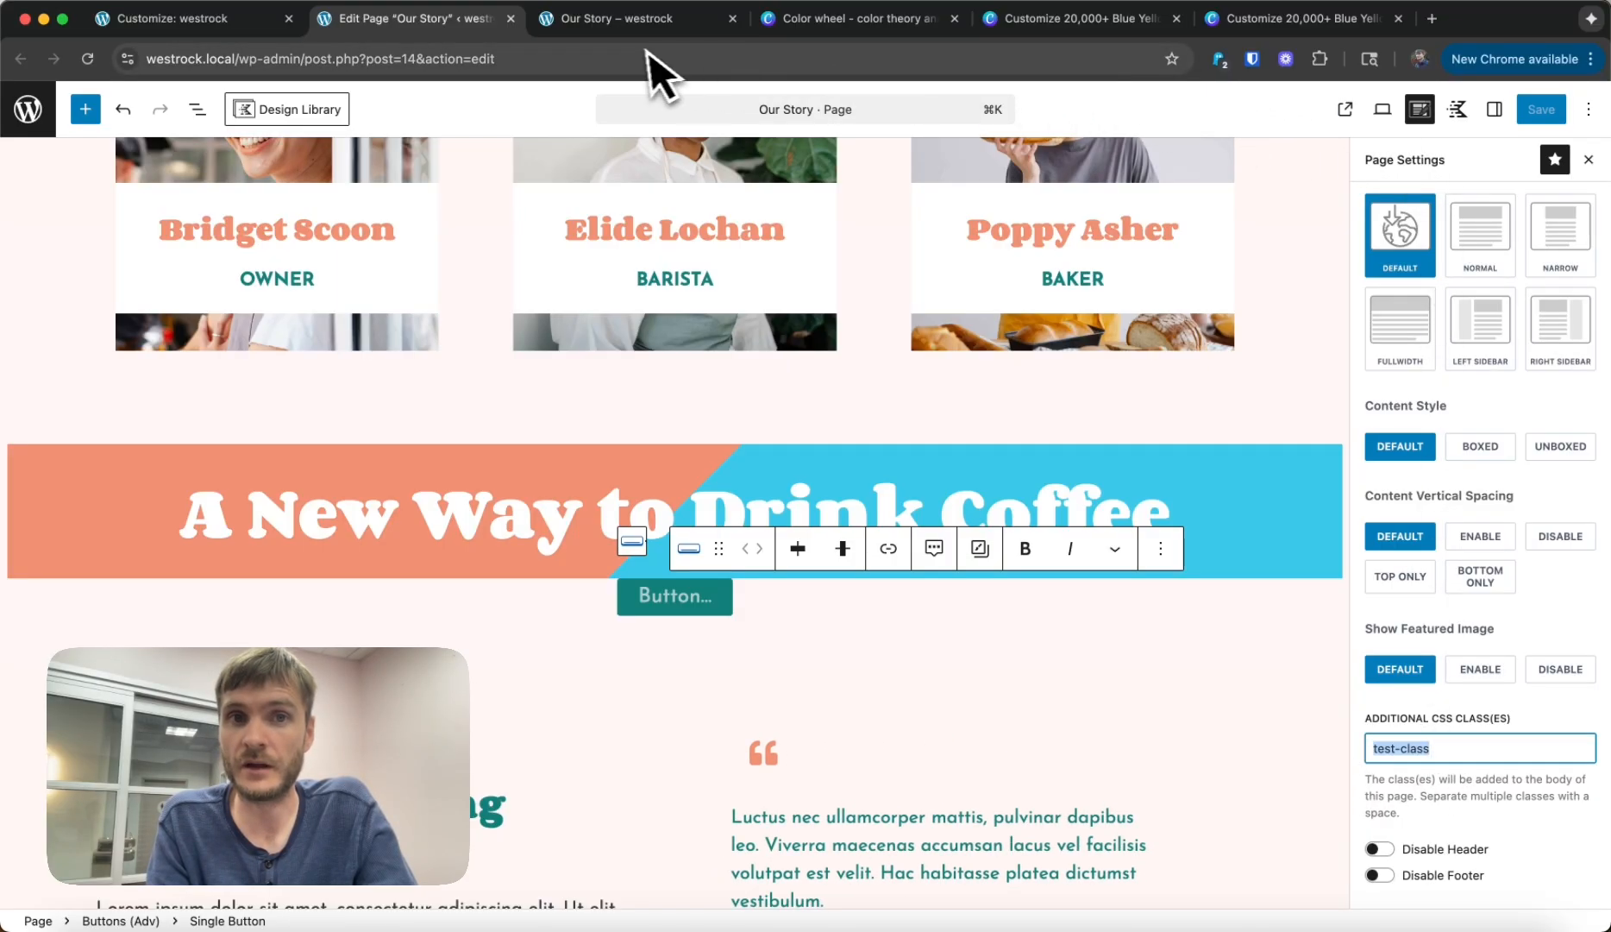
mouse_move(617, 18)
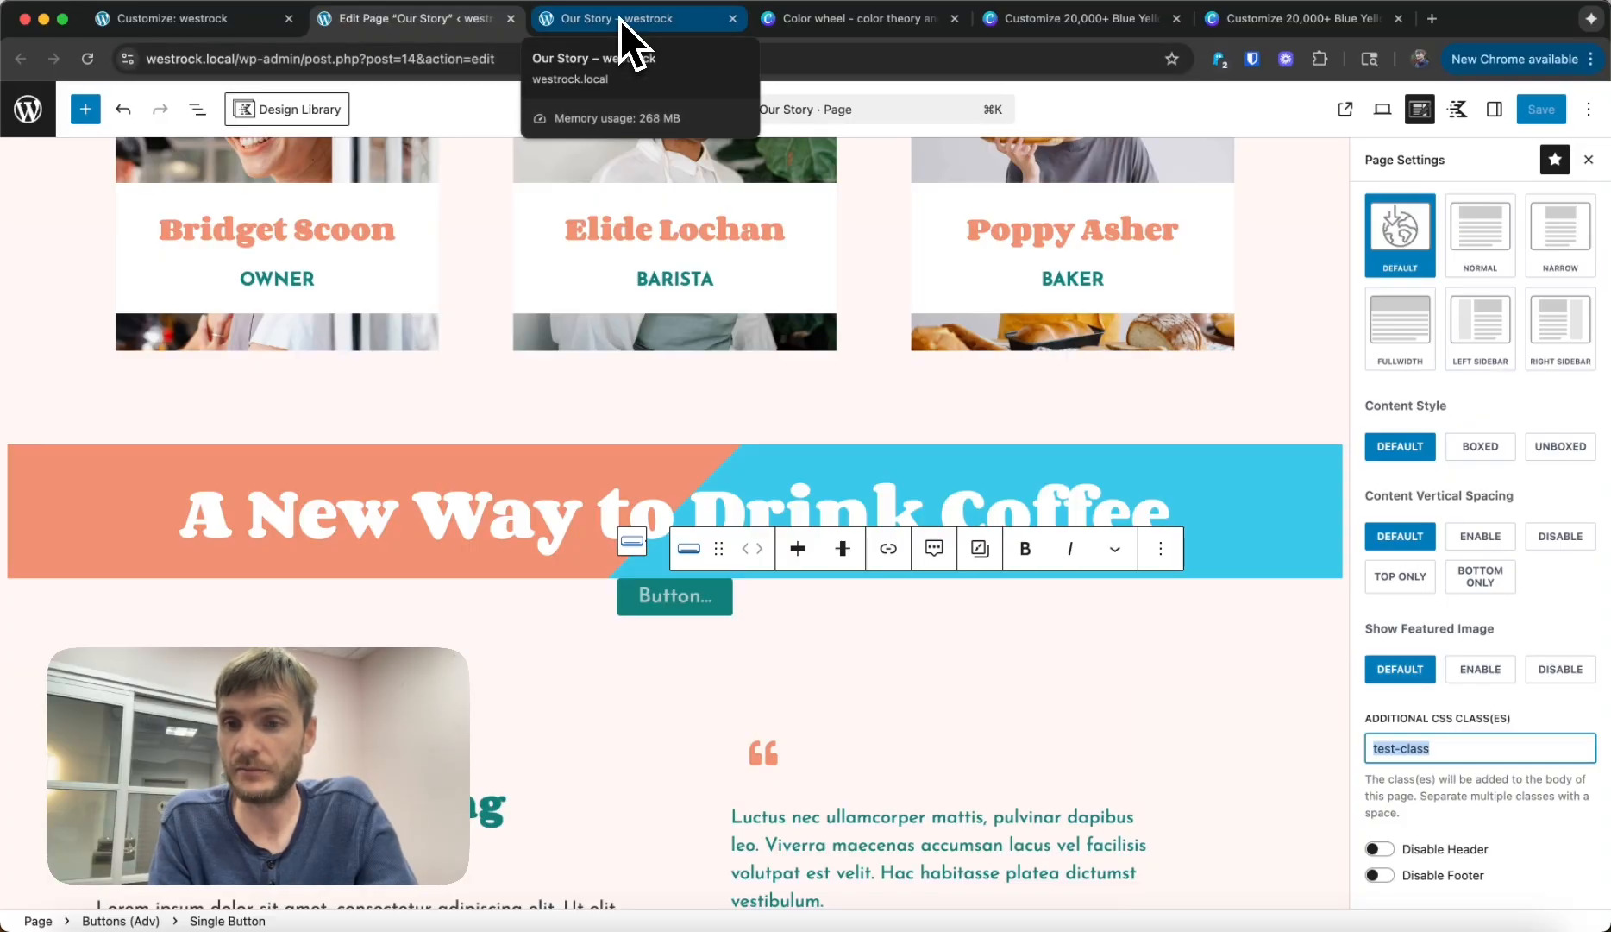
Step: Inspect the live Our Story page's body tag in DevTools to confirm 'test-class'
click(616, 18)
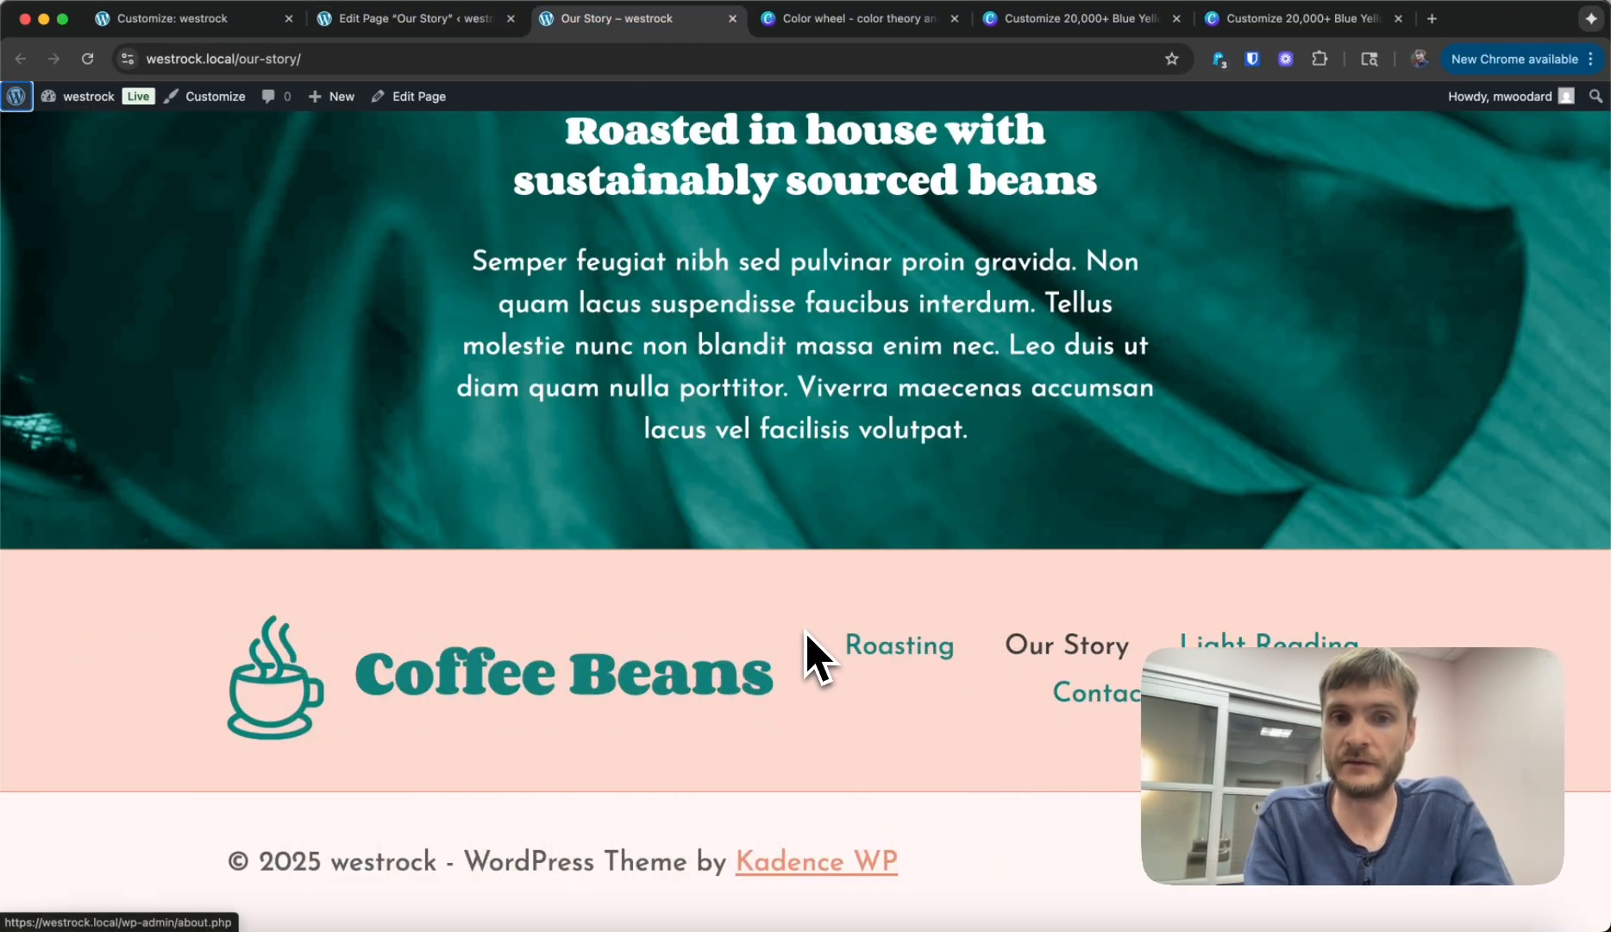
key(f12)
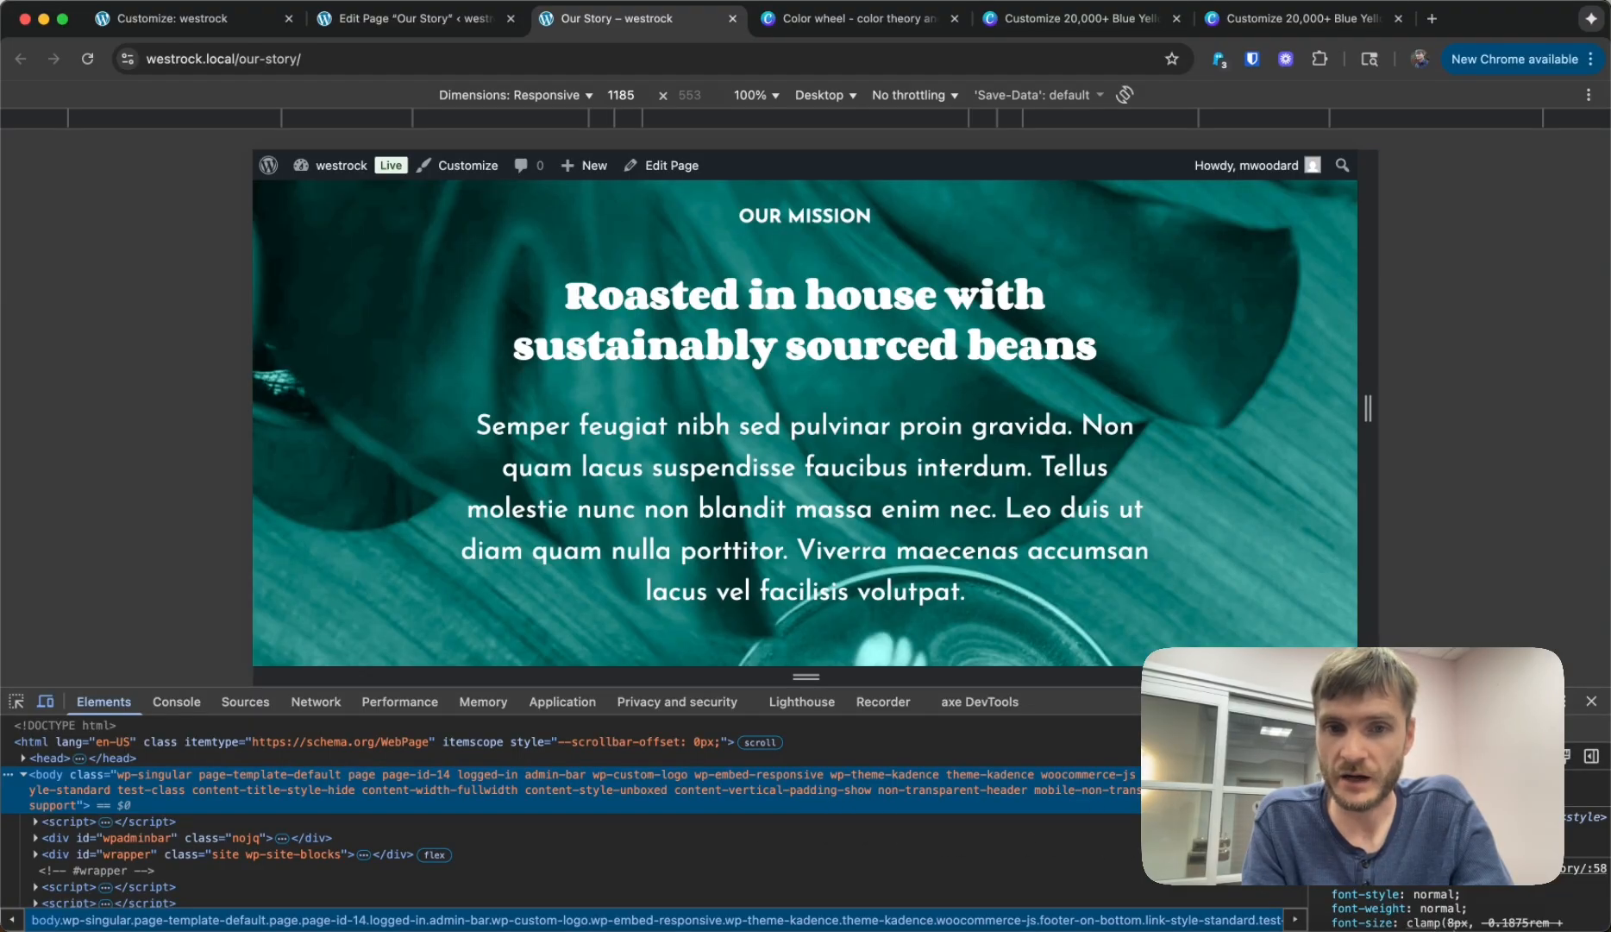
mouse_move(365, 812)
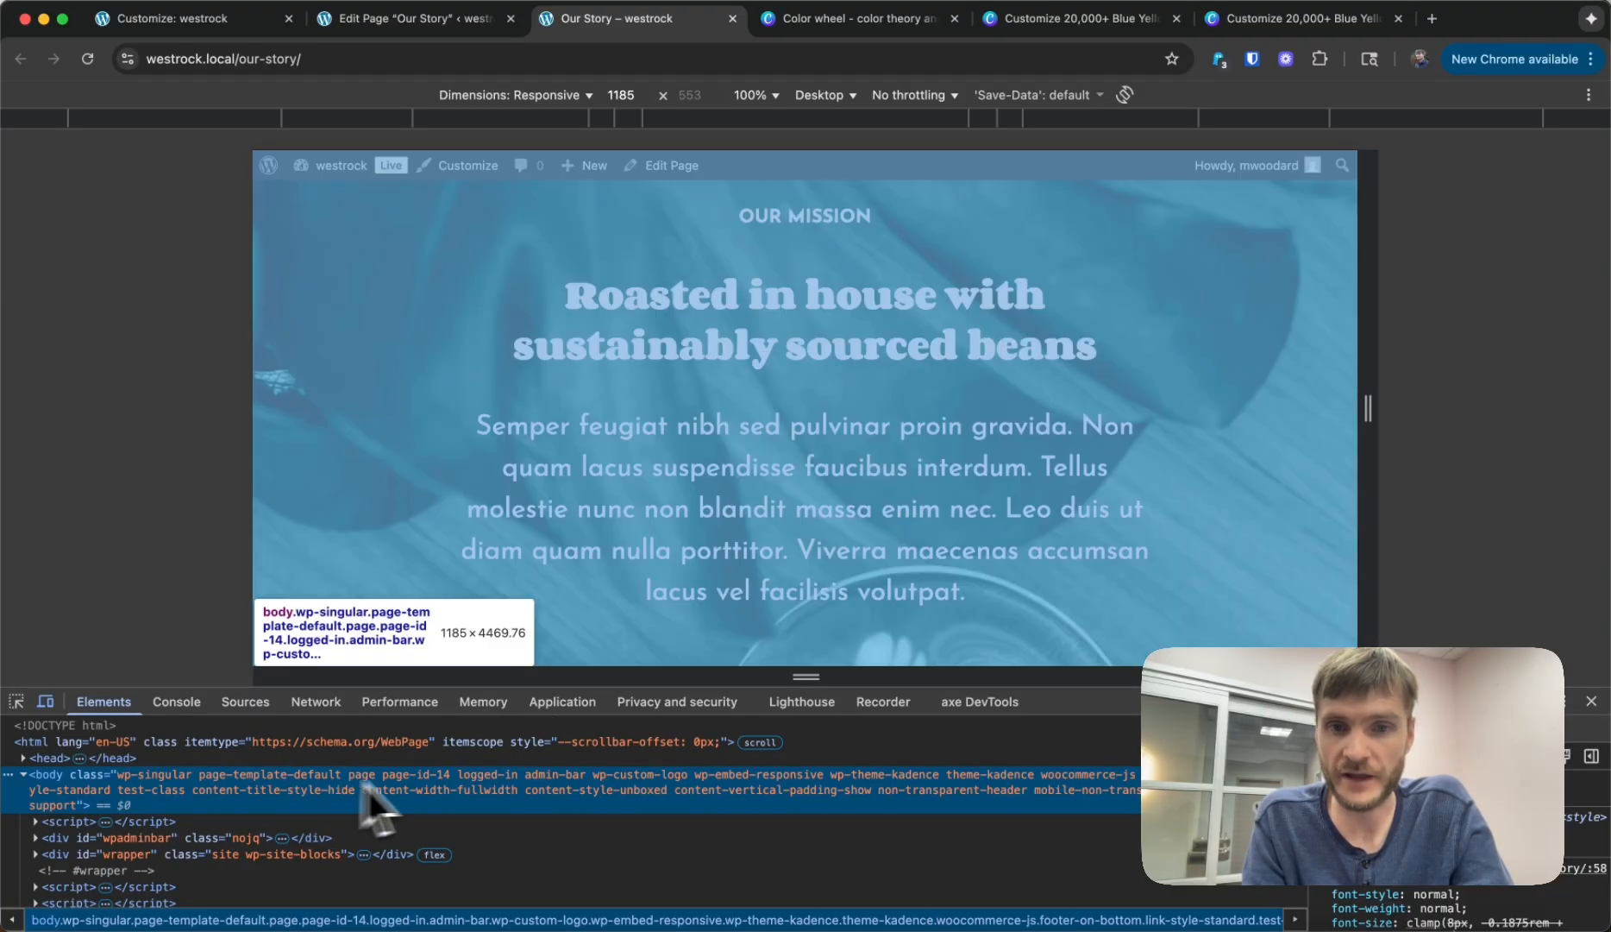
mouse_move(149, 812)
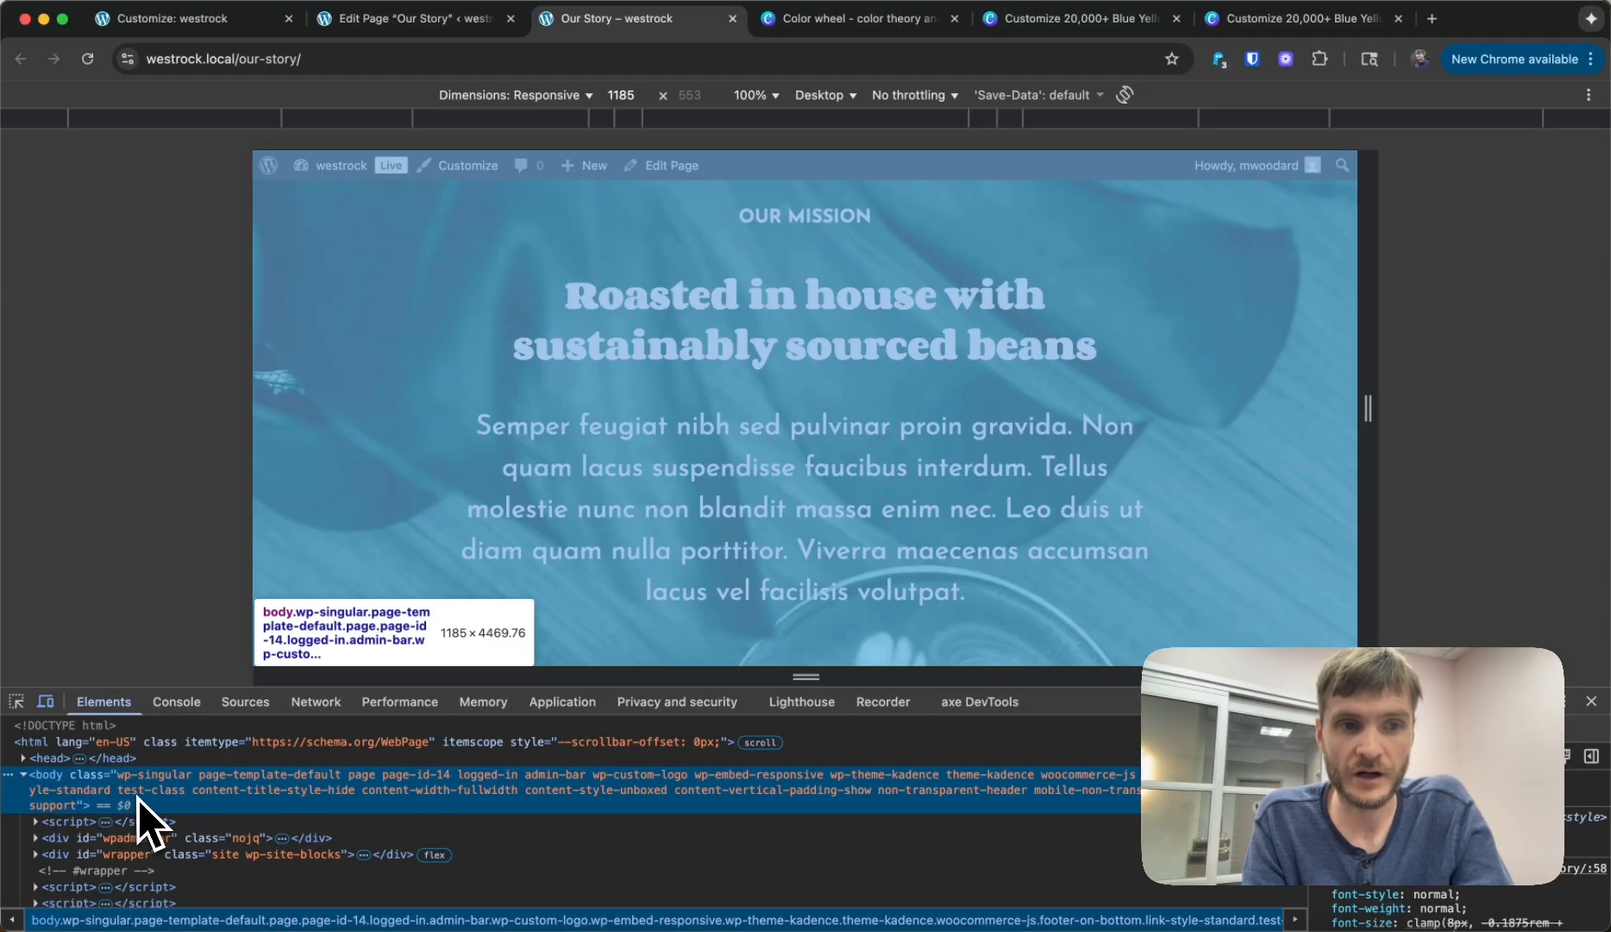
double_click(151, 788)
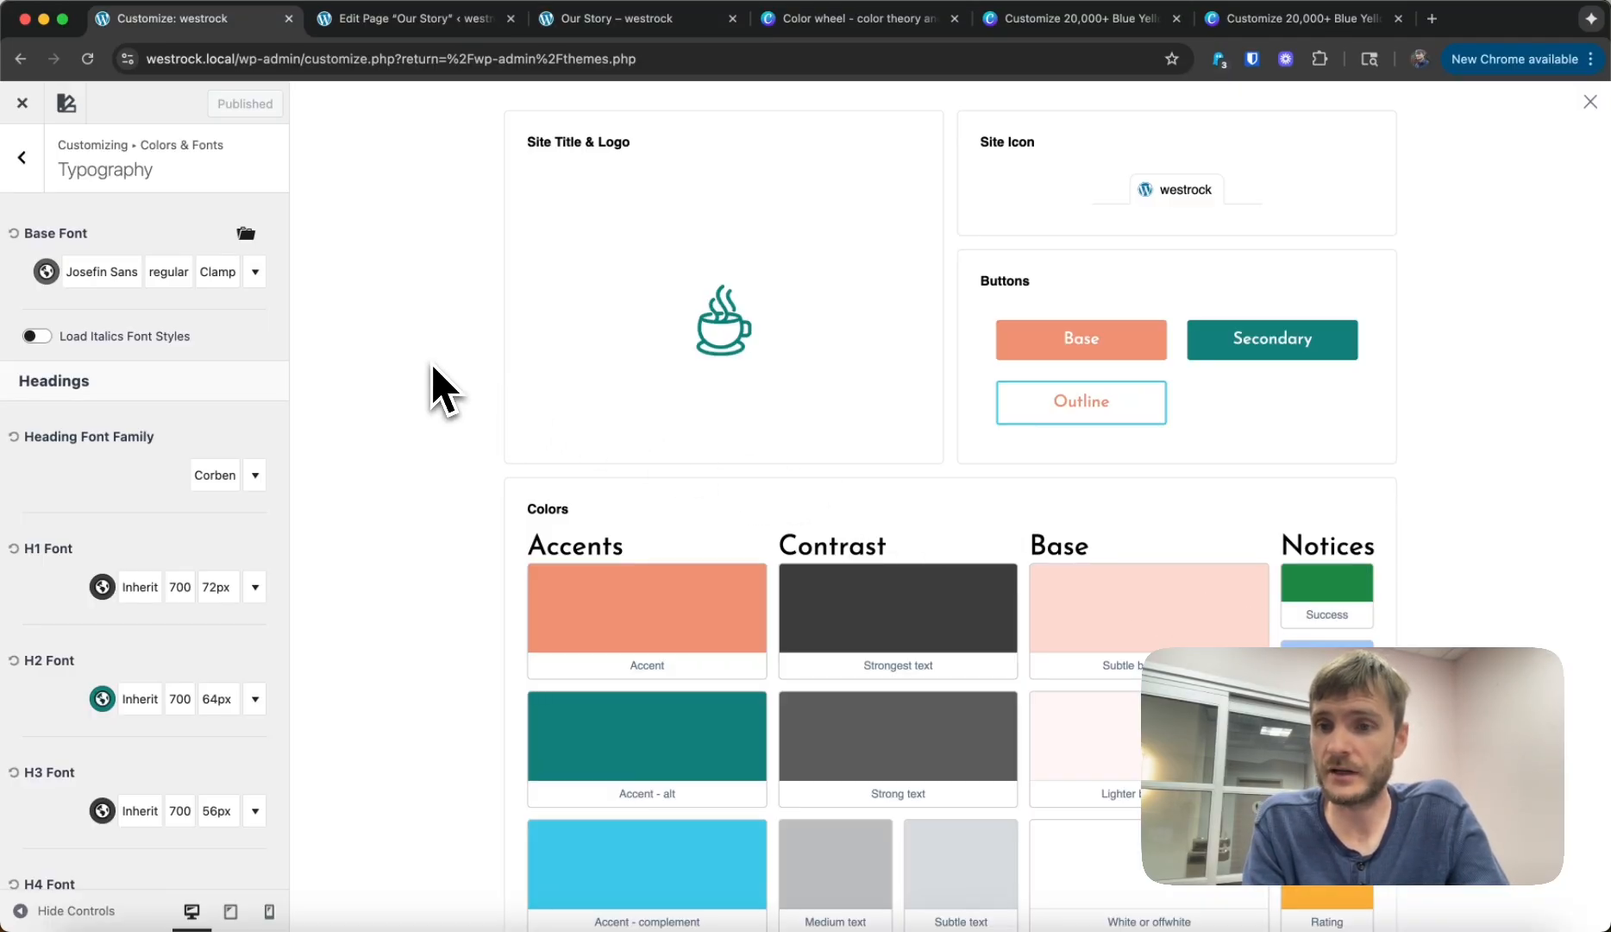
mouse_move(1342, 463)
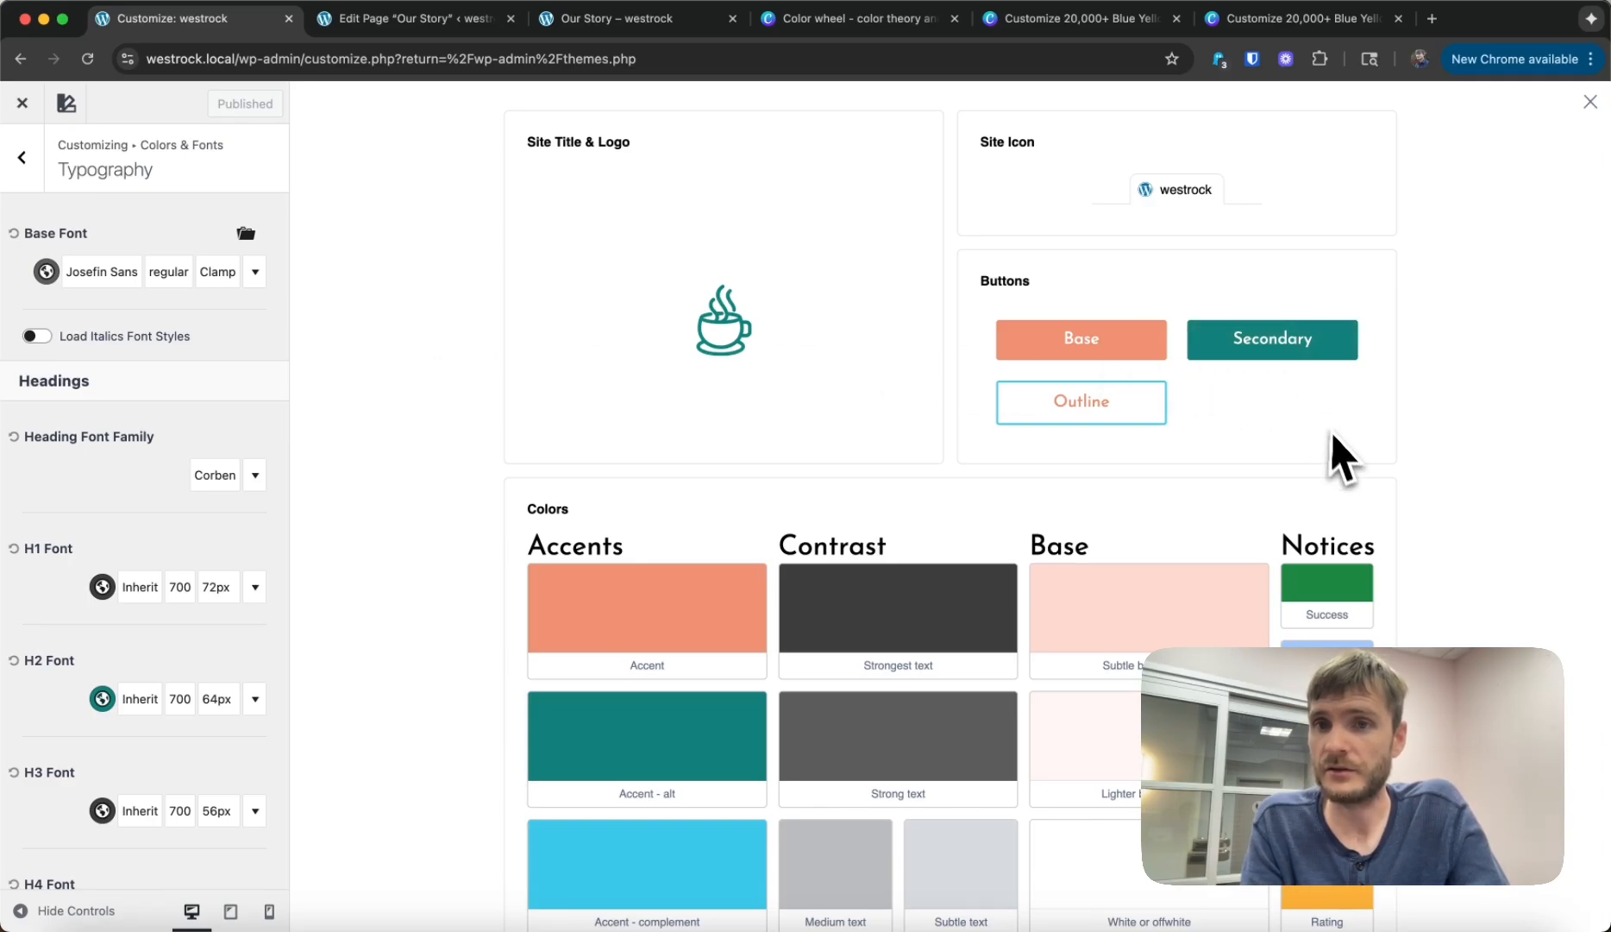
scroll(down, 3)
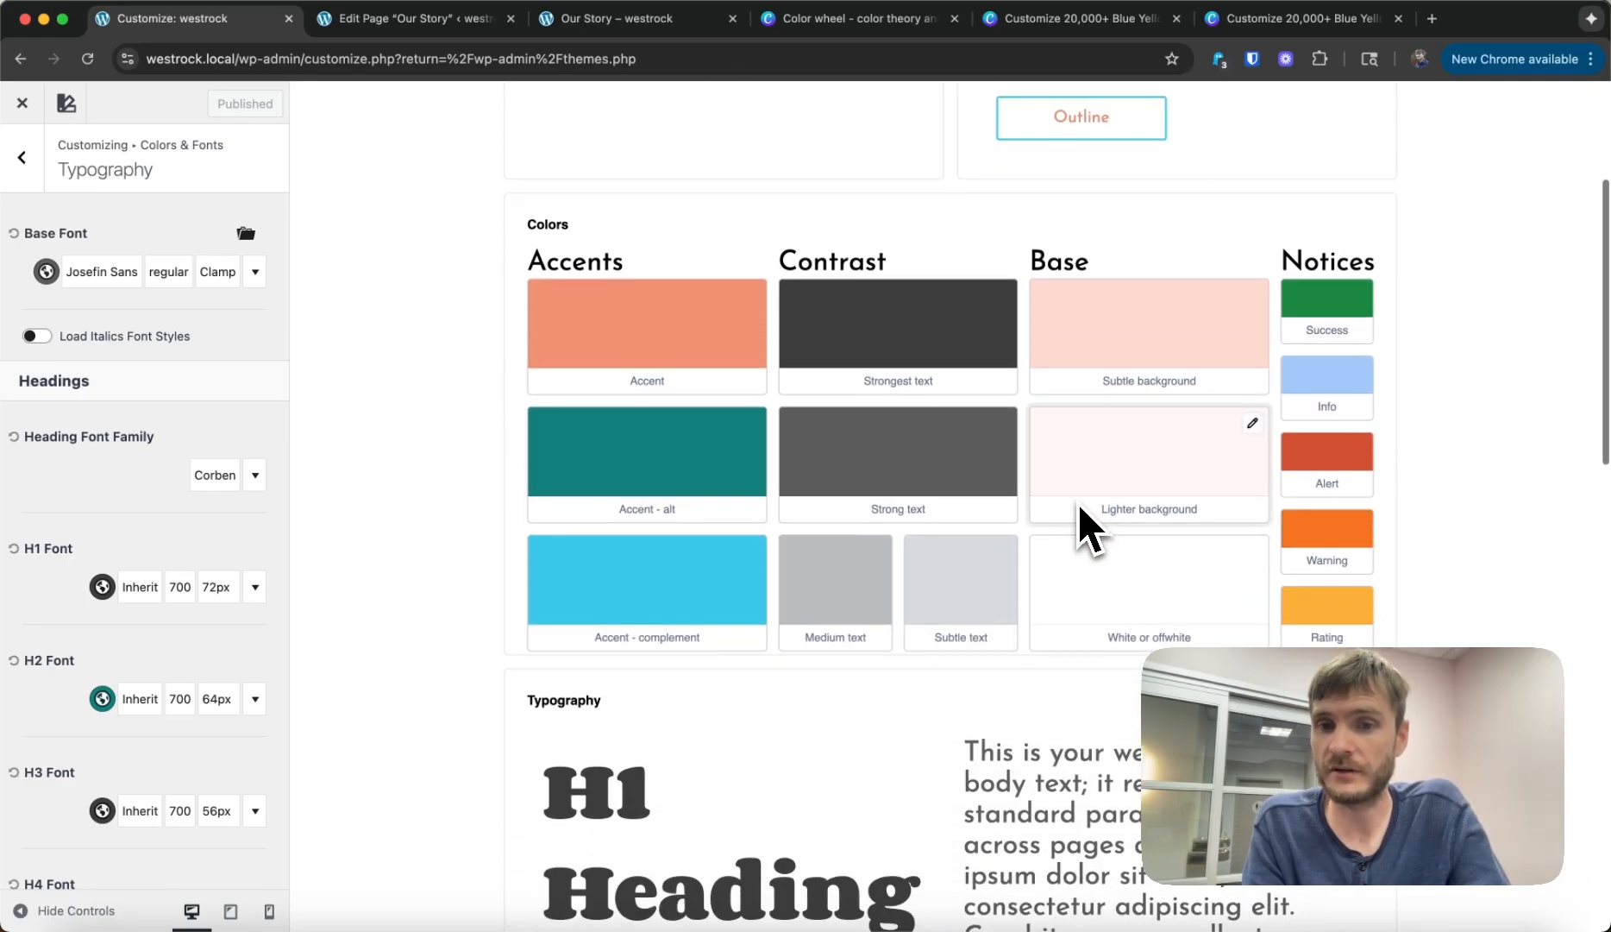
scroll(down, 3)
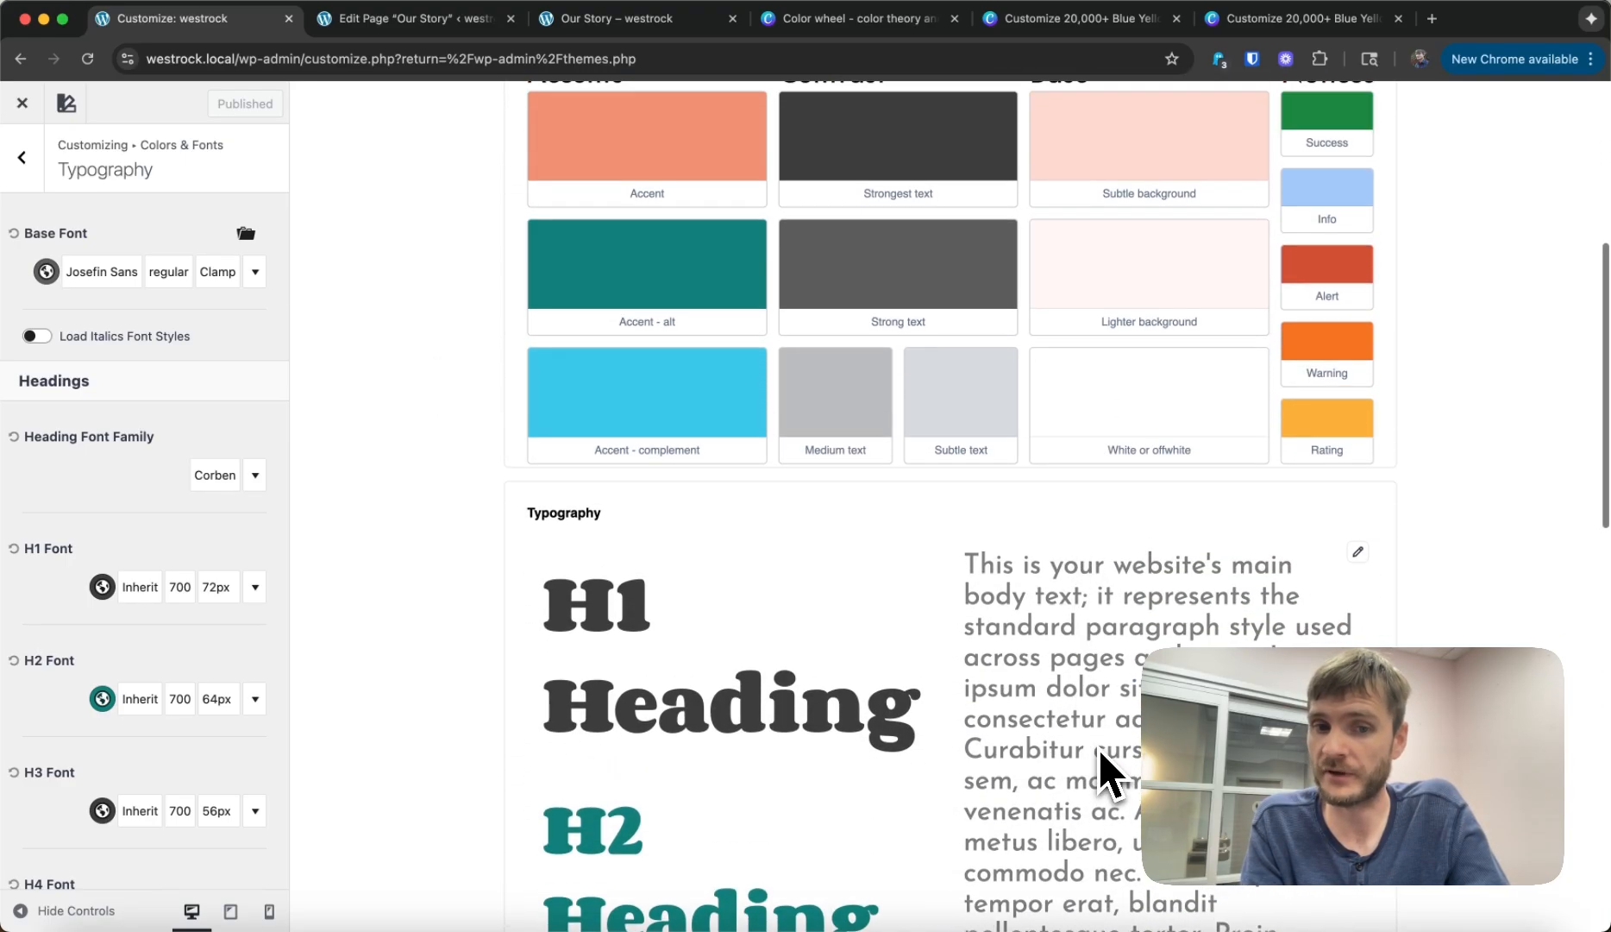
scroll(up, 3)
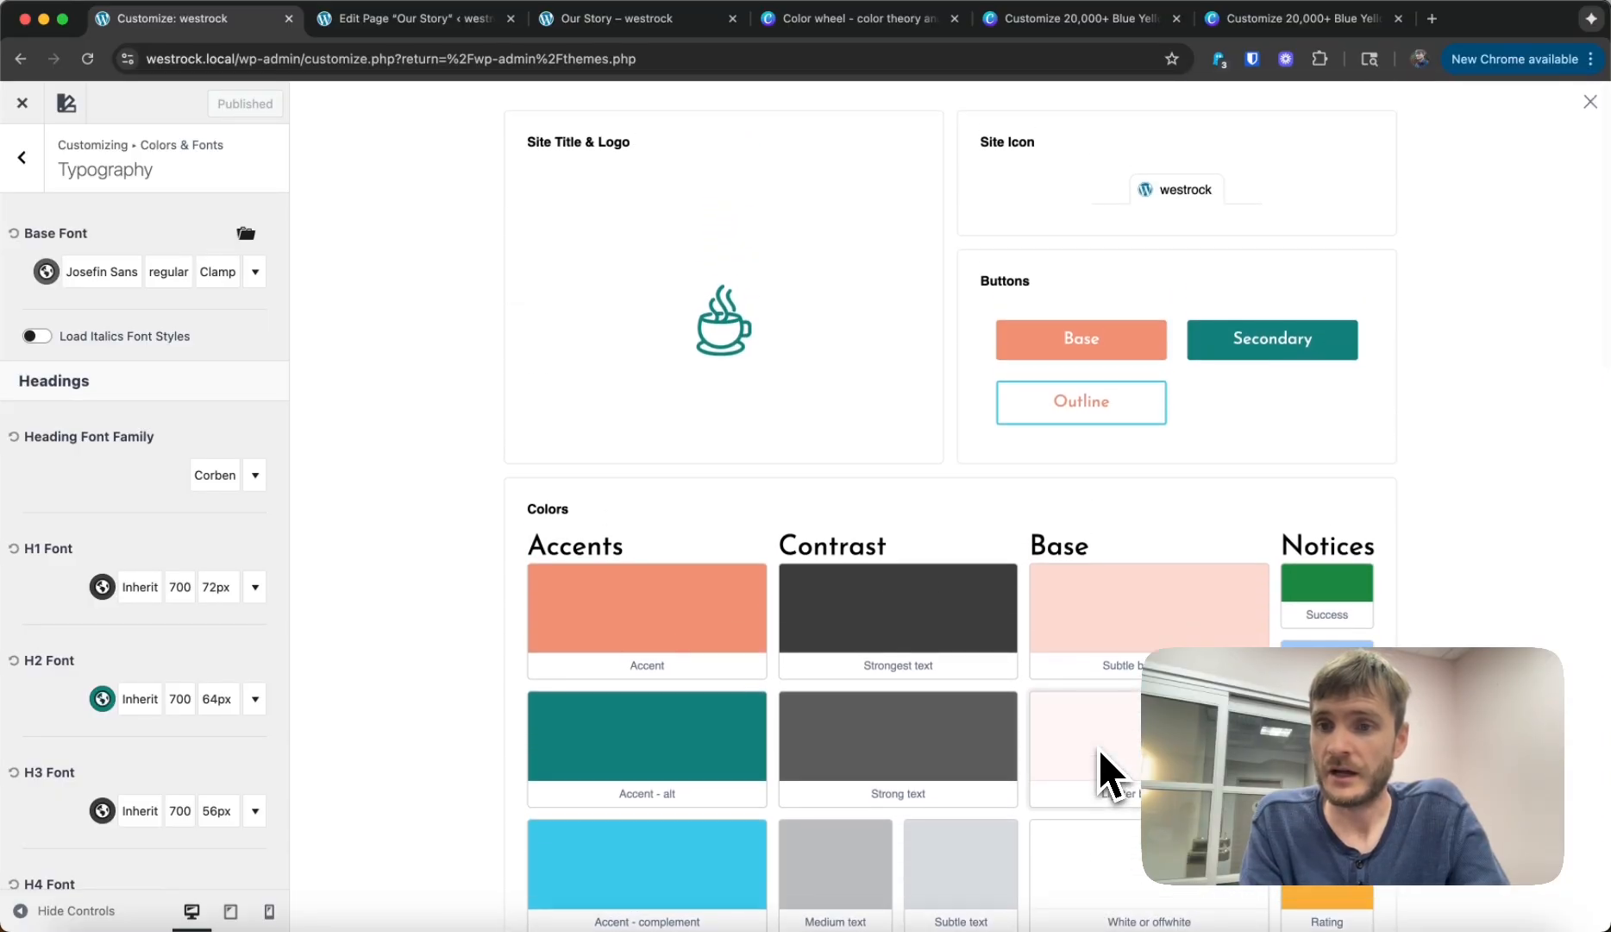
mouse_move(611, 339)
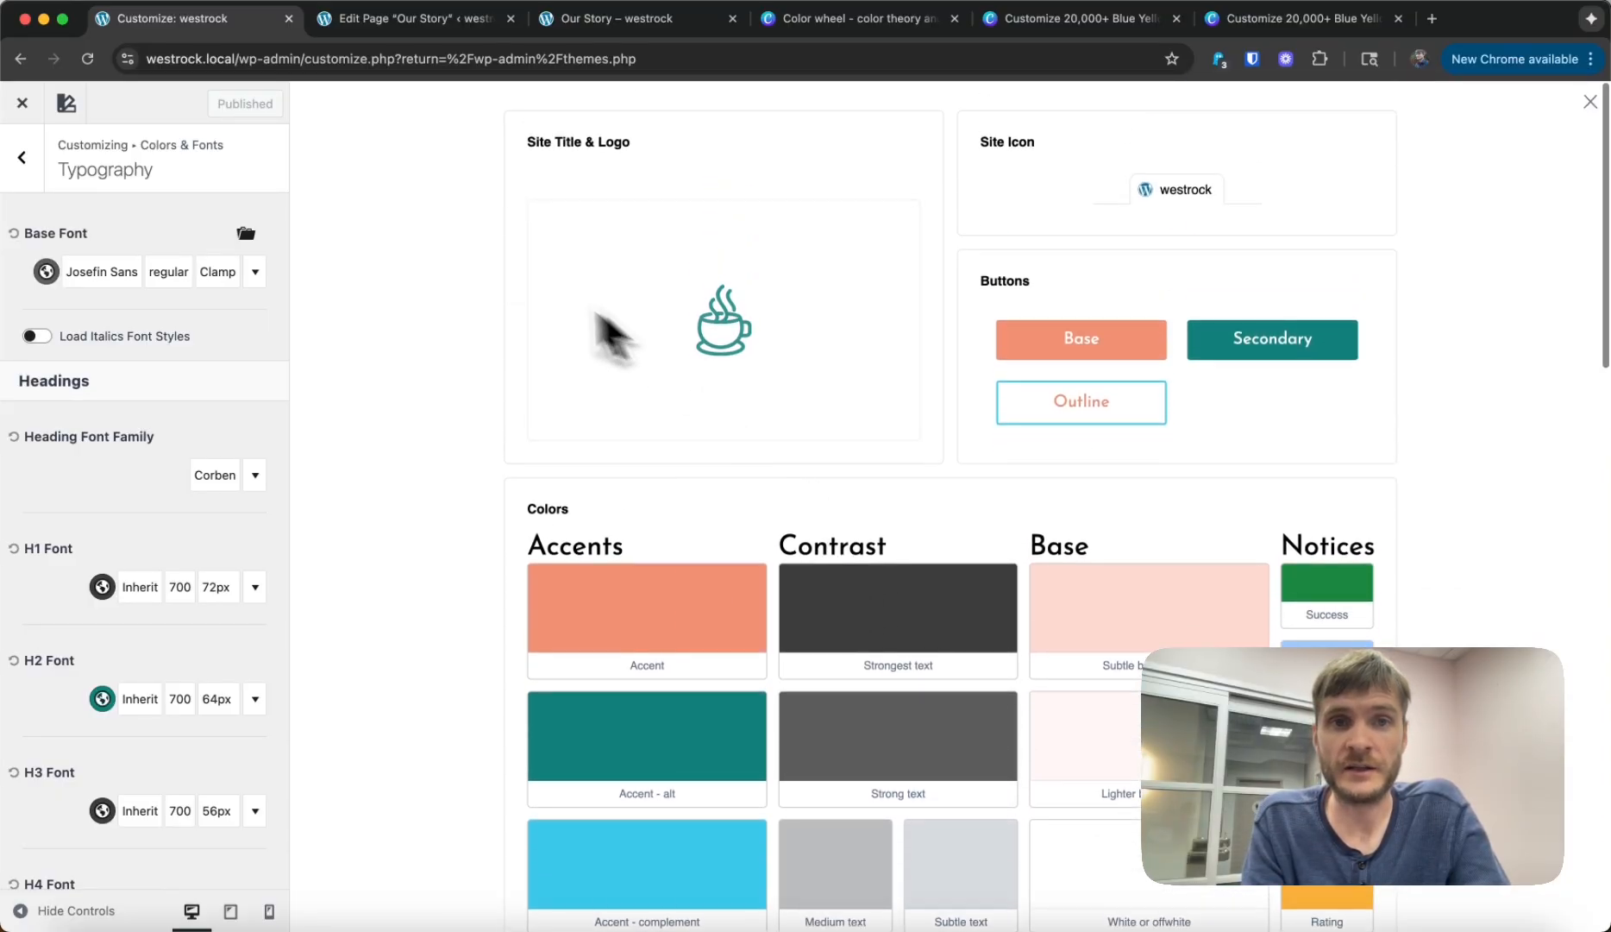
mouse_move(414, 395)
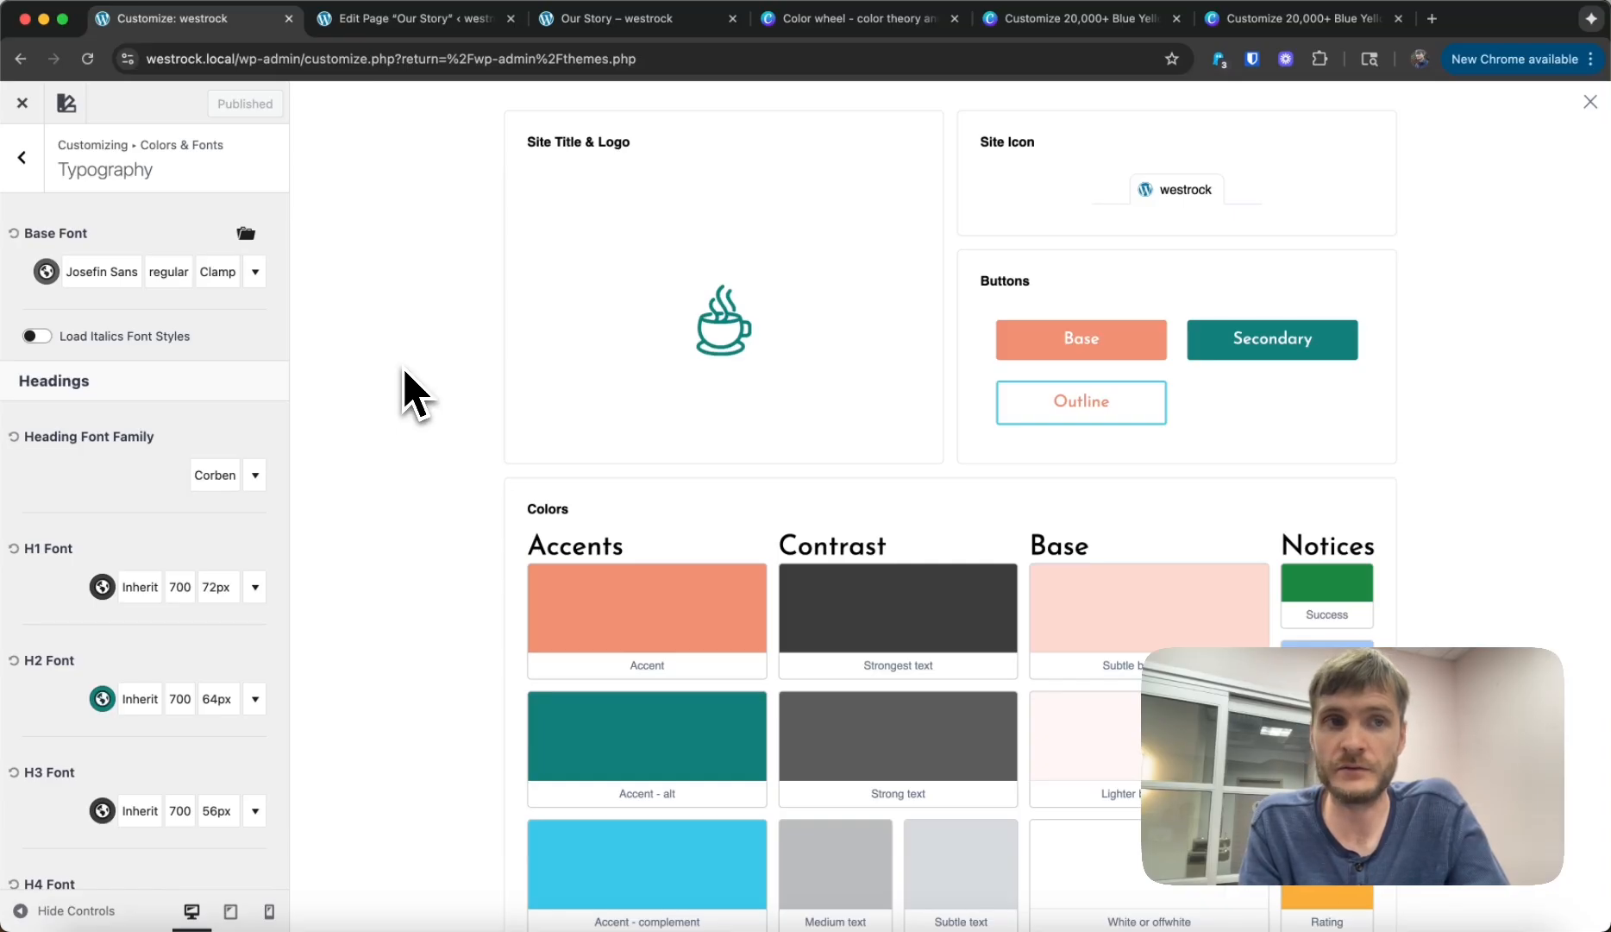
mouse_move(399, 339)
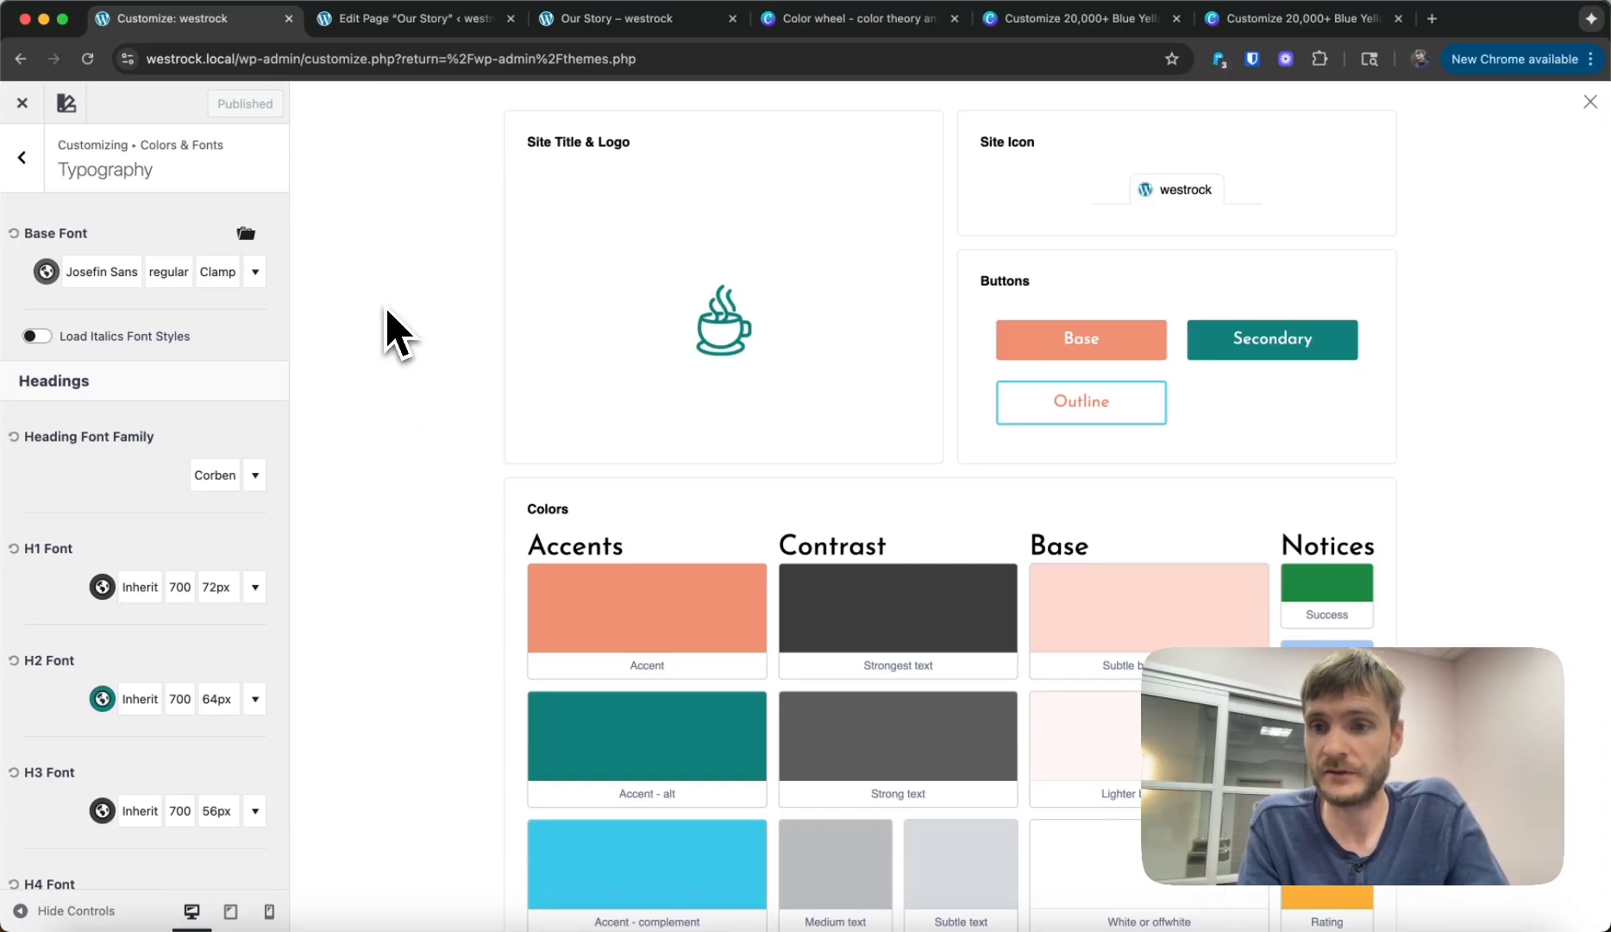
scroll(down, 3)
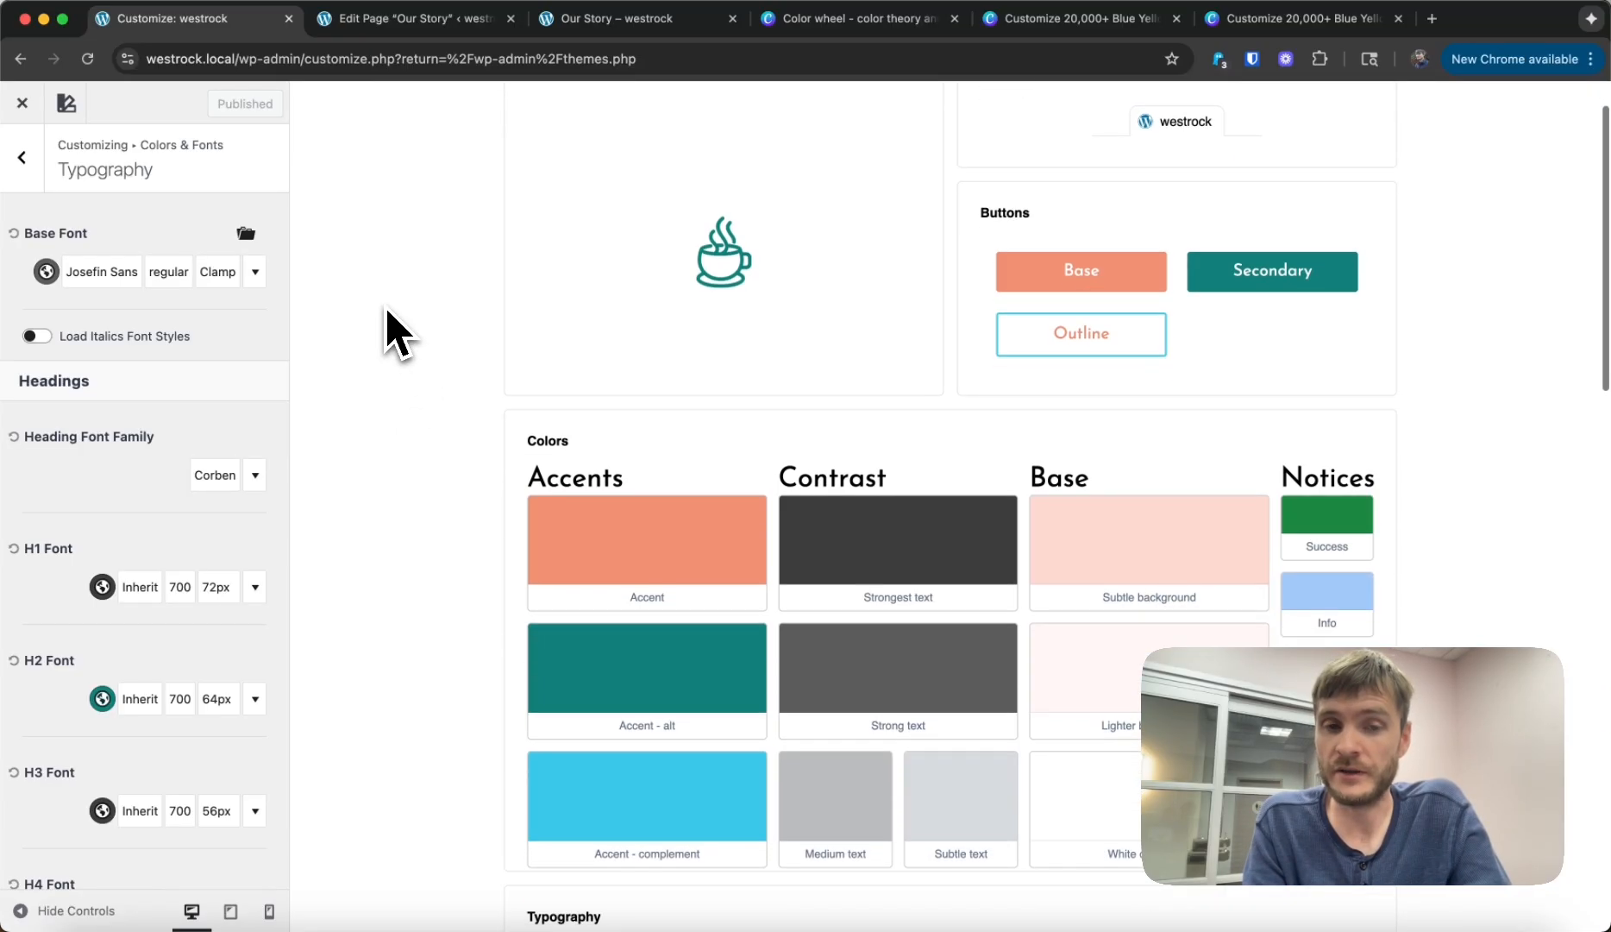
scroll(up, 3)
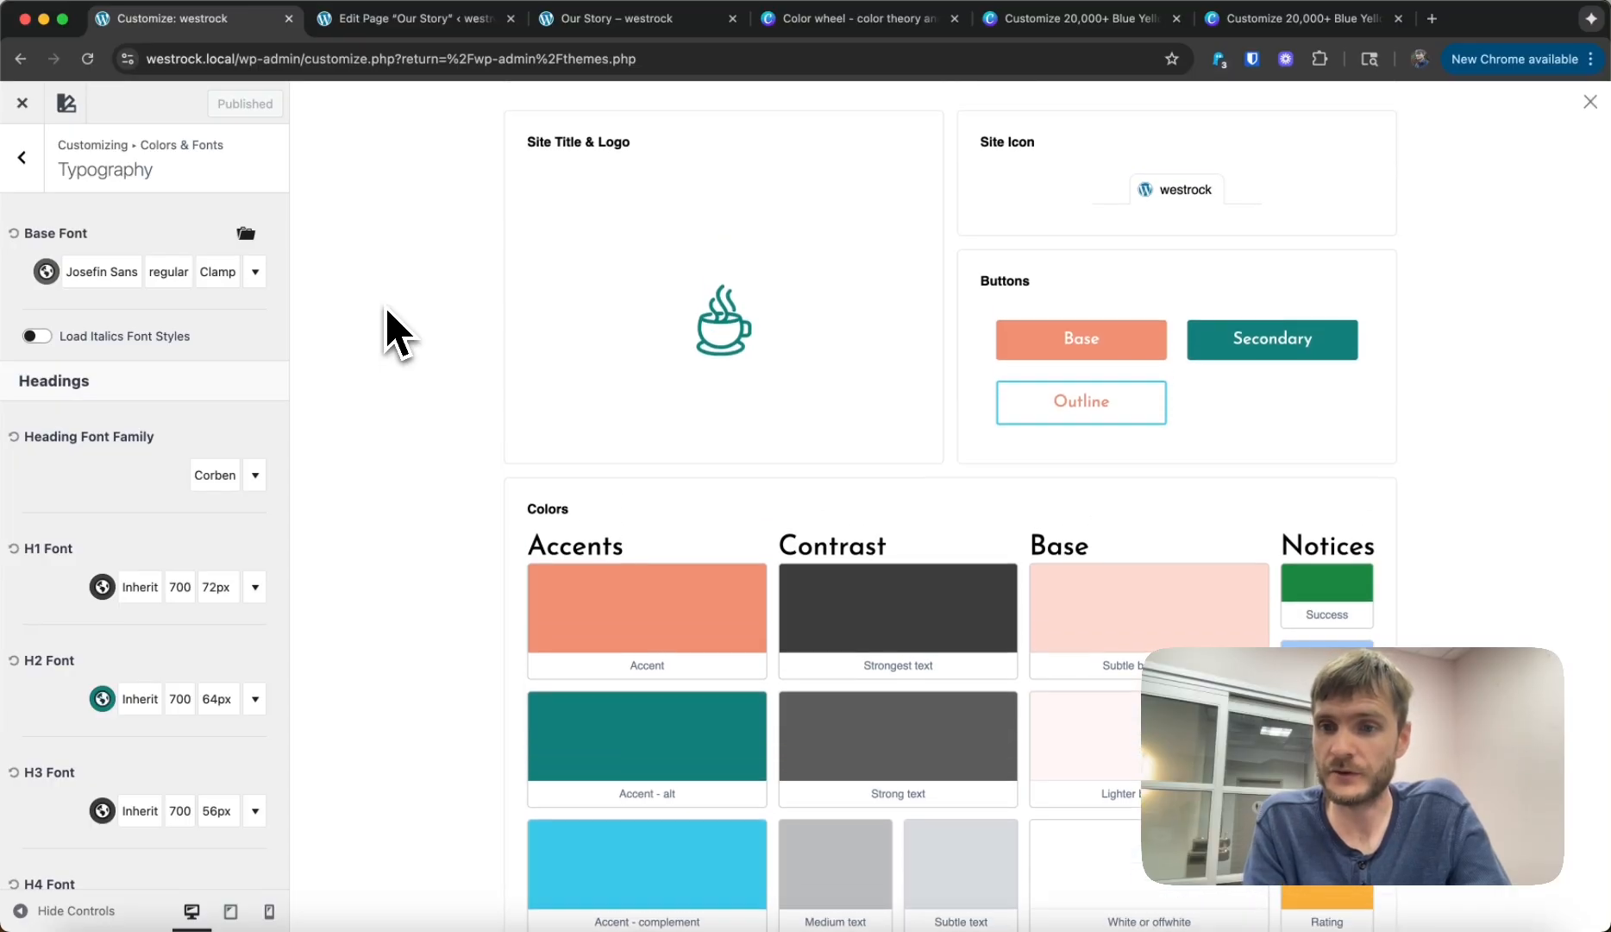